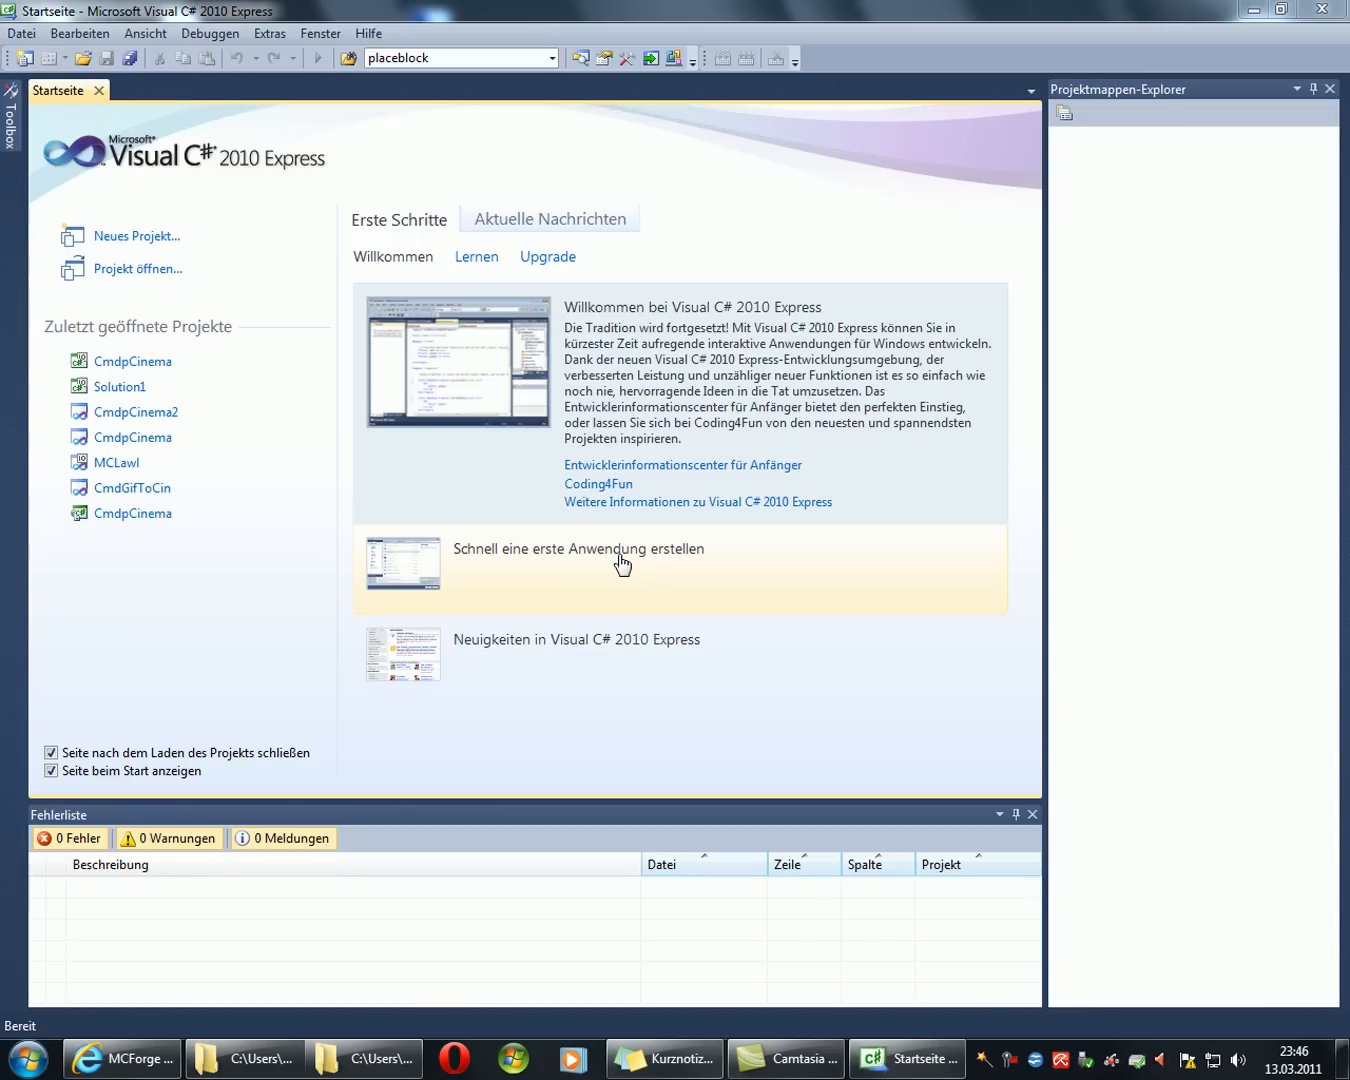
pyautogui.moveTo(424, 304)
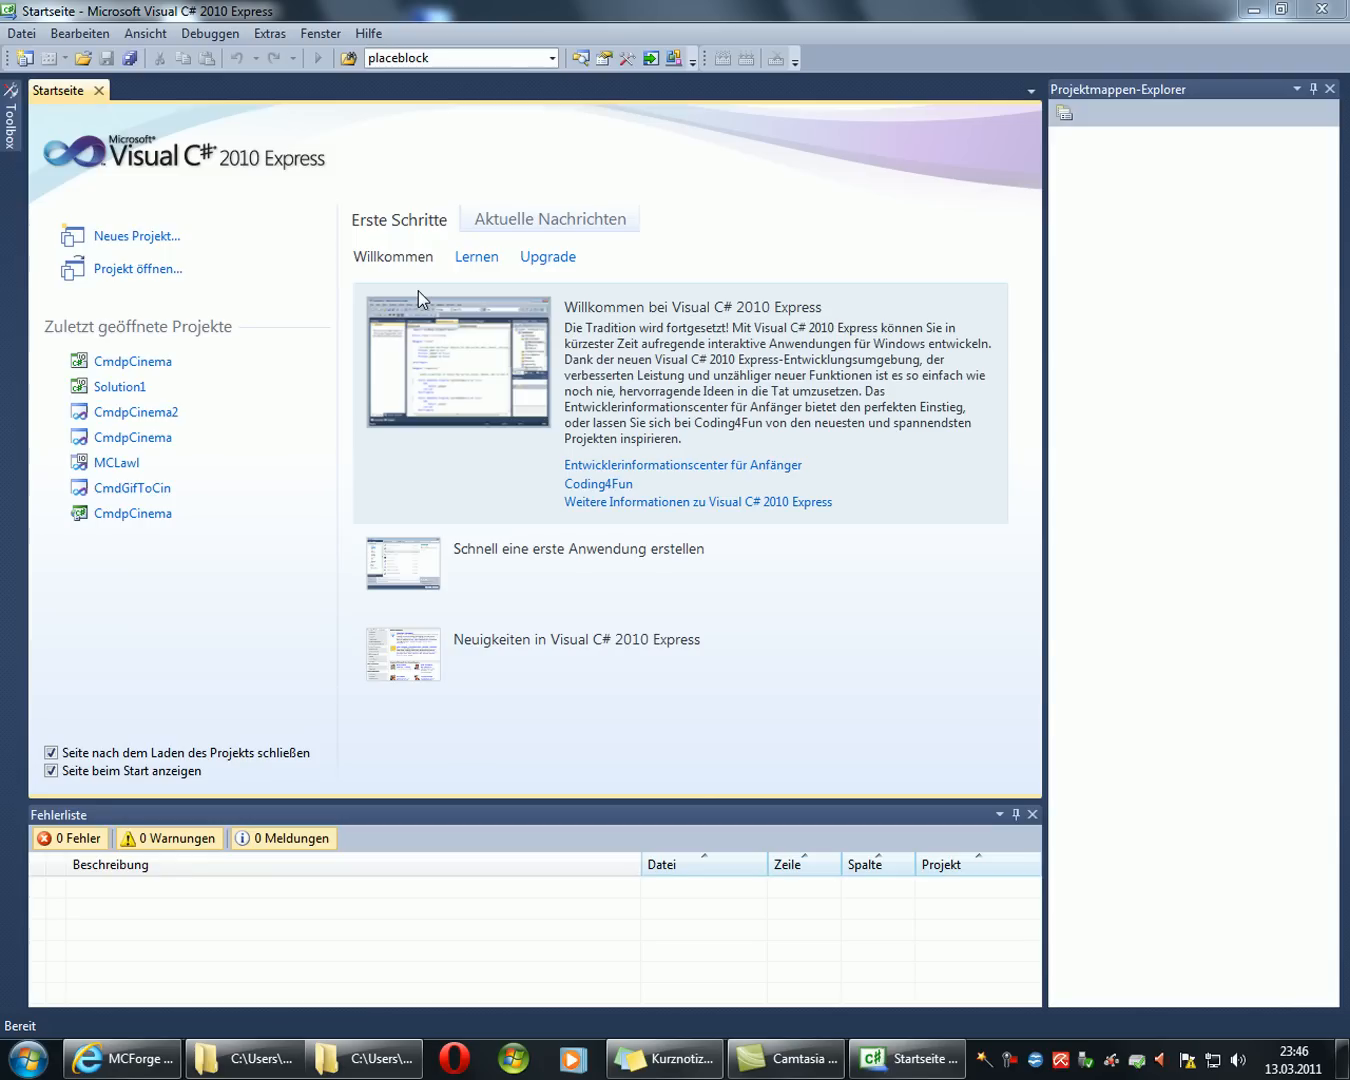
pyautogui.moveTo(138, 236)
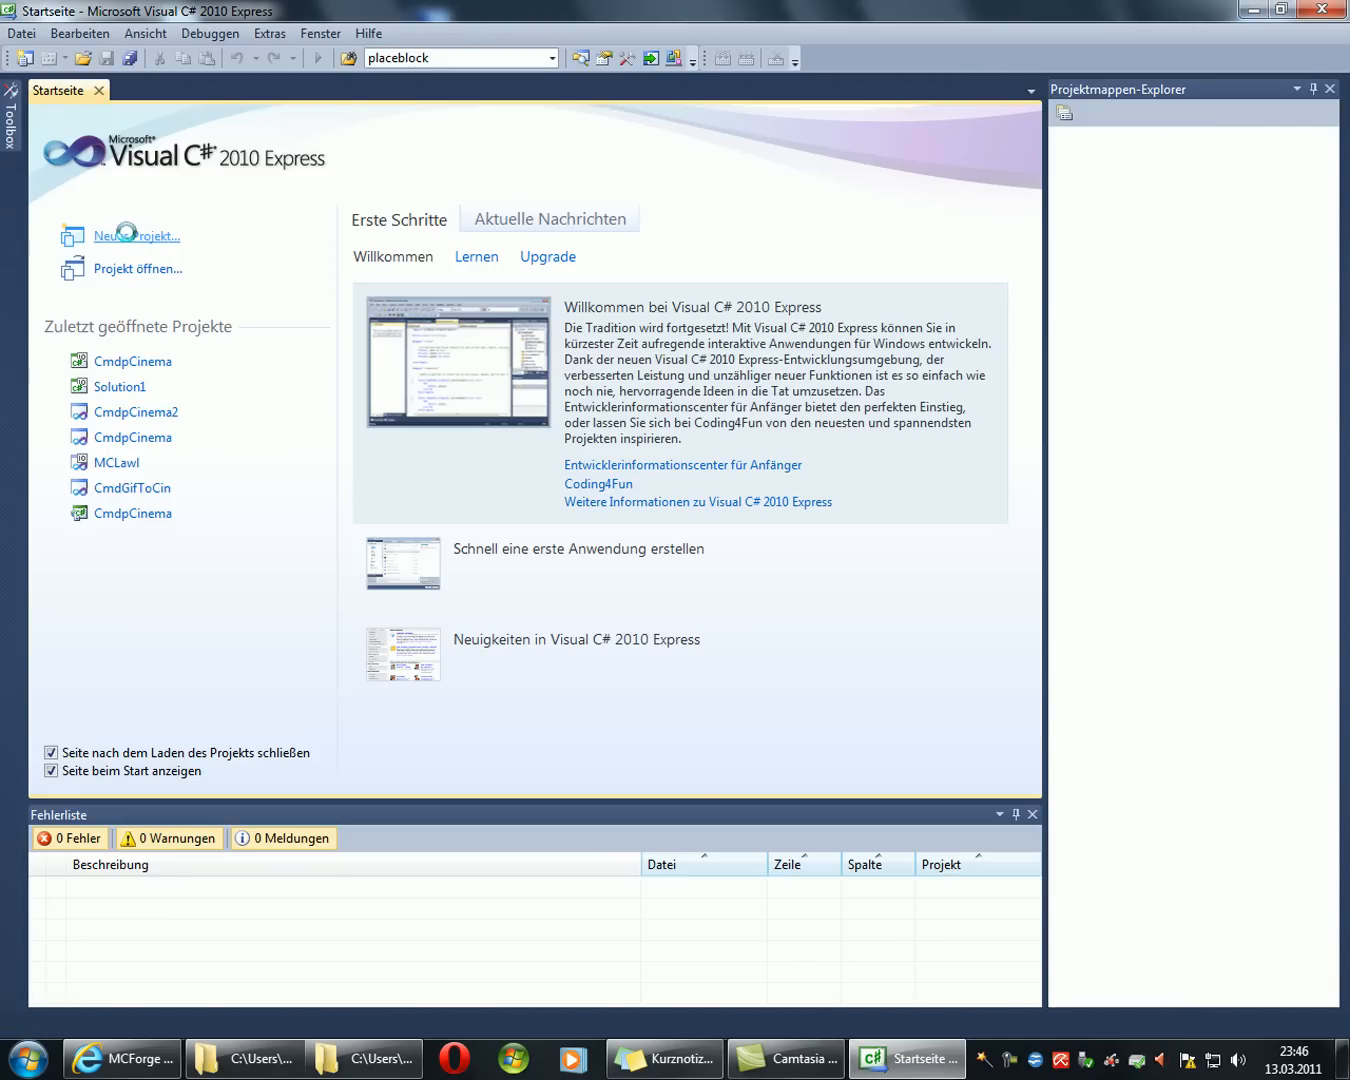
# Step: Create a new Klassenbibliothek project keeping the default name ClassLibrary1
pyautogui.click(136, 236)
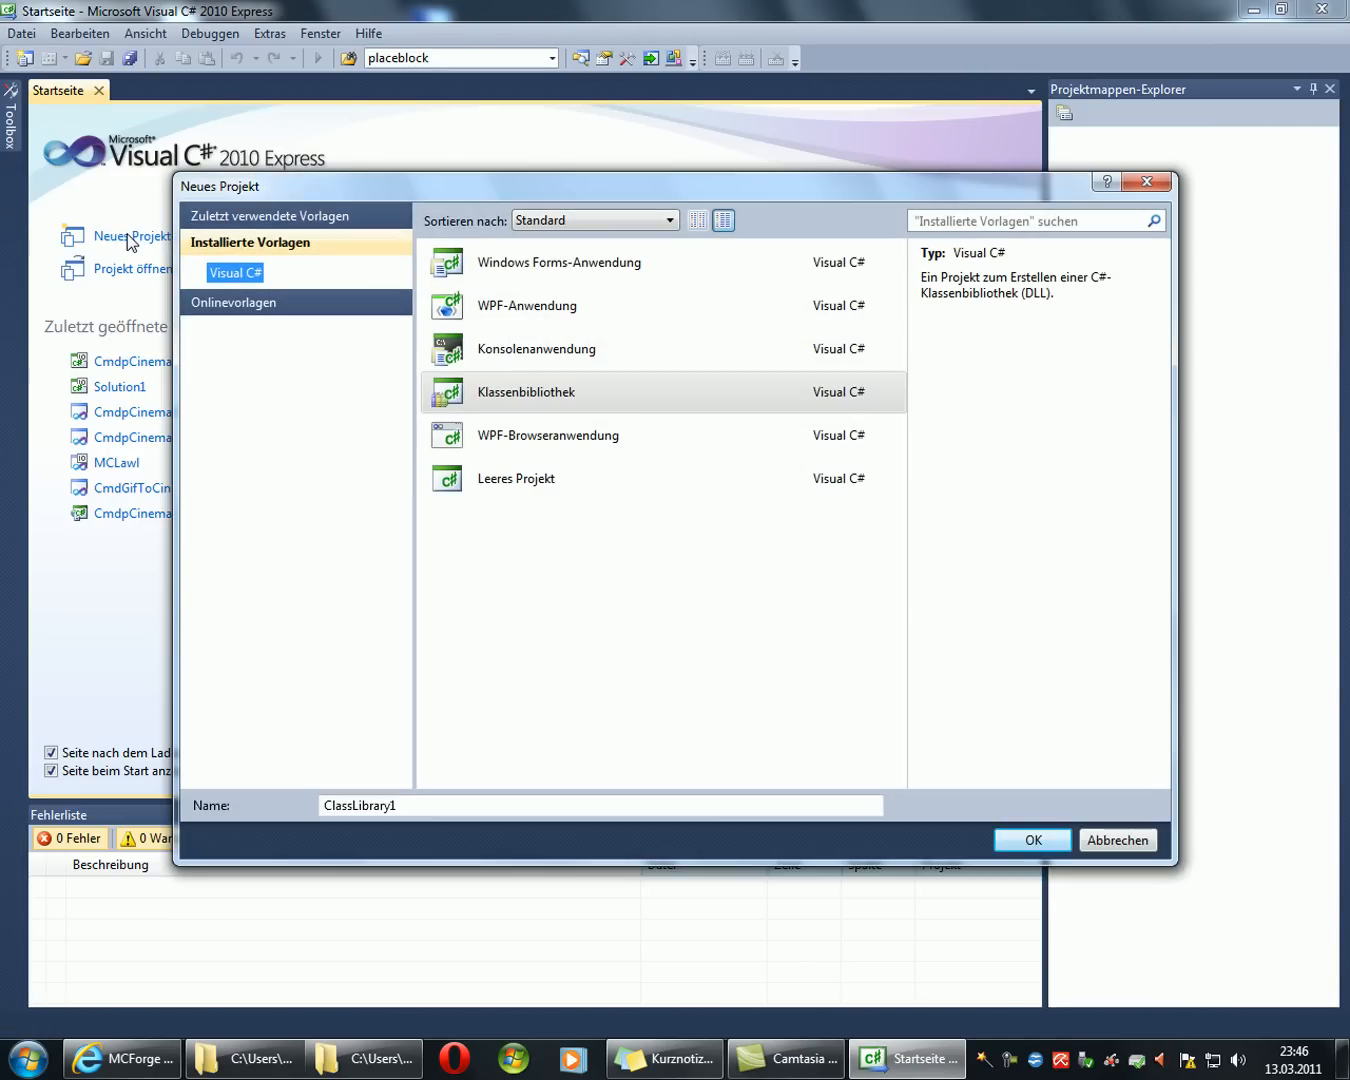
pyautogui.moveTo(484, 400)
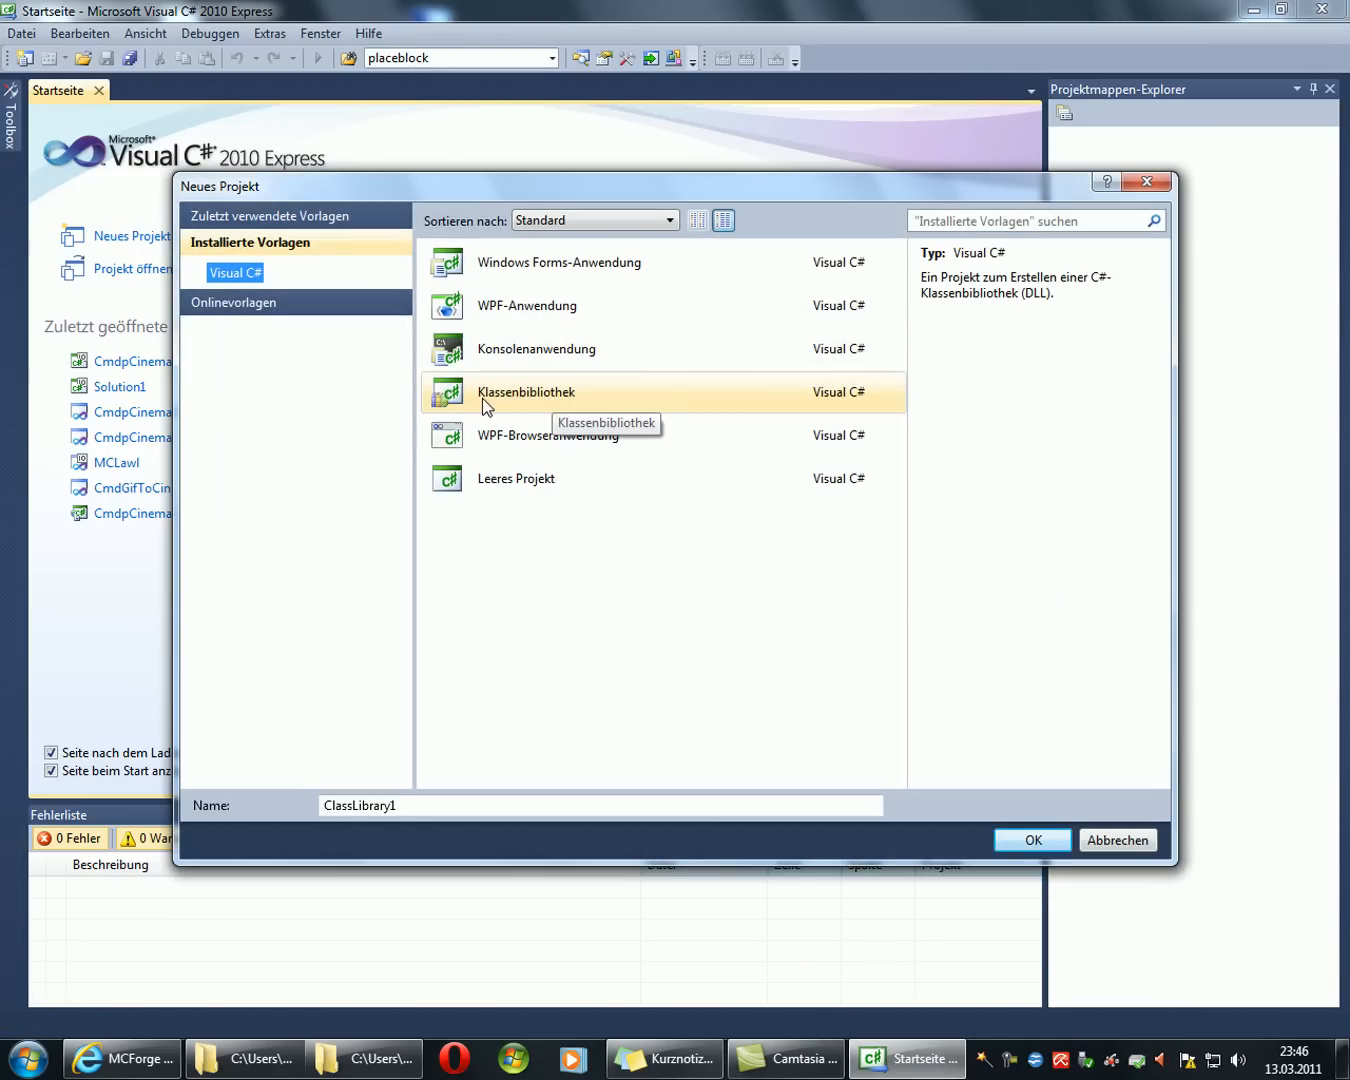
pyautogui.moveTo(524, 404)
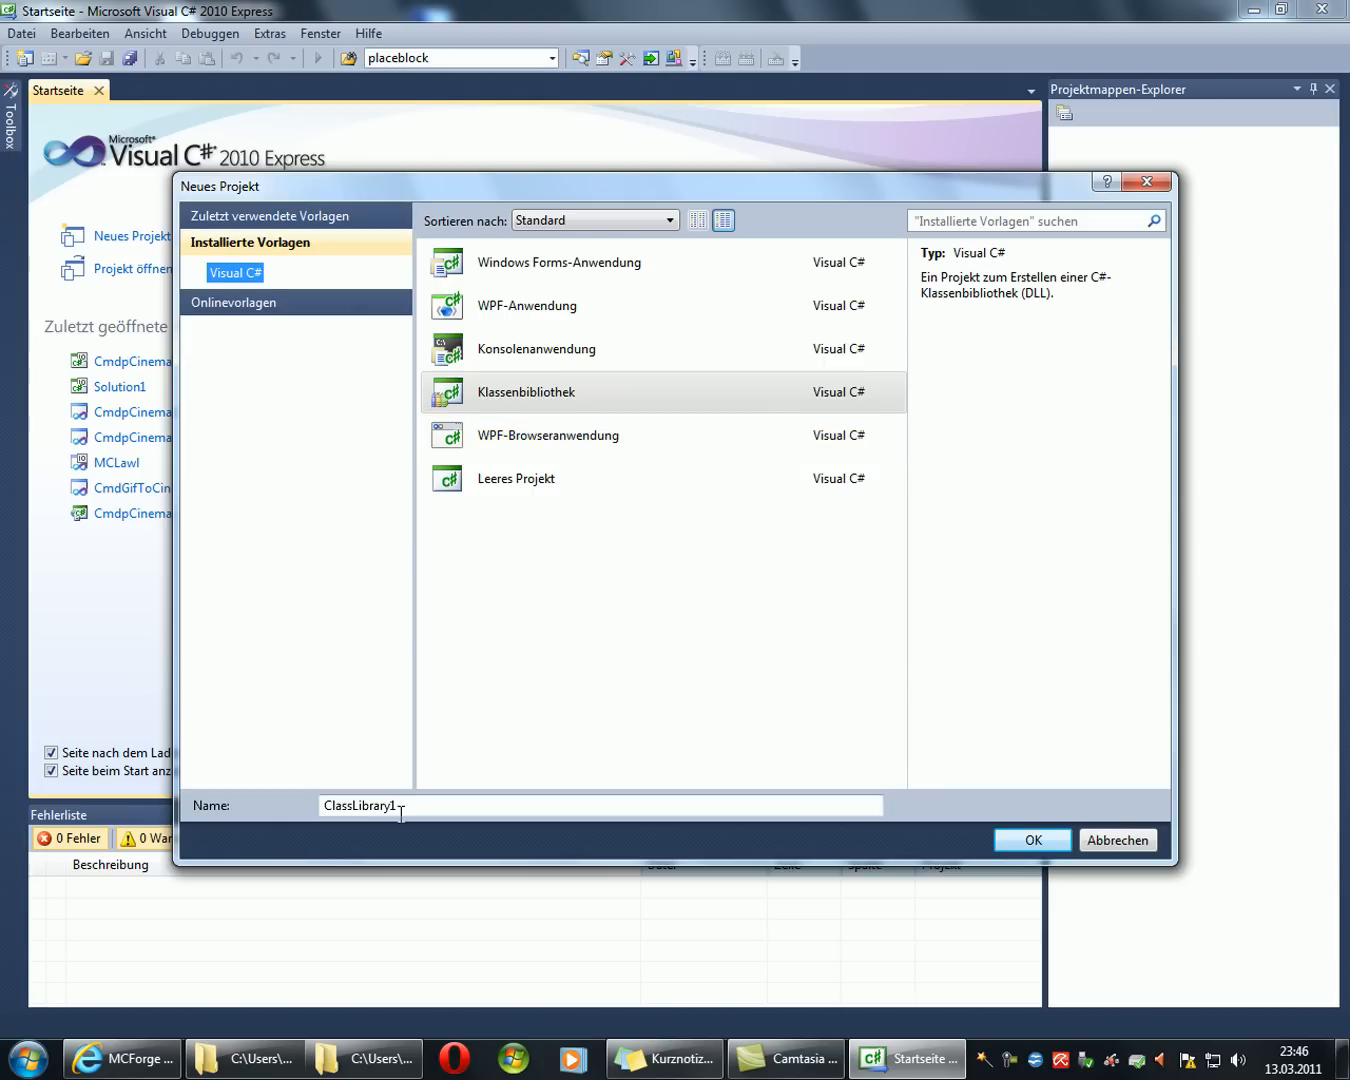
pyautogui.tripleClick(598, 804)
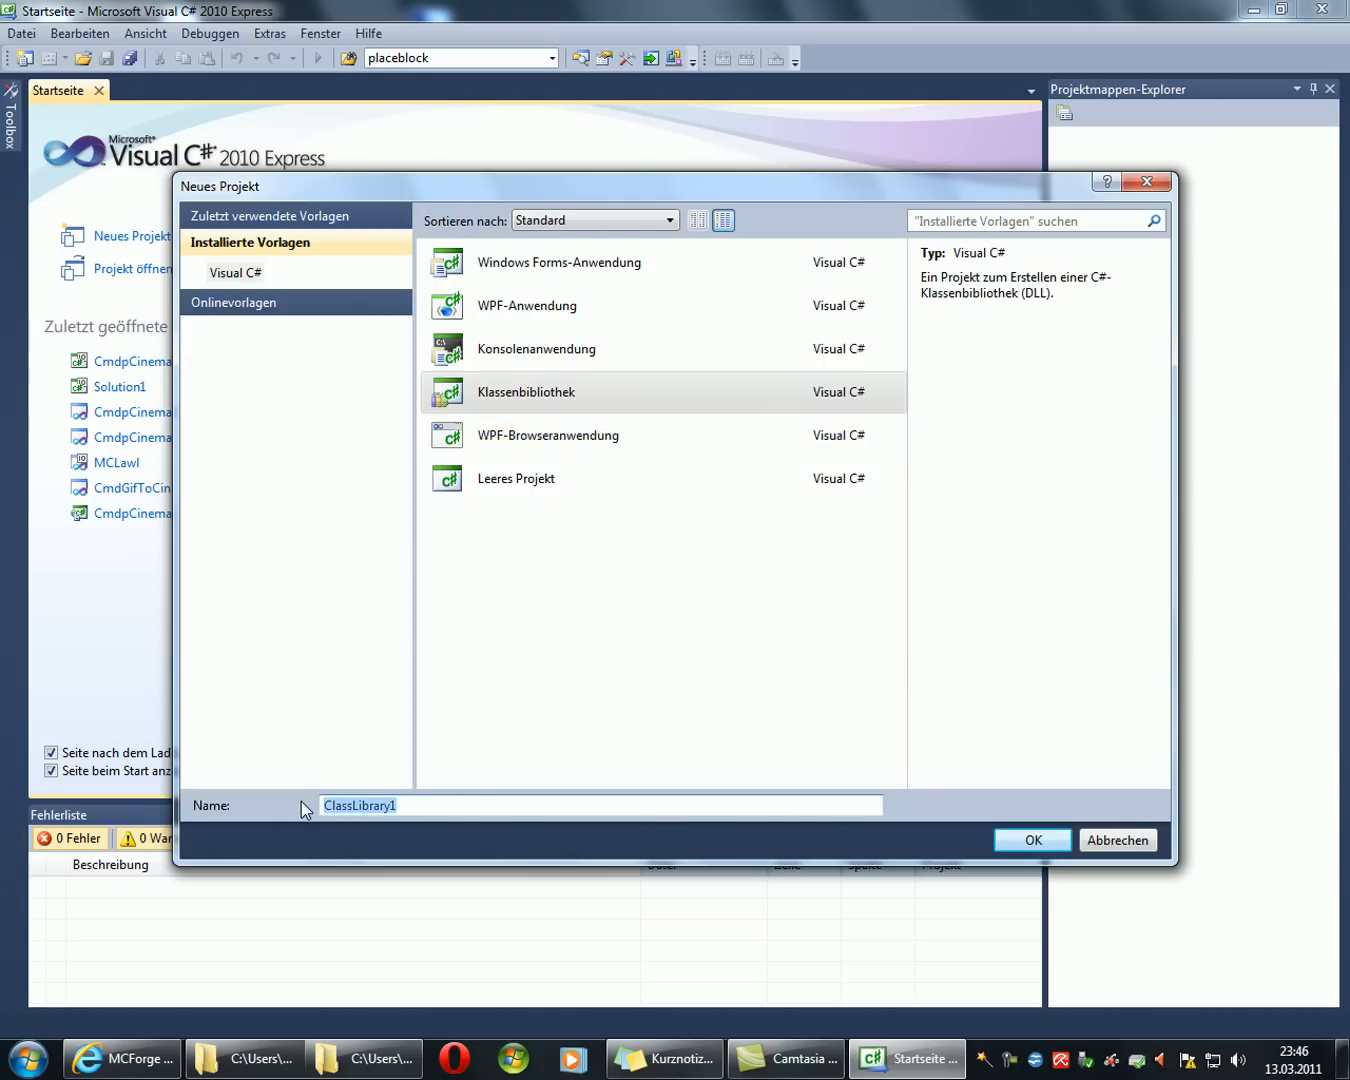
pyautogui.click(1032, 840)
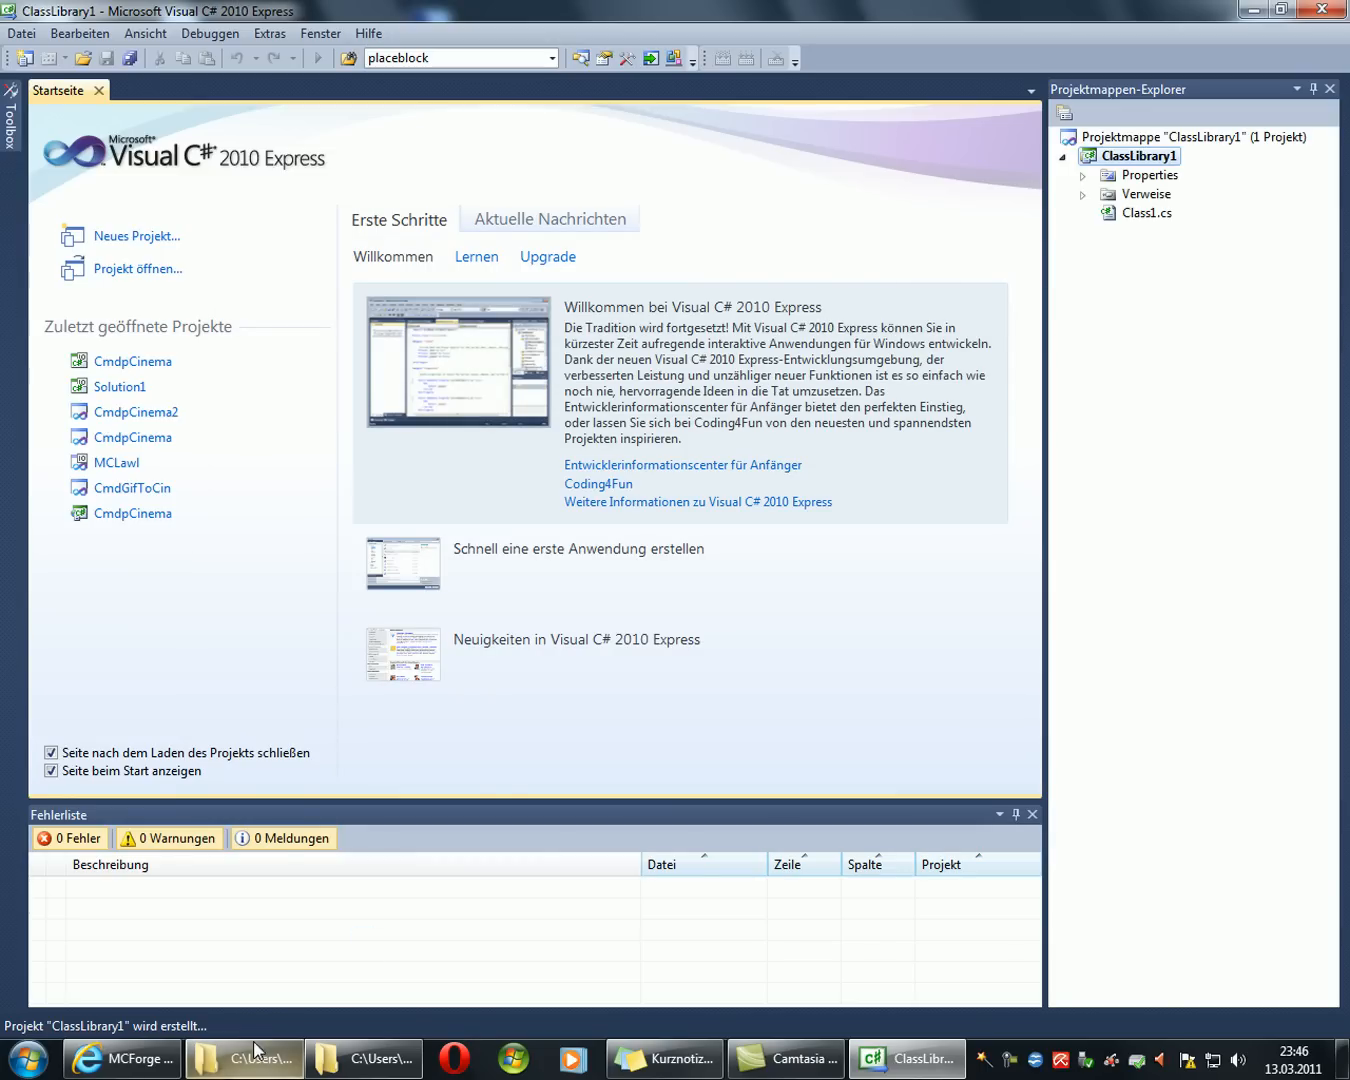
# Step: Select and copy the pCinema script code block from the MCForge forum thread
pyautogui.click(122, 1058)
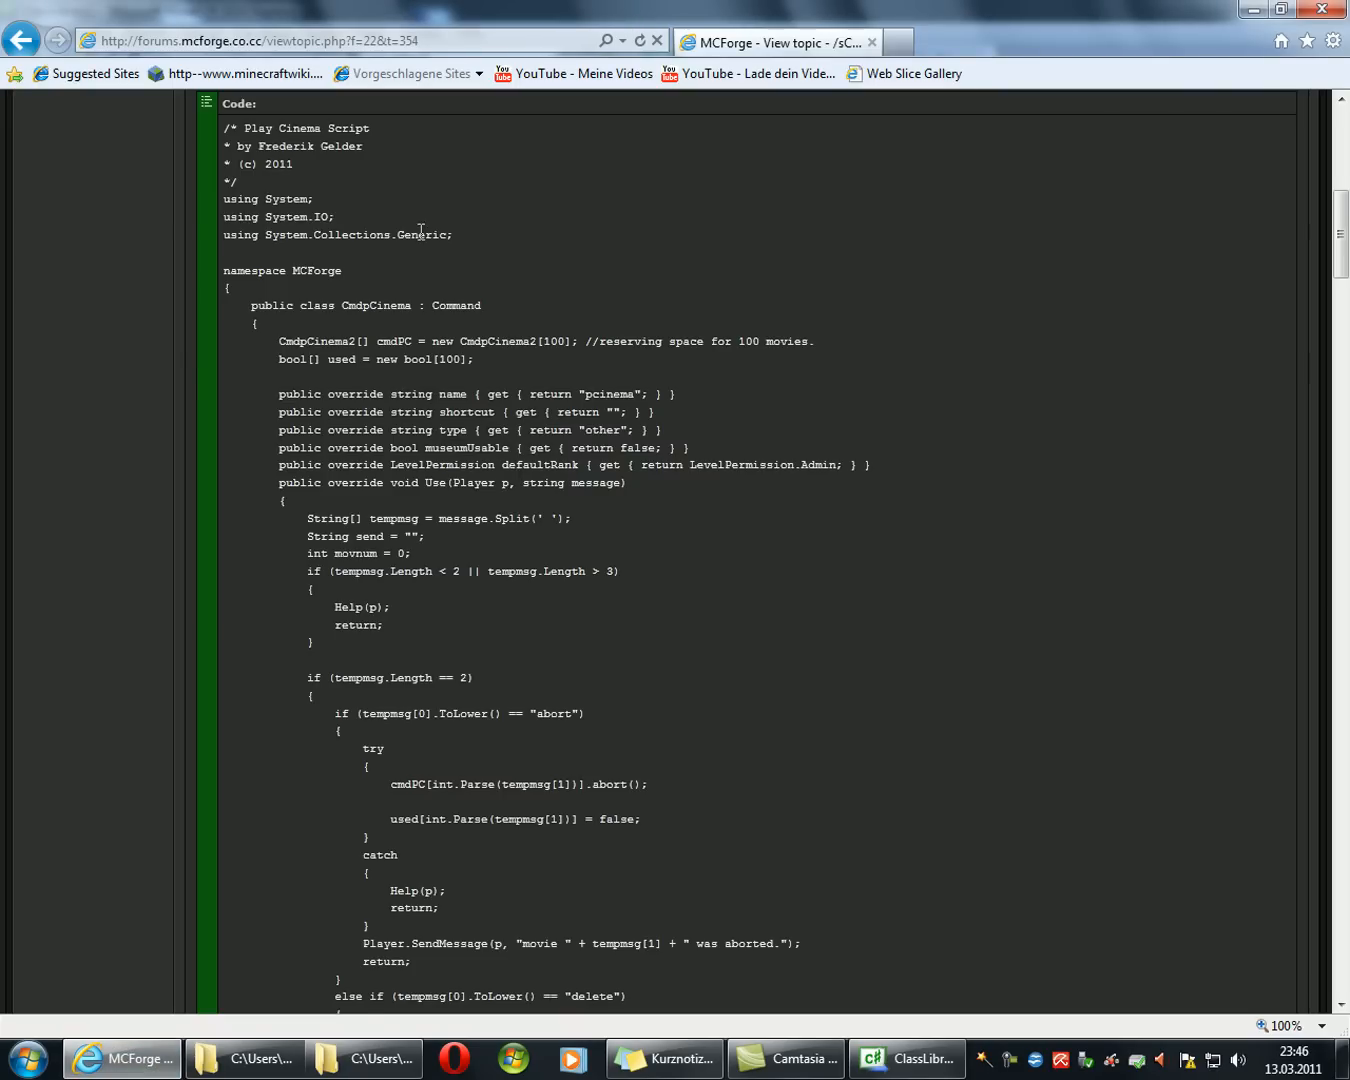
pyautogui.scroll(3)
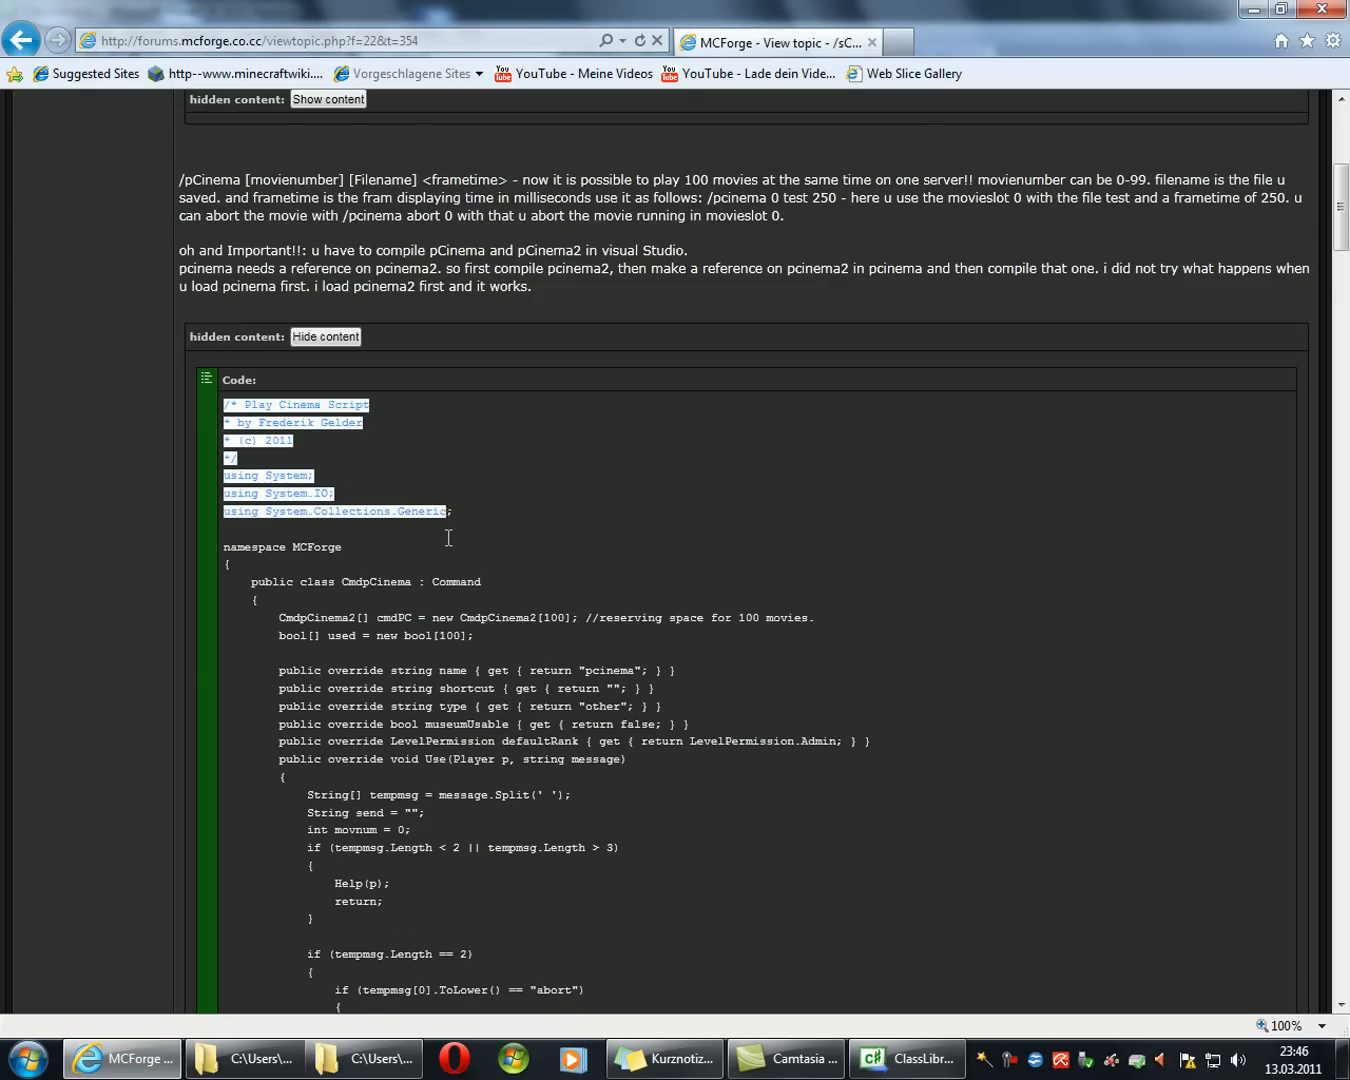
pyautogui.scroll(-3)
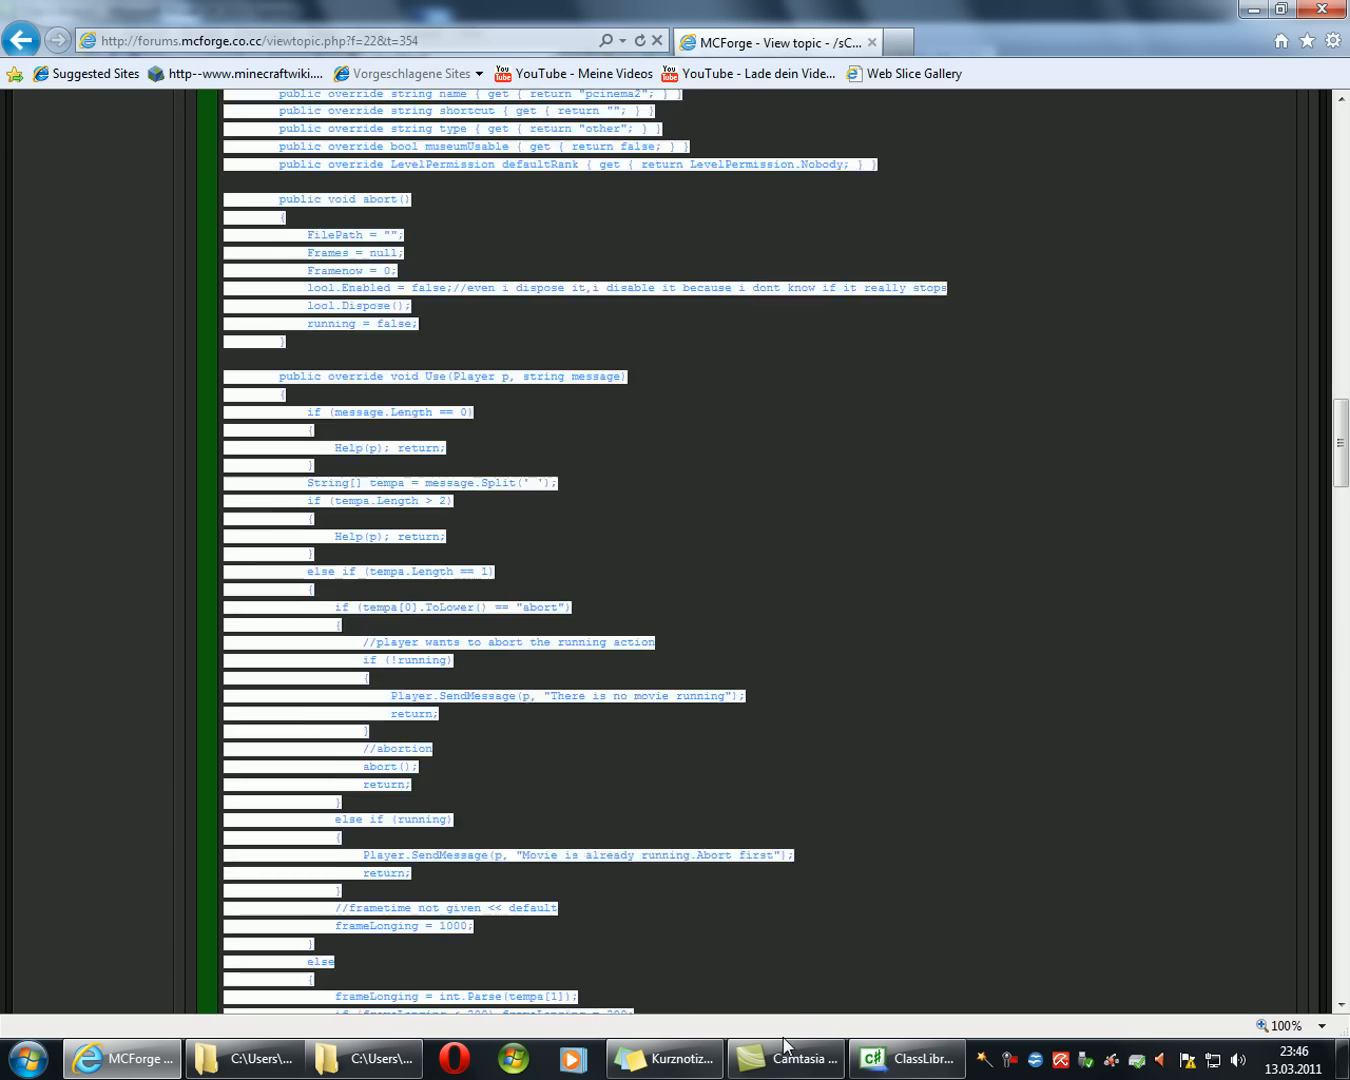
pyautogui.scroll(-3)
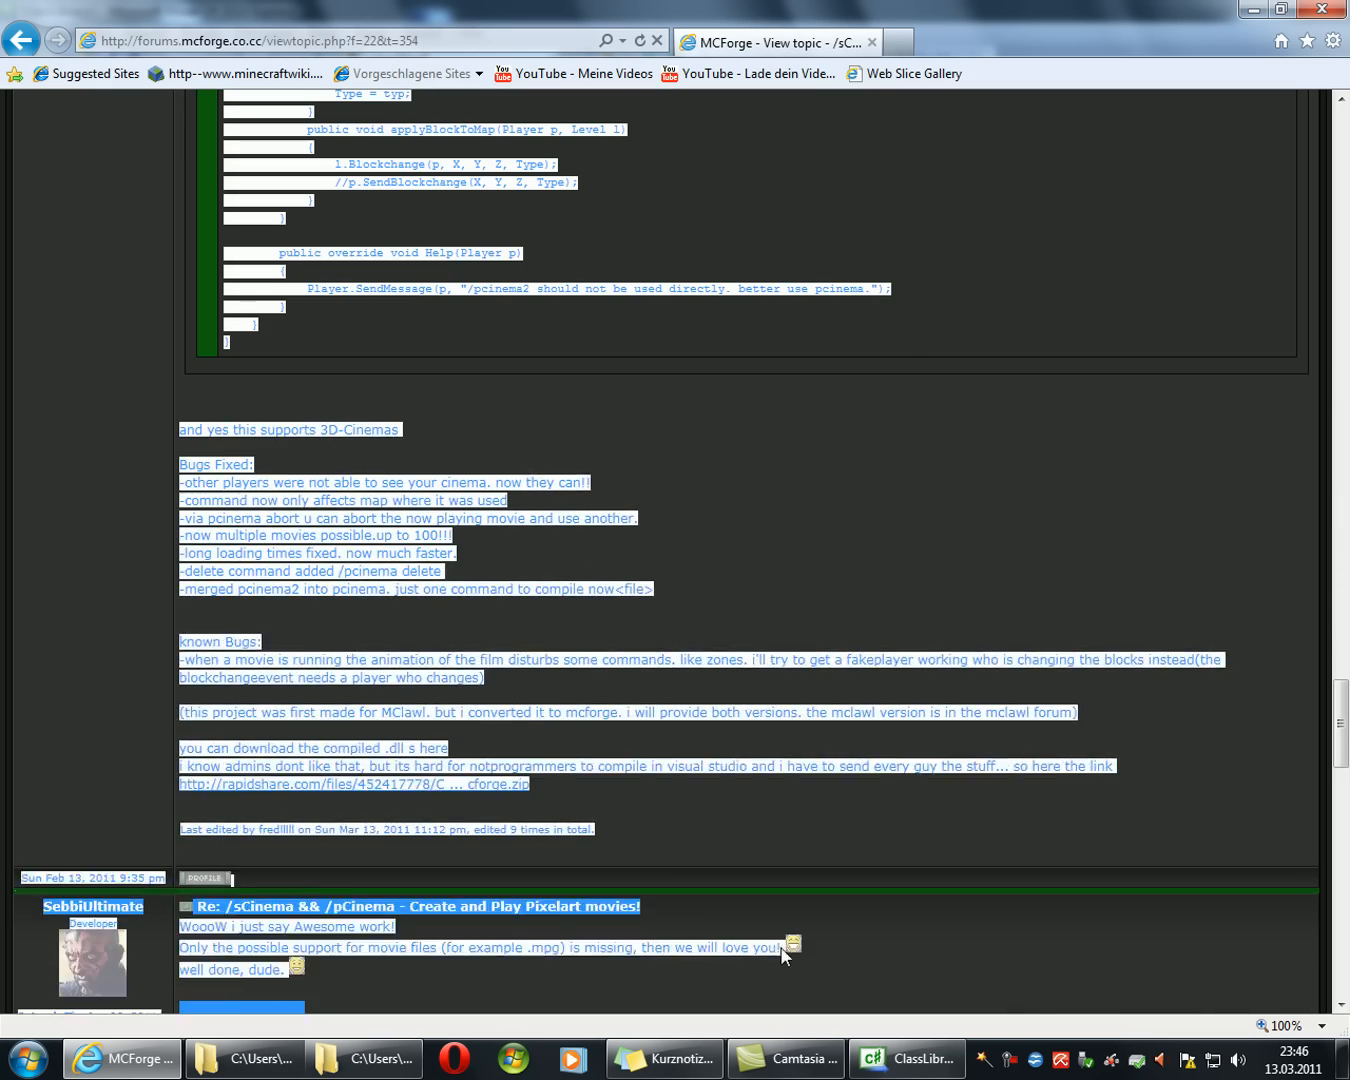
pyautogui.click(252, 350)
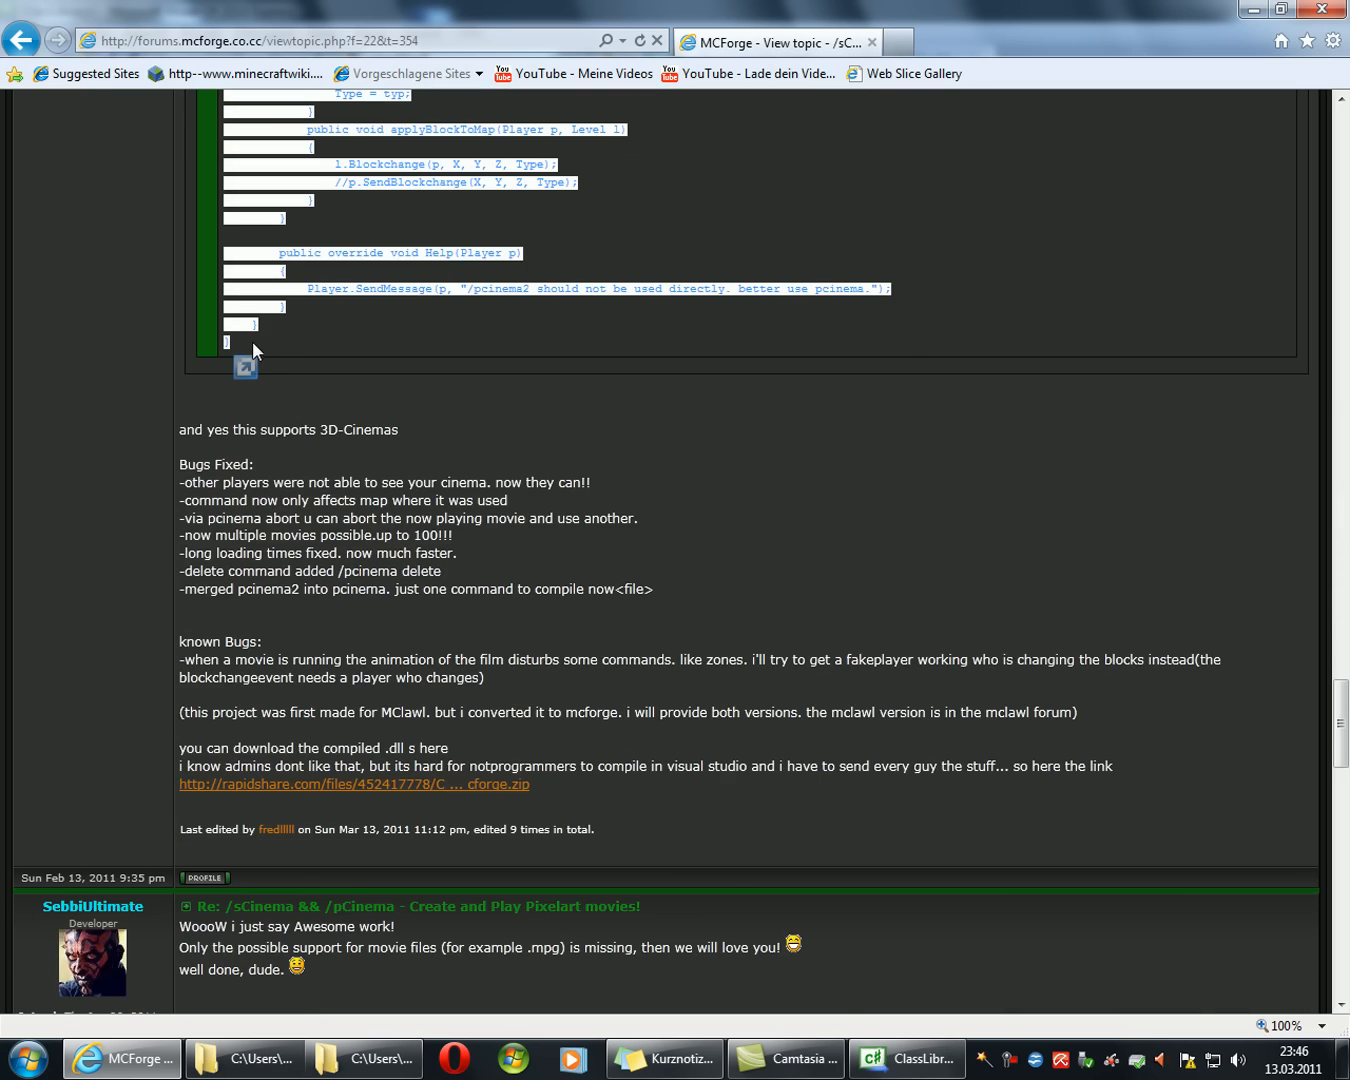
# Step: Paste the copied pCinema script over the default Class1.cs code
pyautogui.click(906, 1058)
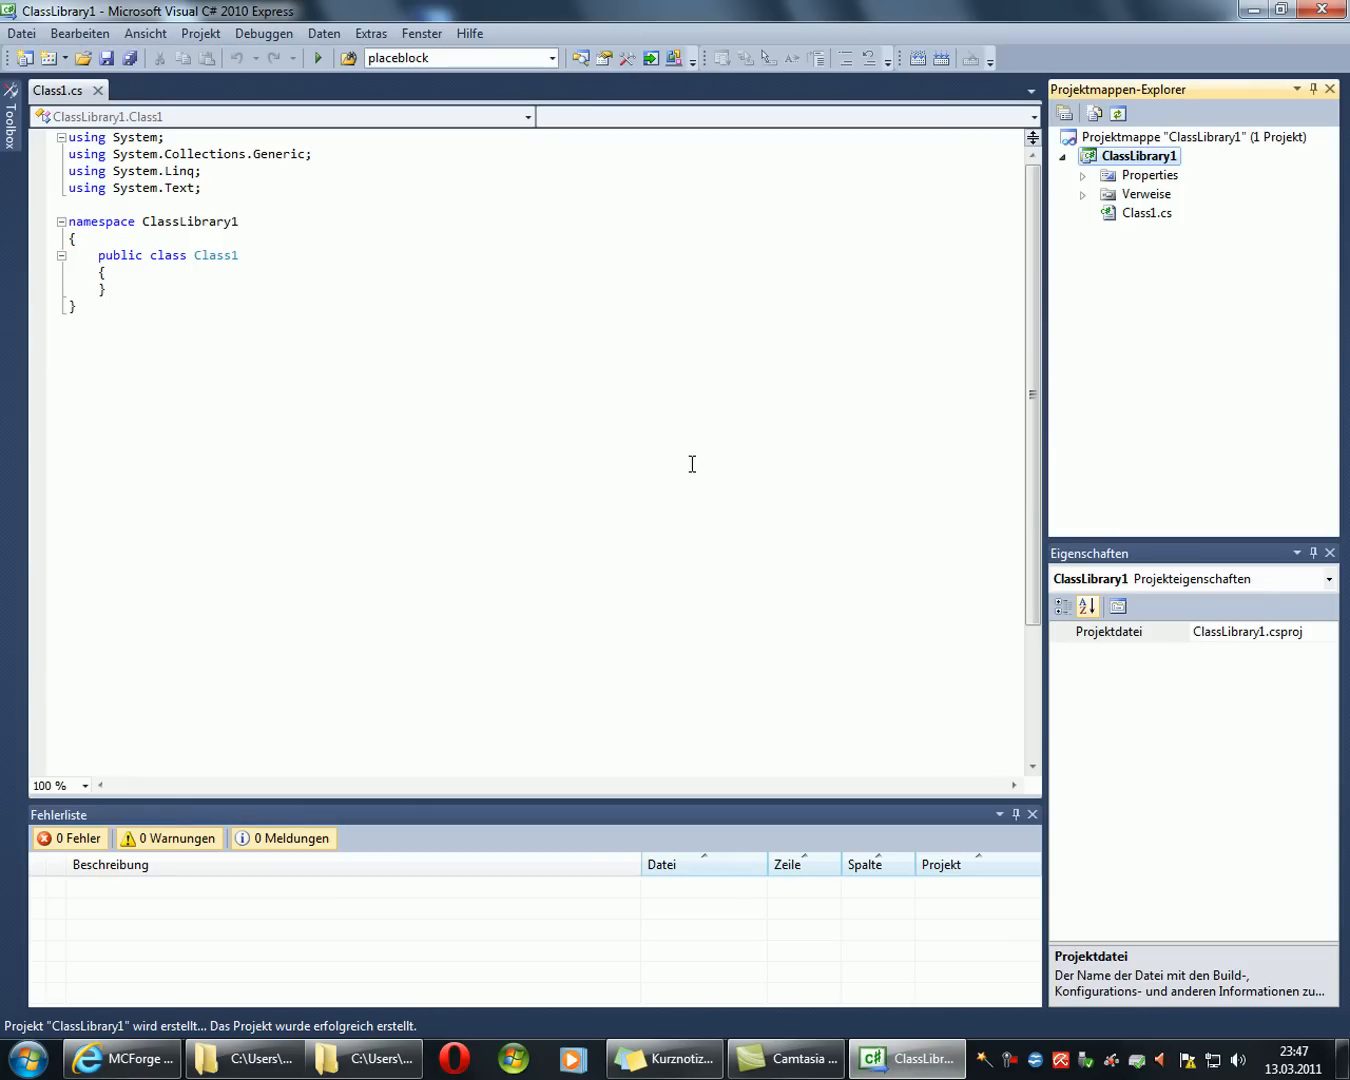
pyautogui.moveTo(134, 196)
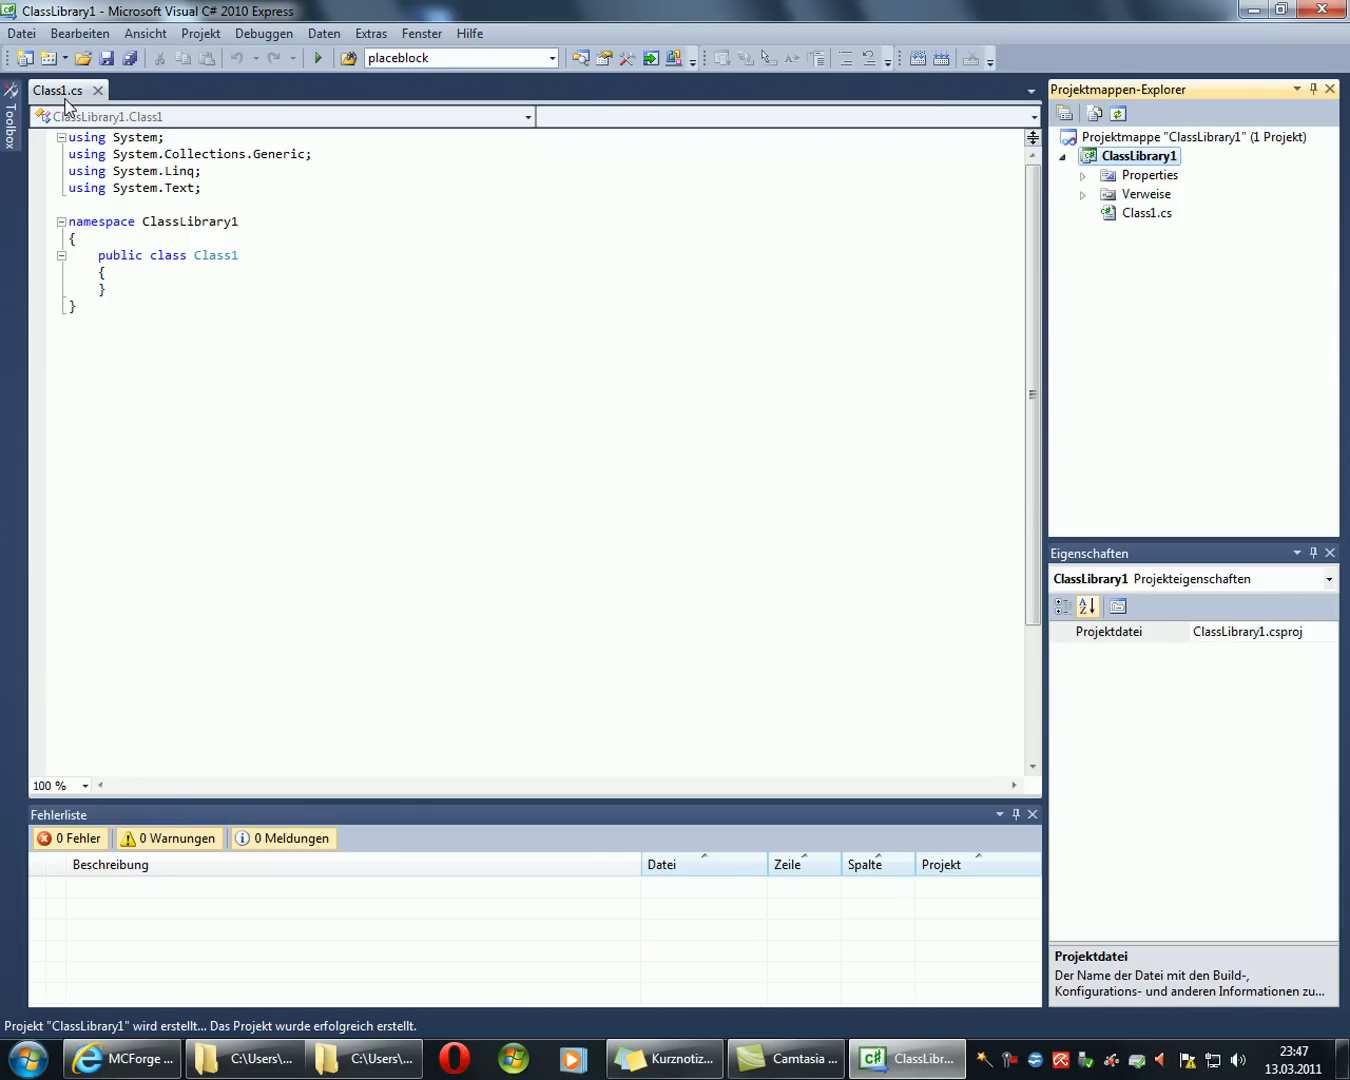
pyautogui.moveTo(60, 90)
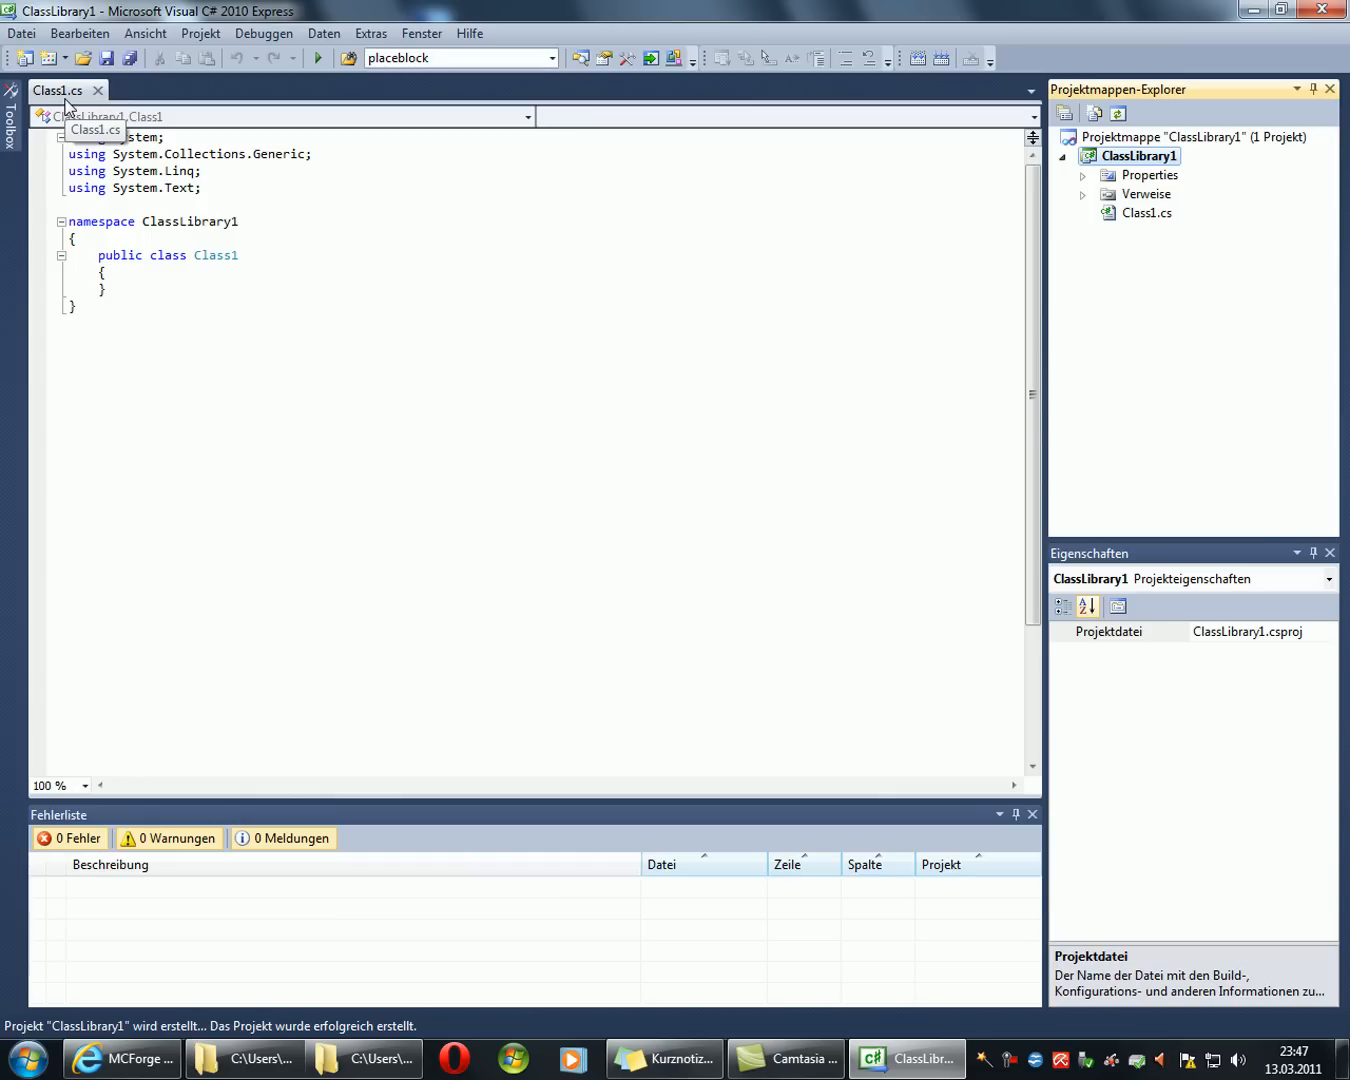
pyautogui.click(164, 248)
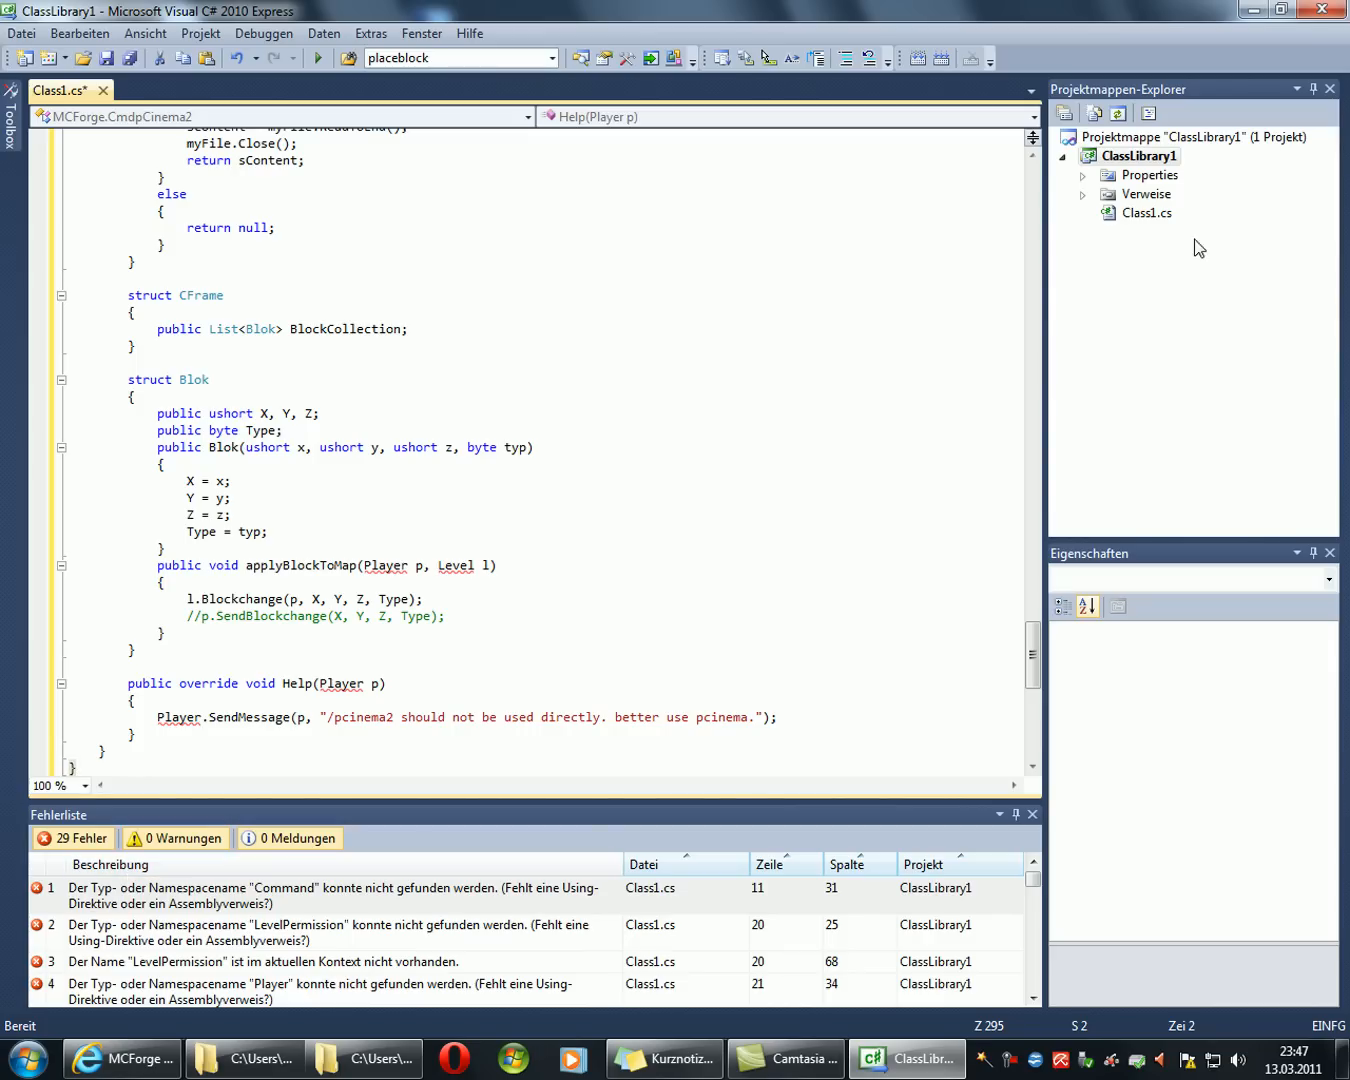
# Step: Start adding a project reference by browsing for a library file
pyautogui.click(1084, 194)
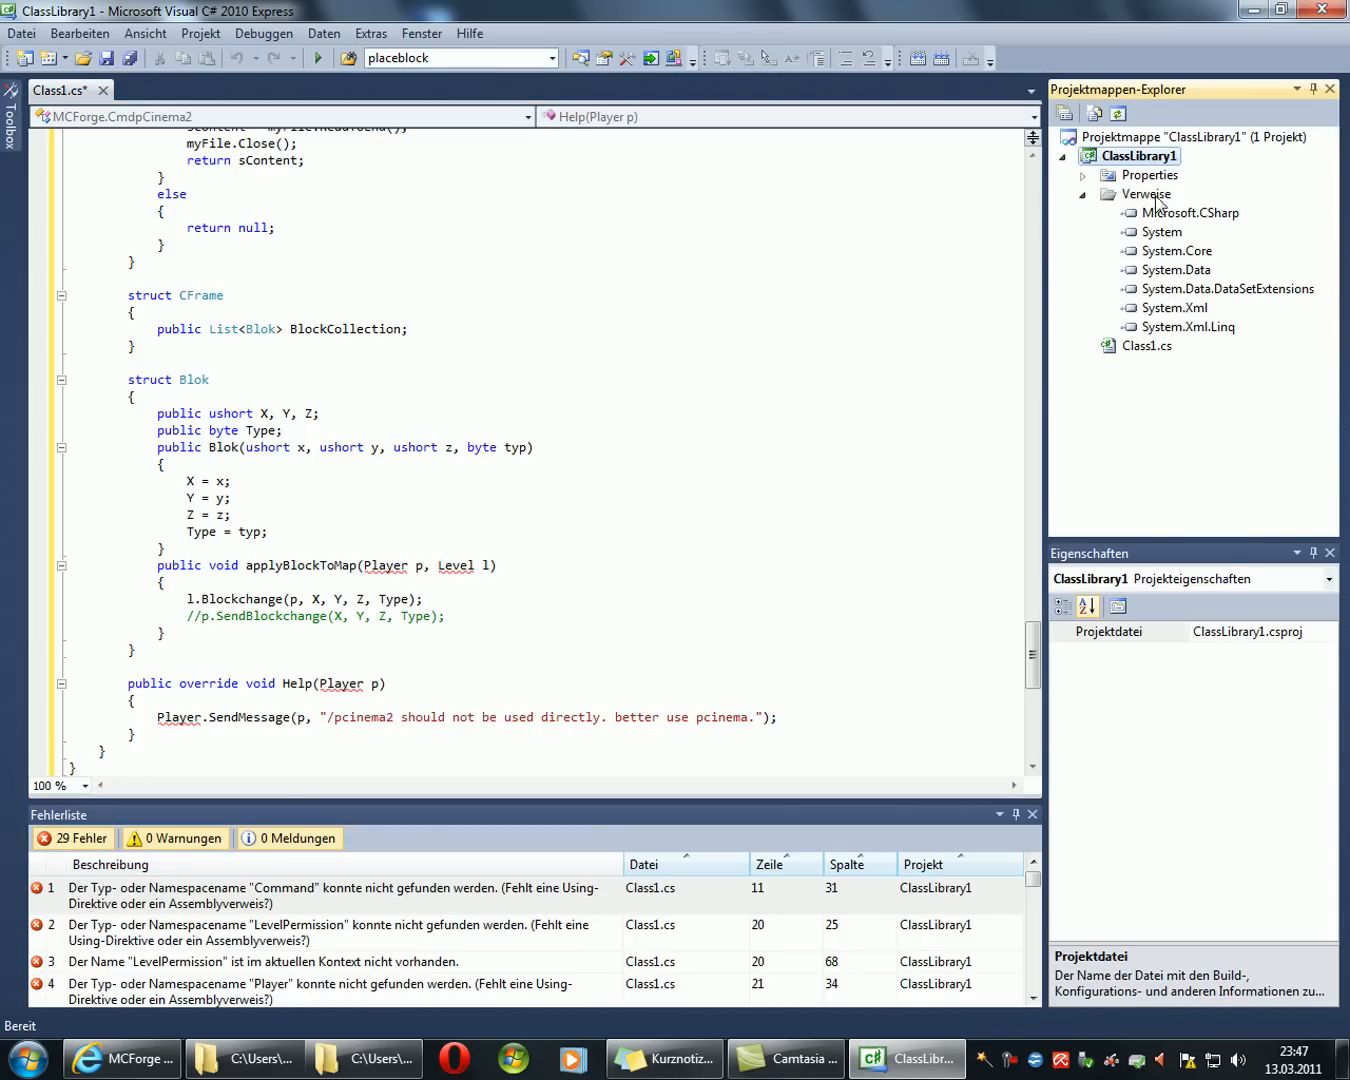
pyautogui.moveTo(1156, 208)
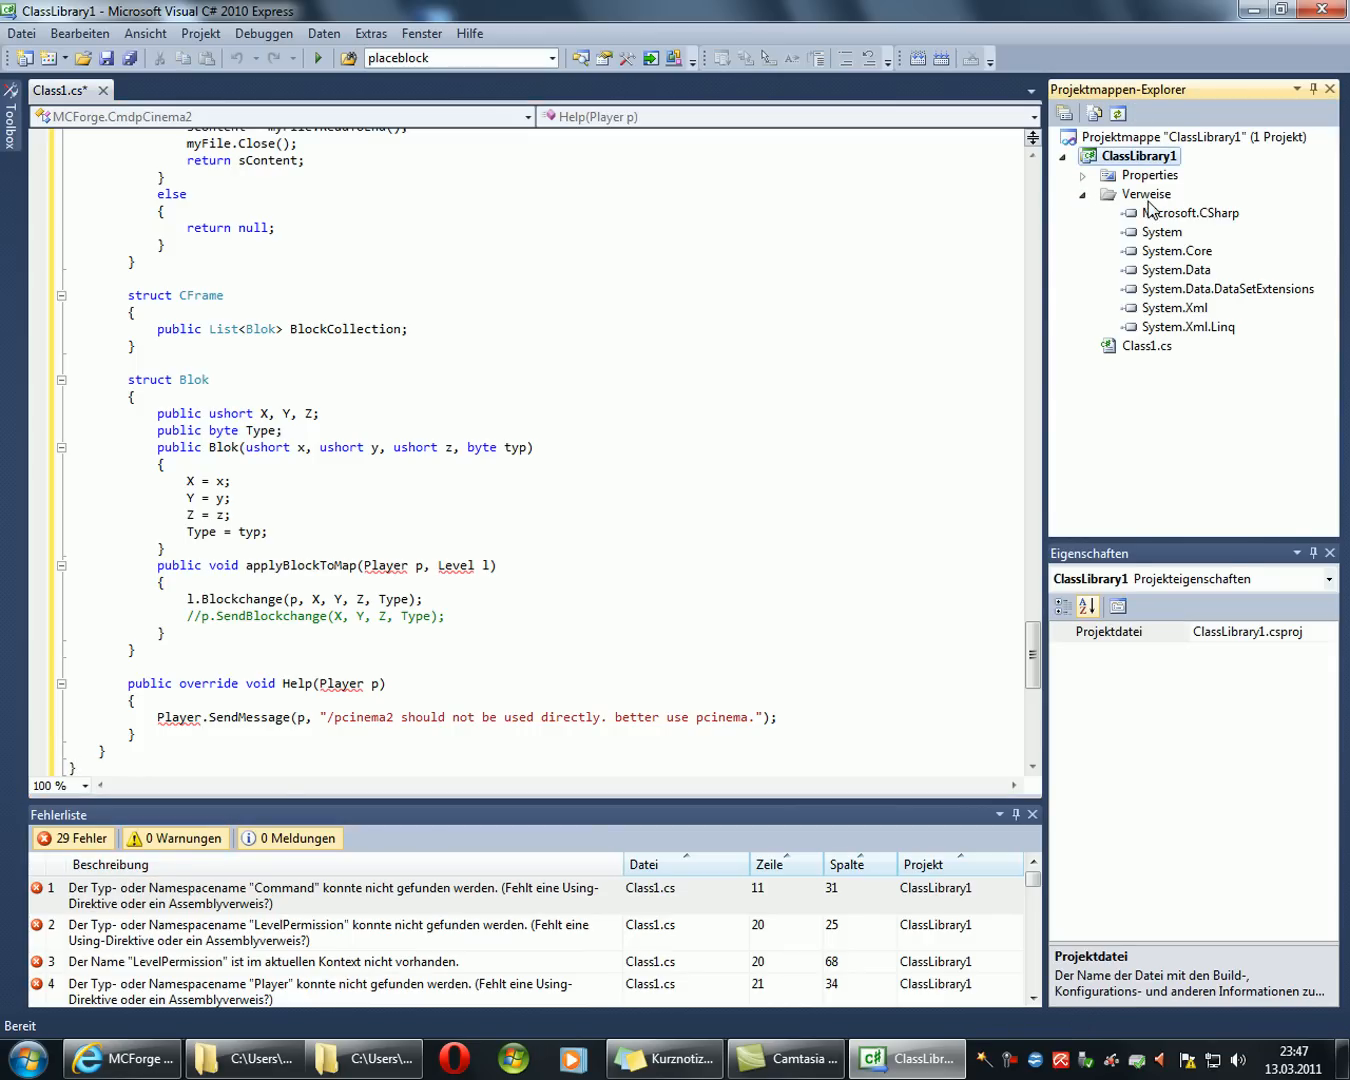
pyautogui.rightClick(1144, 194)
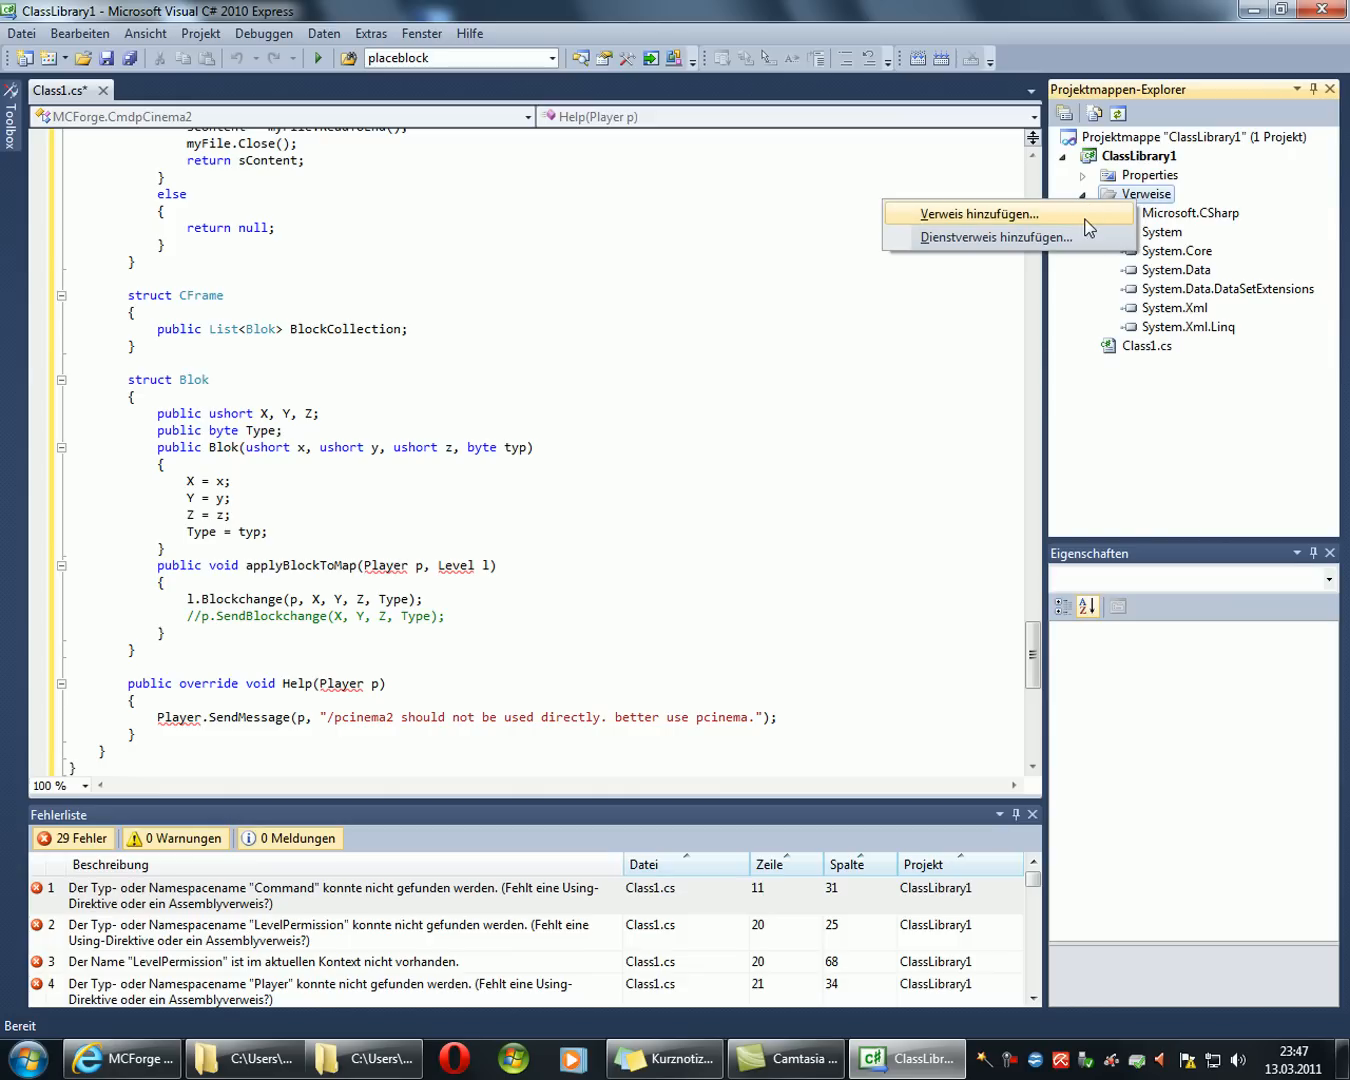
pyautogui.click(964, 212)
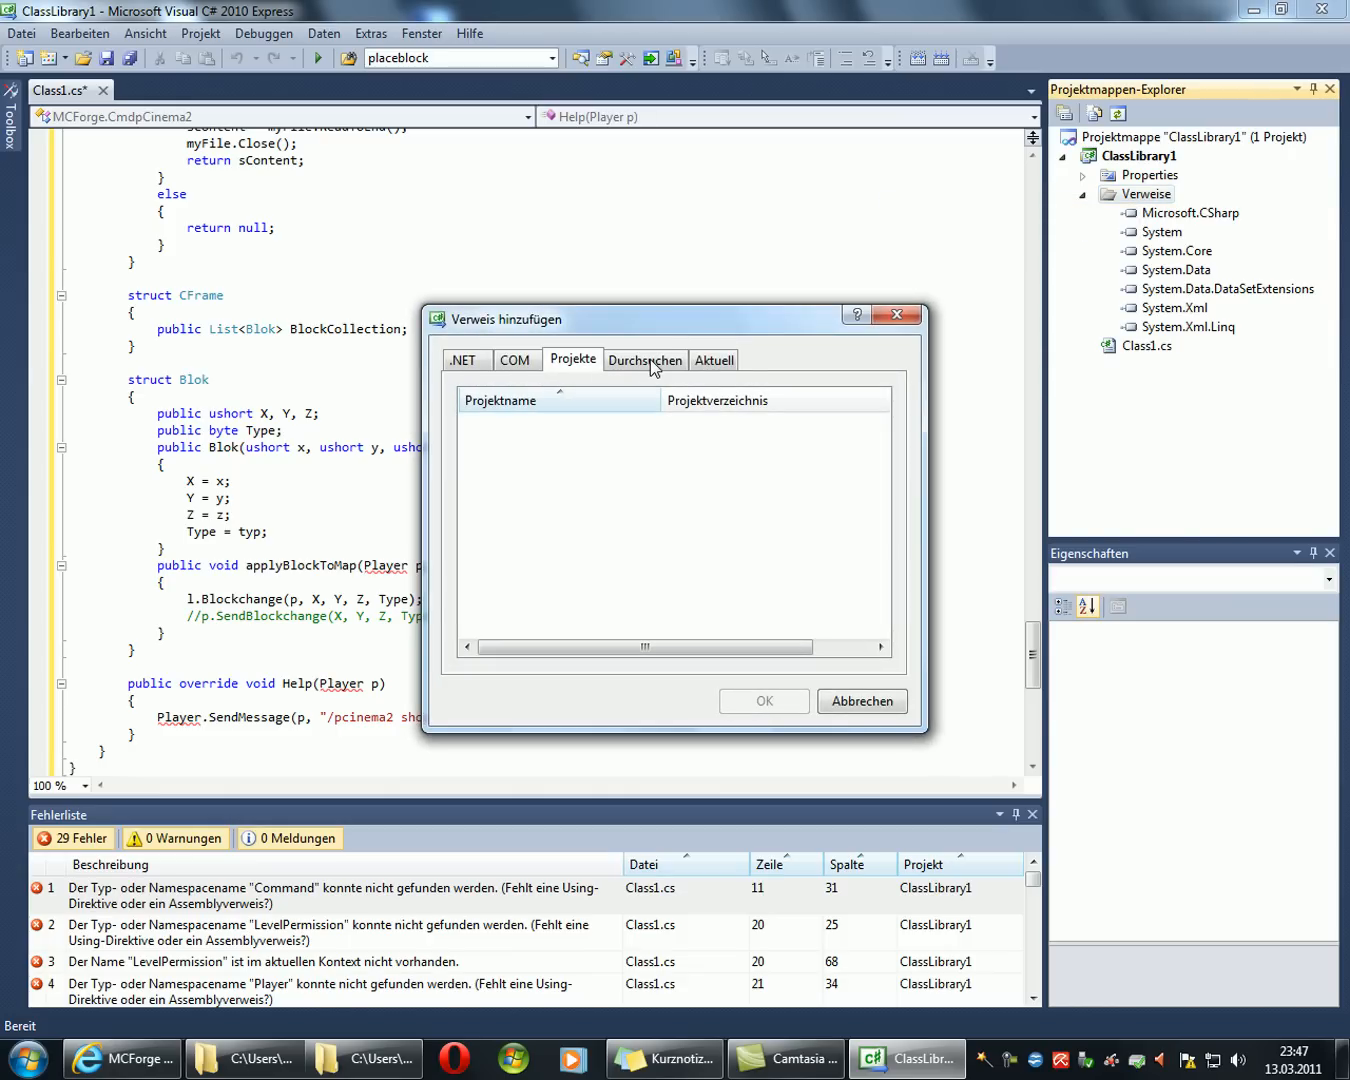
pyautogui.click(644, 360)
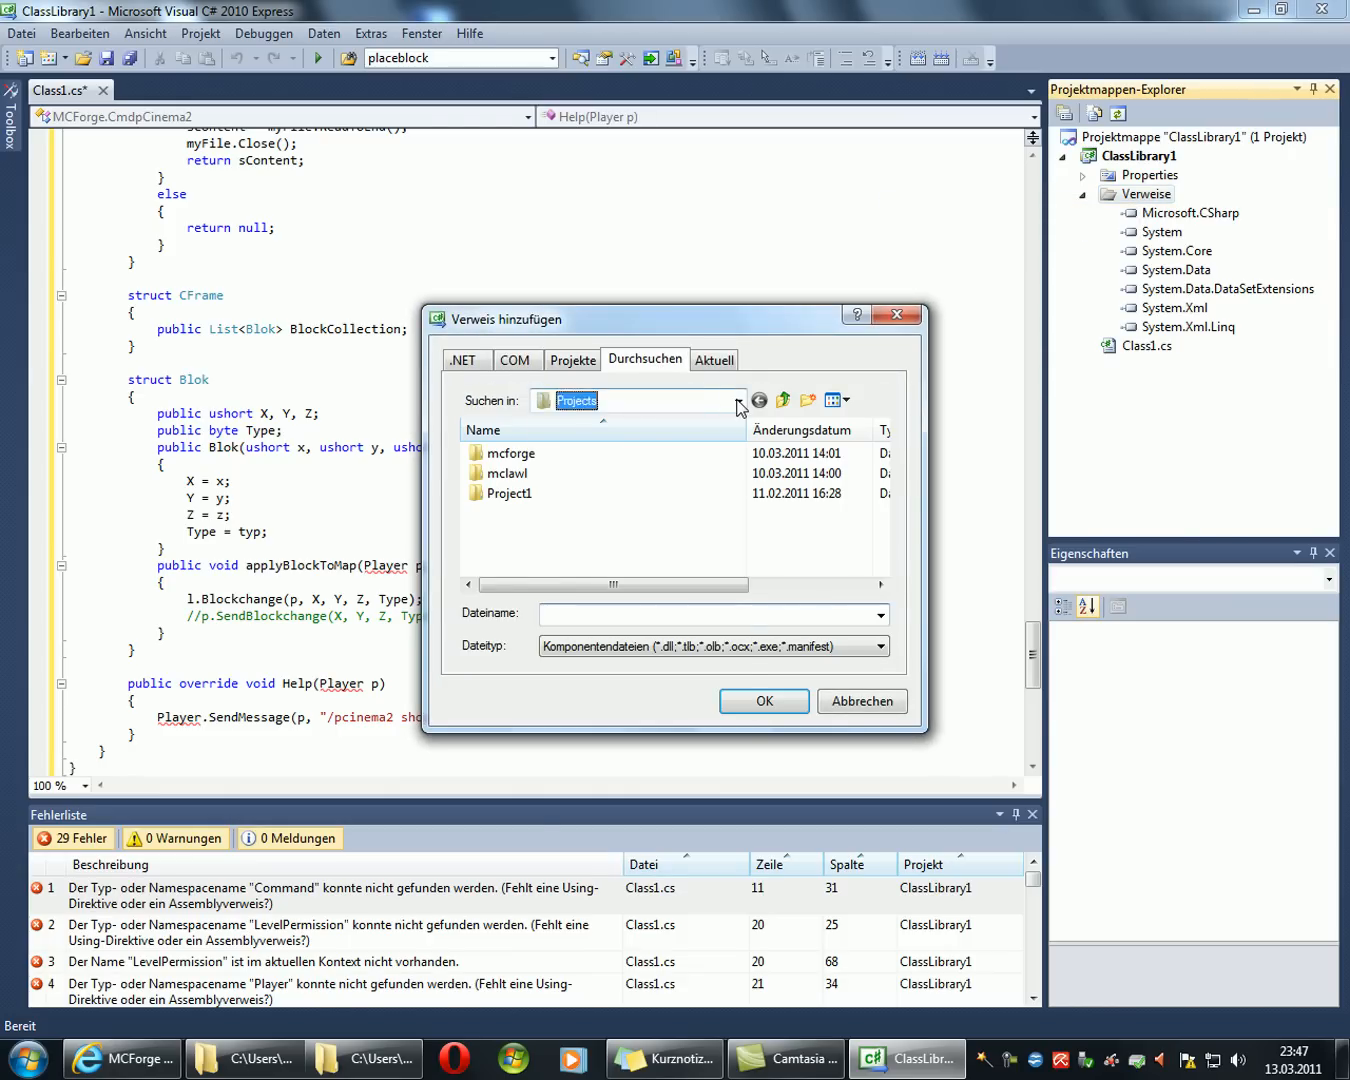
# Step: Reference MCForge_.dll from the mcforge server folder, clearing the 29 errors
pyautogui.click(736, 400)
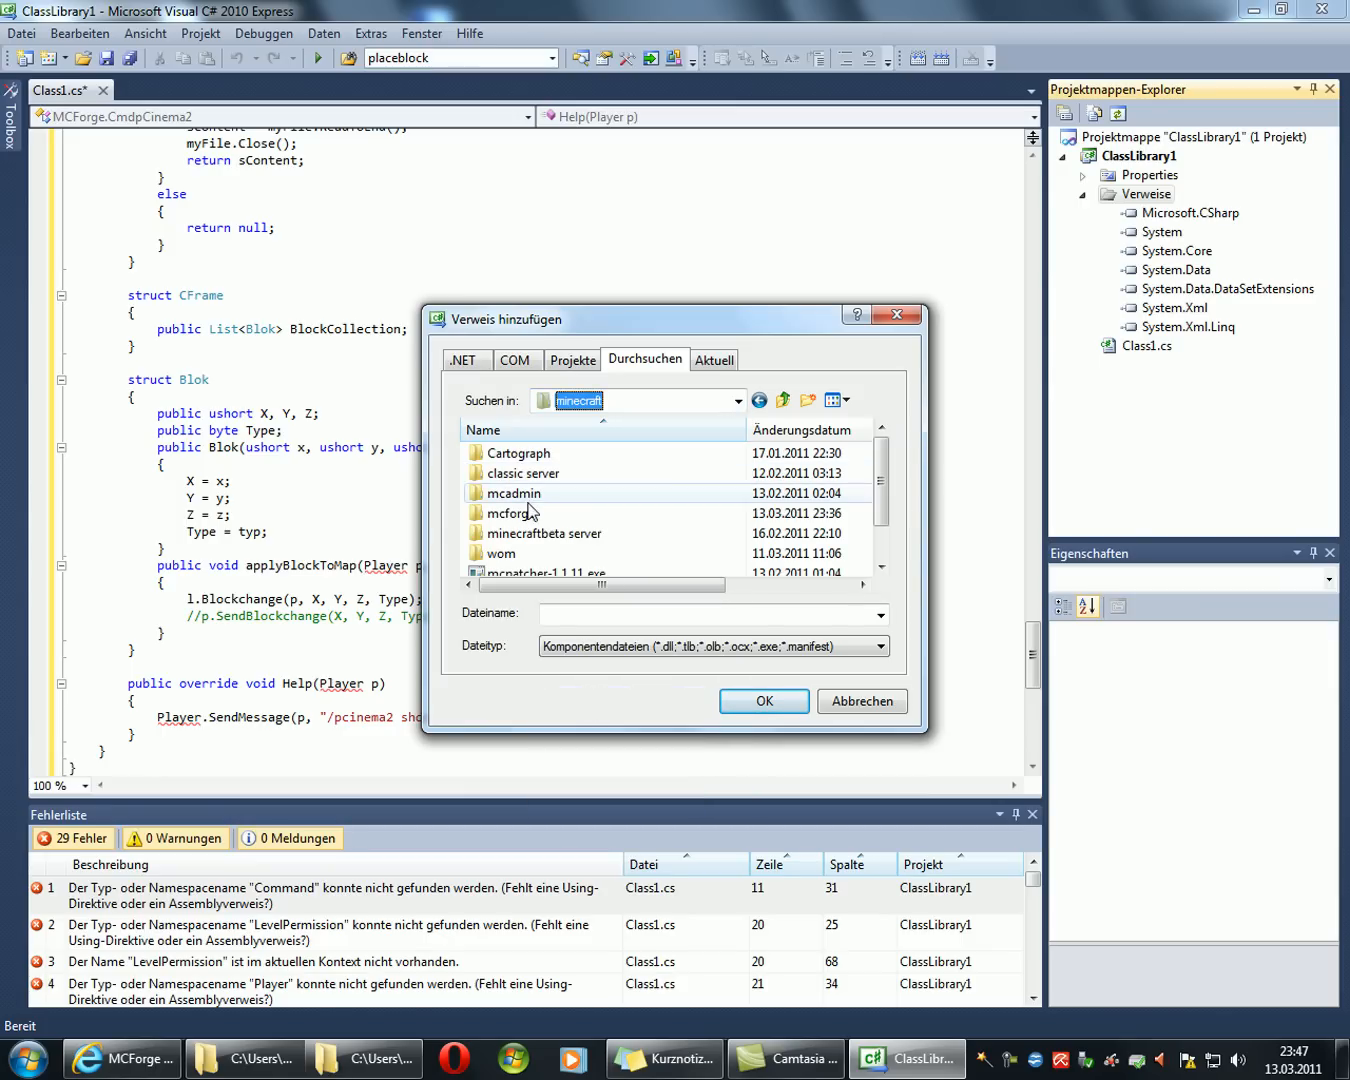
pyautogui.doubleClick(512, 512)
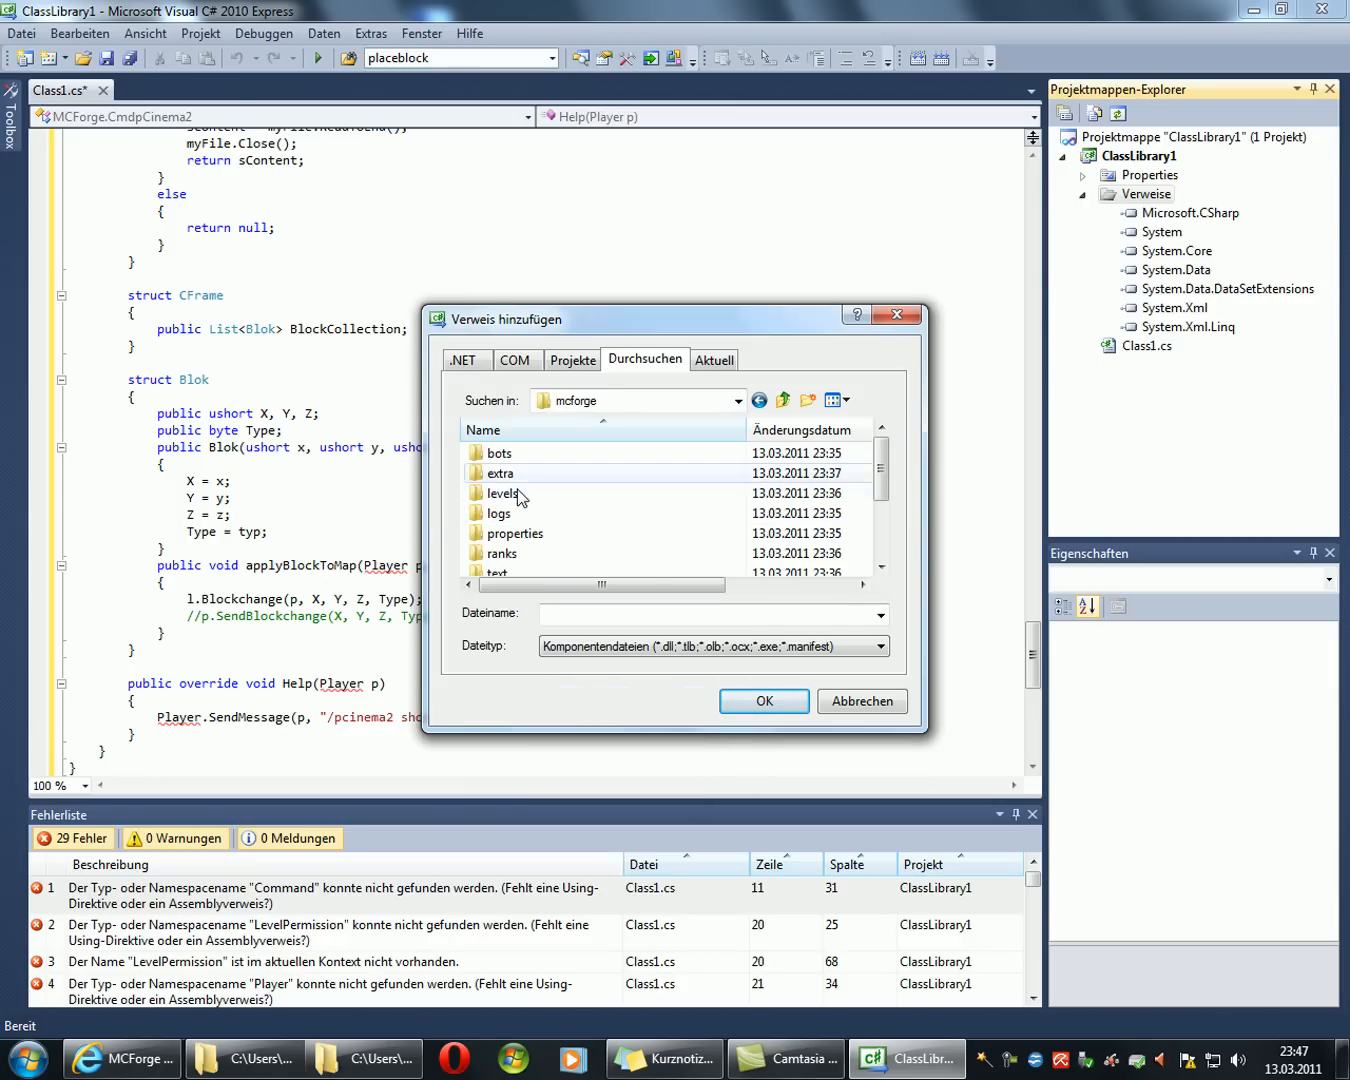
pyautogui.click(534, 512)
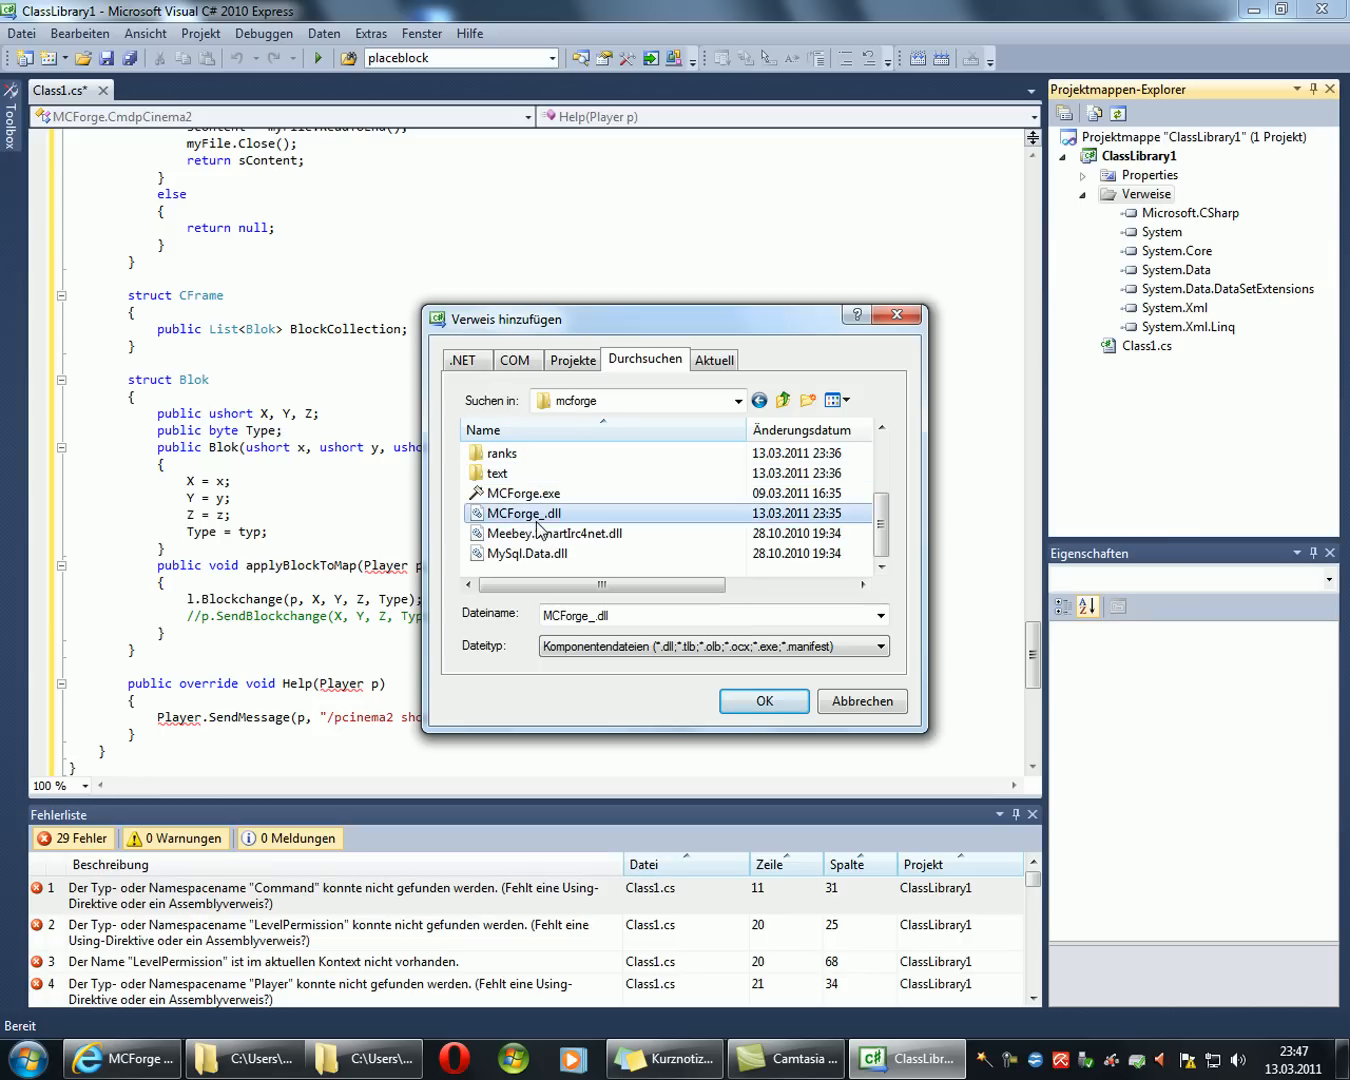
pyautogui.click(520, 492)
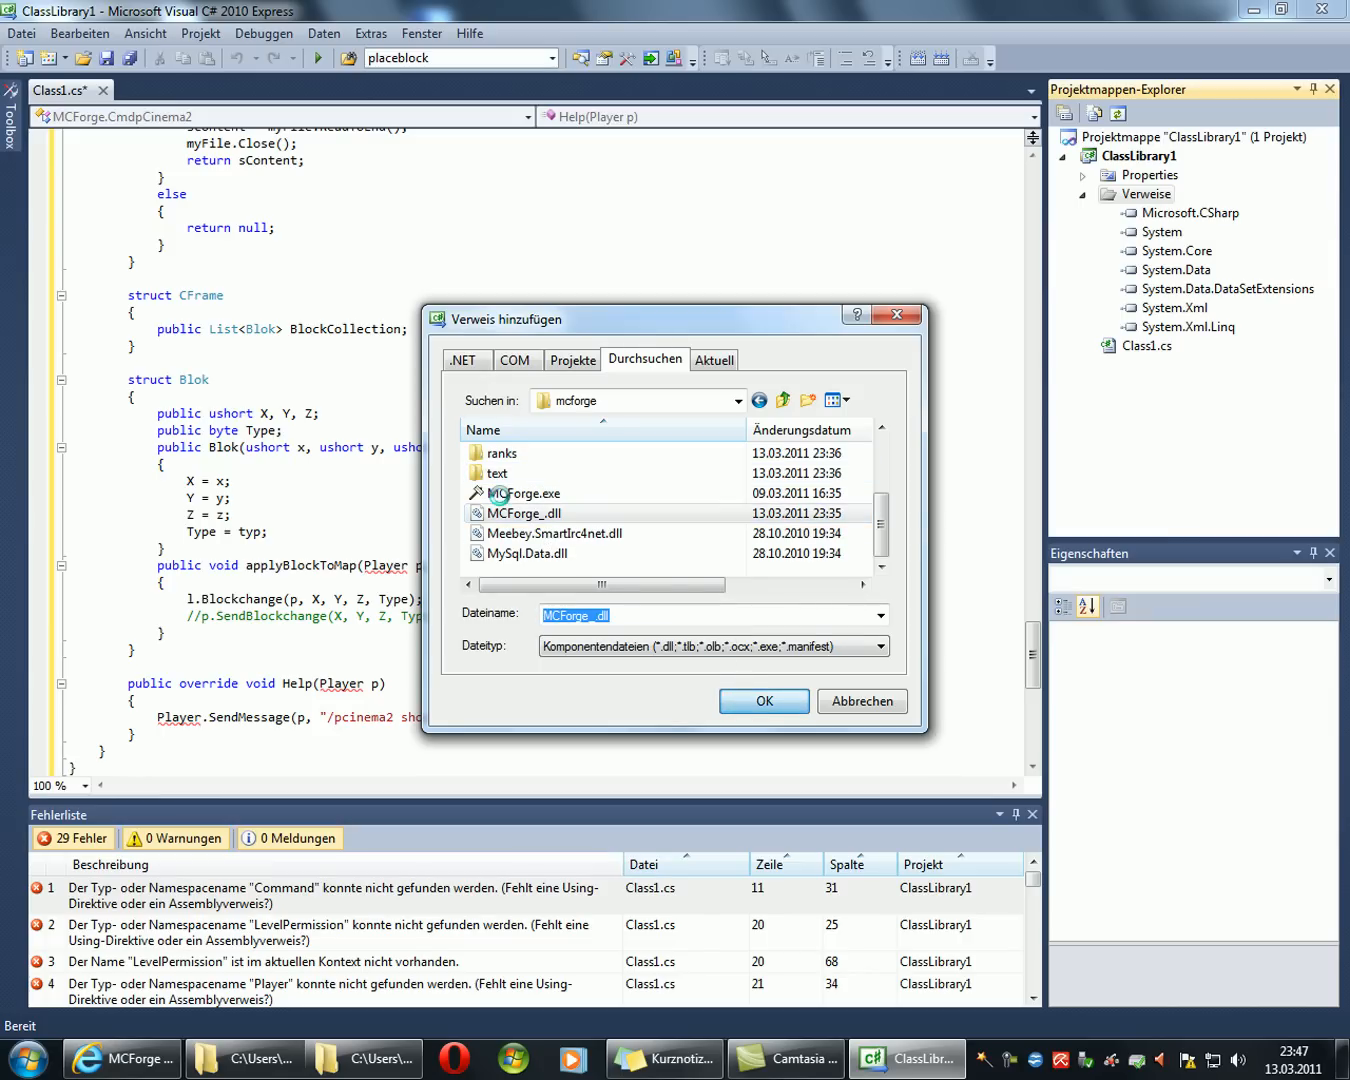
pyautogui.click(764, 700)
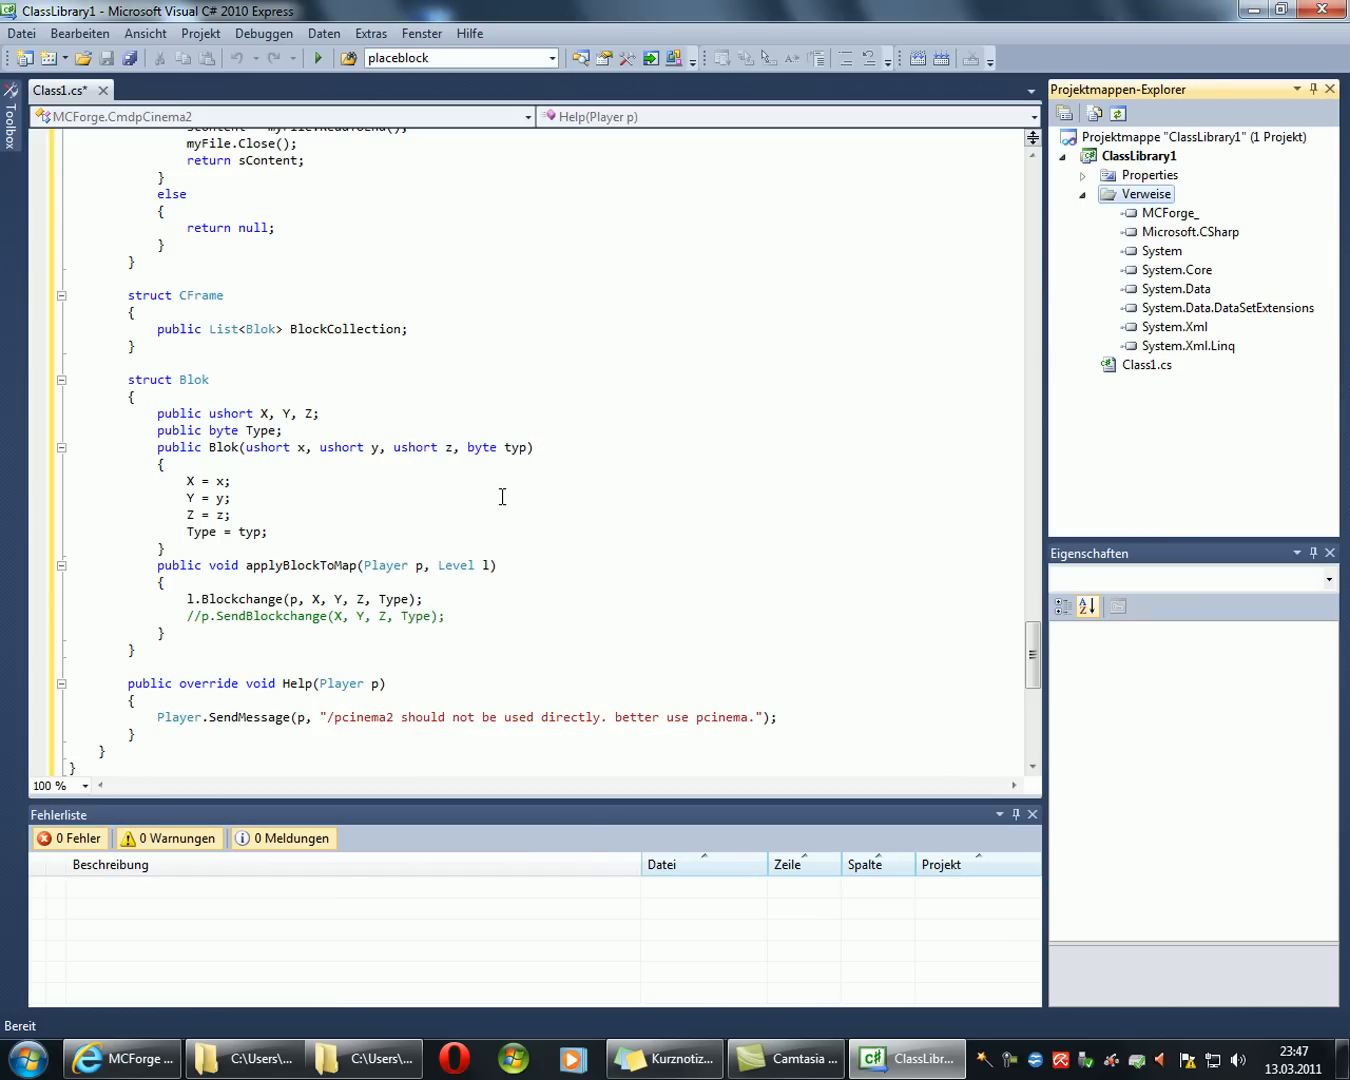
pyautogui.moveTo(1220, 256)
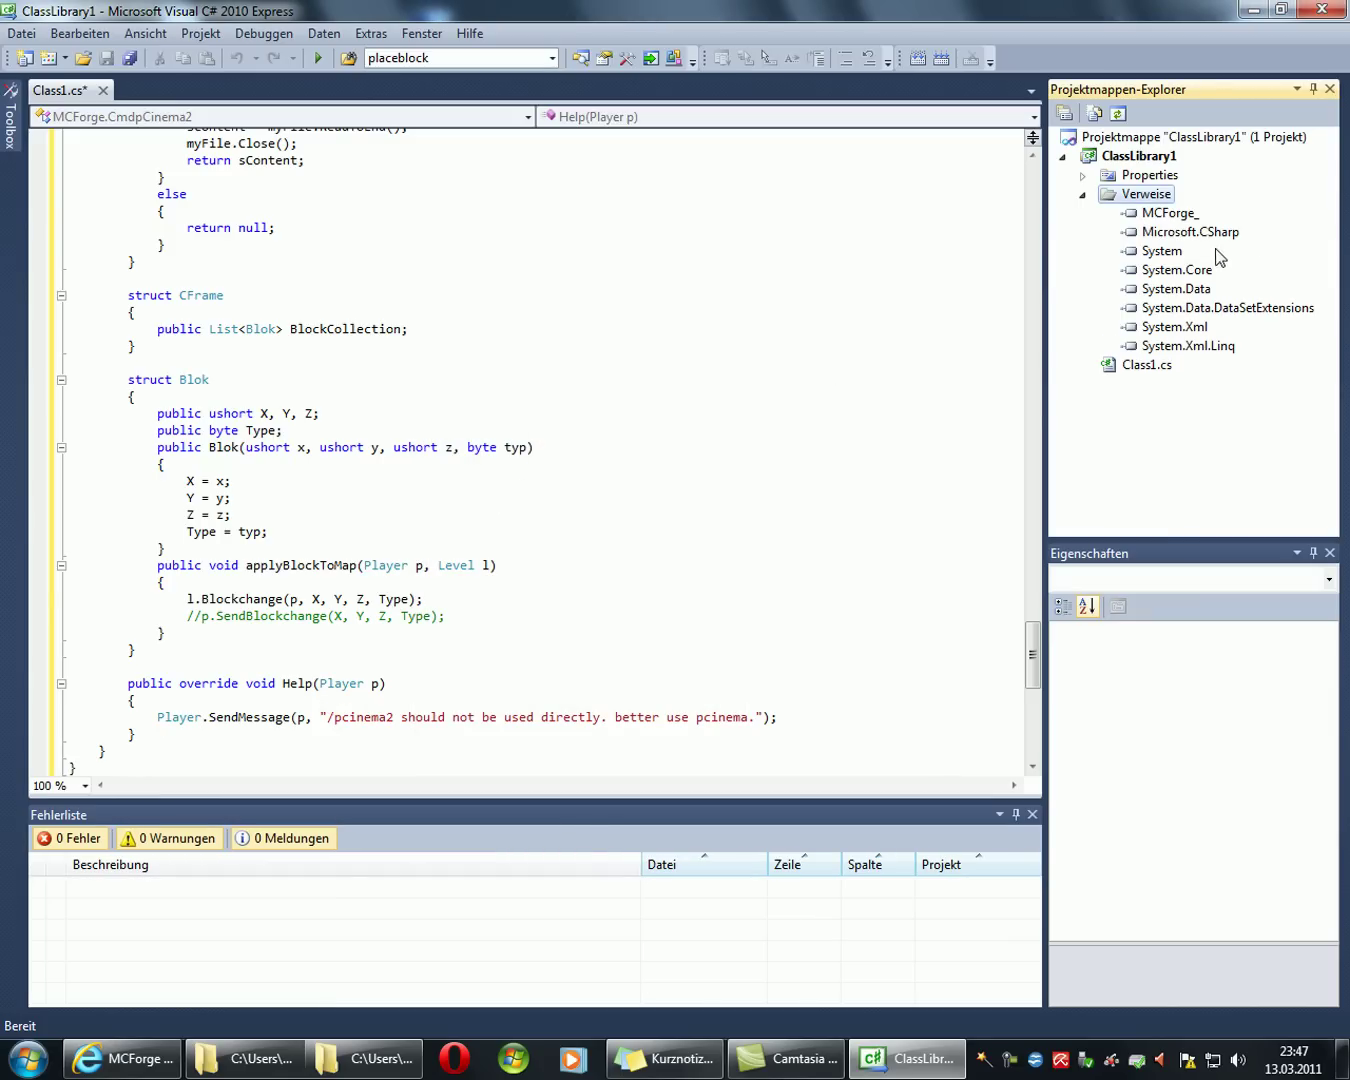
pyautogui.moveTo(1200, 276)
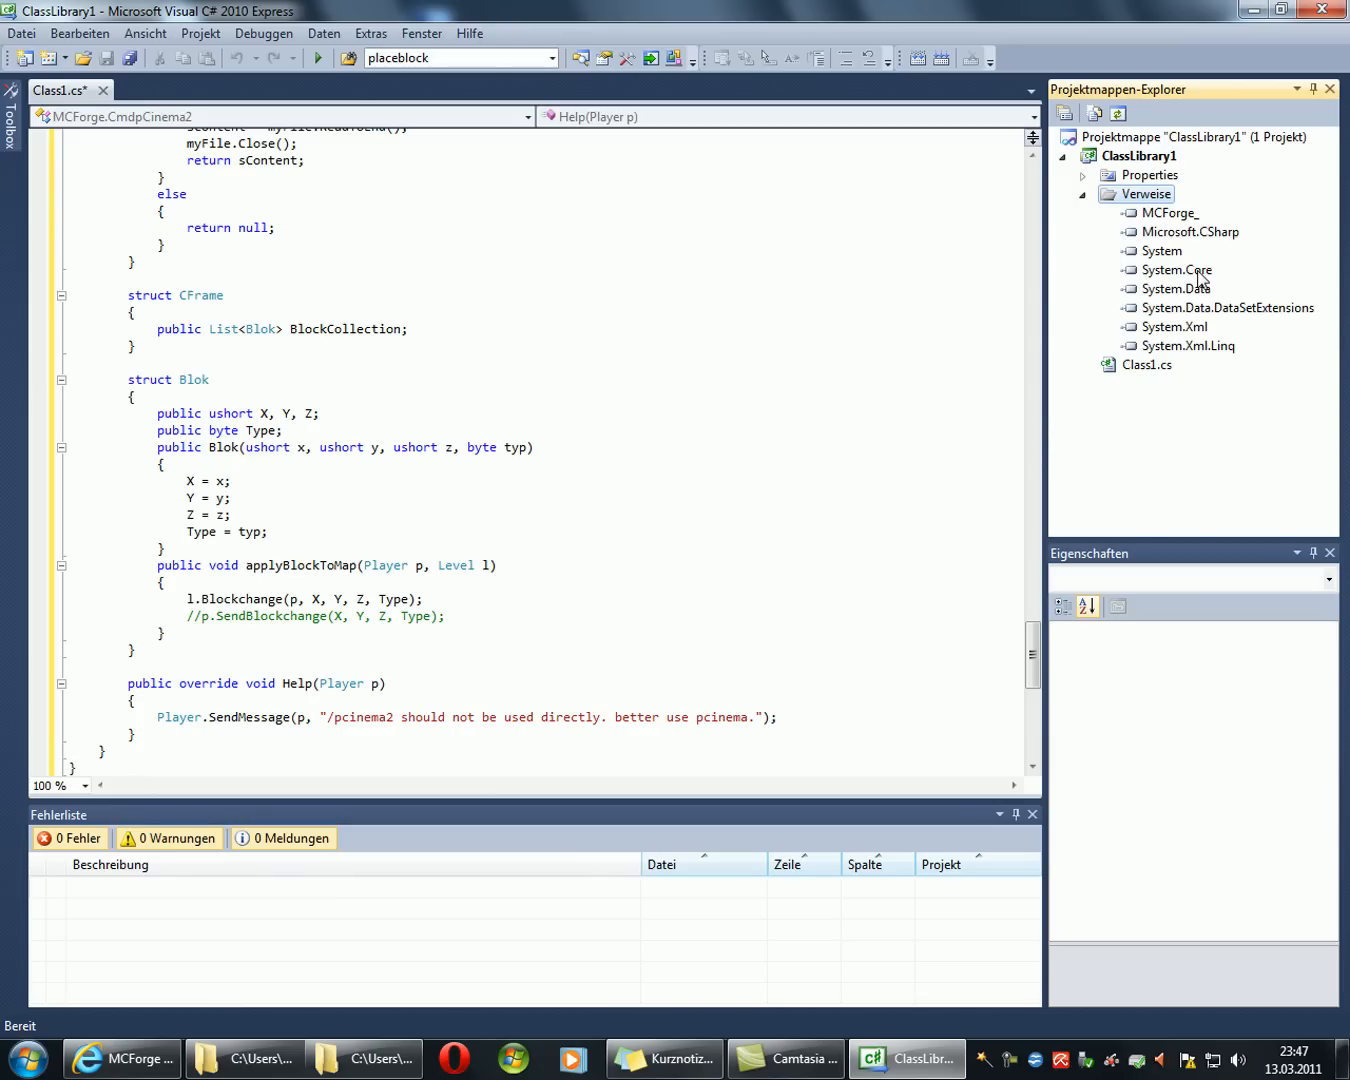
# Step: Delete Microsoft.CSharp and the extra System.* references, leaving only MCForge_ and System
pyautogui.click(1196, 232)
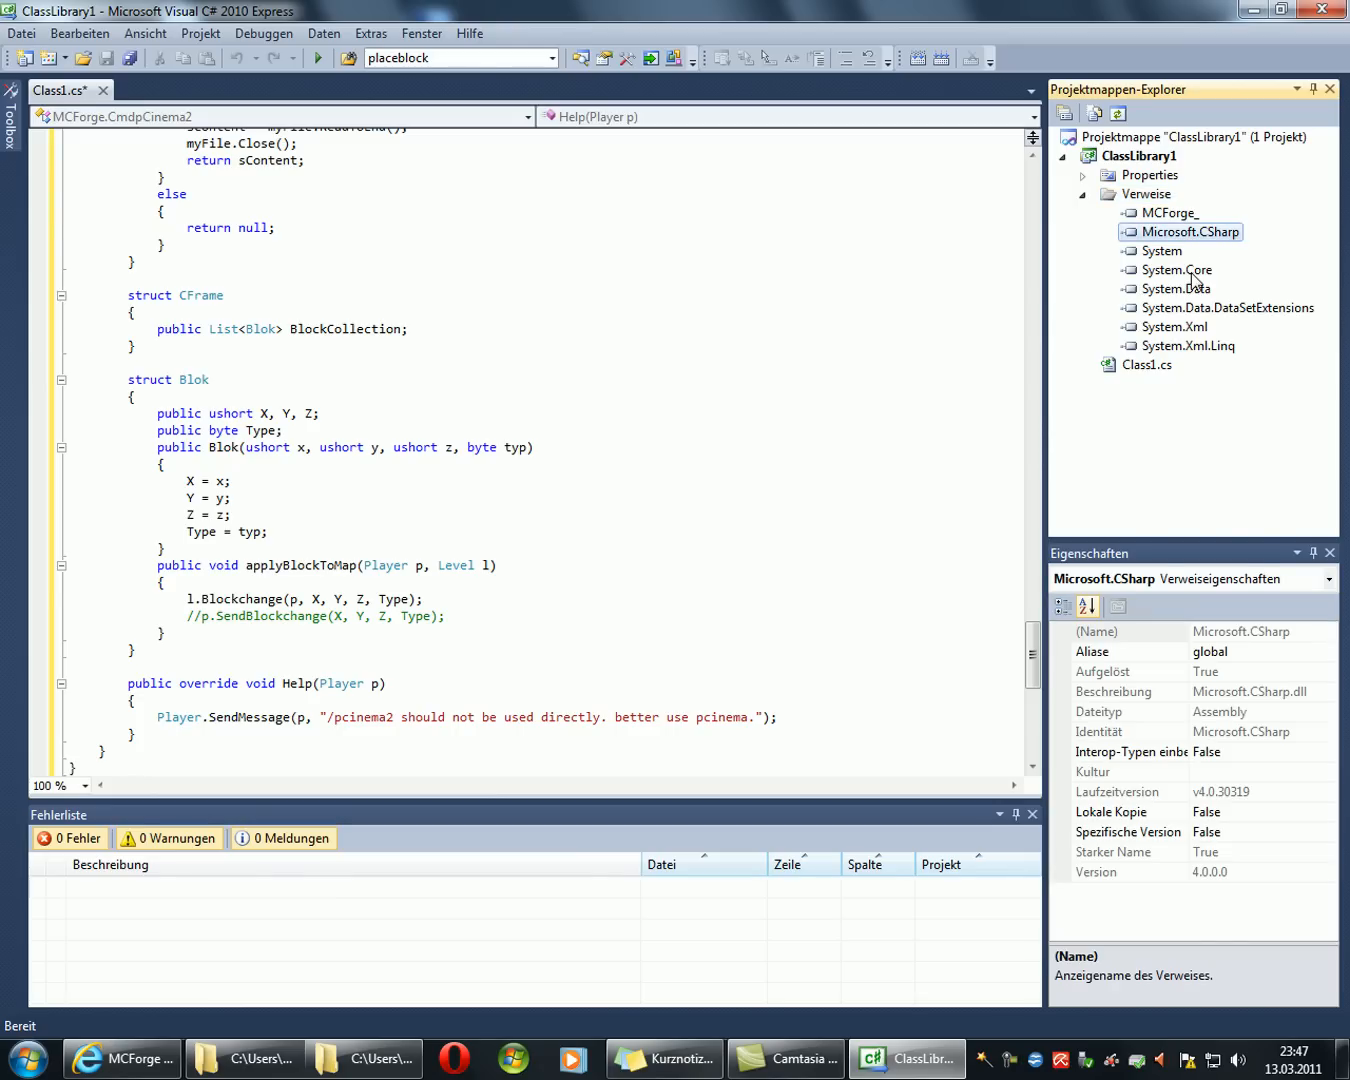
pyautogui.click(1184, 346)
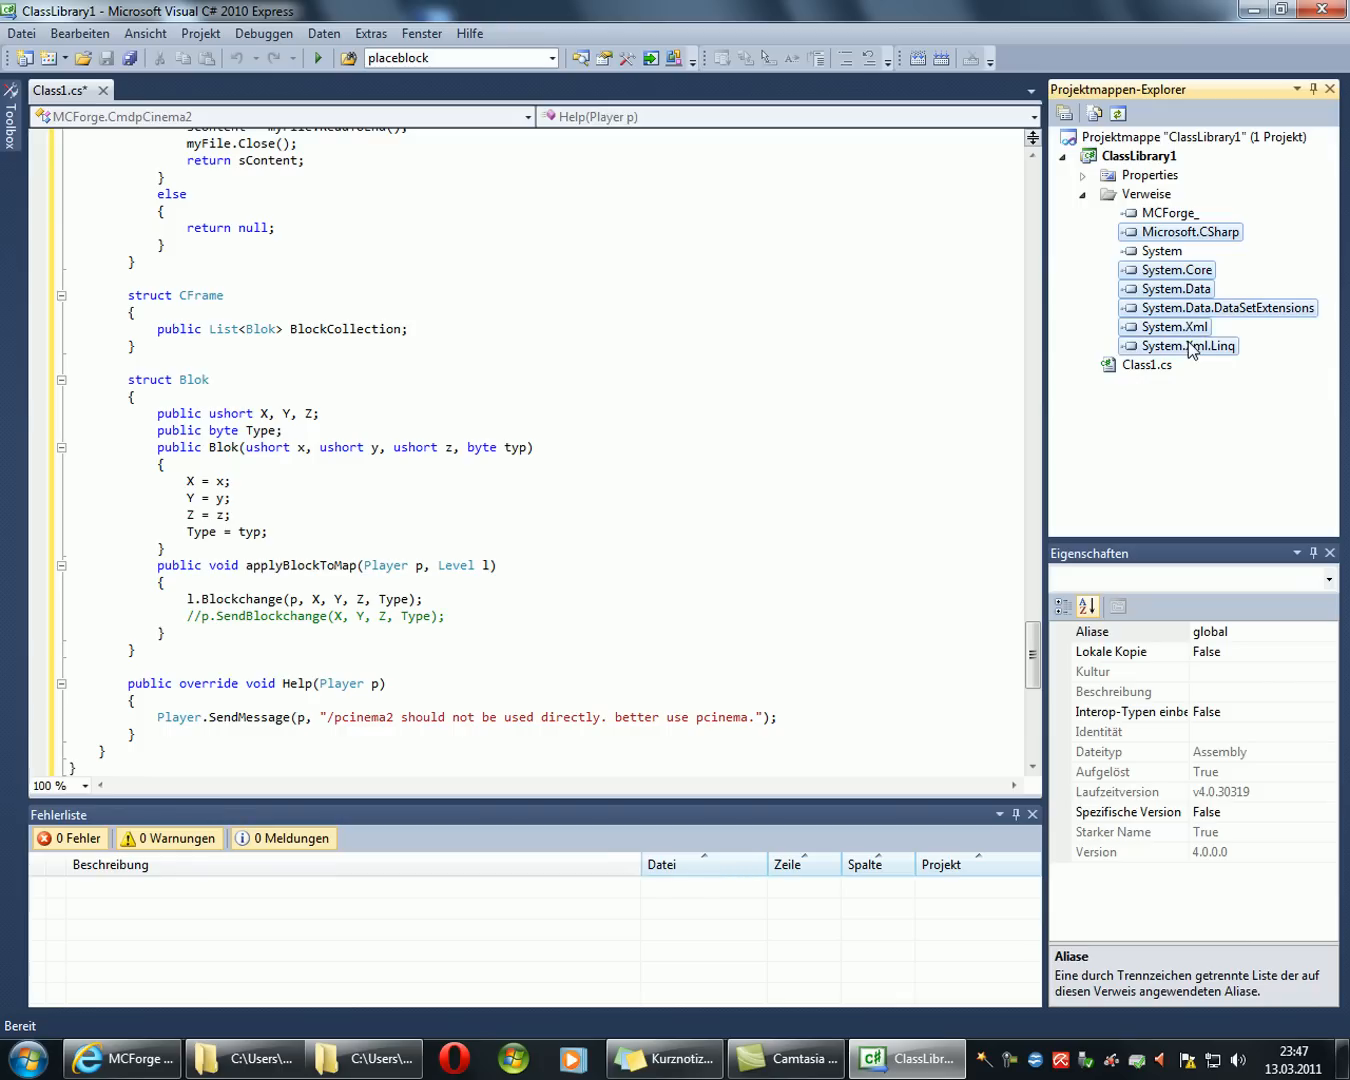
pyautogui.press('Delete')
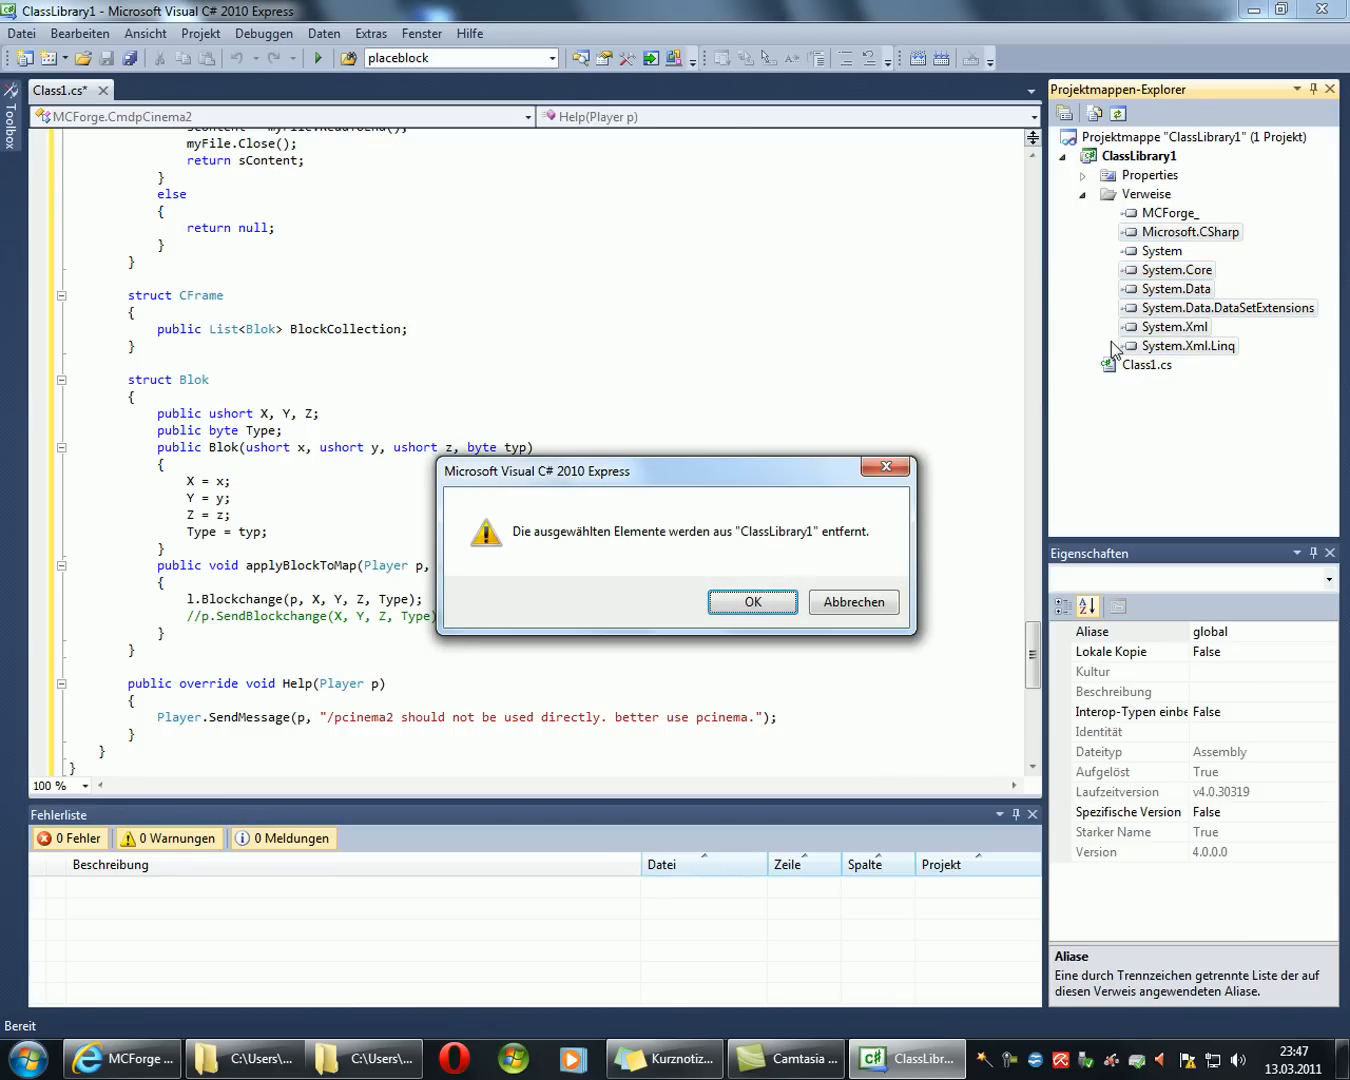
pyautogui.click(752, 602)
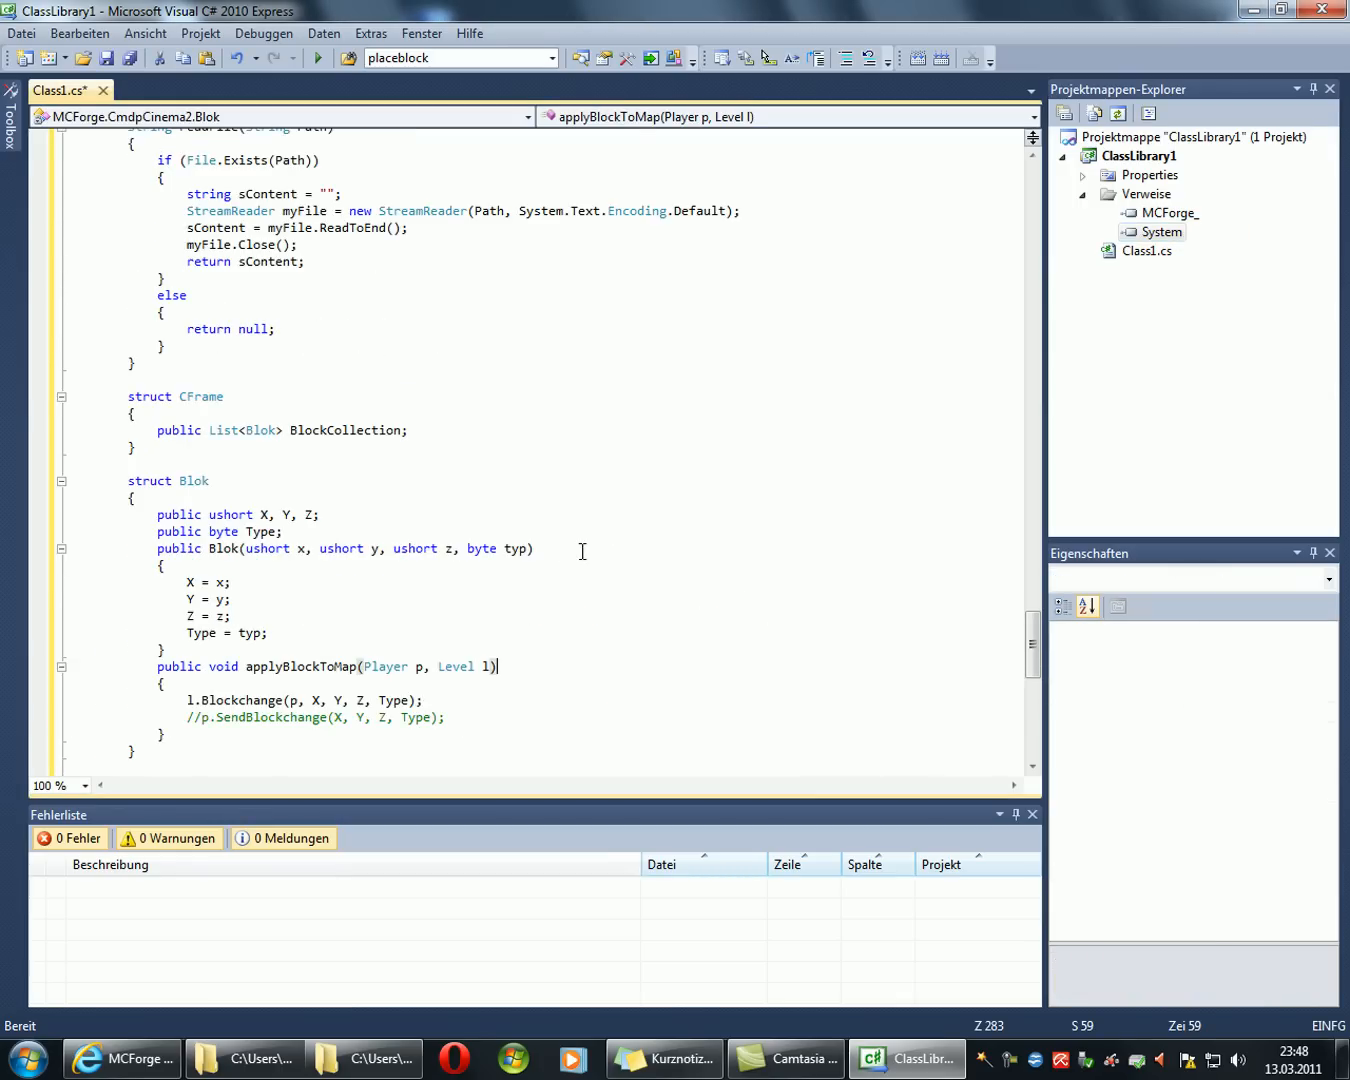
pyautogui.scroll(3)
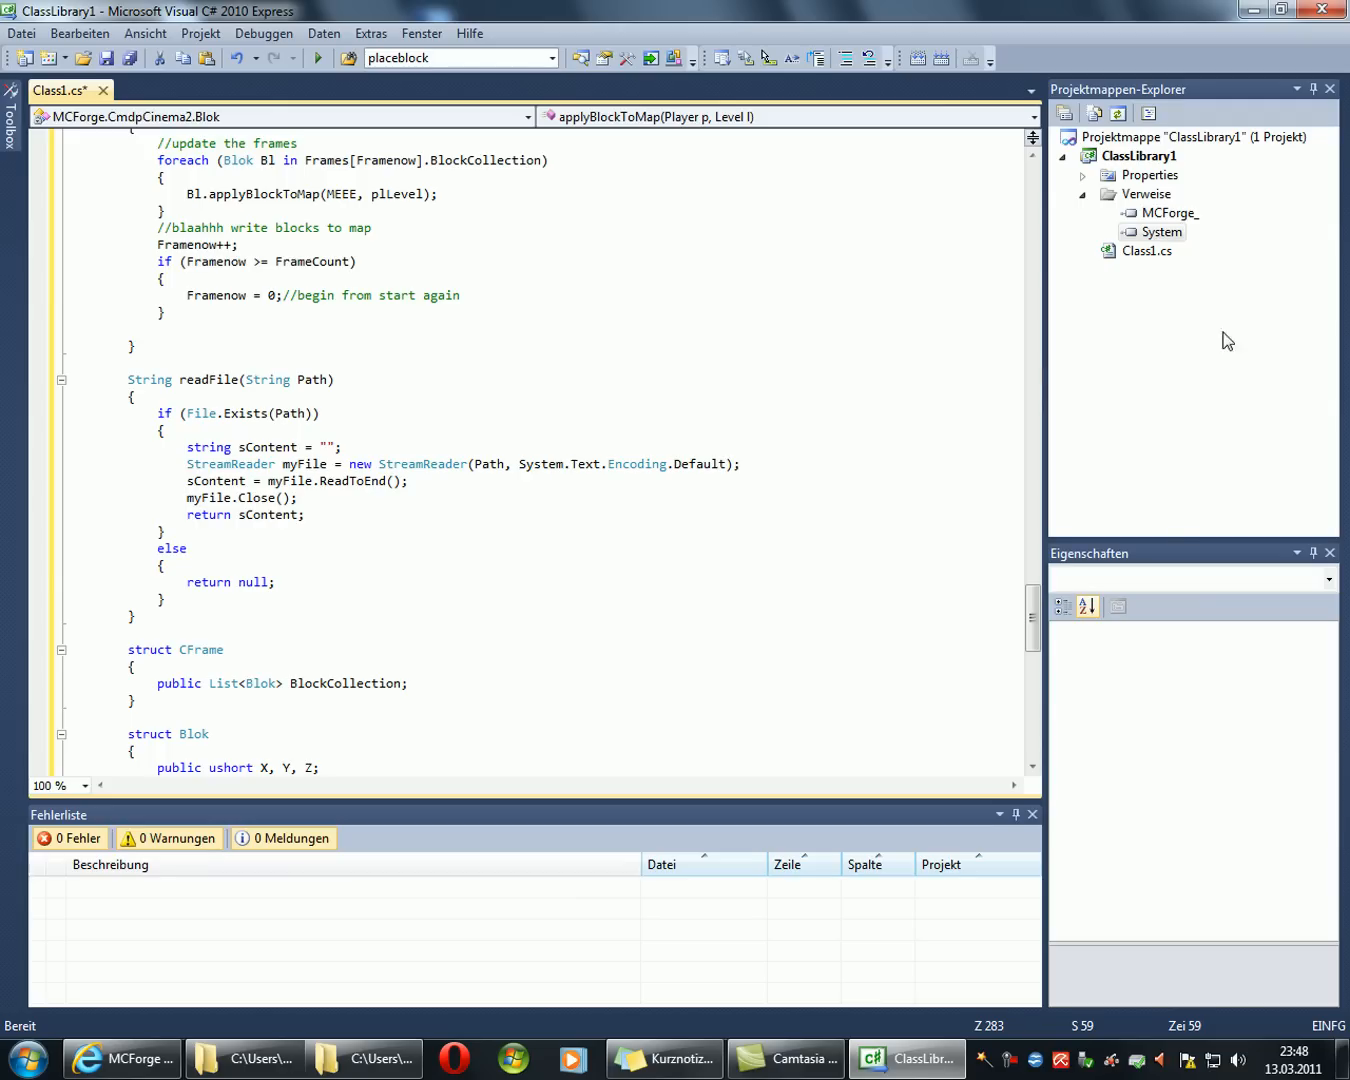
pyautogui.scroll(-3)
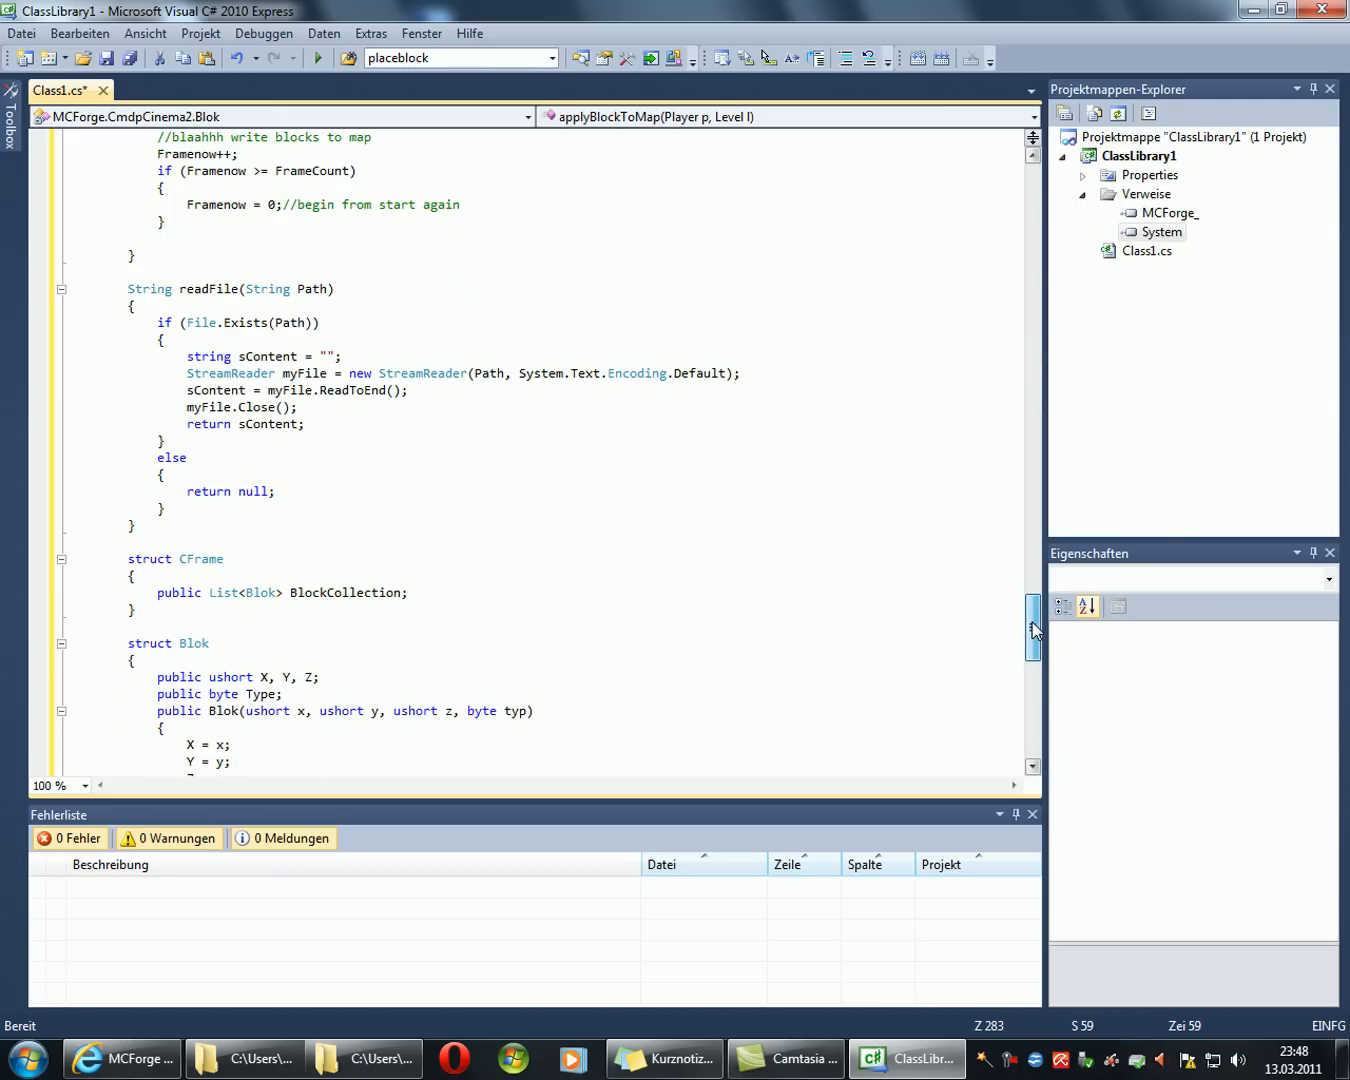
pyautogui.scroll(-3)
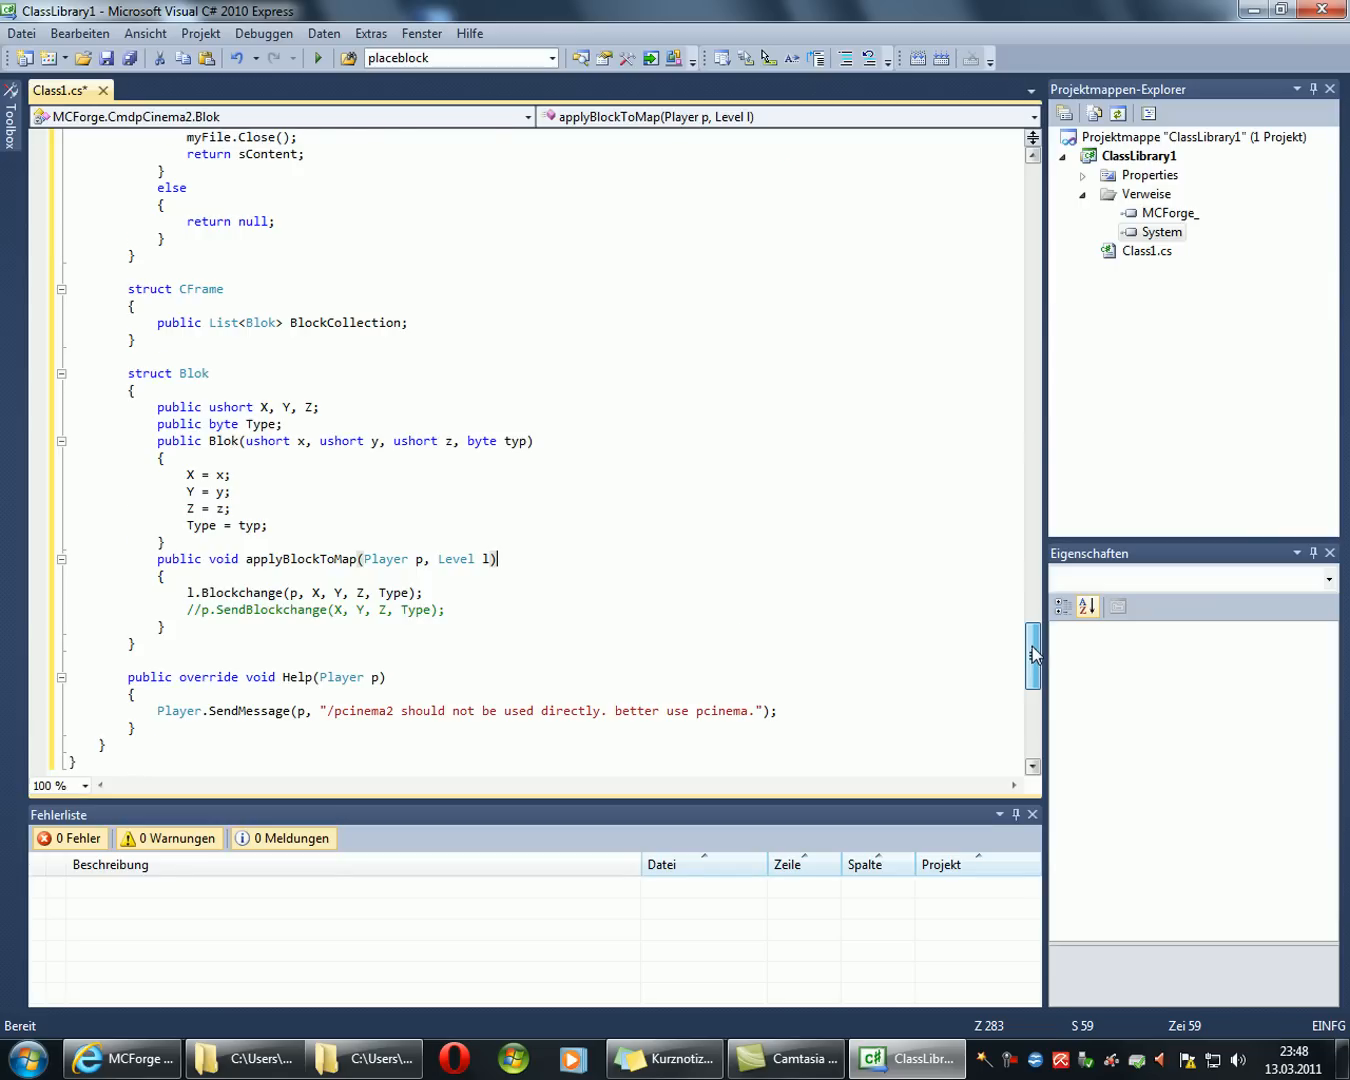
pyautogui.scroll(3)
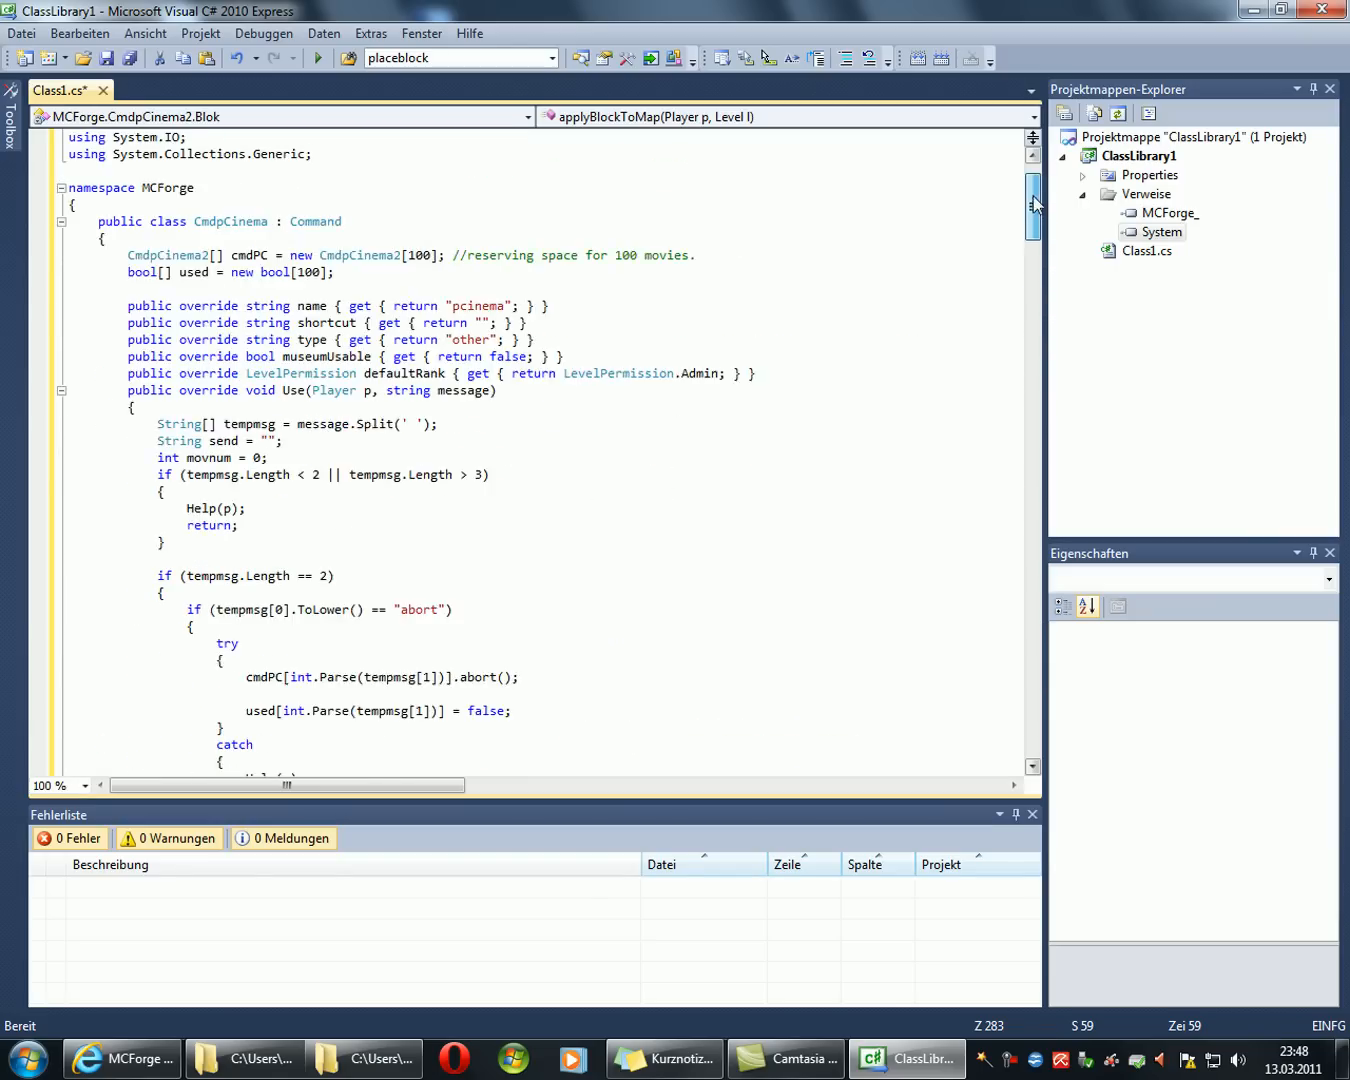
pyautogui.scroll(3)
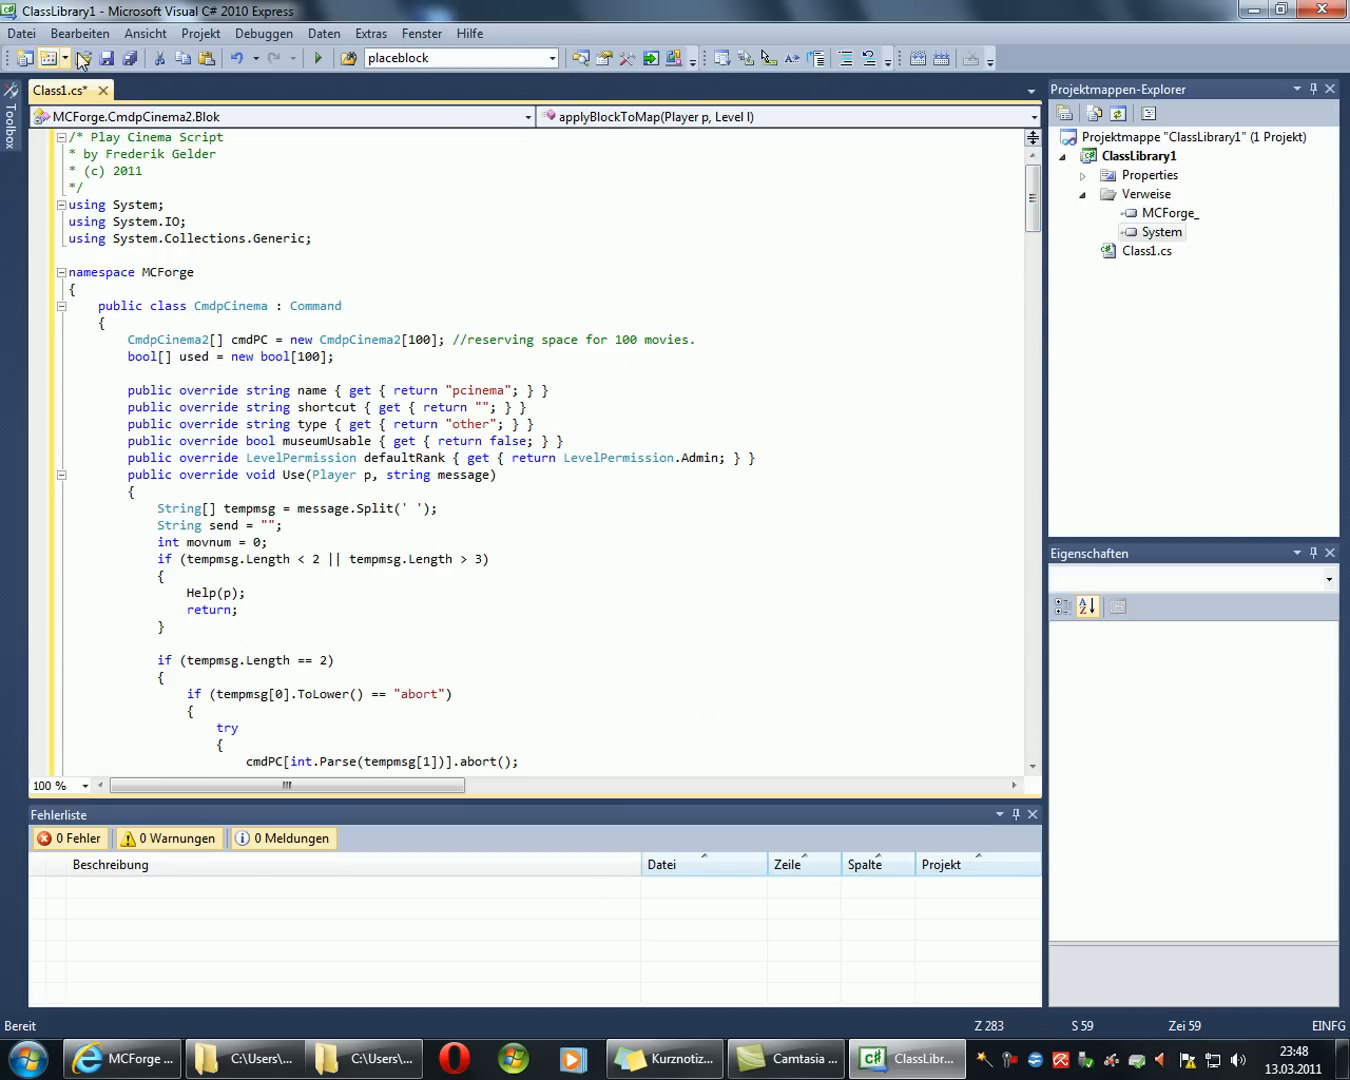
# Step: Save the project as testproject in the Visual Studio 2010 Projects folder
pyautogui.click(132, 58)
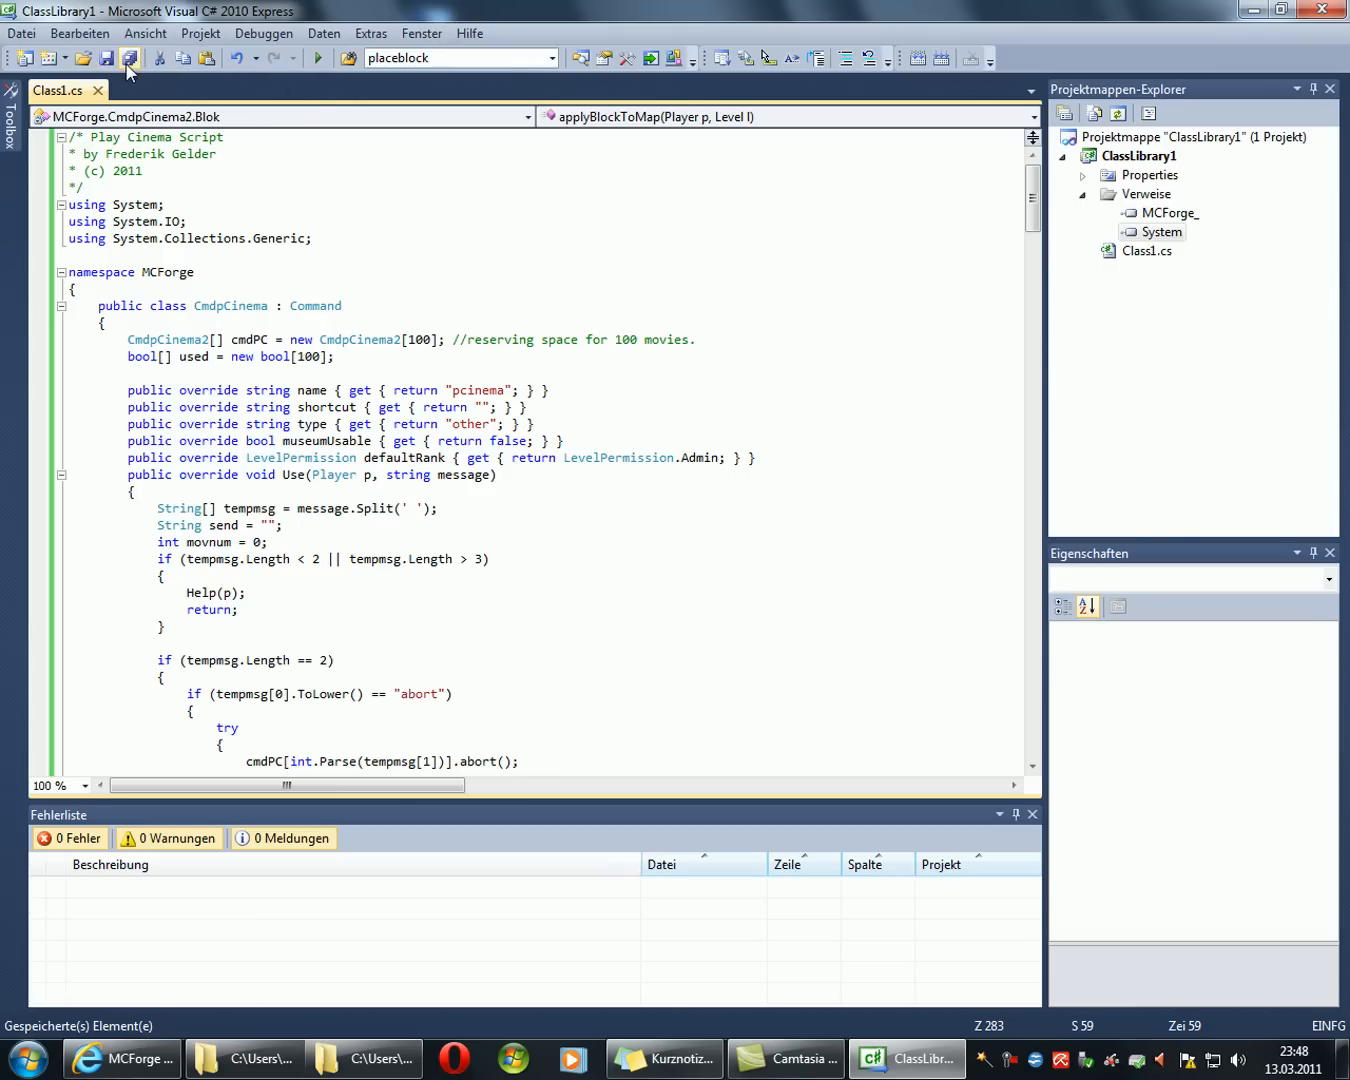
pyautogui.click(128, 58)
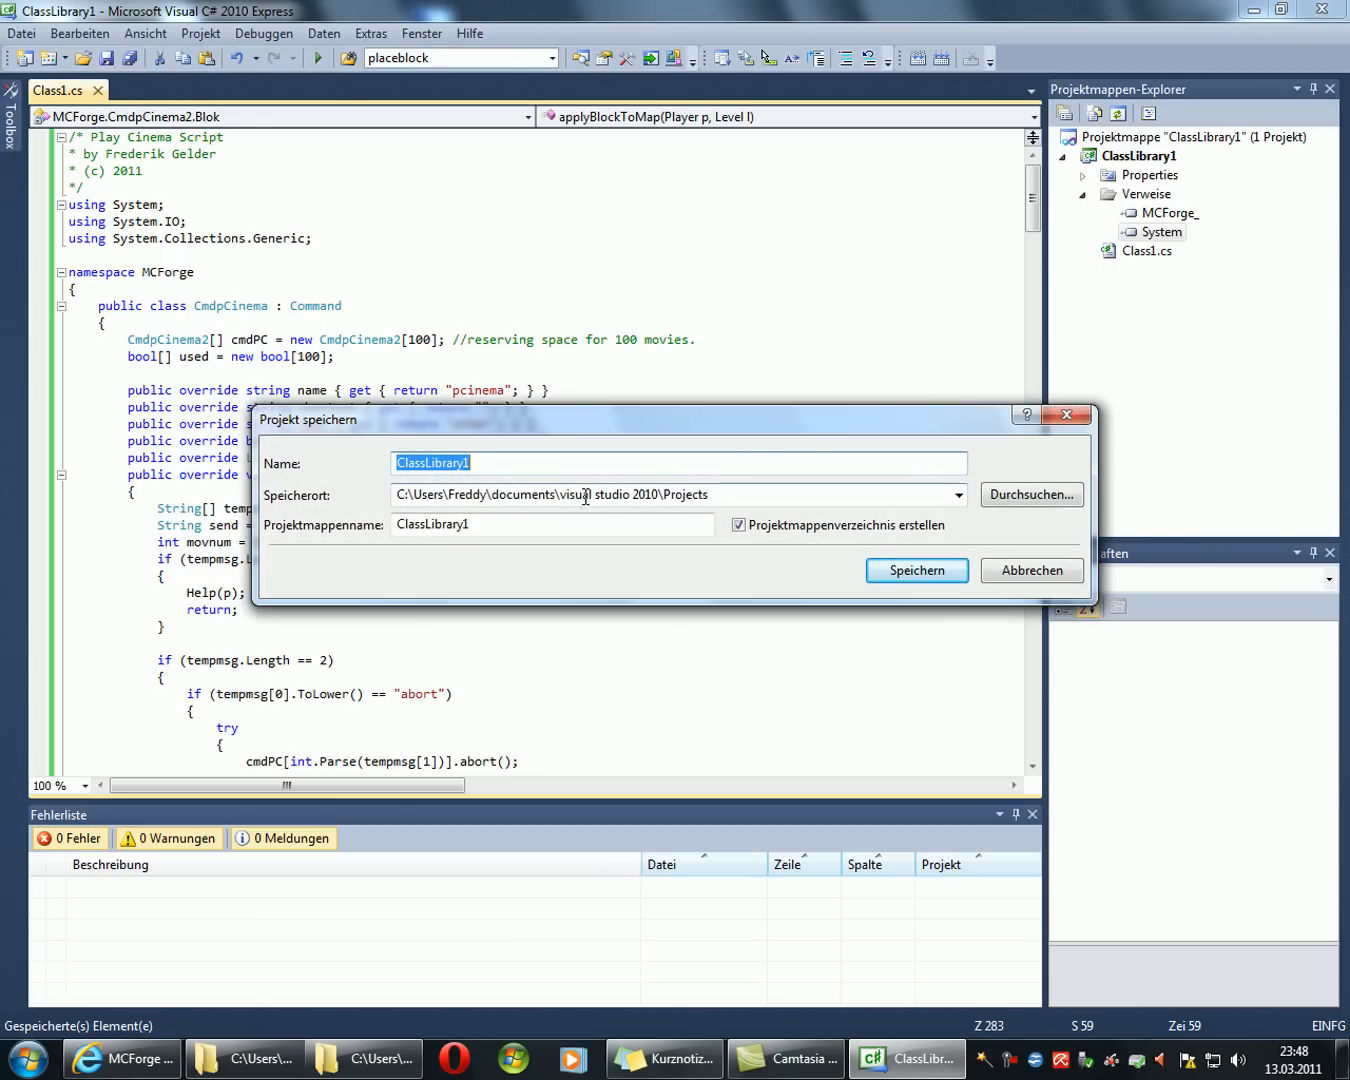
pyautogui.write('t')
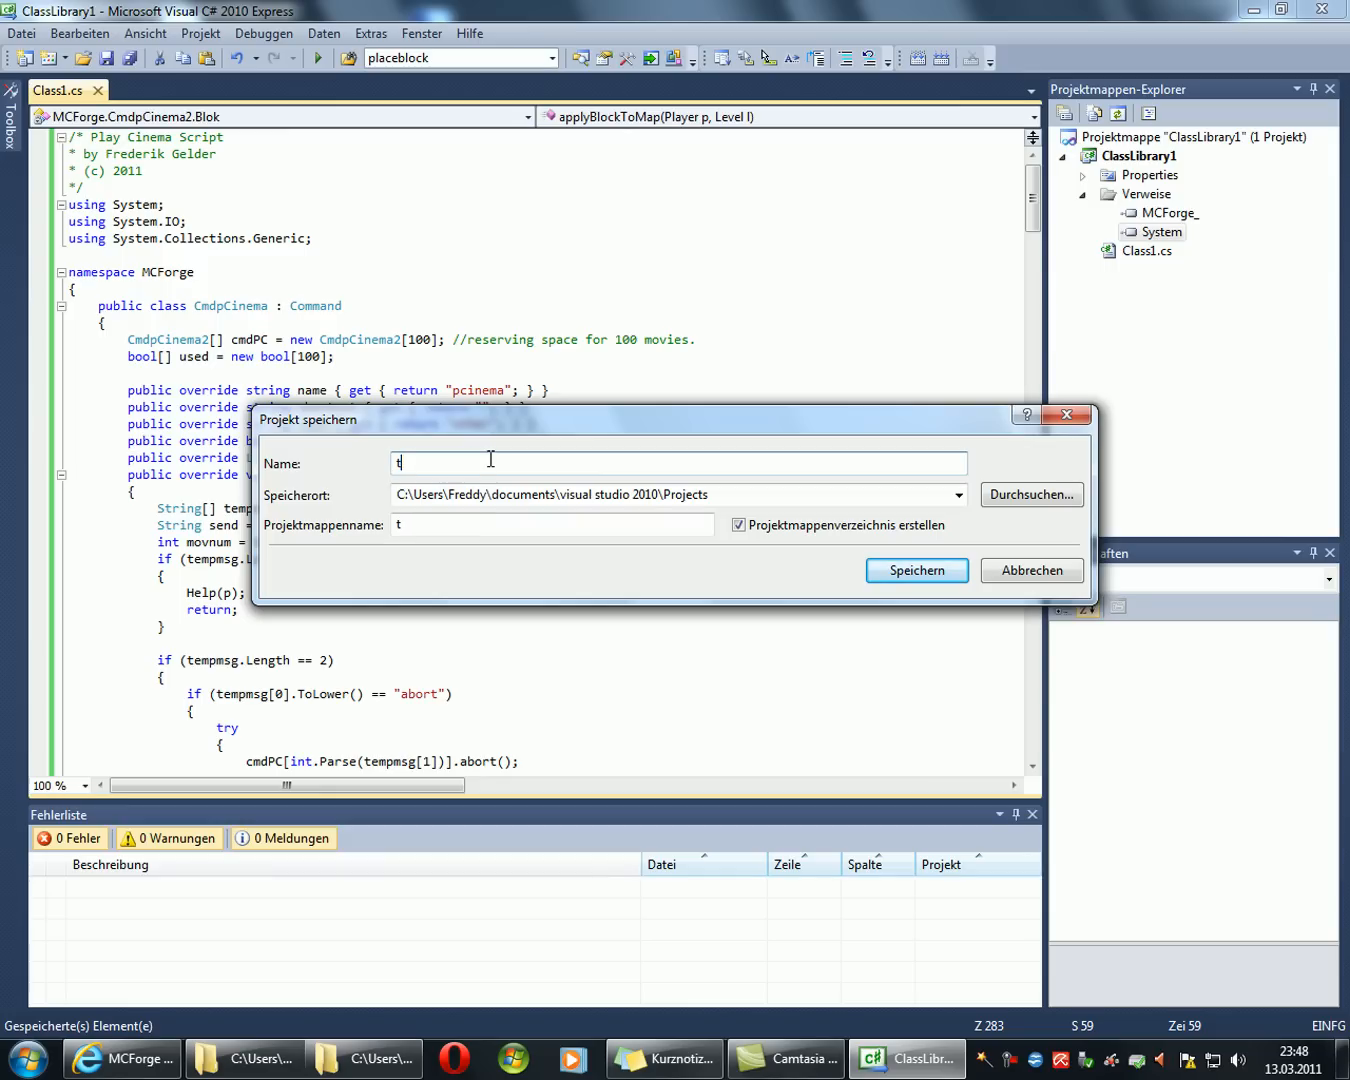
pyautogui.write('estpro')
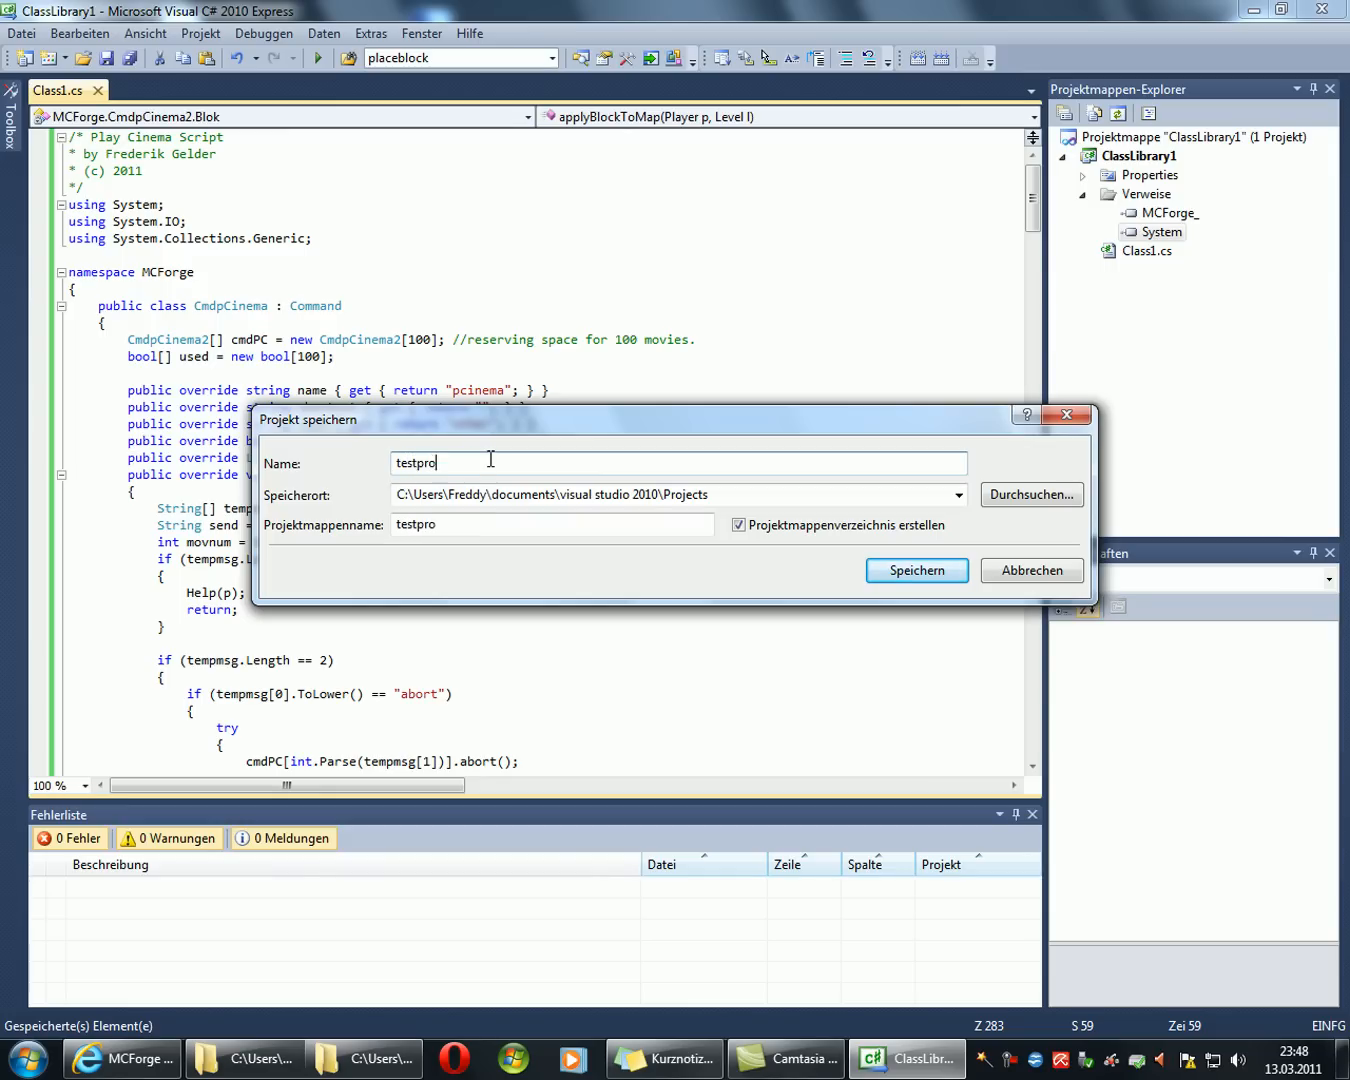
pyautogui.write('ject')
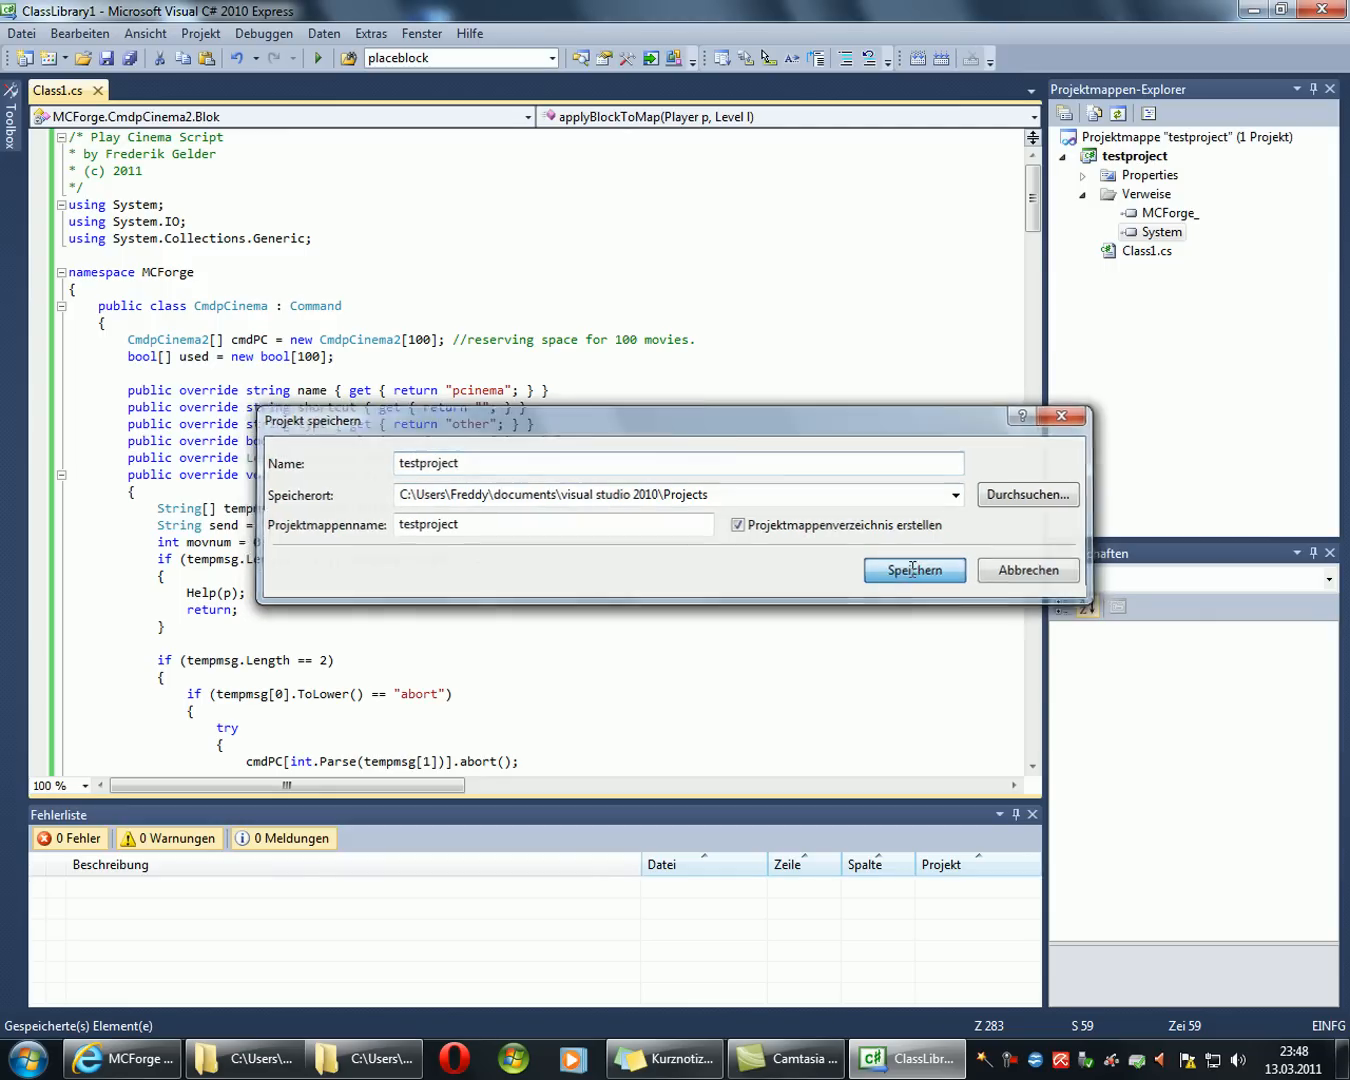
pyautogui.click(912, 570)
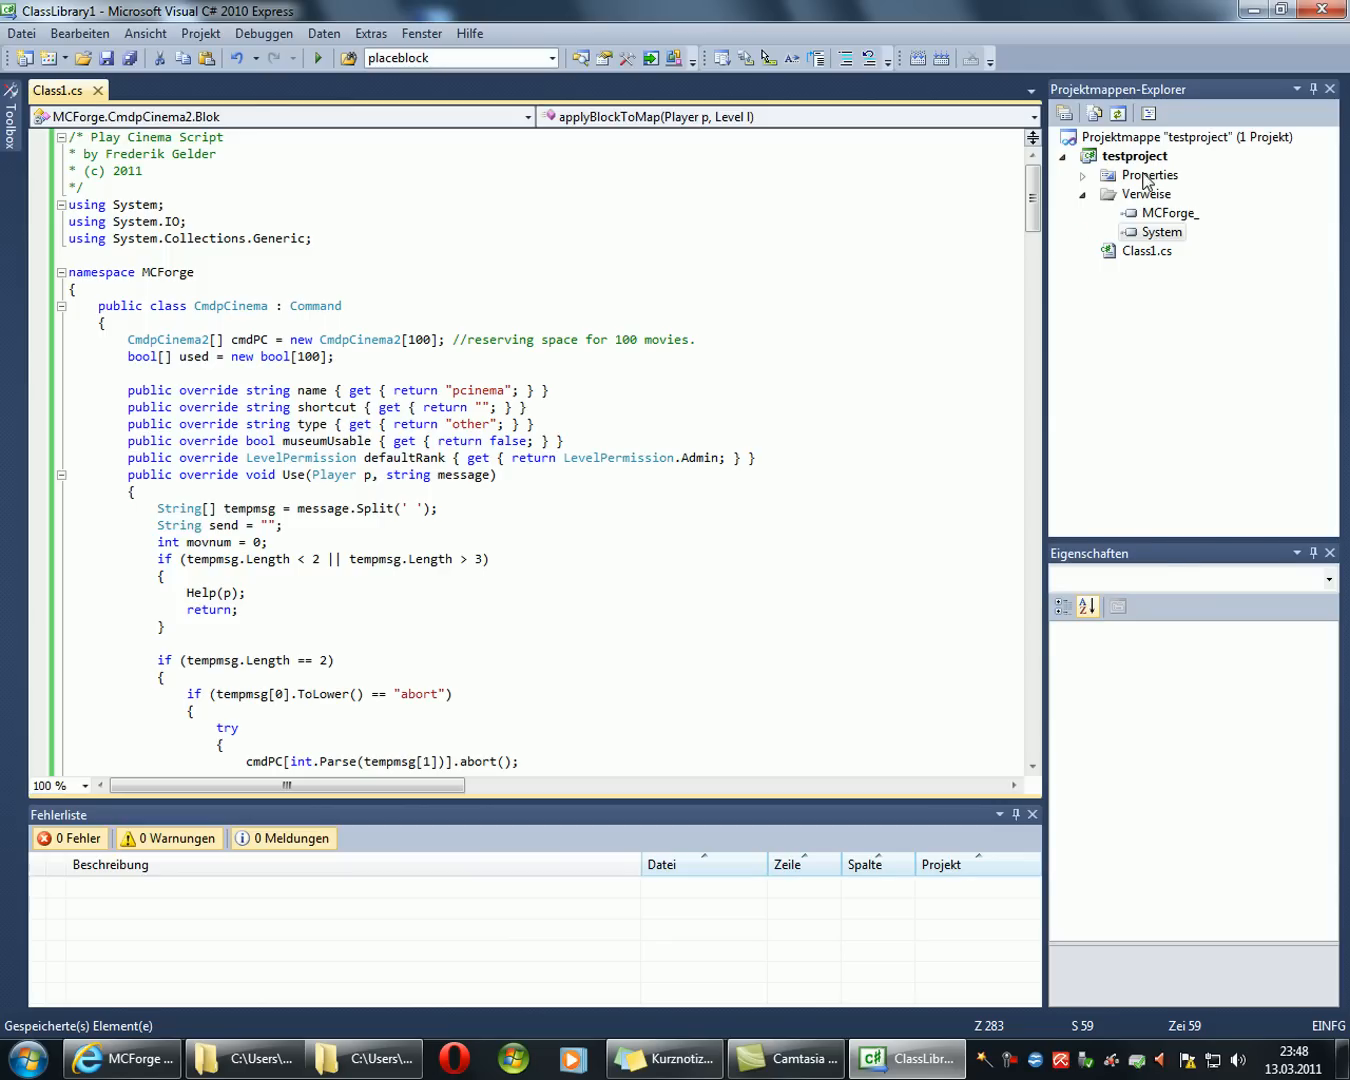
# Step: Set the target framework to .NET Framework 3.5, reload, and reopen Class1.cs
pyautogui.click(1152, 174)
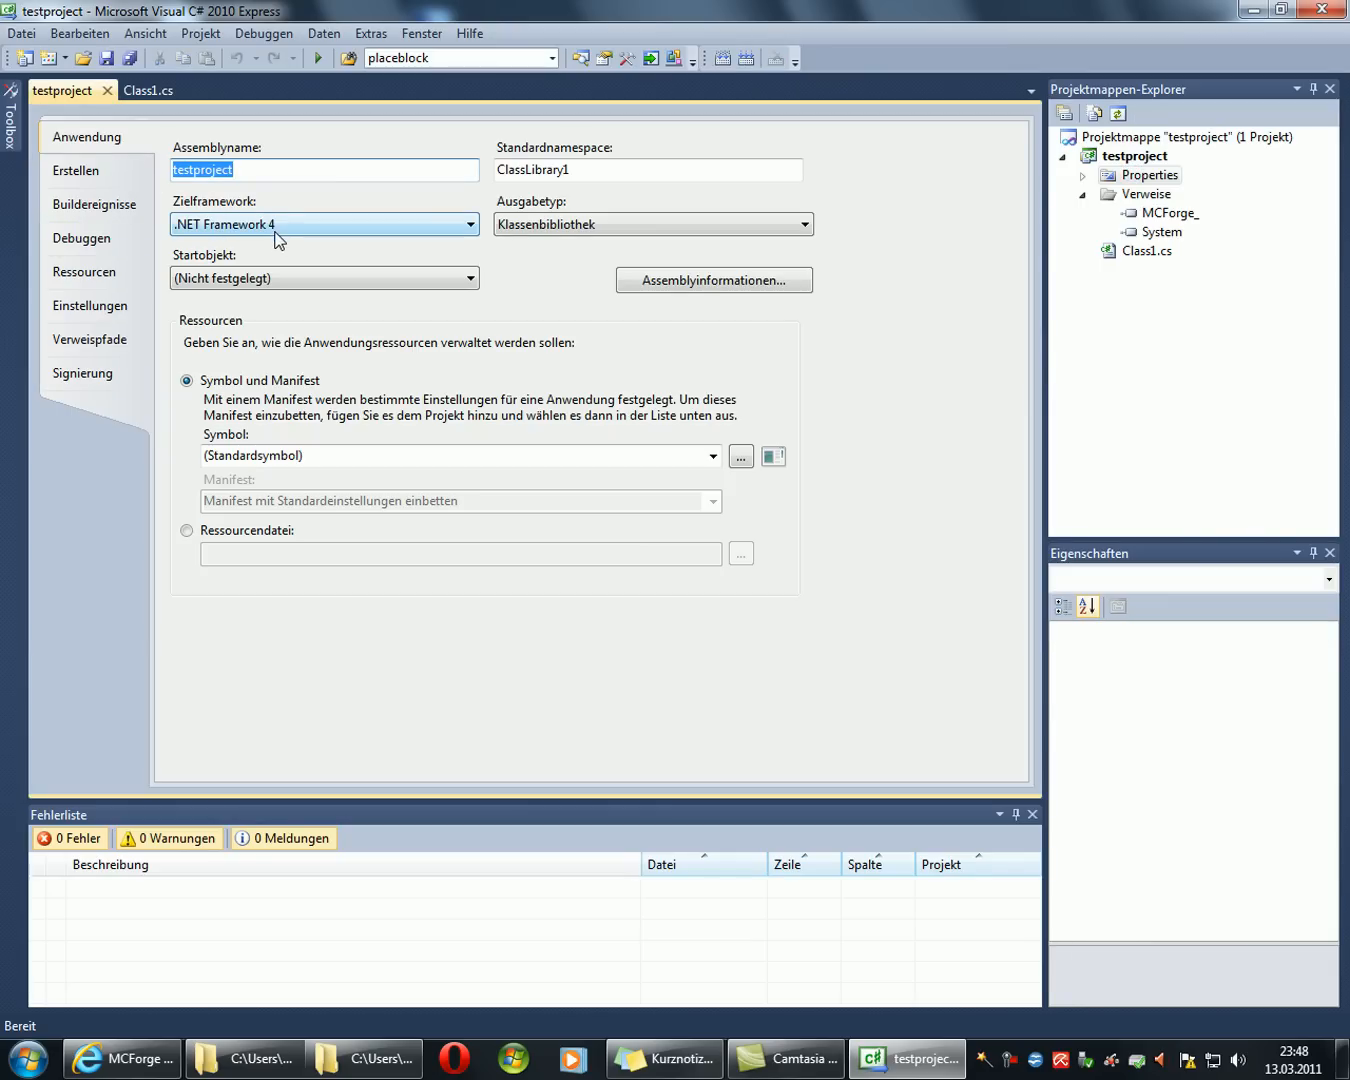
pyautogui.click(468, 224)
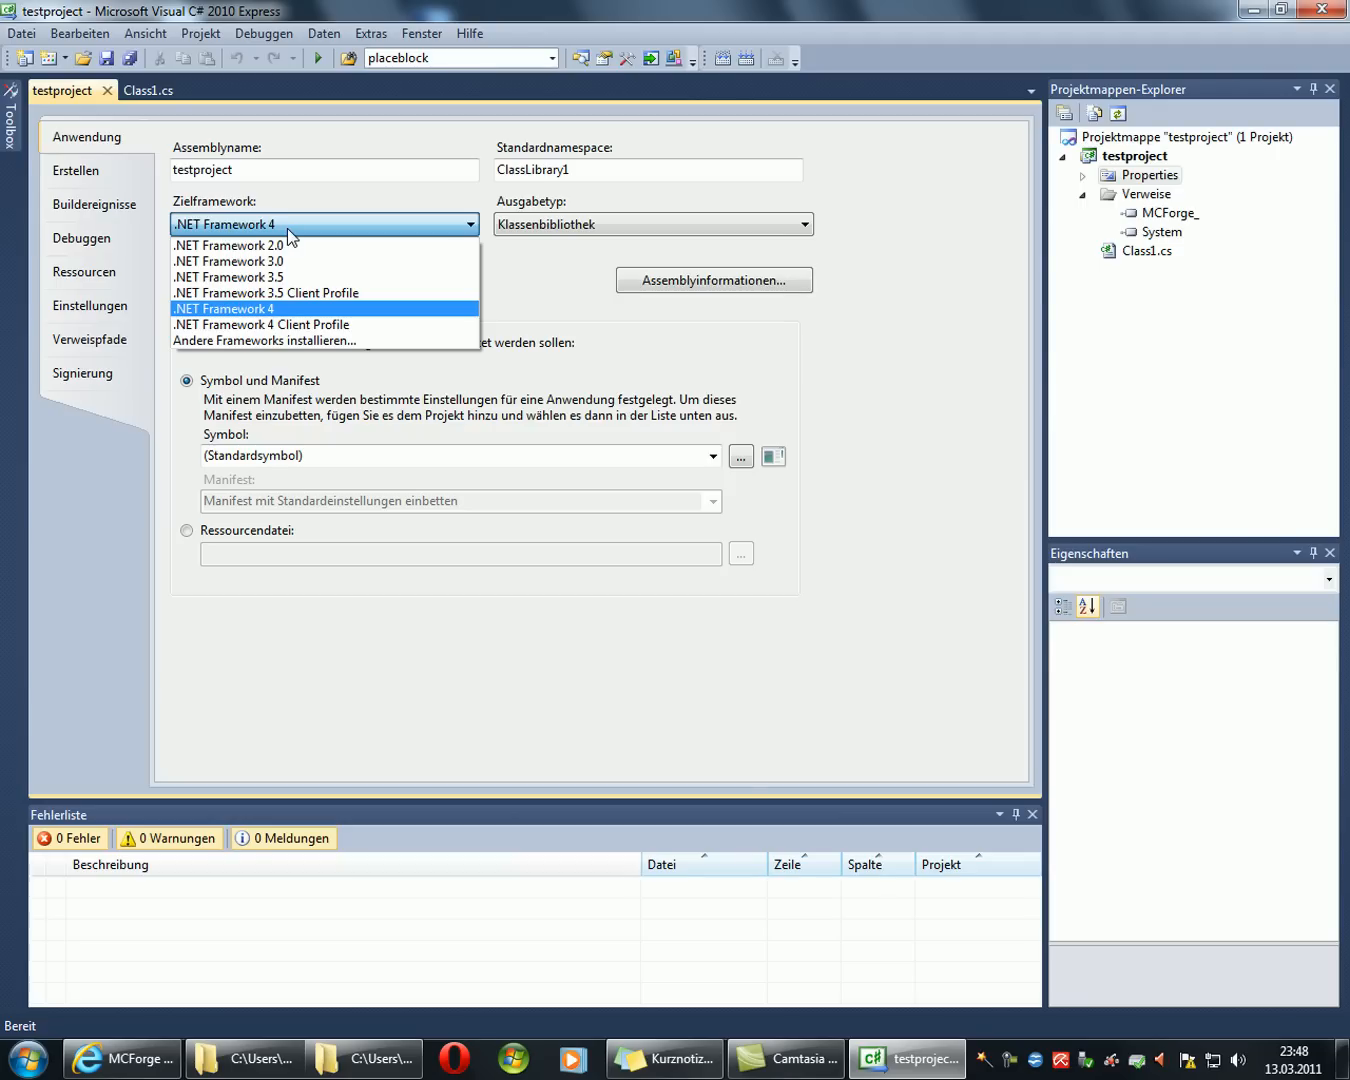
pyautogui.moveTo(290, 276)
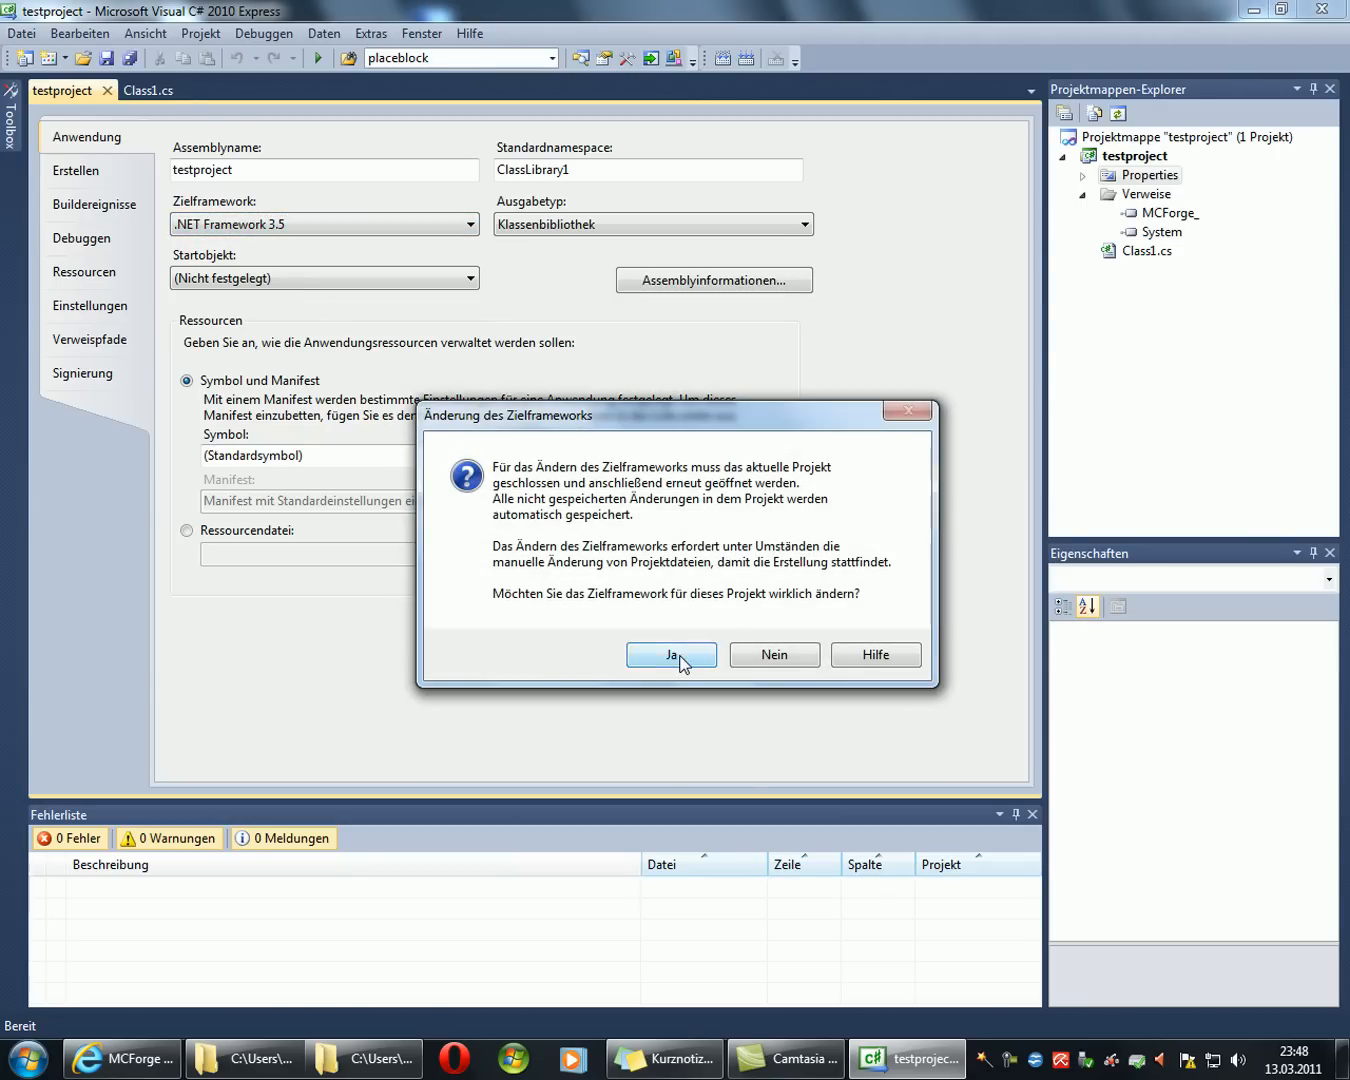
pyautogui.click(672, 656)
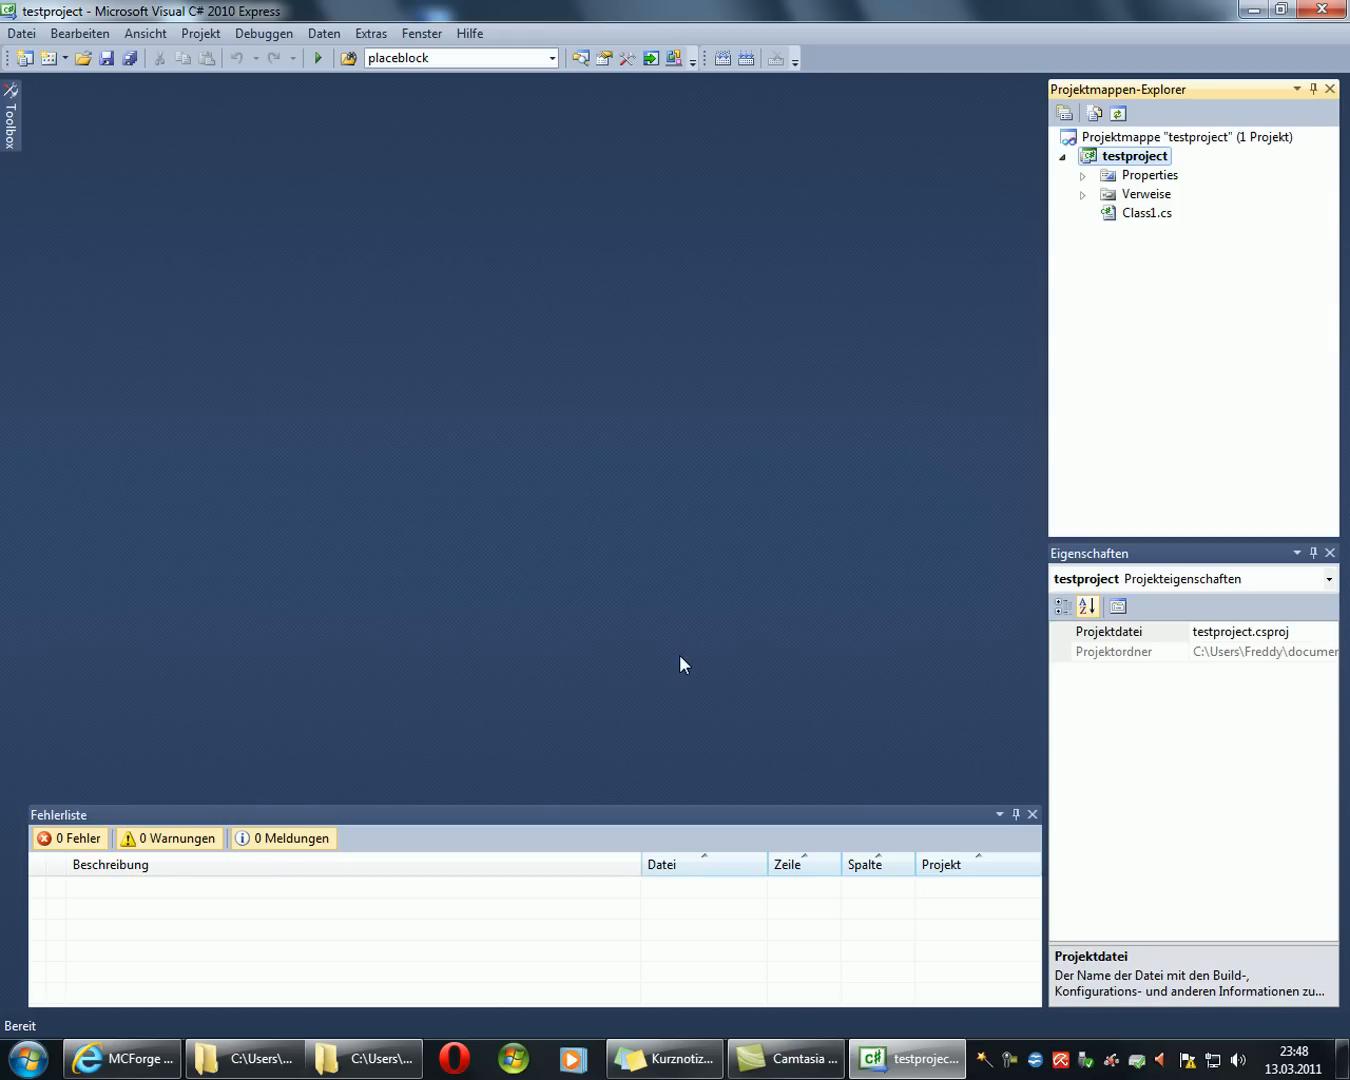
pyautogui.doubleClick(1148, 212)
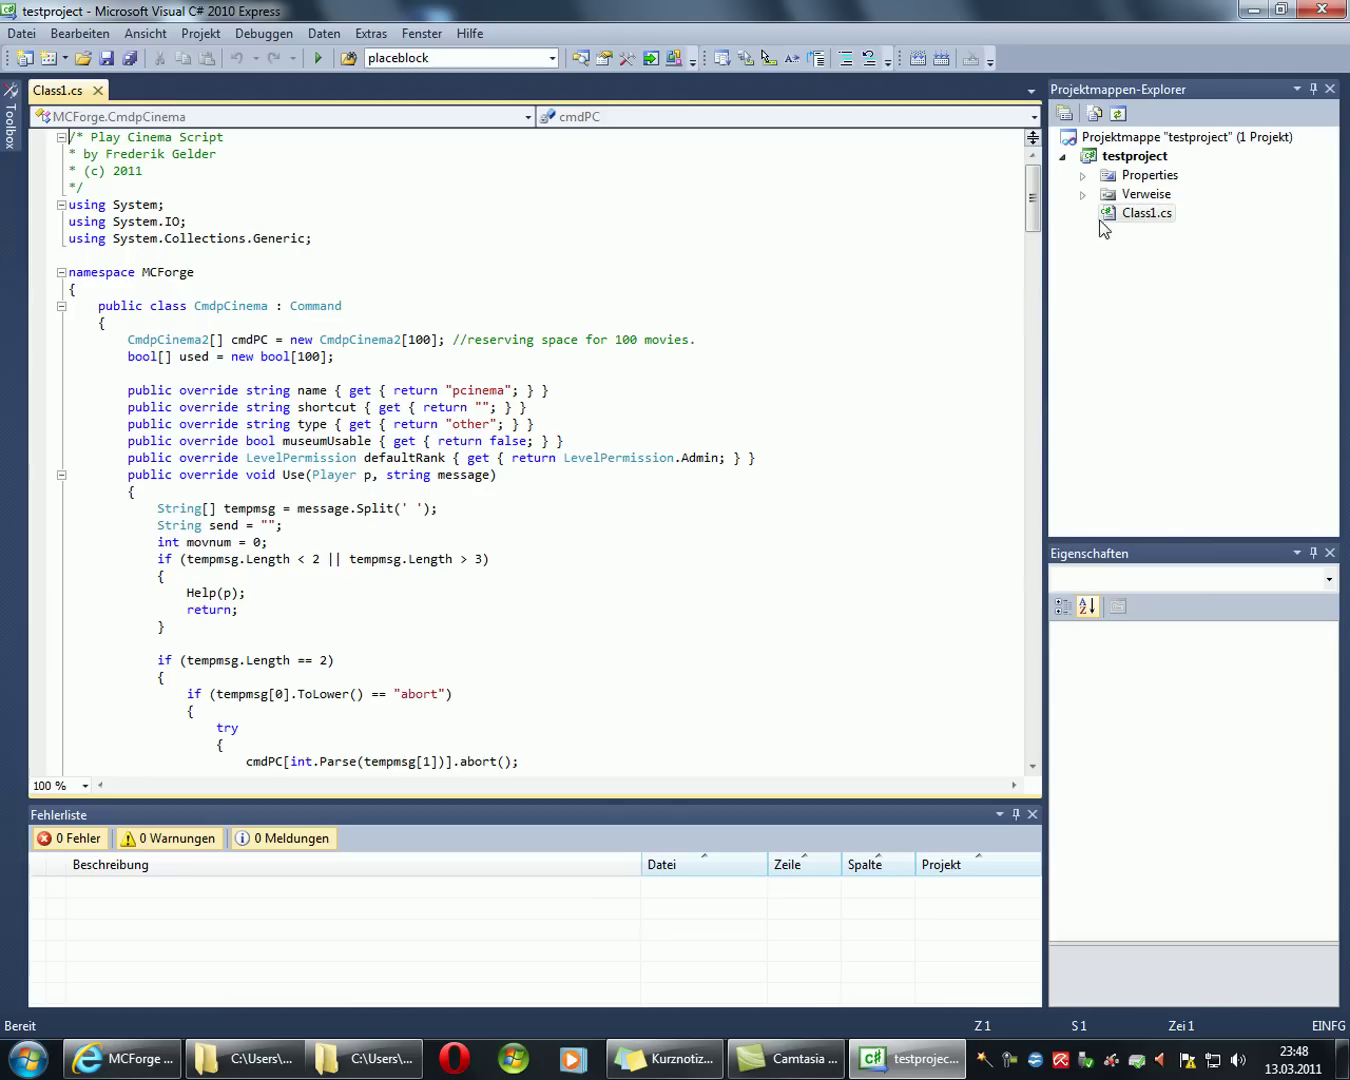
# Step: Save all files and build testproject into a DLL
pyautogui.click(104, 58)
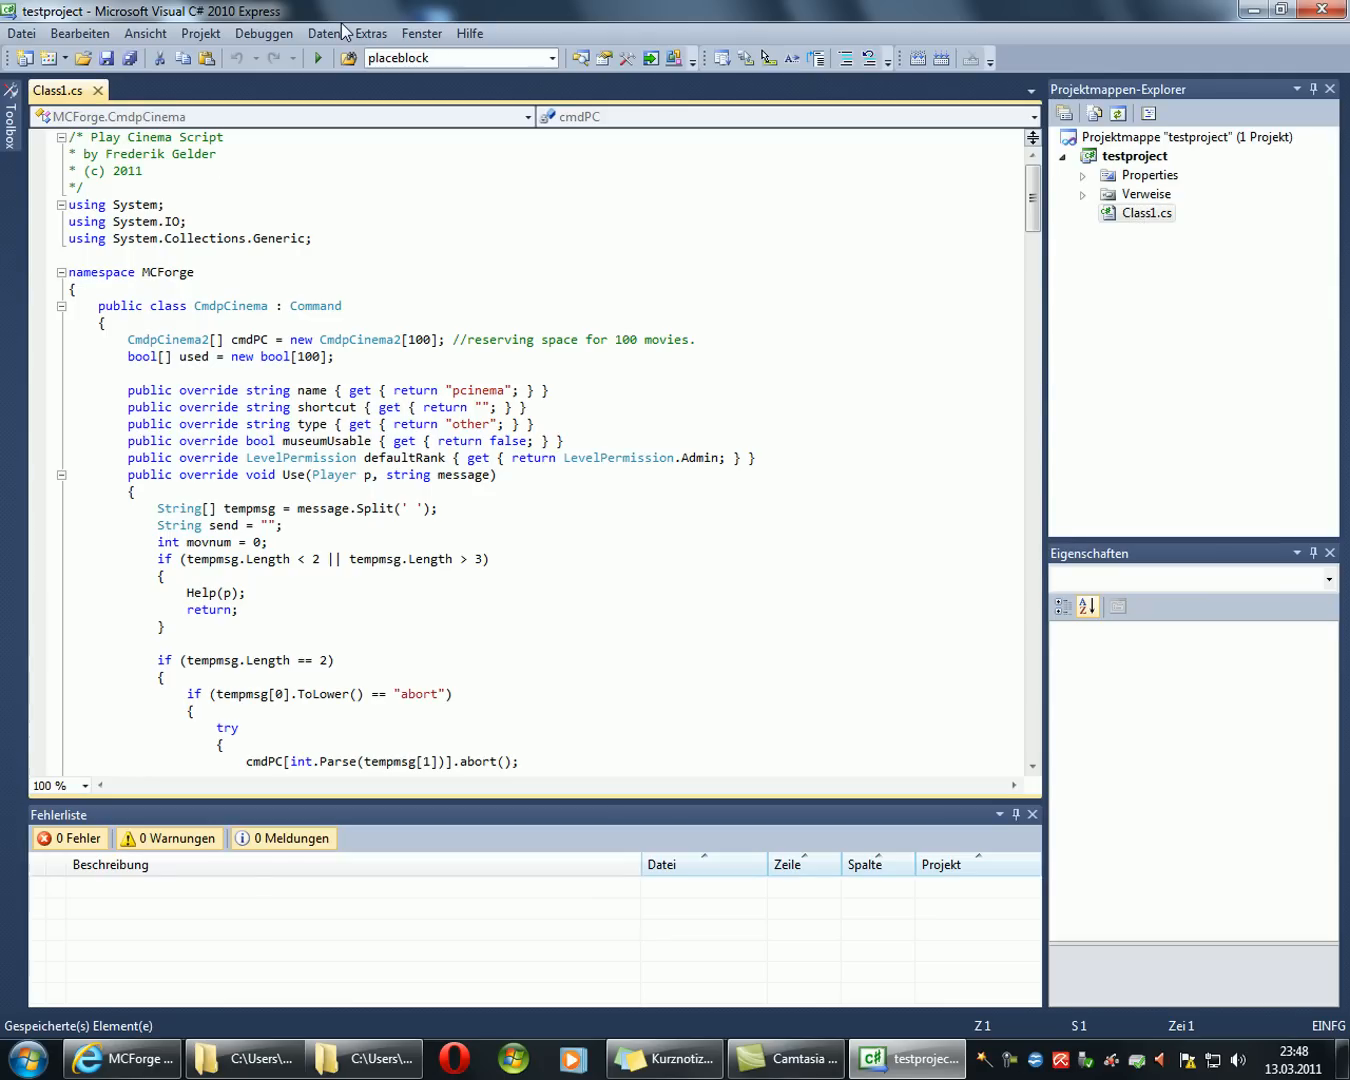
pyautogui.moveTo(912, 58)
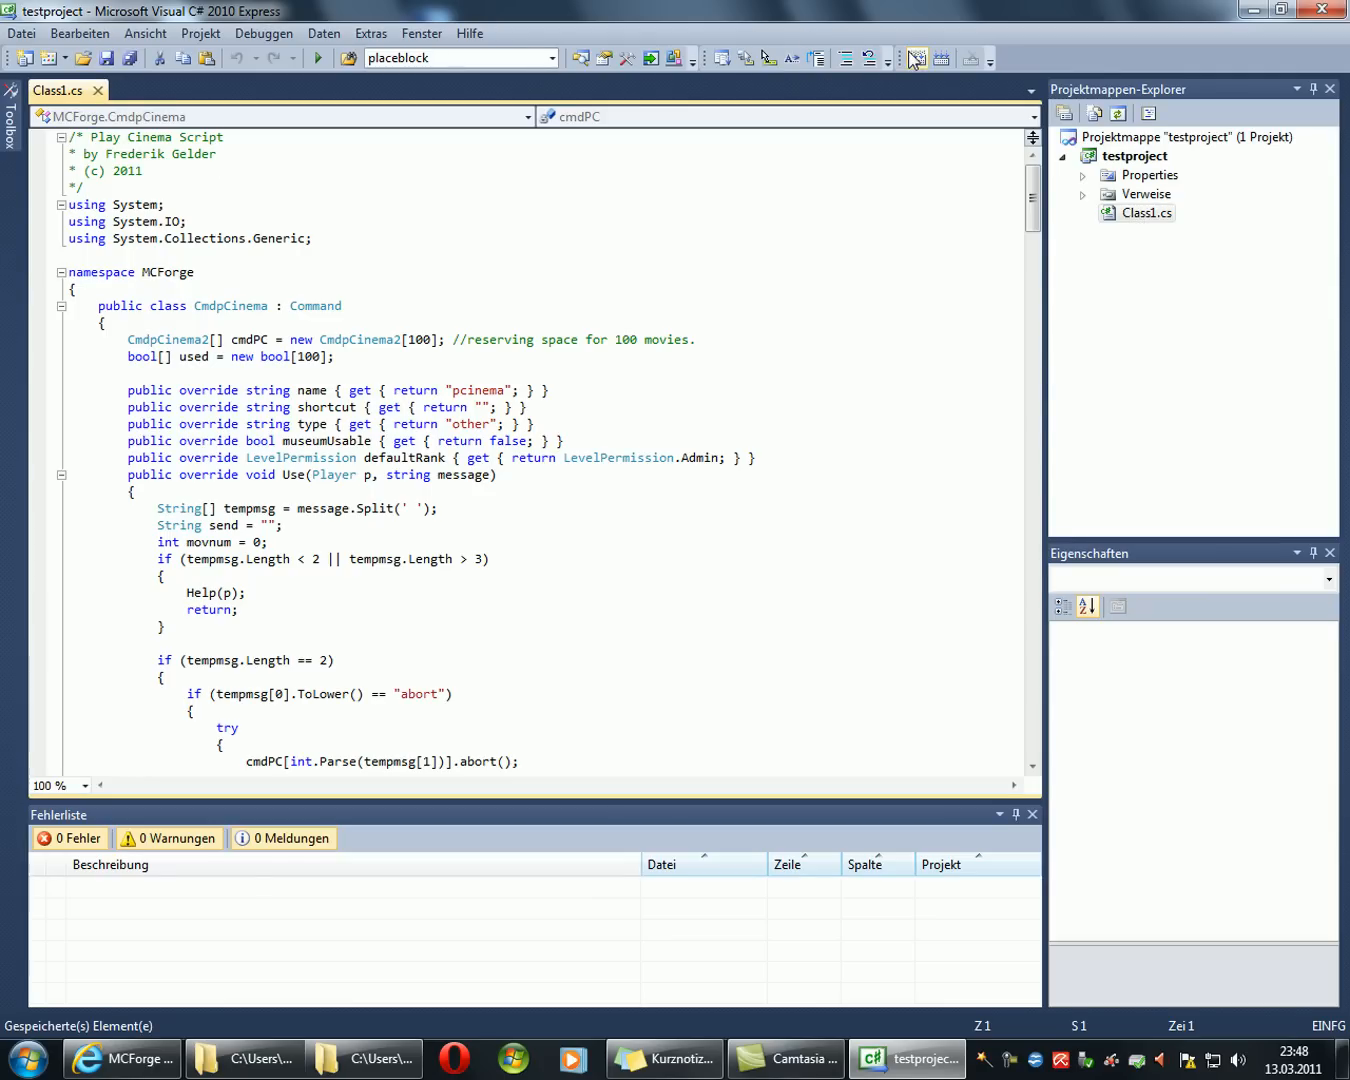
pyautogui.moveTo(916, 58)
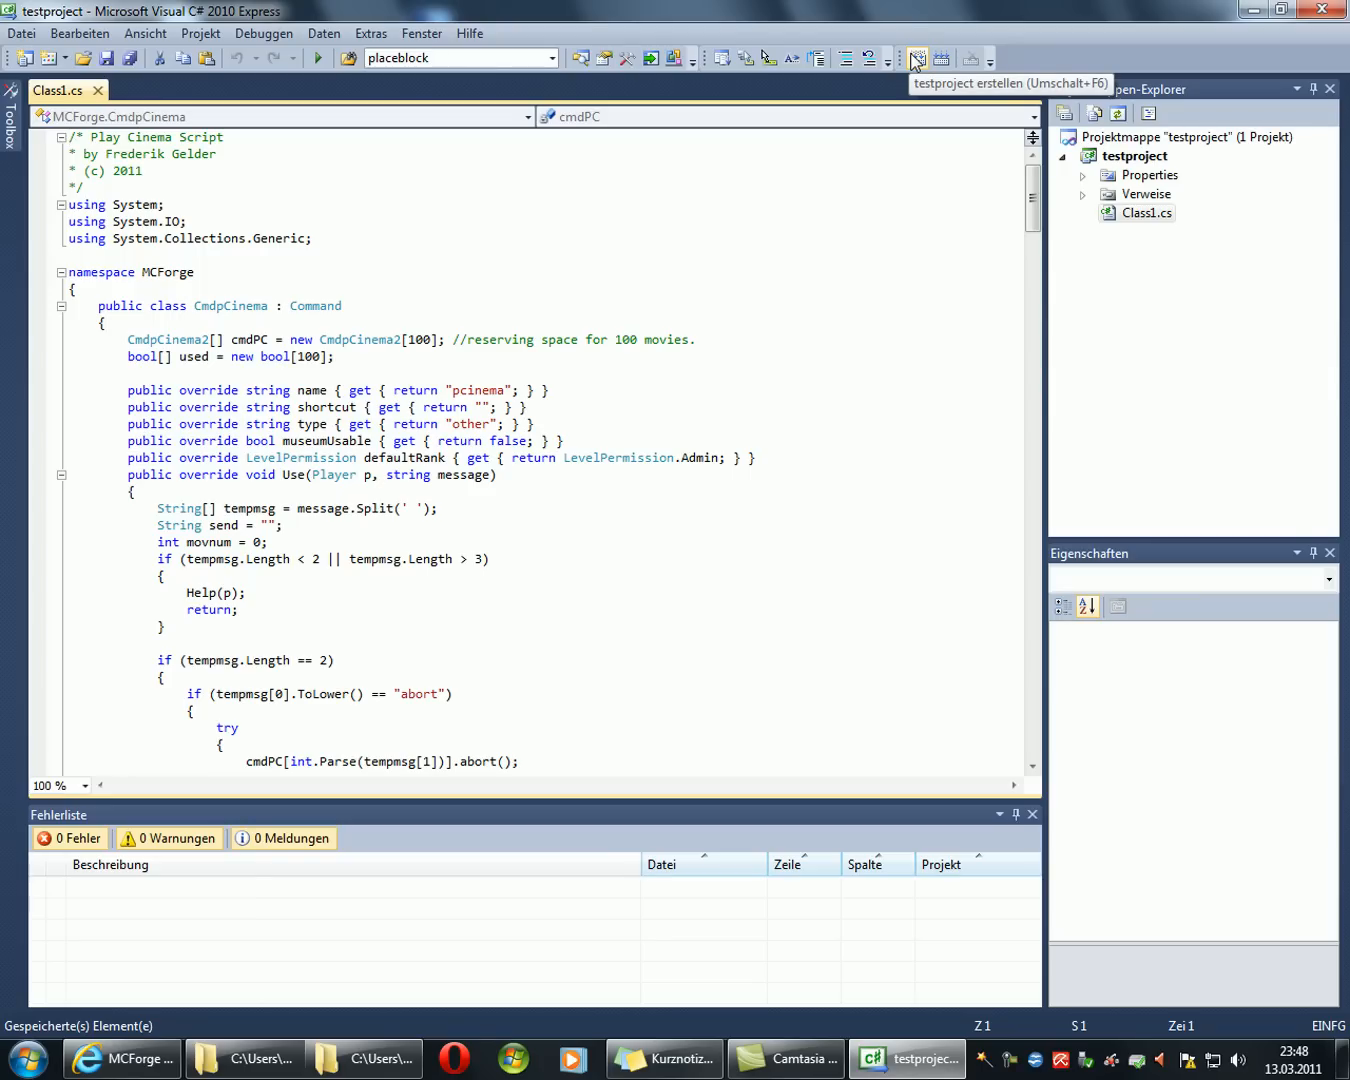
pyautogui.click(914, 56)
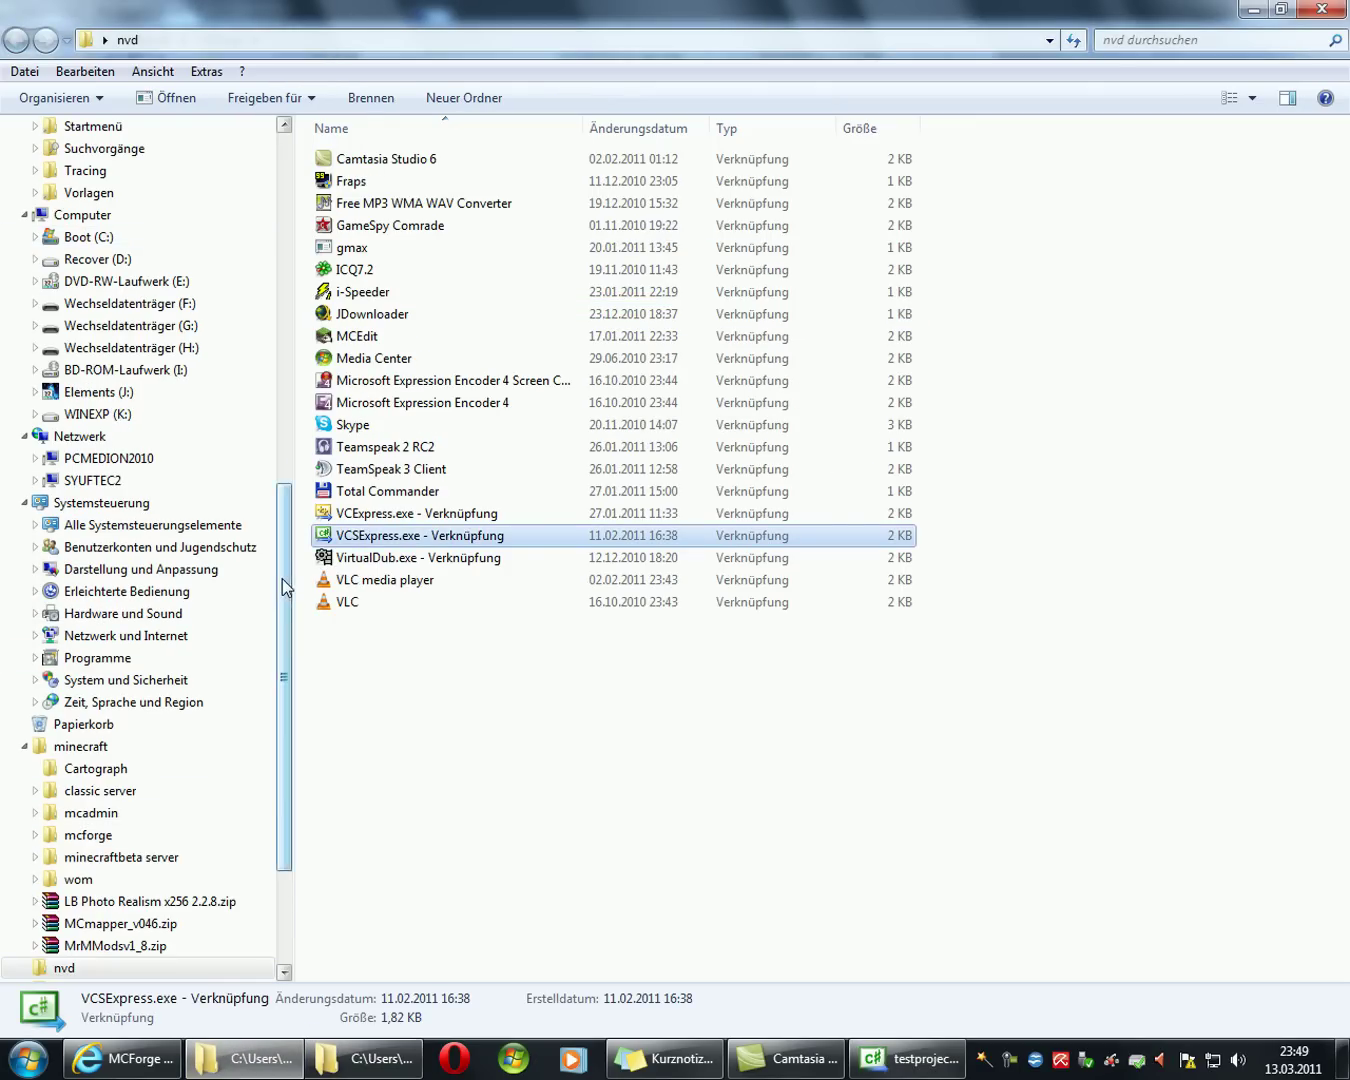
pyautogui.scroll(3)
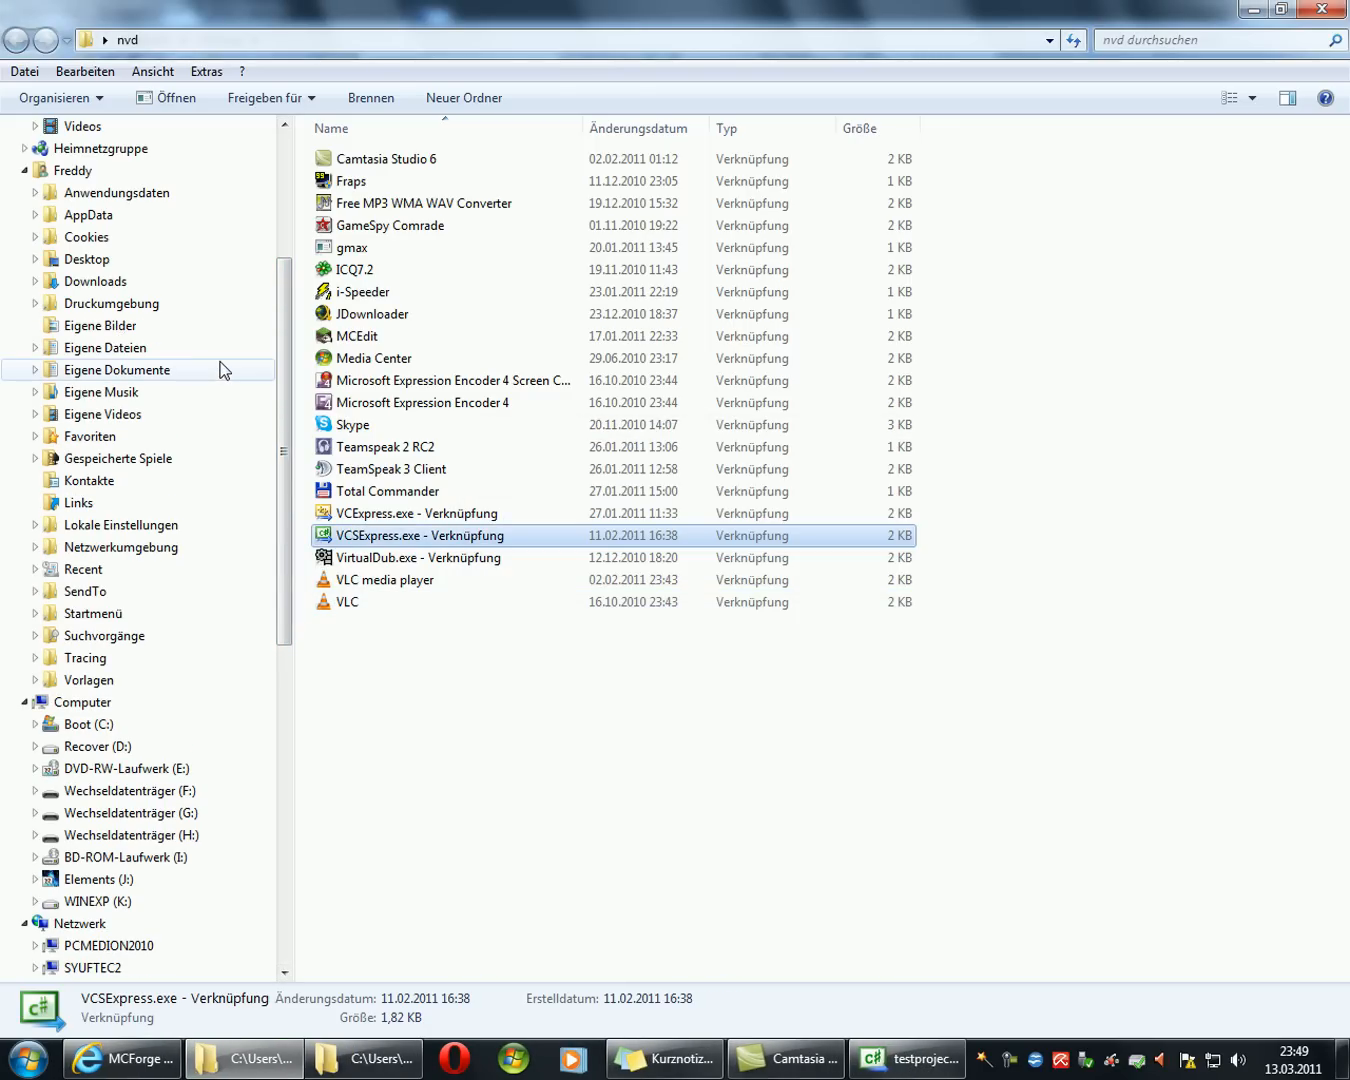
pyautogui.click(84, 72)
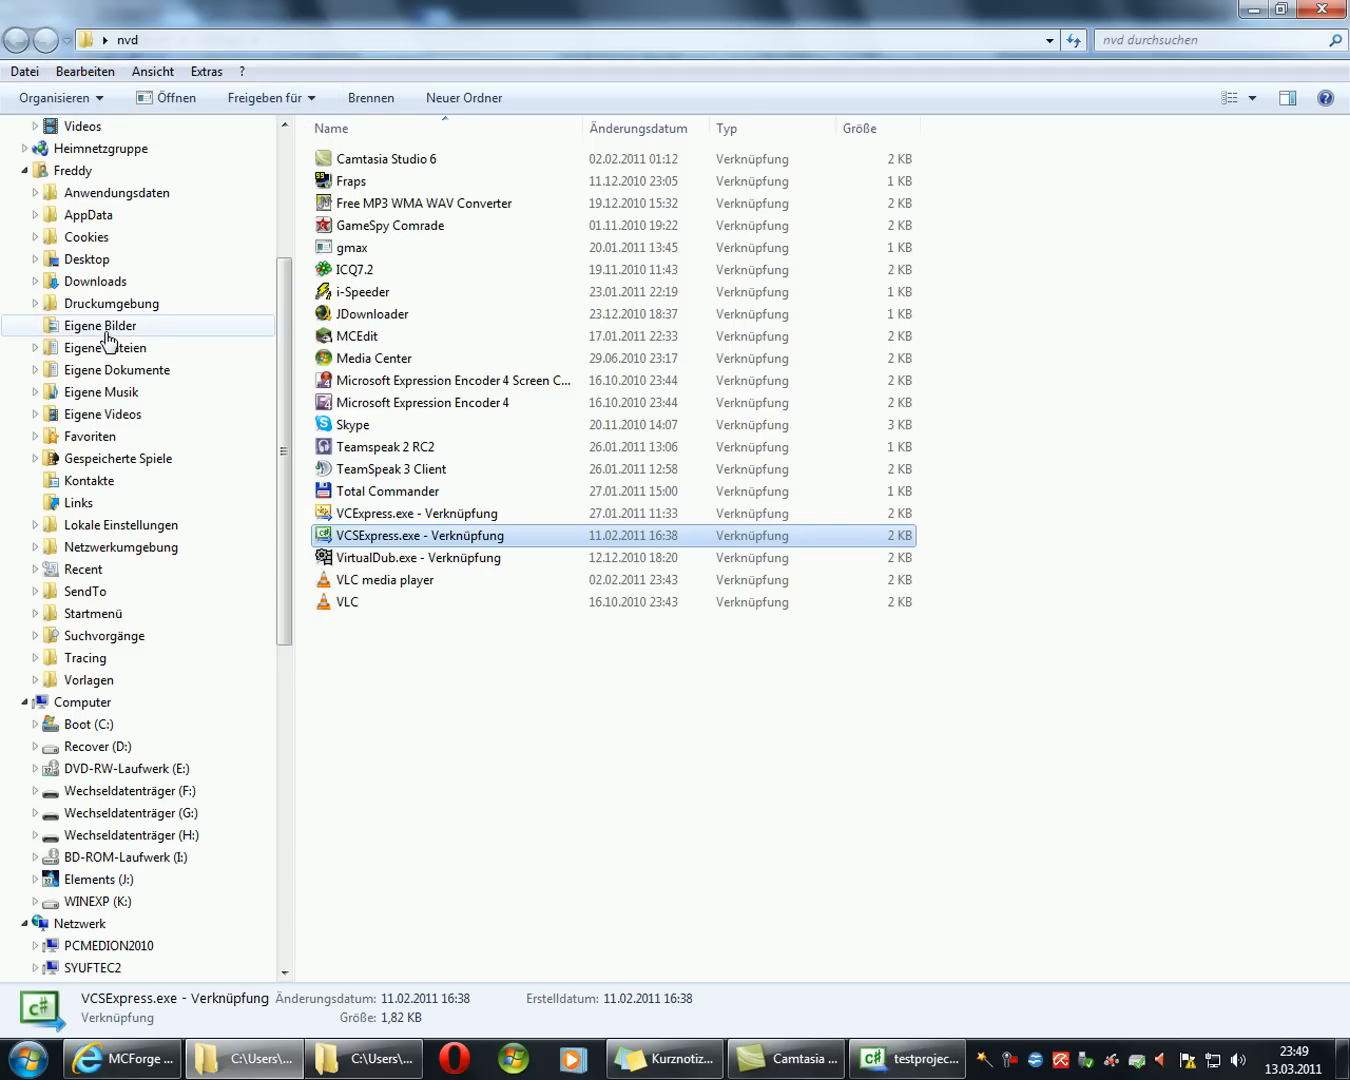
pyautogui.moveTo(104, 348)
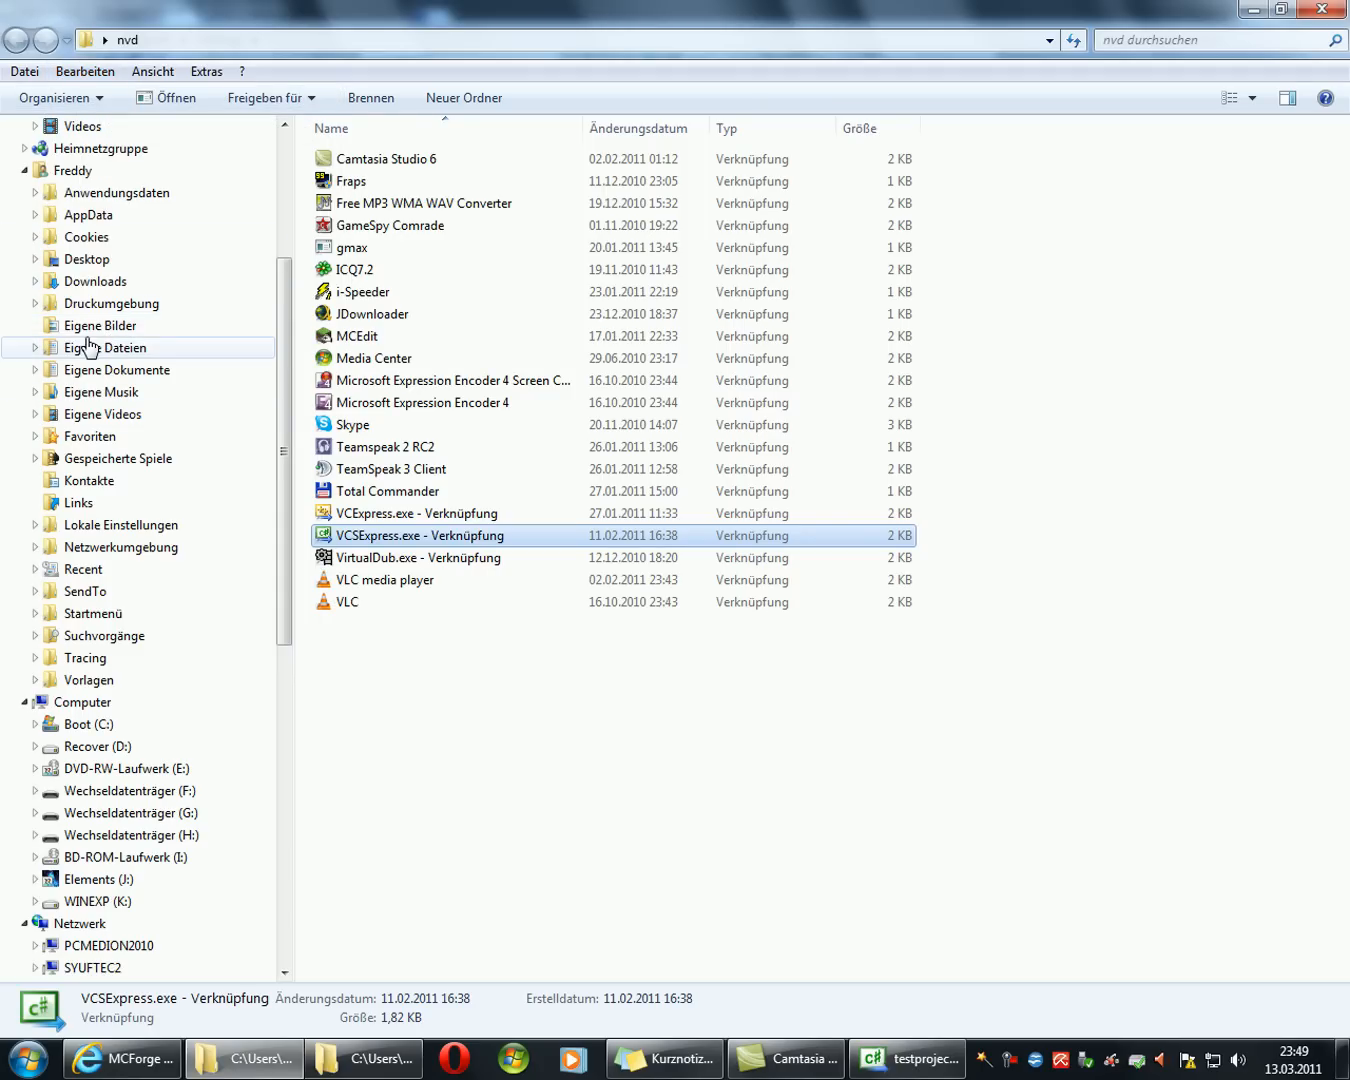
pyautogui.moveTo(268, 380)
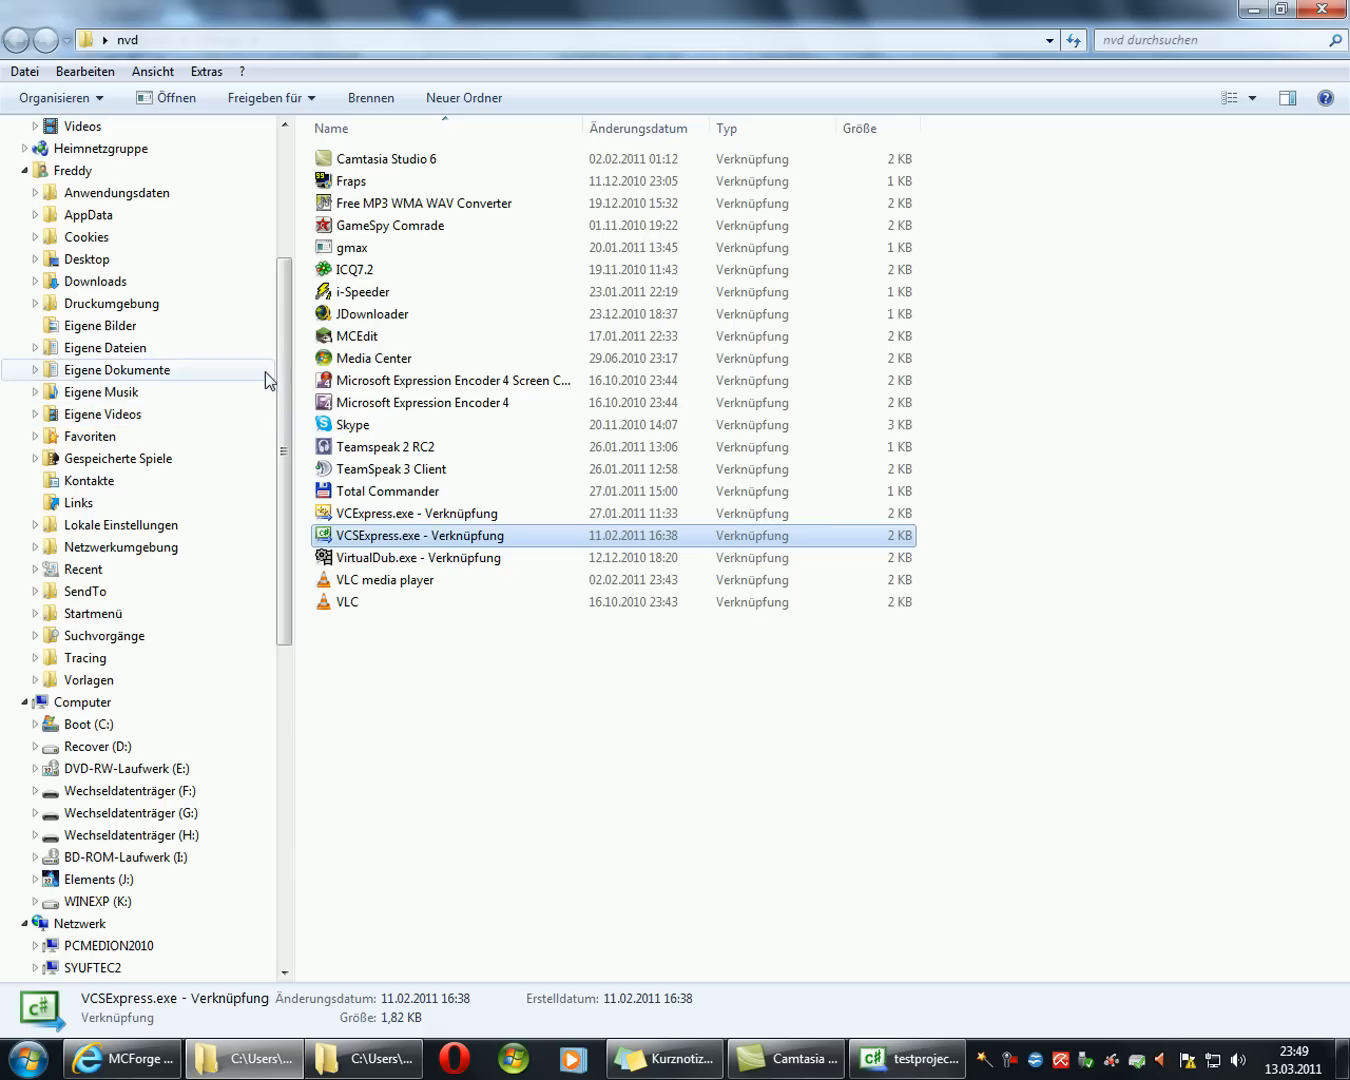
pyautogui.moveTo(124, 592)
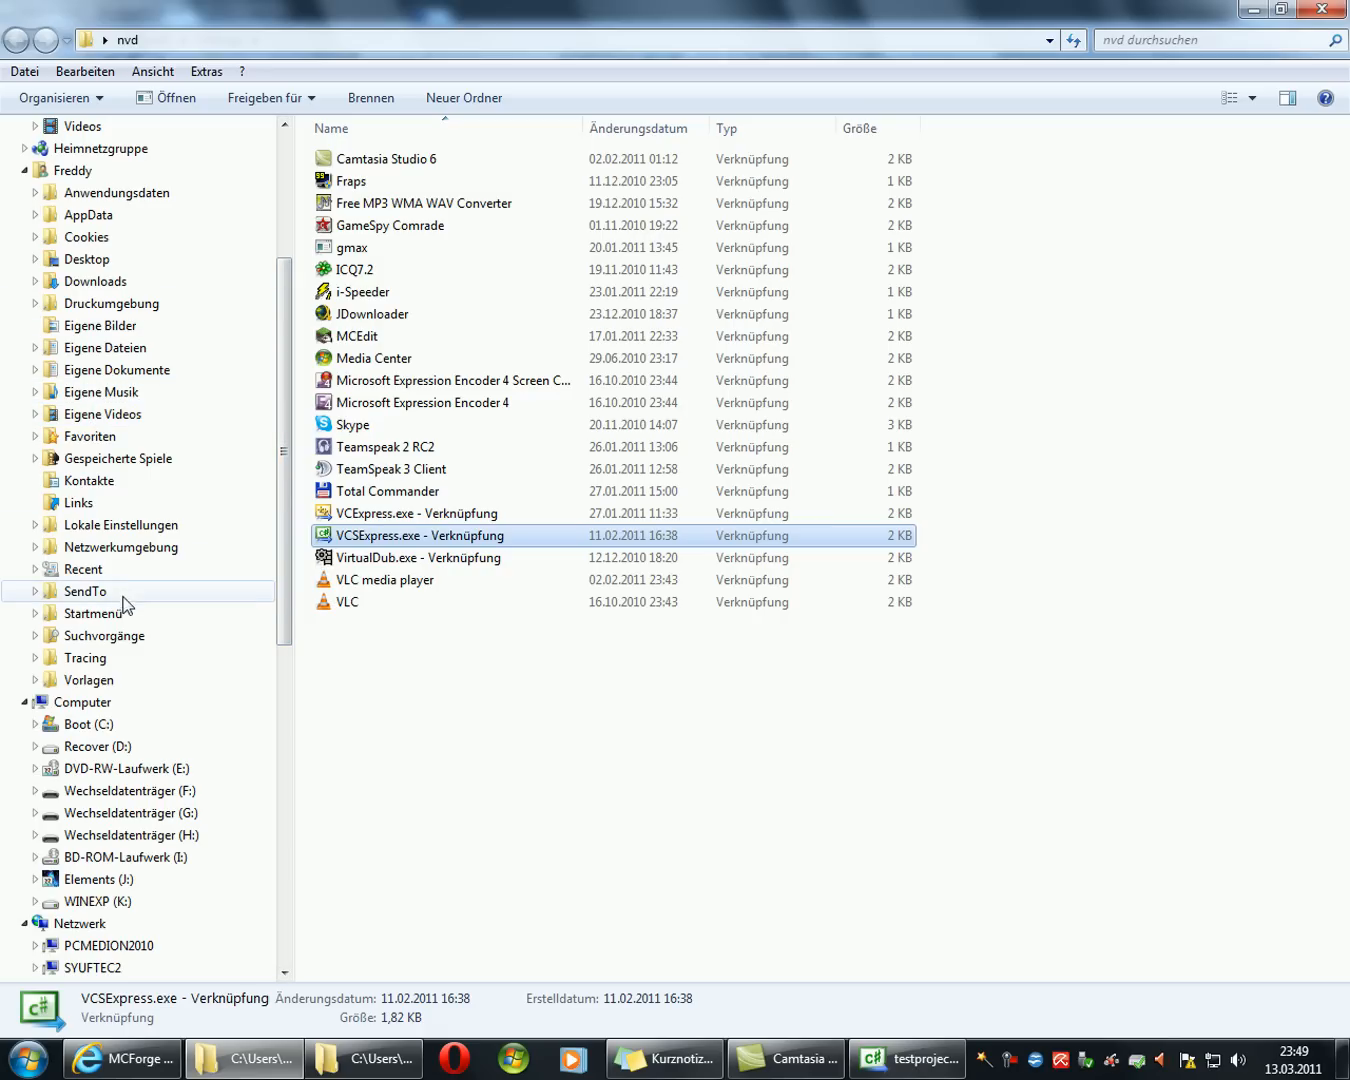
pyautogui.moveTo(116, 414)
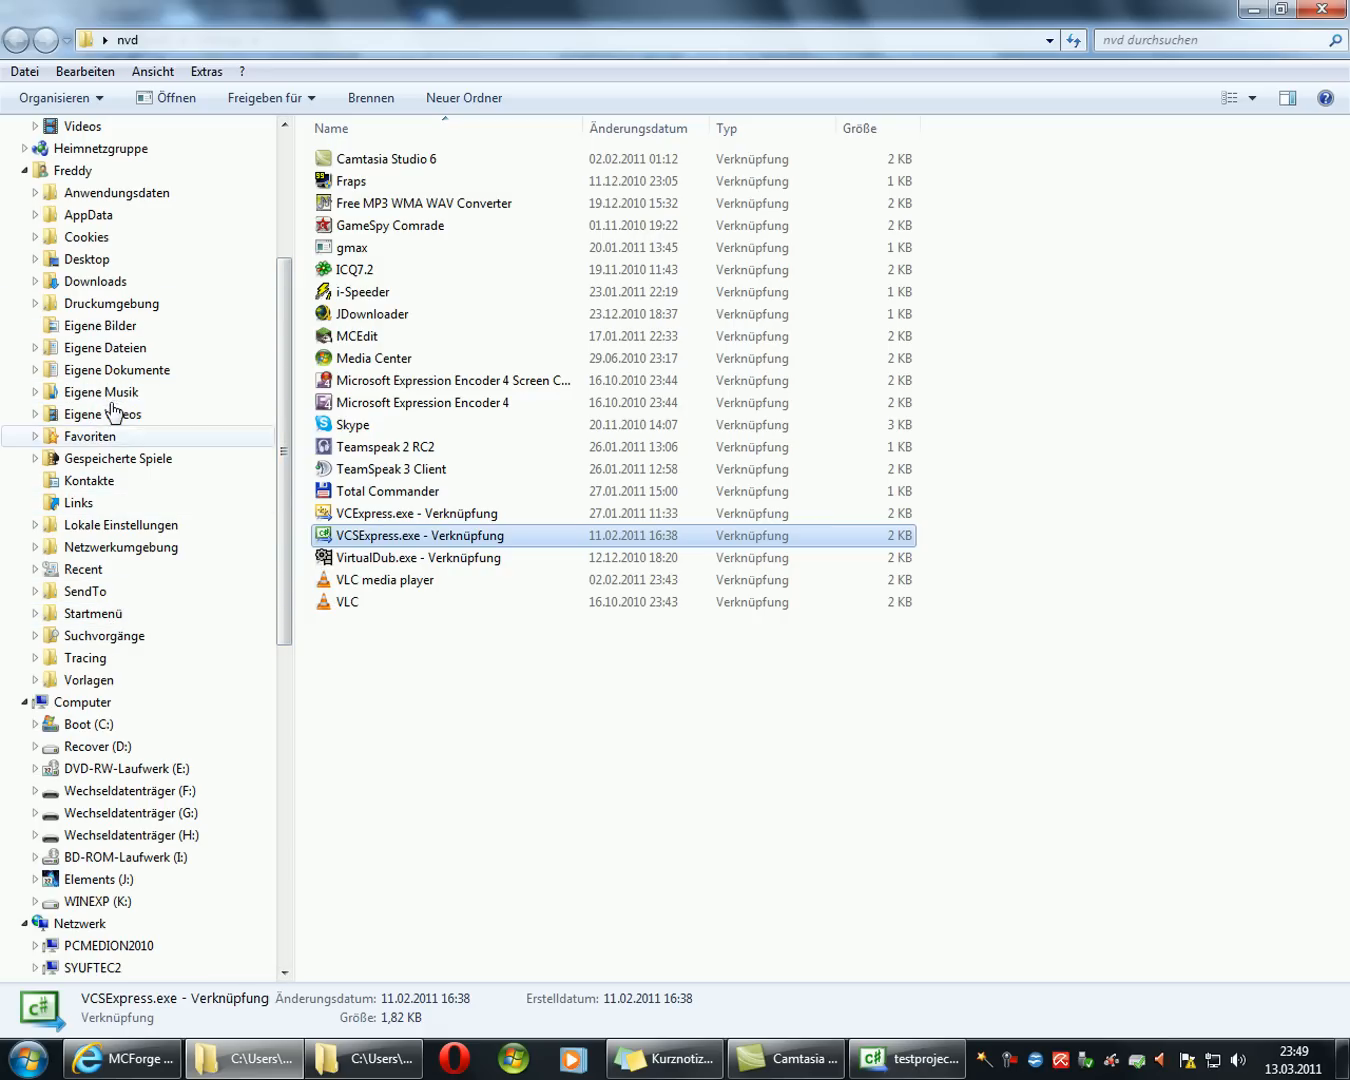
# Step: Navigate from Eigene Dokumente into the testproject Release output folder
pyautogui.doubleClick(116, 370)
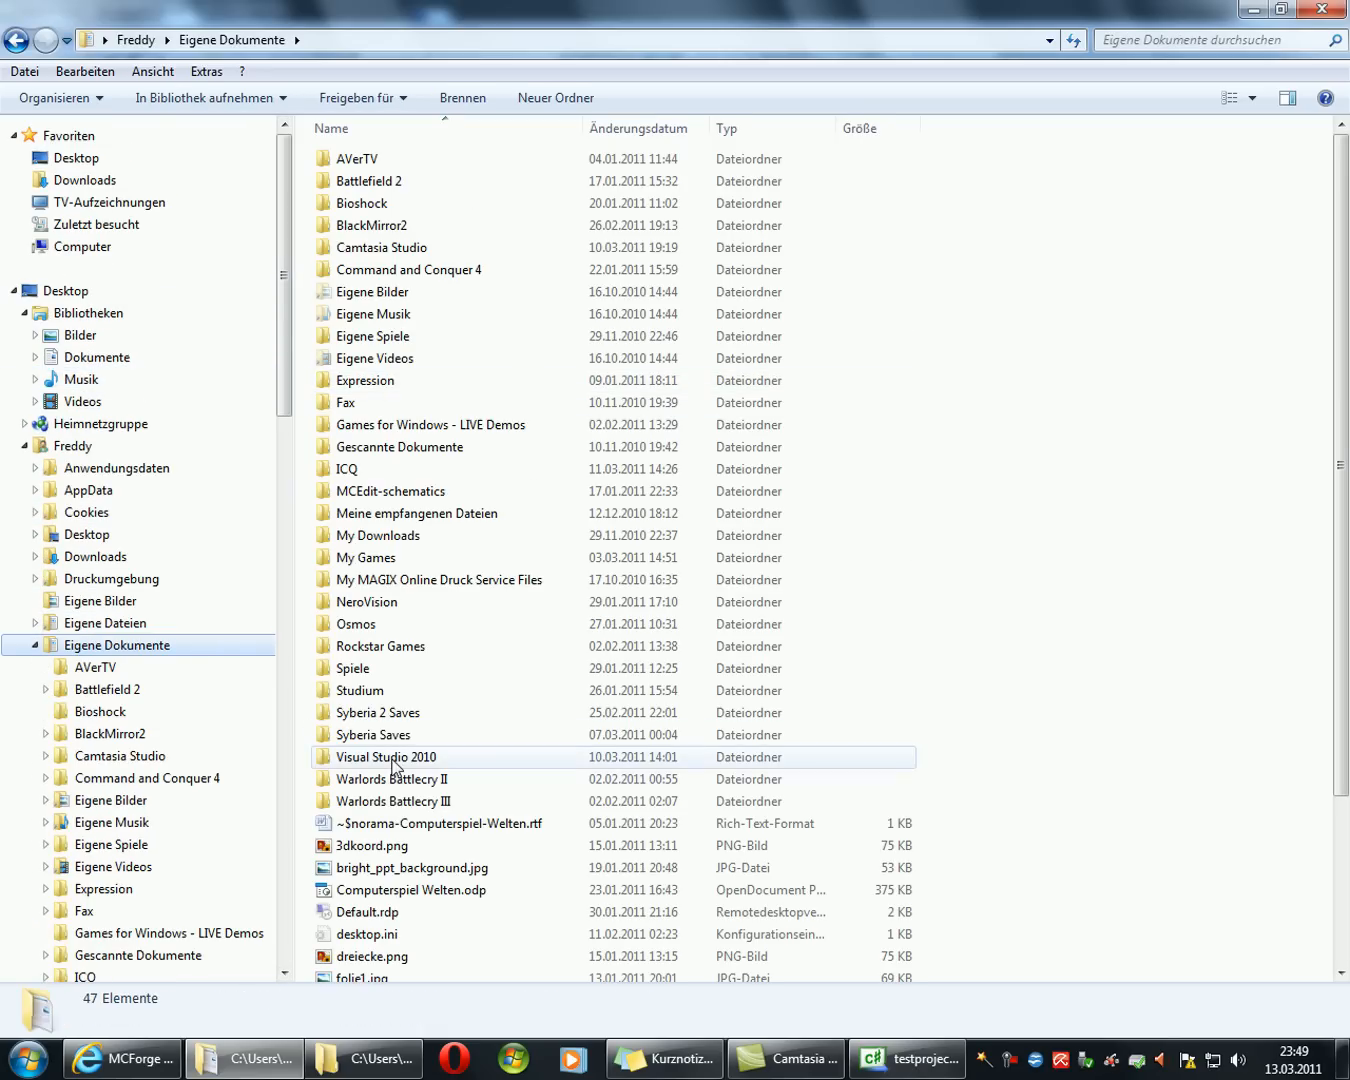
pyautogui.doubleClick(386, 756)
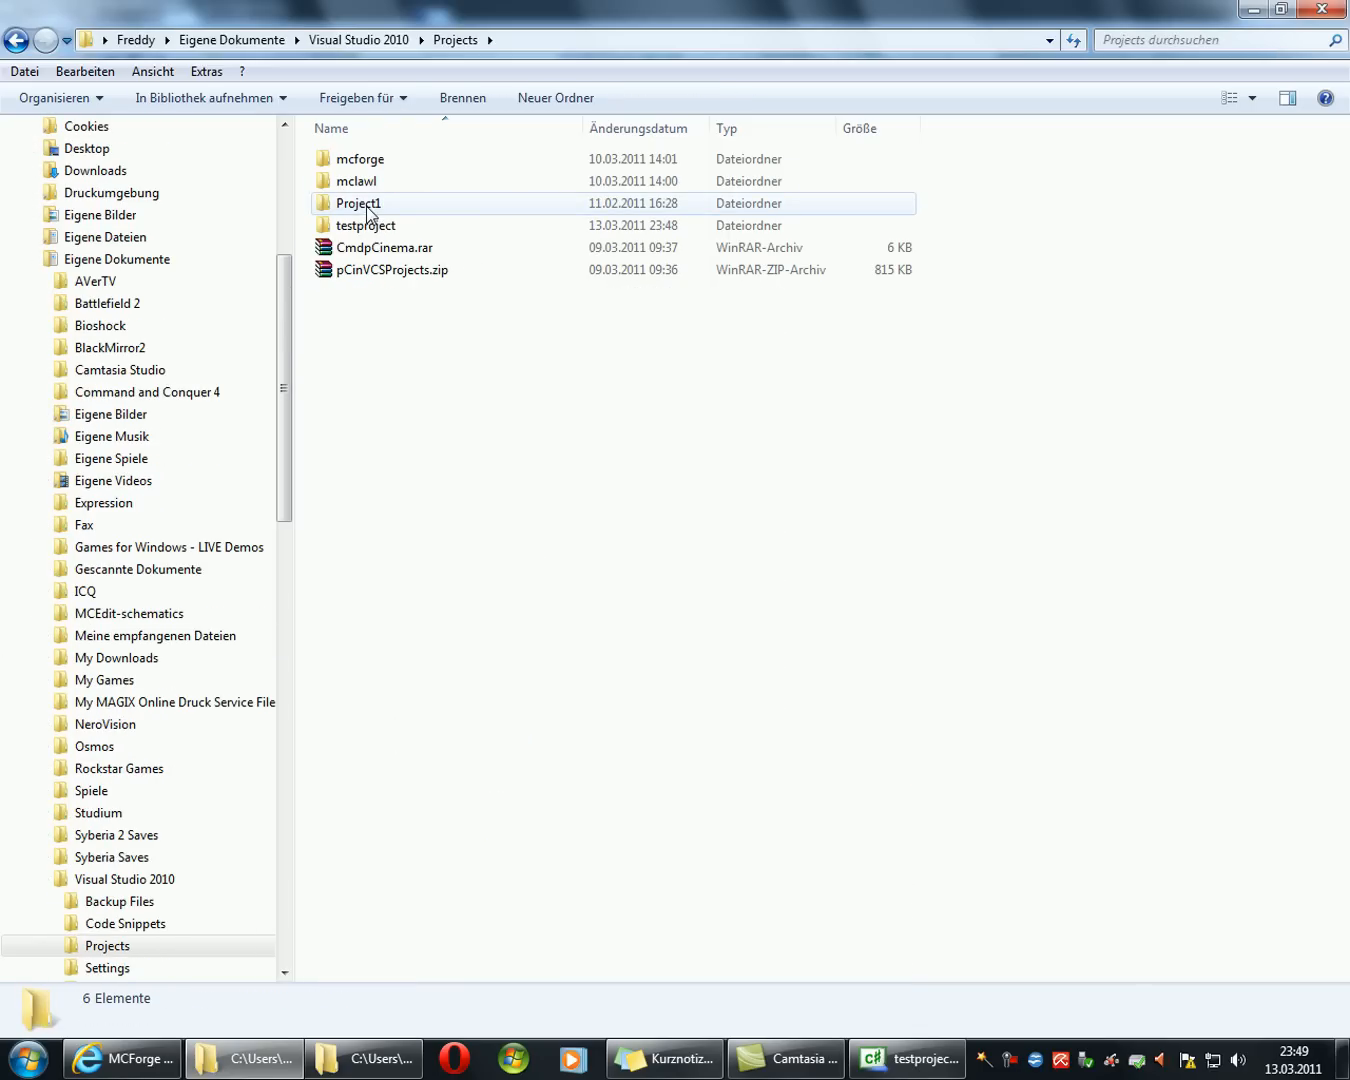
pyautogui.doubleClick(364, 224)
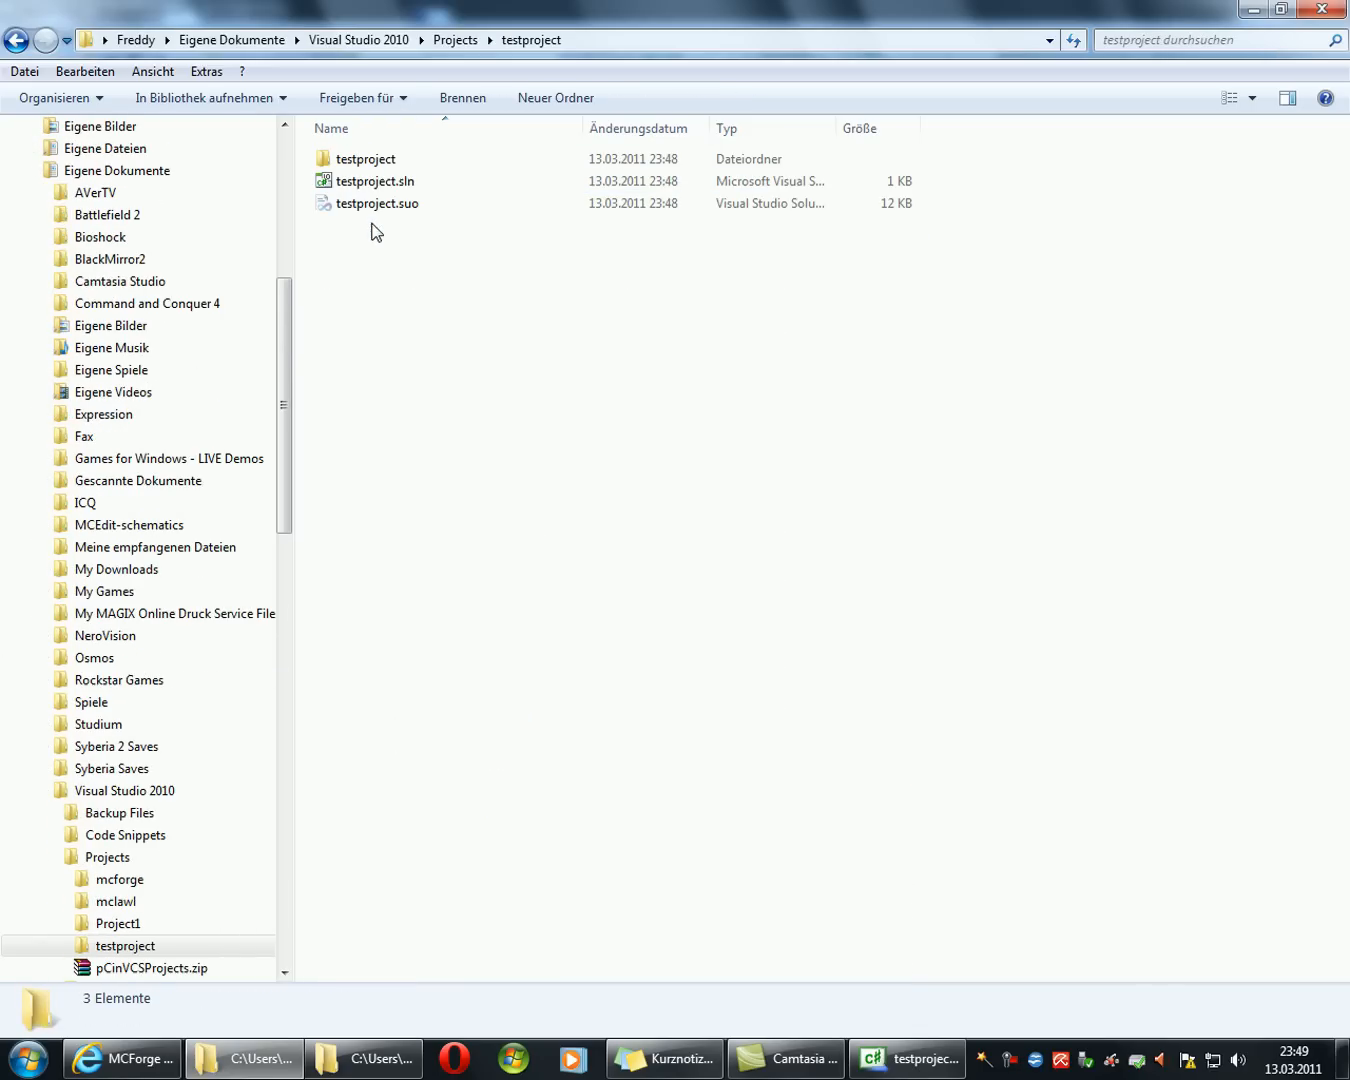
pyautogui.doubleClick(364, 158)
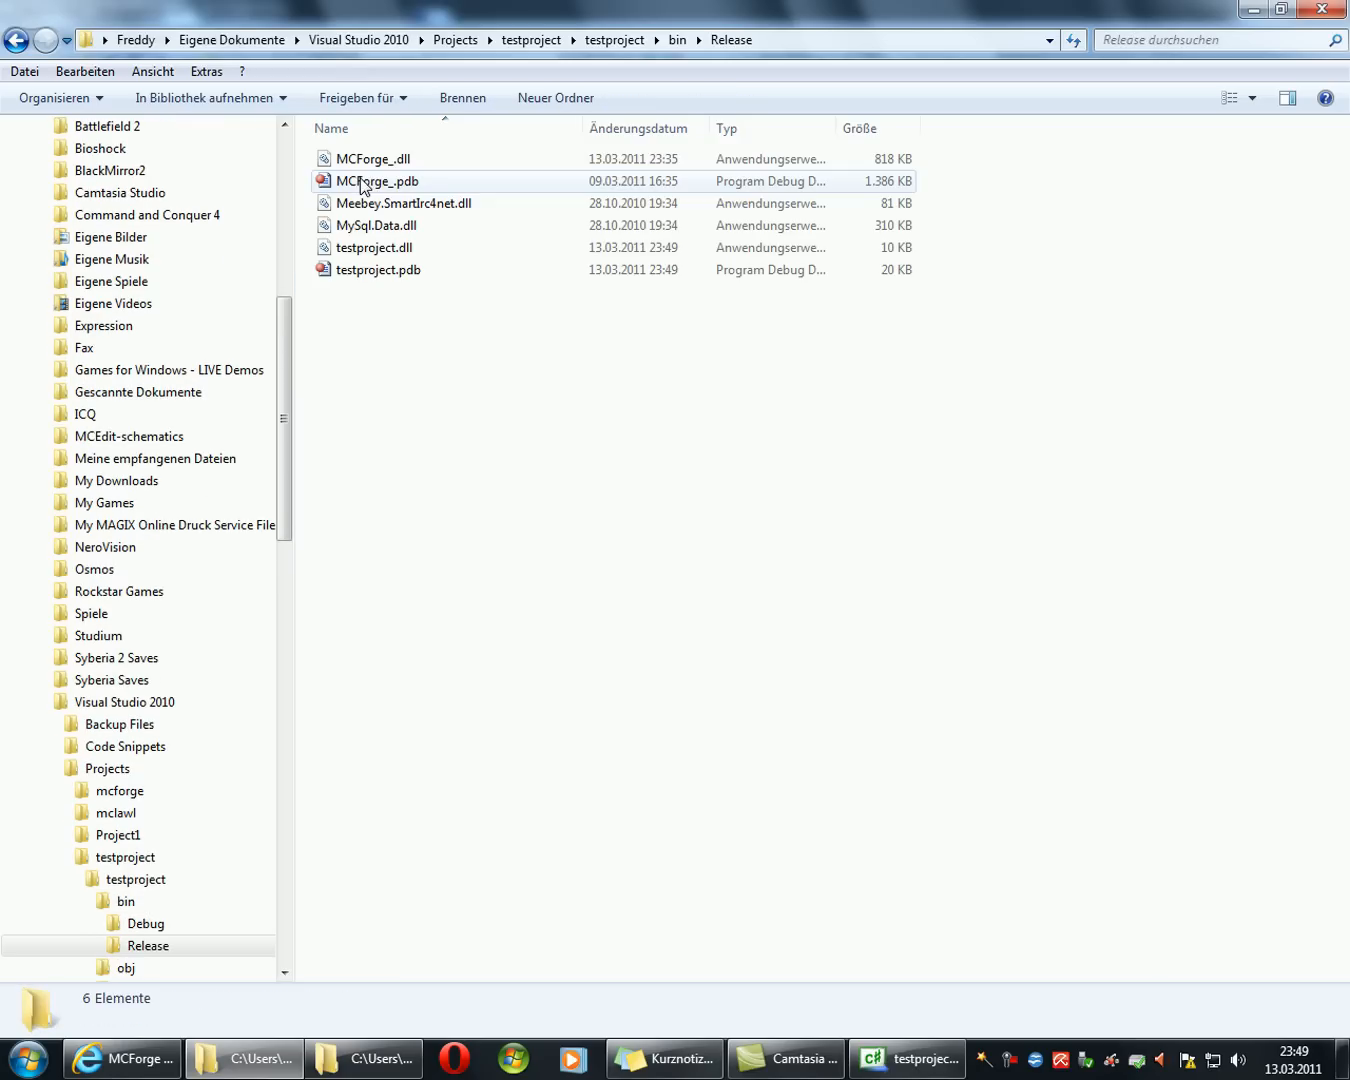
pyautogui.moveTo(404, 204)
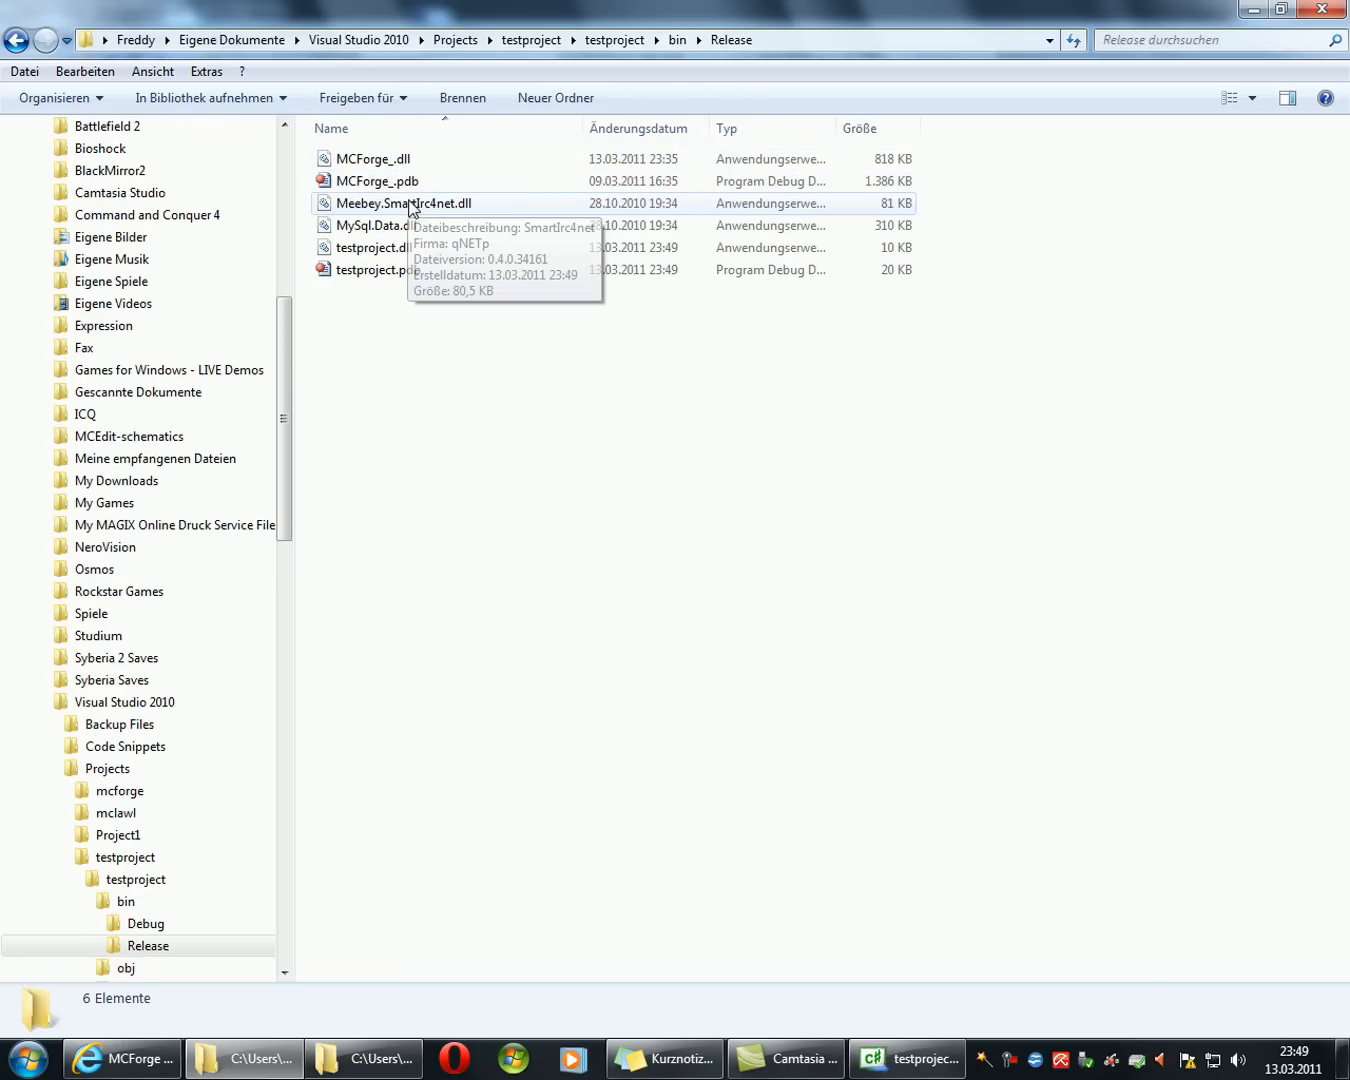
# Step: Rename the built testproject.dll to cmdpcinema.dll
pyautogui.click(374, 248)
pyautogui.write('cmdpcinema')
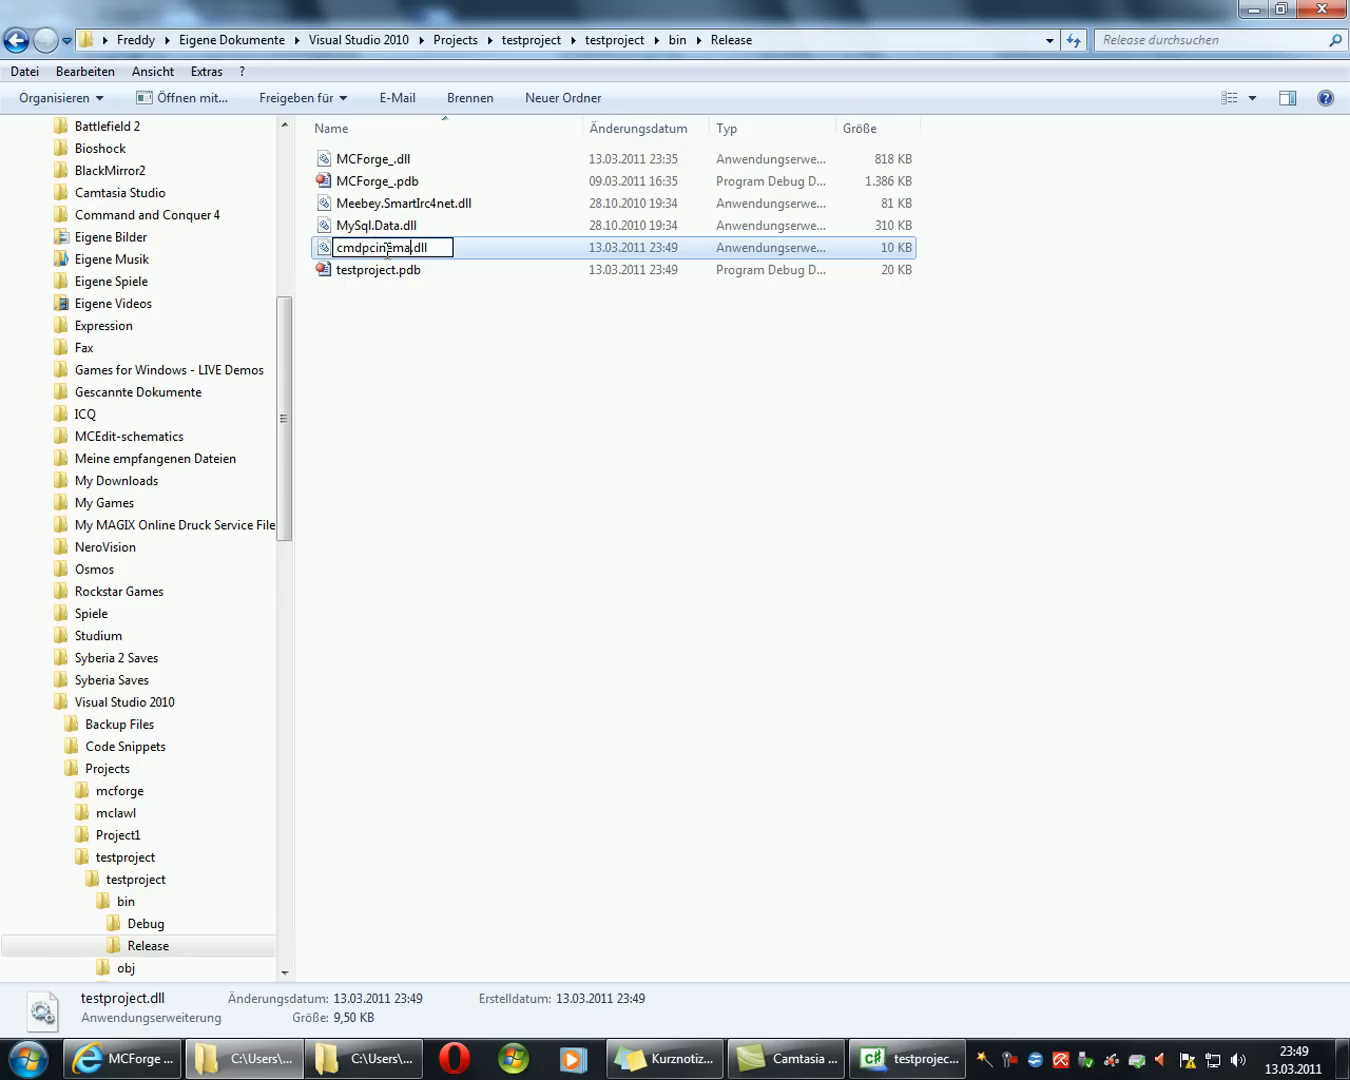
pyautogui.press('Return')
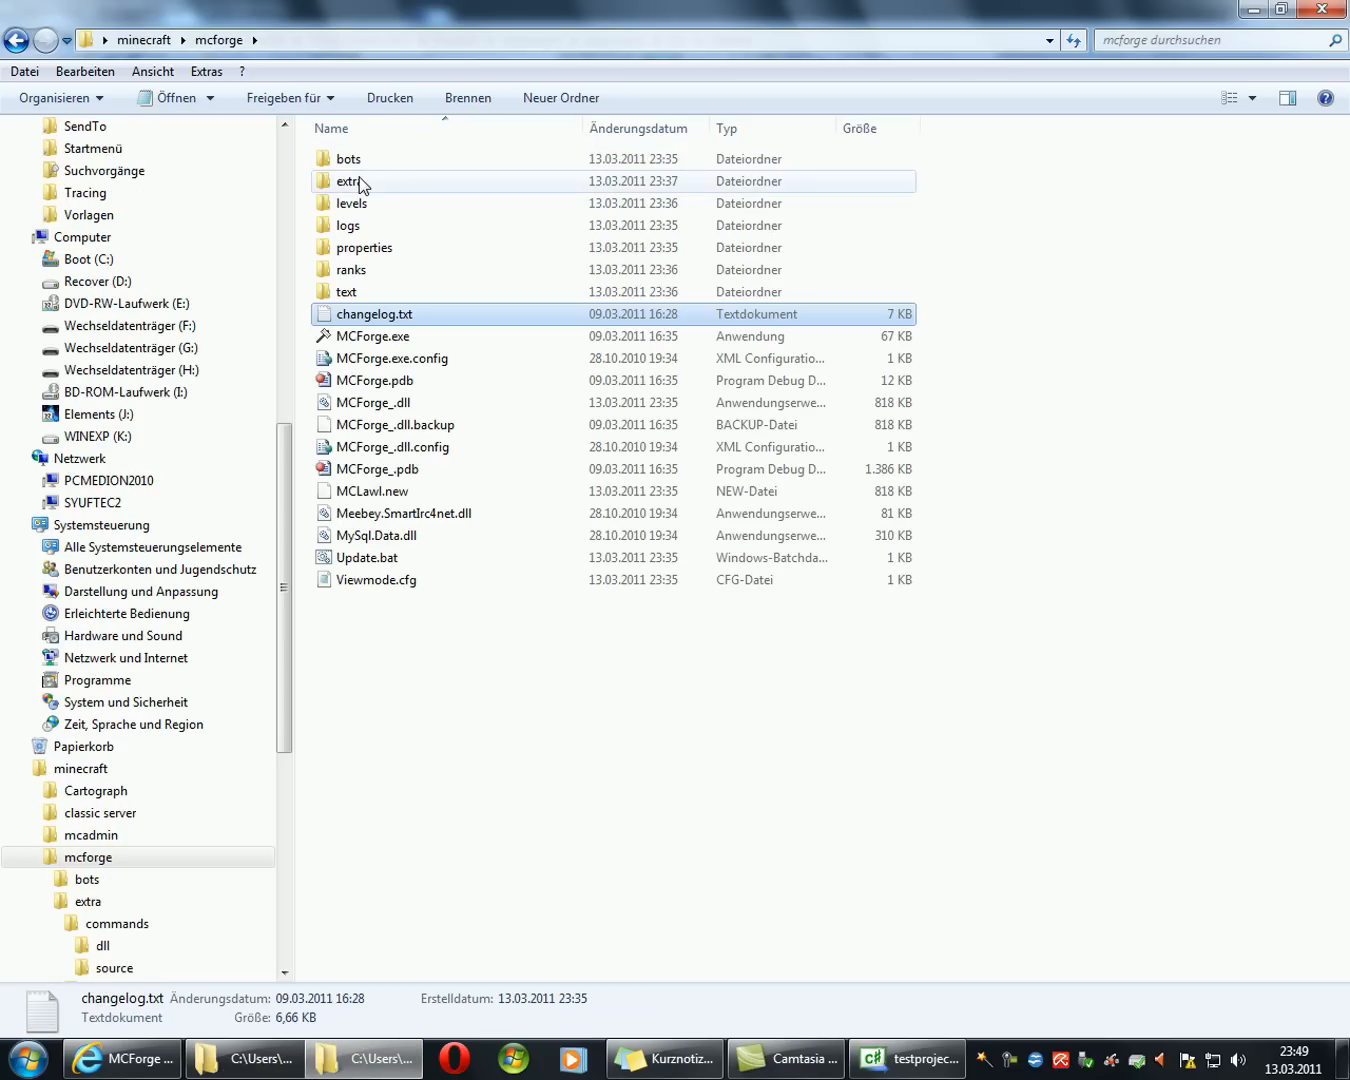
# Step: Check the mcforge extra commands dll folder and launch MCForge.exe
pyautogui.doubleClick(116, 924)
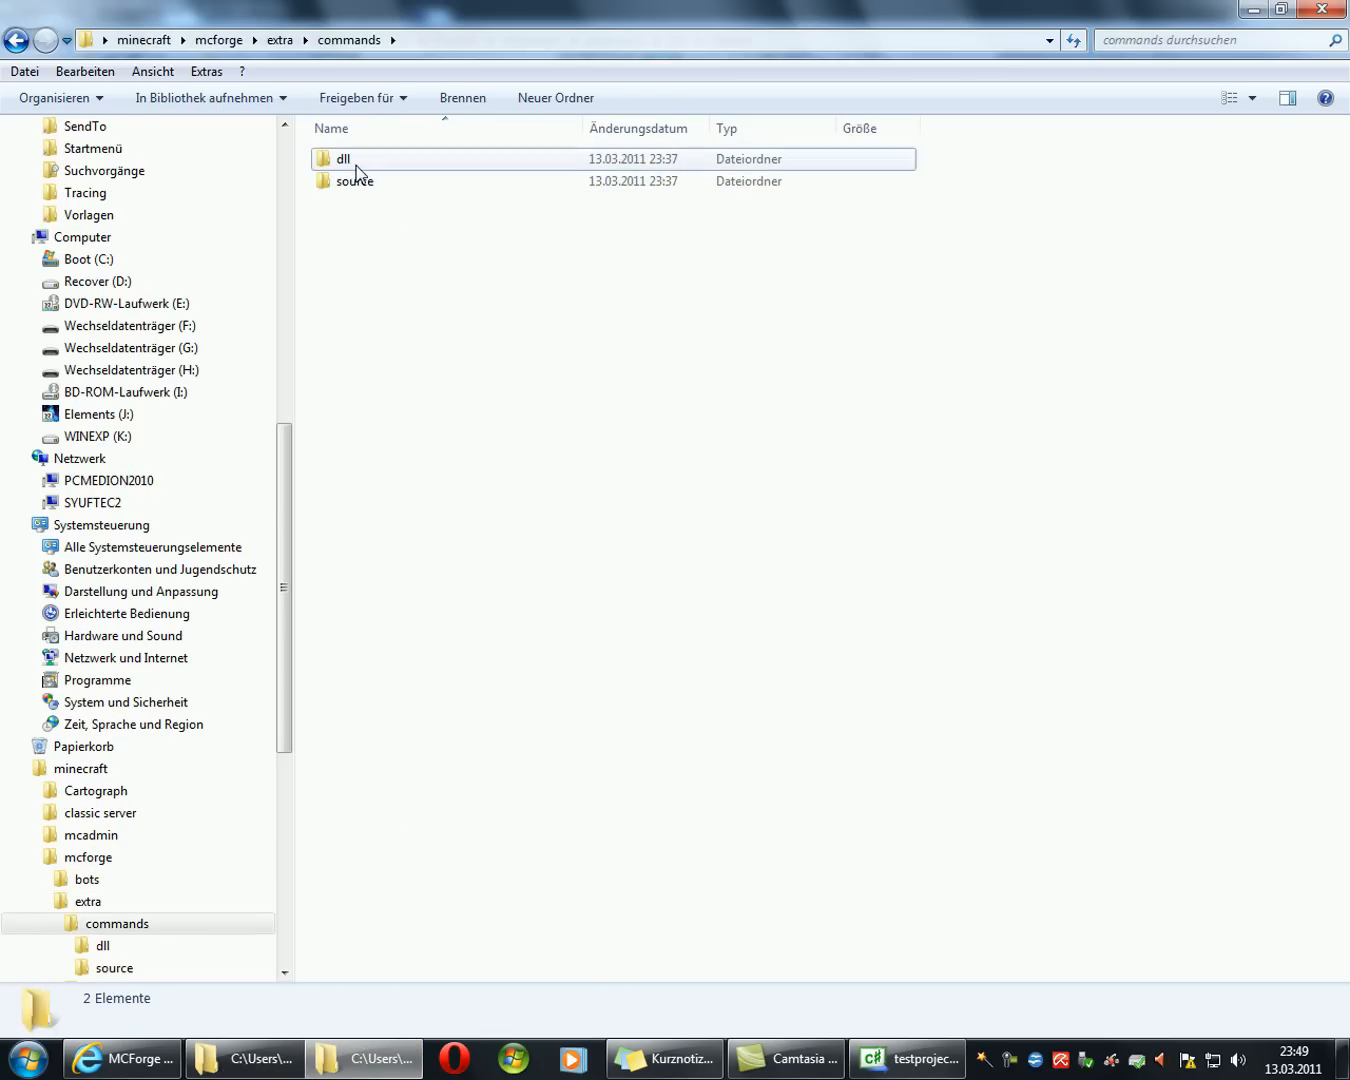
pyautogui.doubleClick(342, 160)
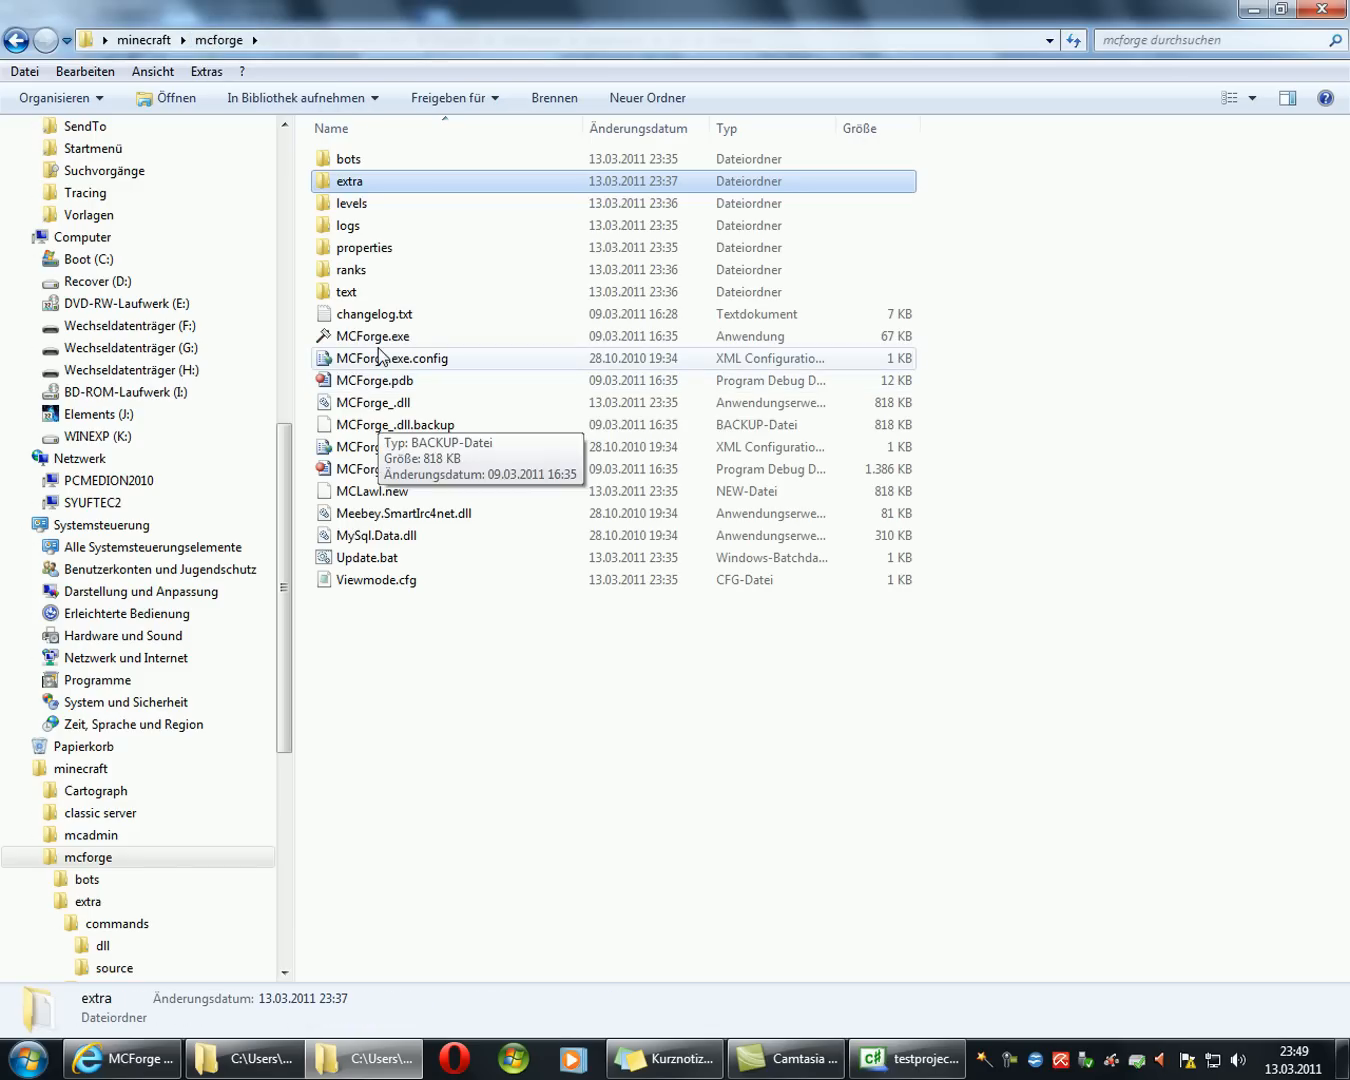
pyautogui.doubleClick(370, 336)
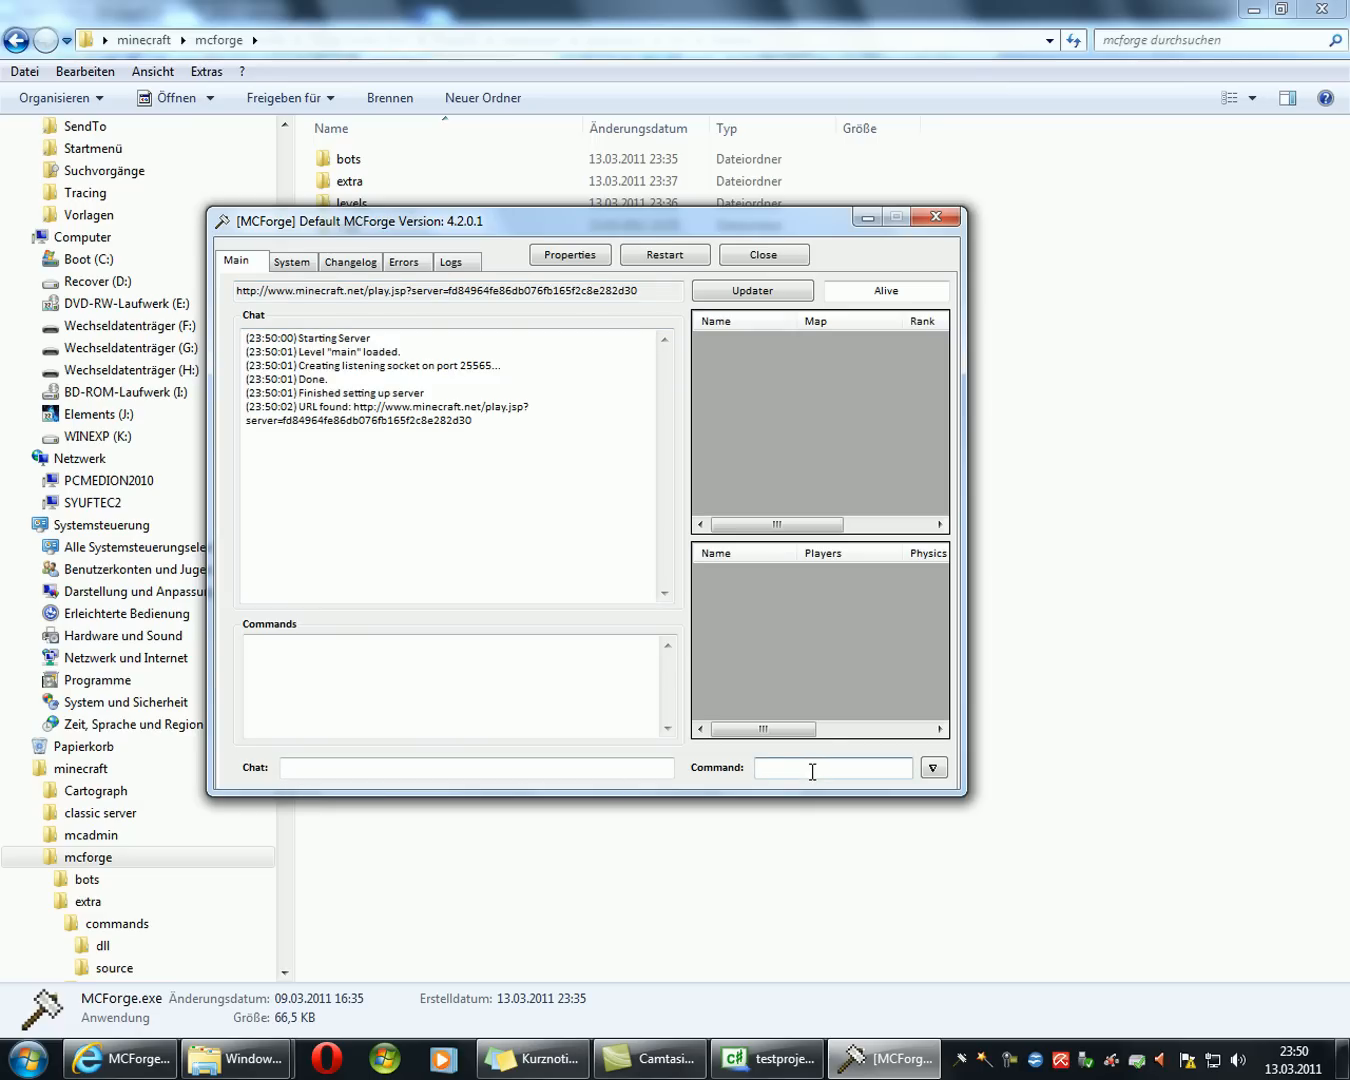
# Step: Run 'cmdload pcinema' in the console so the command loads, then select the server play link in the log
pyautogui.write('cmdload')
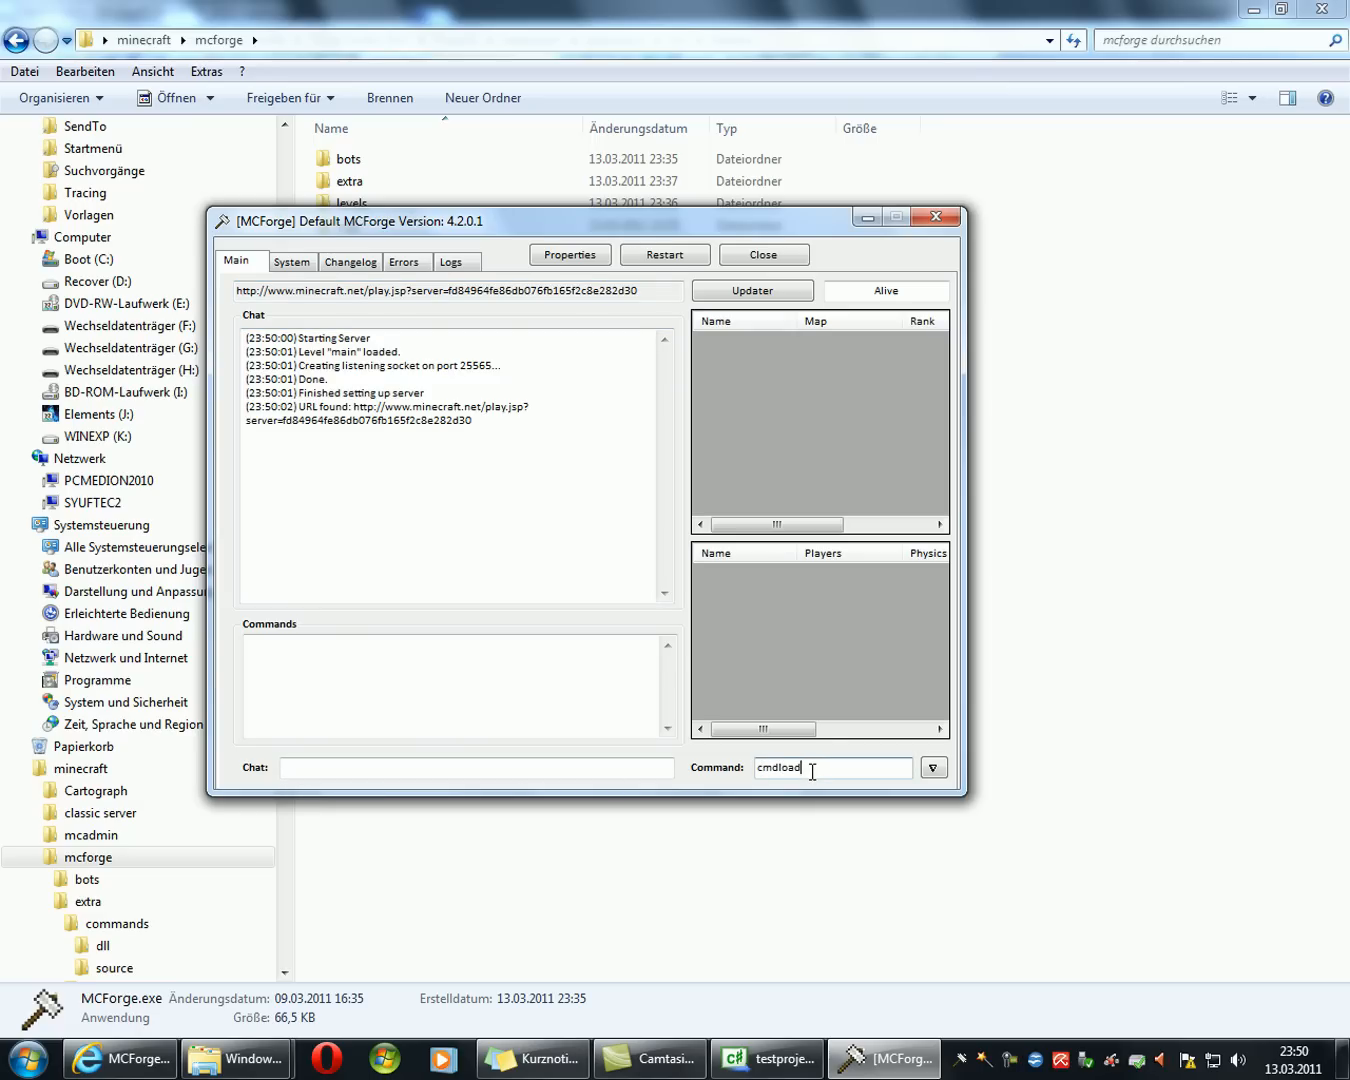
pyautogui.press('Return')
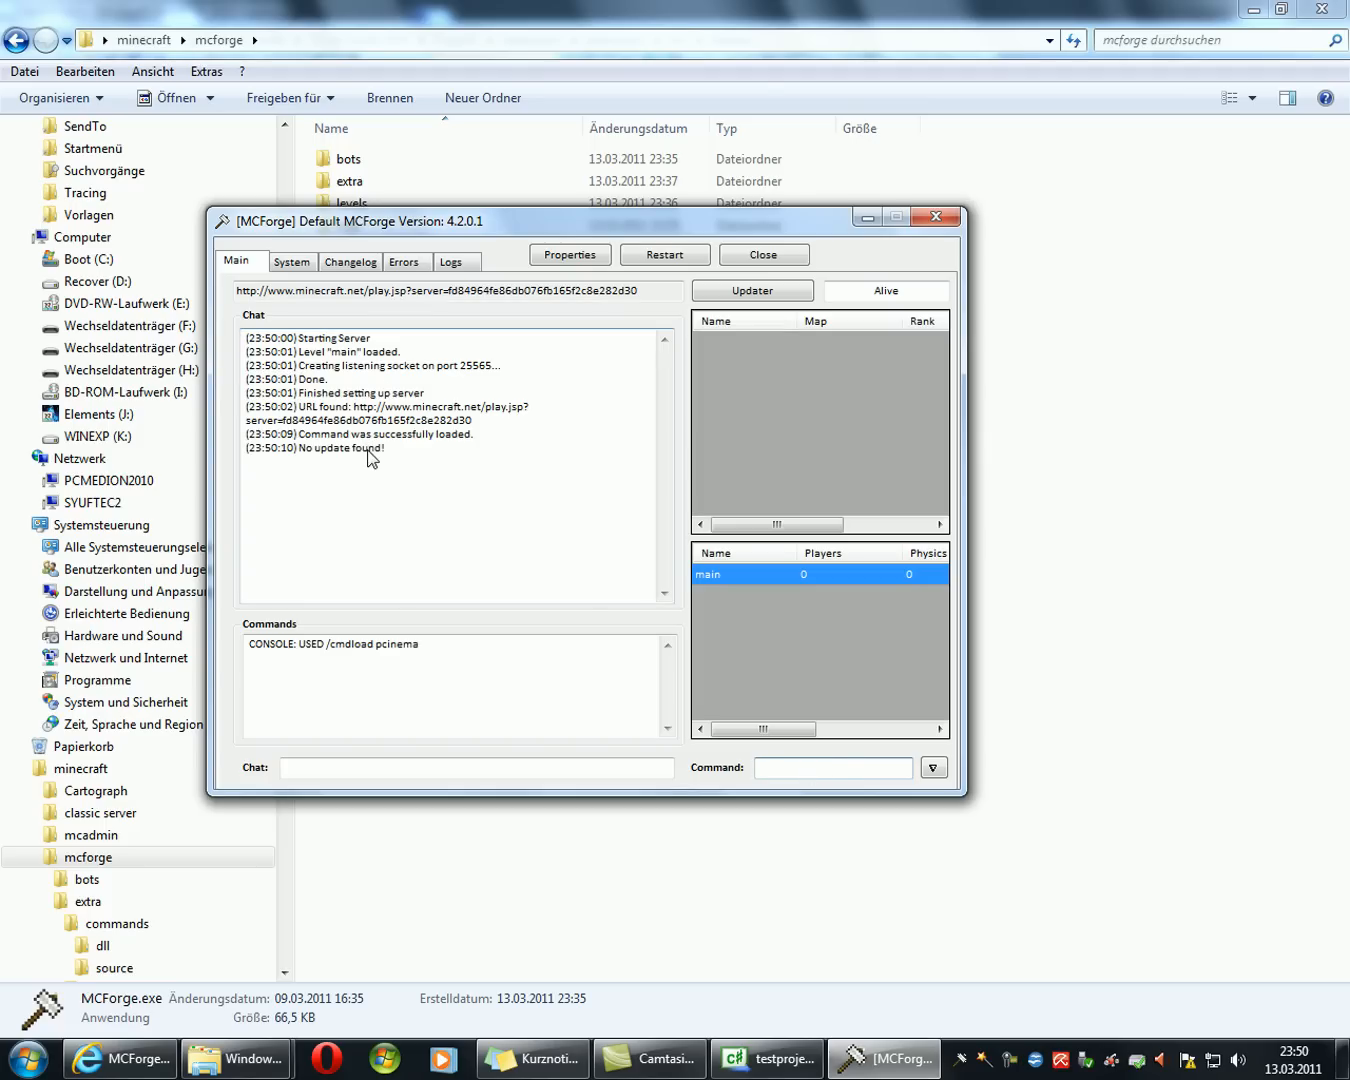
pyautogui.tripleClick(436, 292)
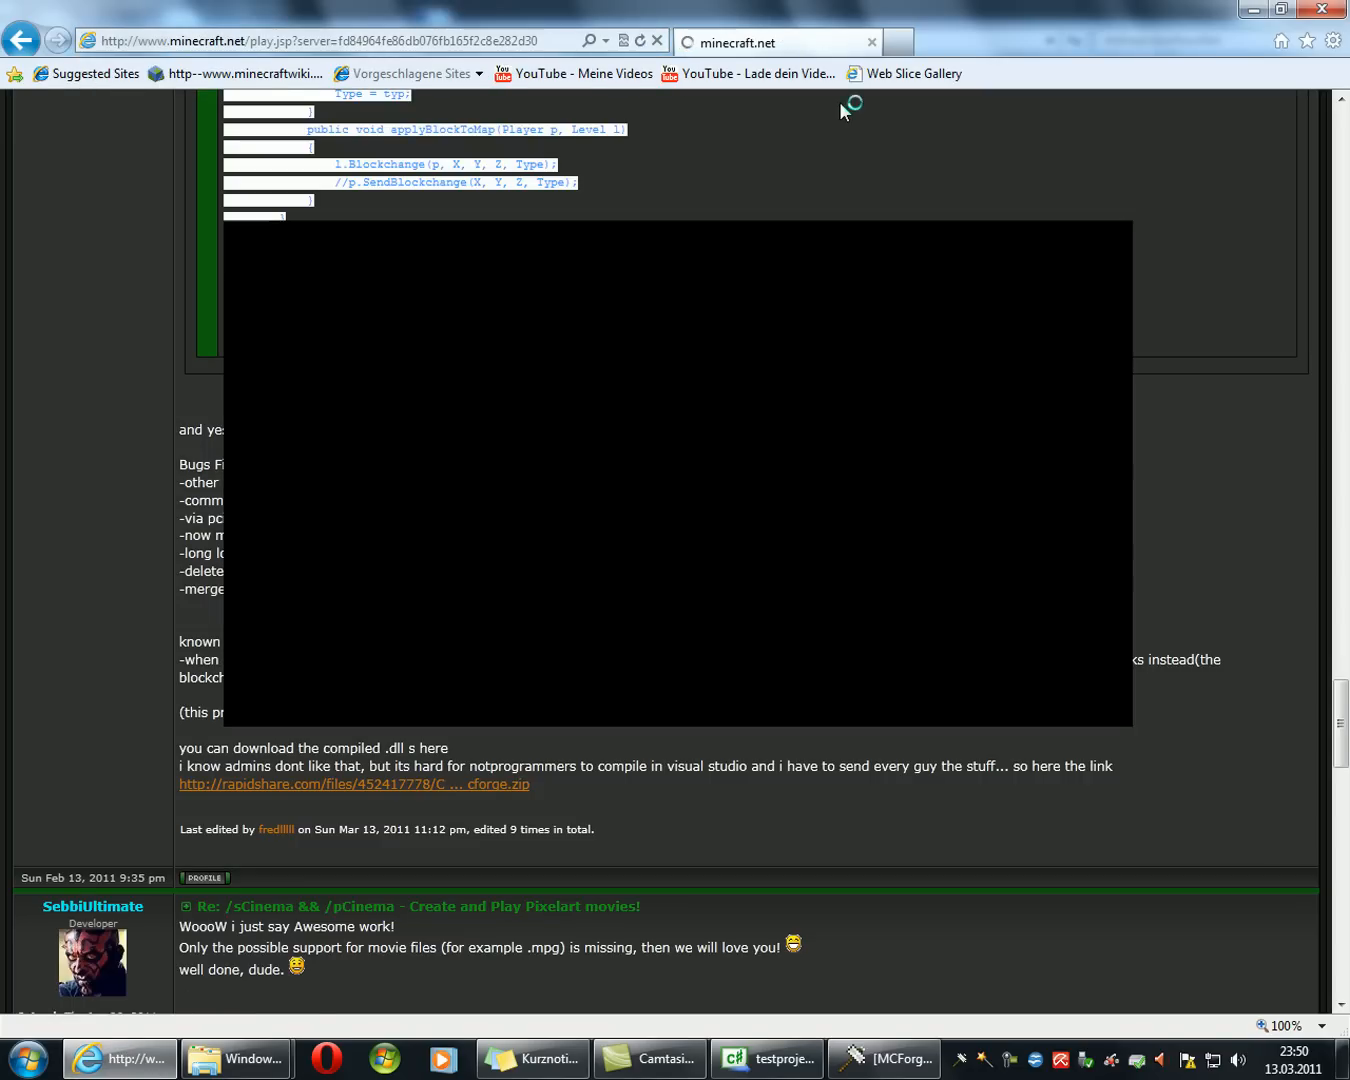
pyautogui.moveTo(752, 308)
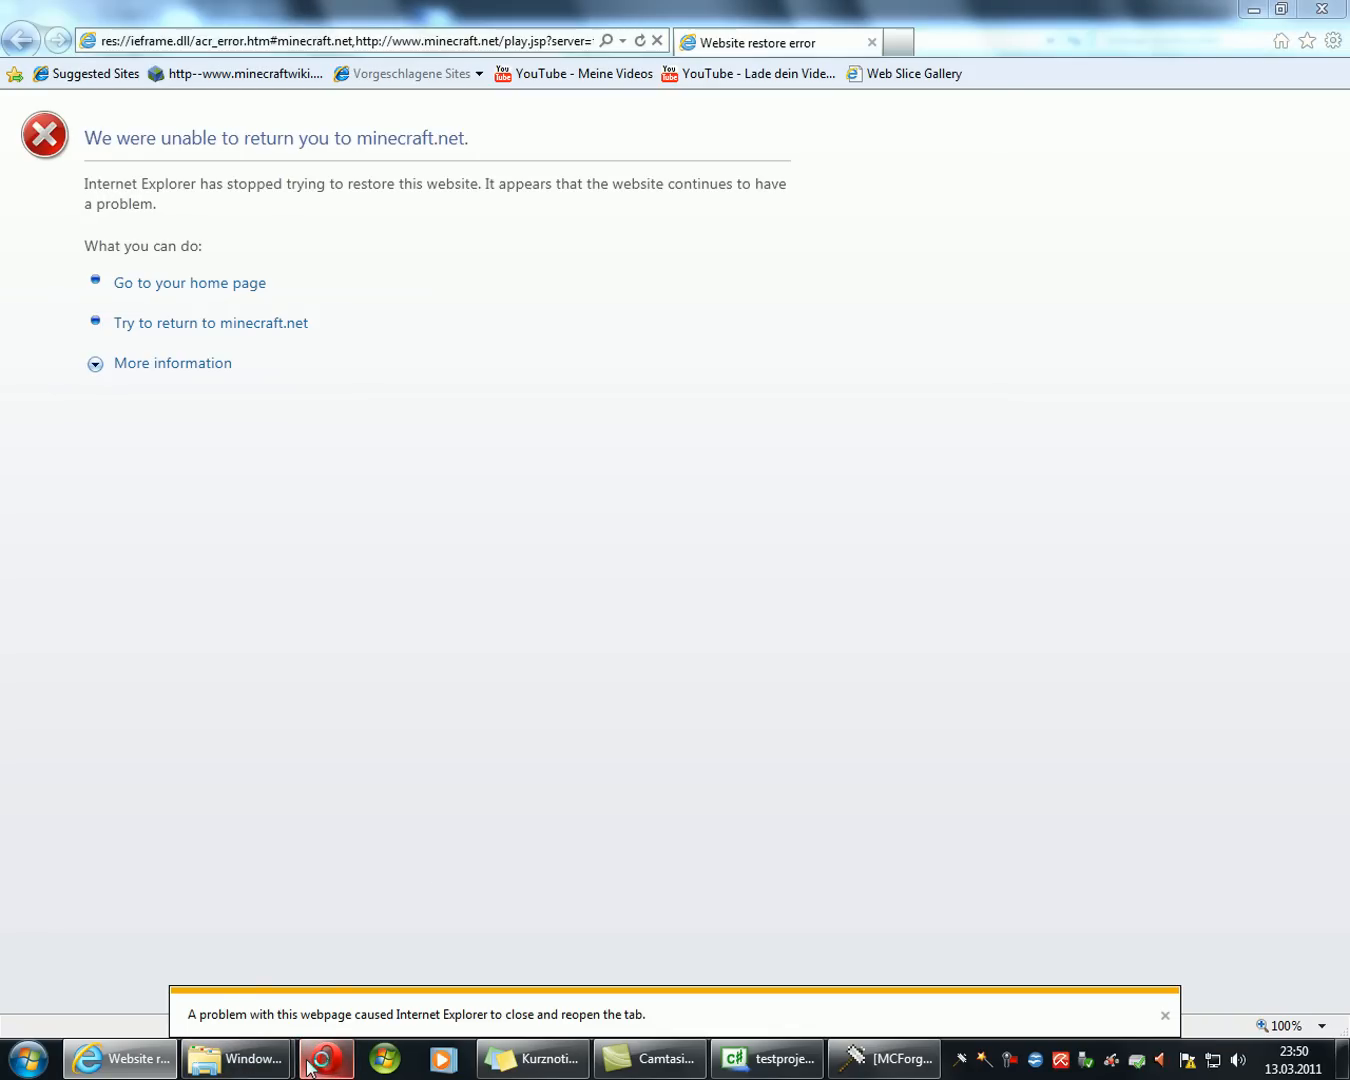
# Step: Switch to Opera after Internet Explorer fails to restore the minecraft.net play page
pyautogui.click(332, 1058)
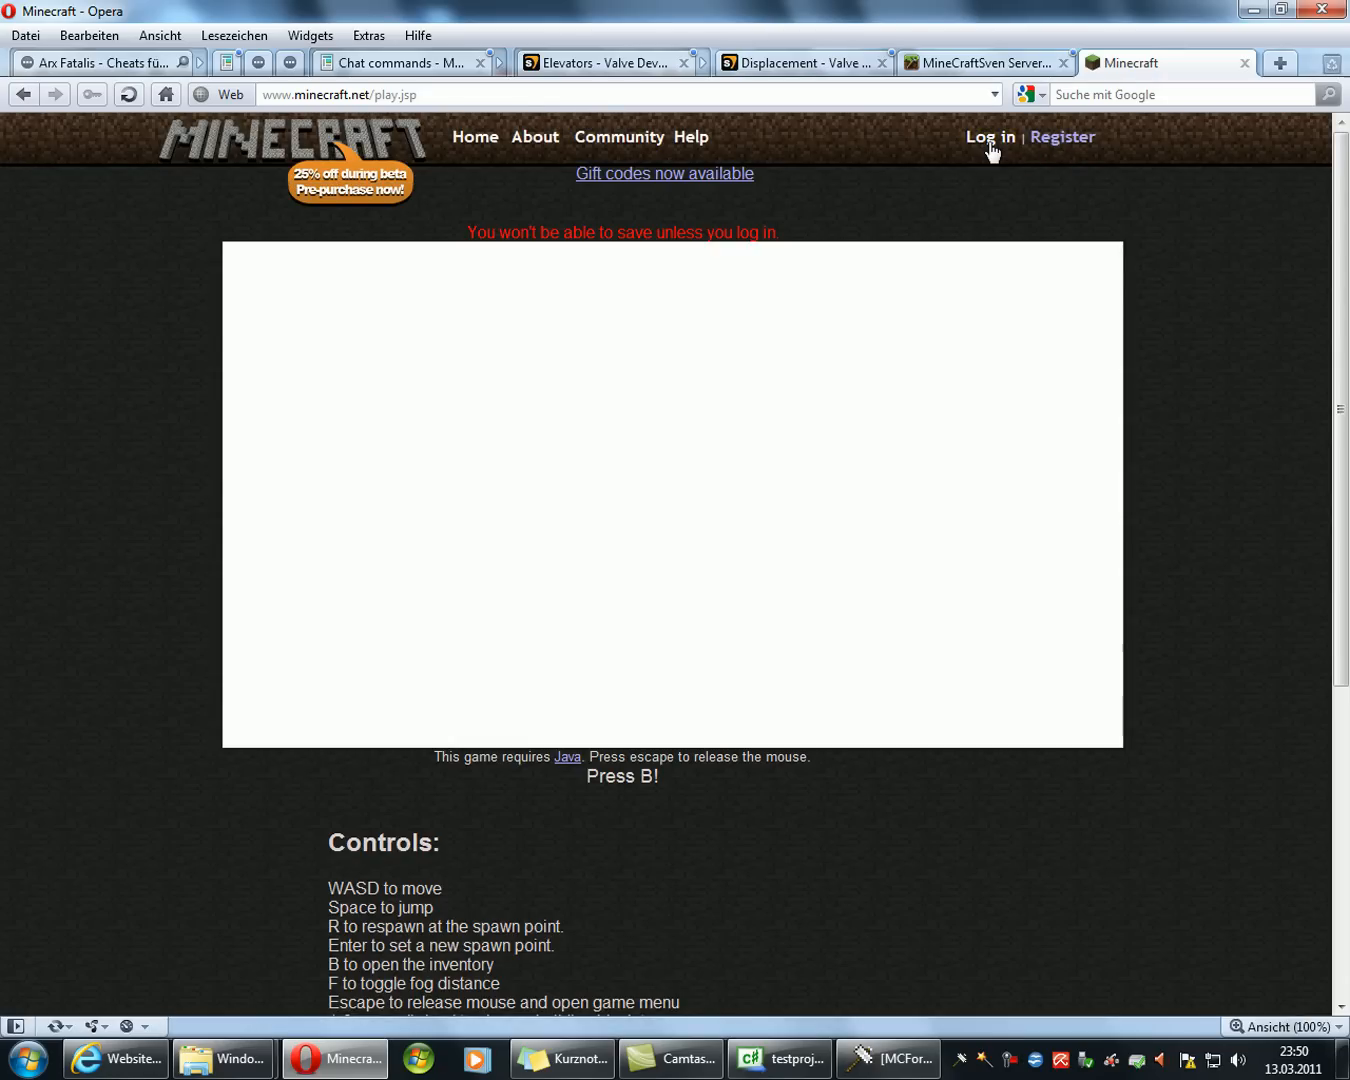
# Step: Log in on minecraft.net in Opera and go to the local server's play page
pyautogui.click(990, 136)
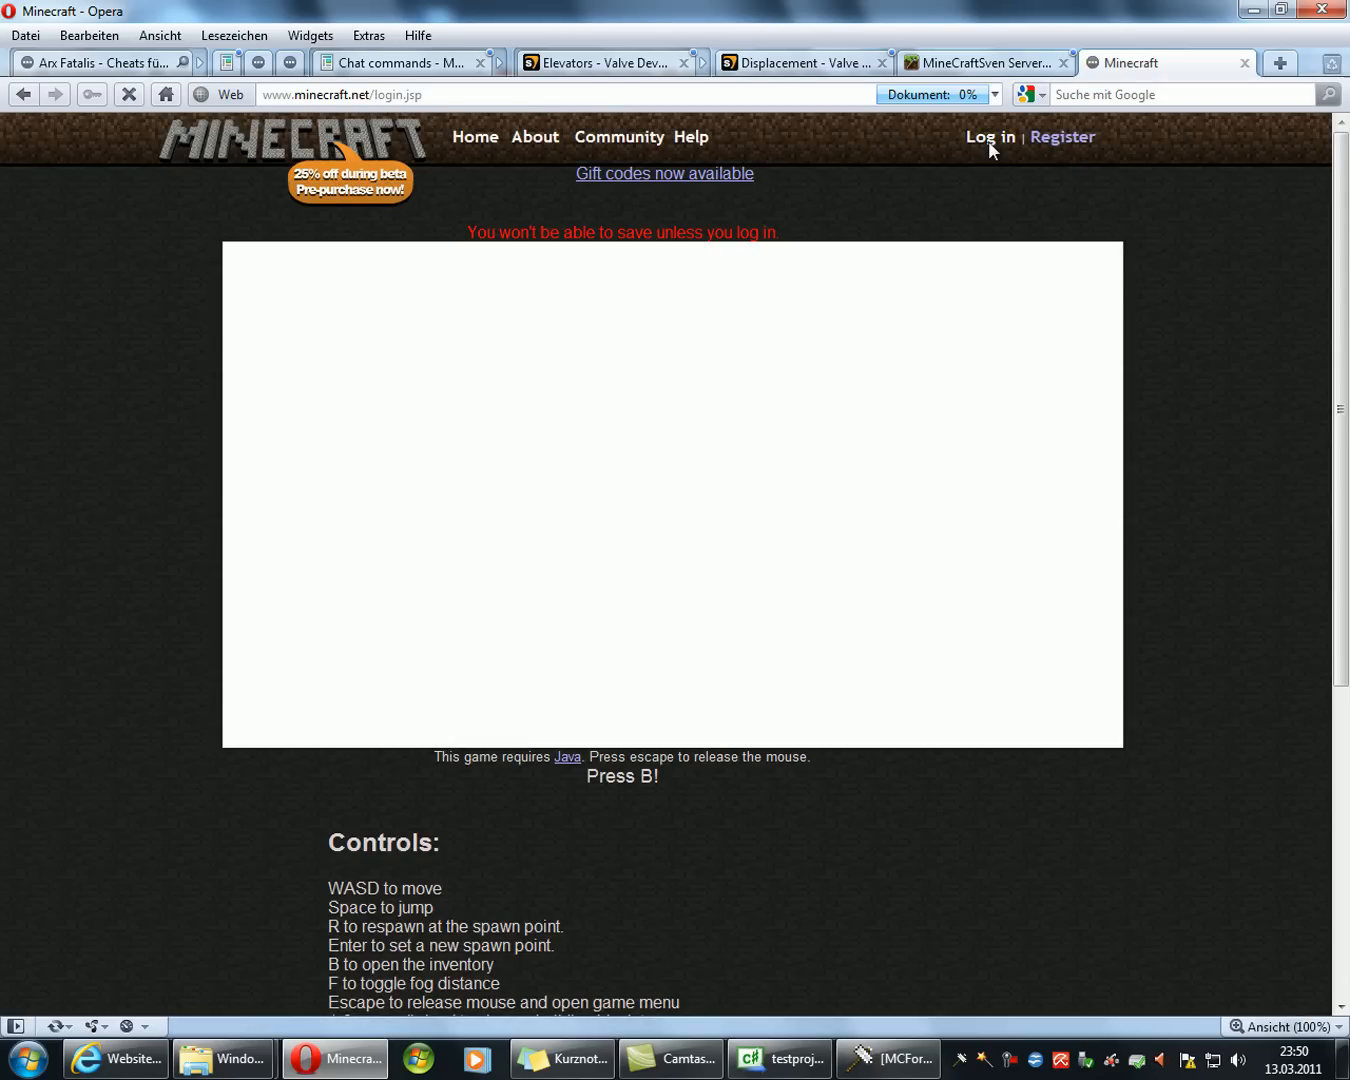
pyautogui.click(988, 136)
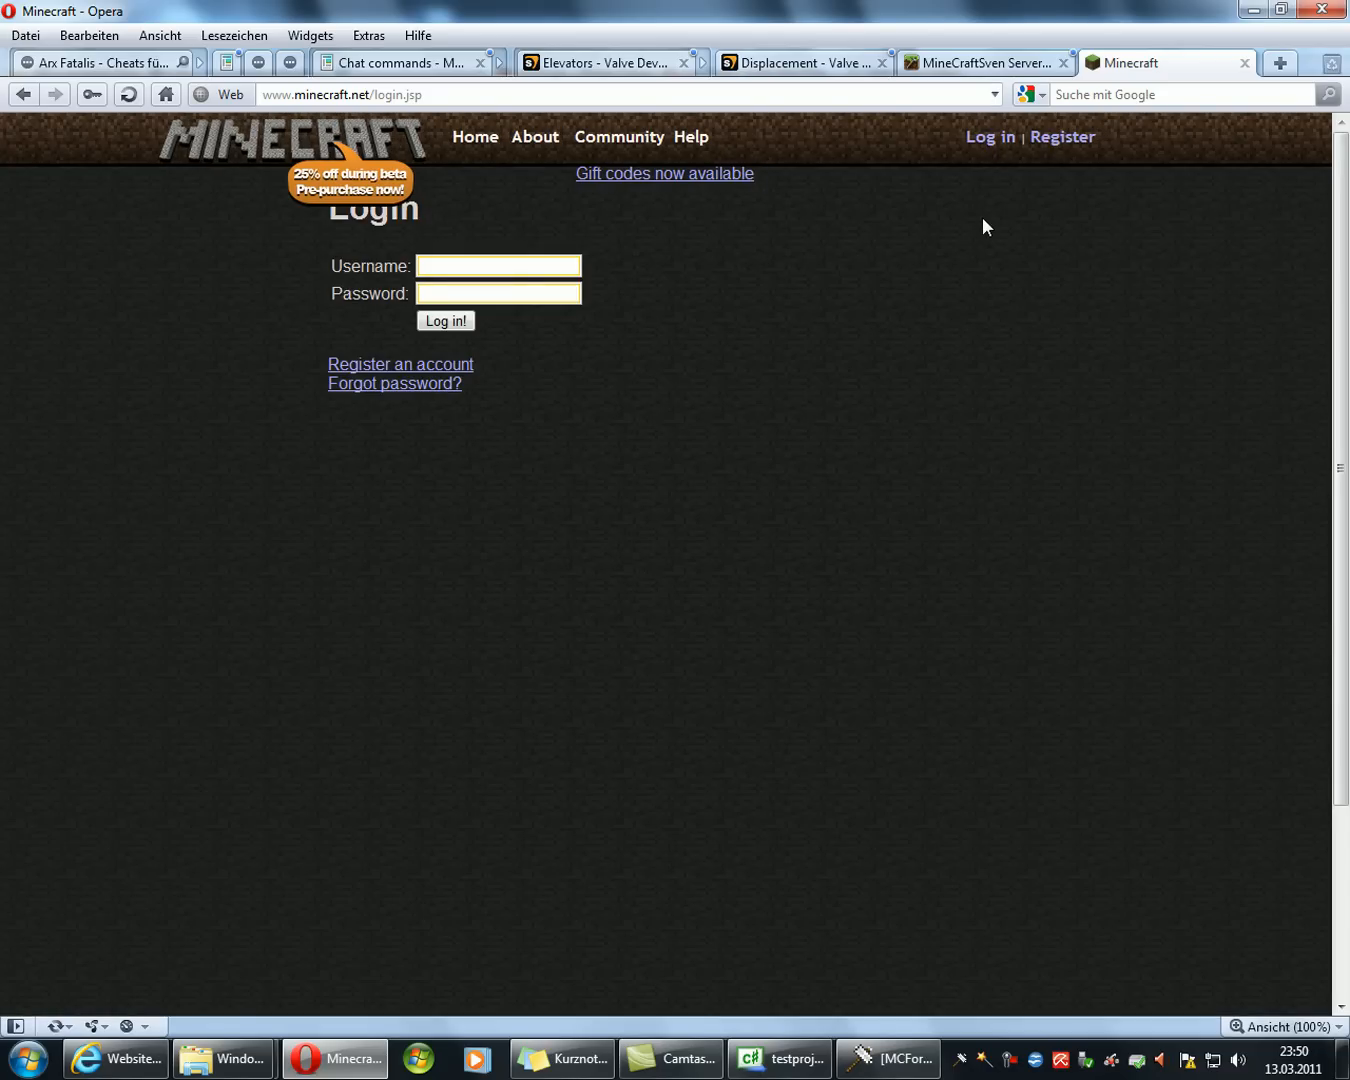
pyautogui.click(444, 320)
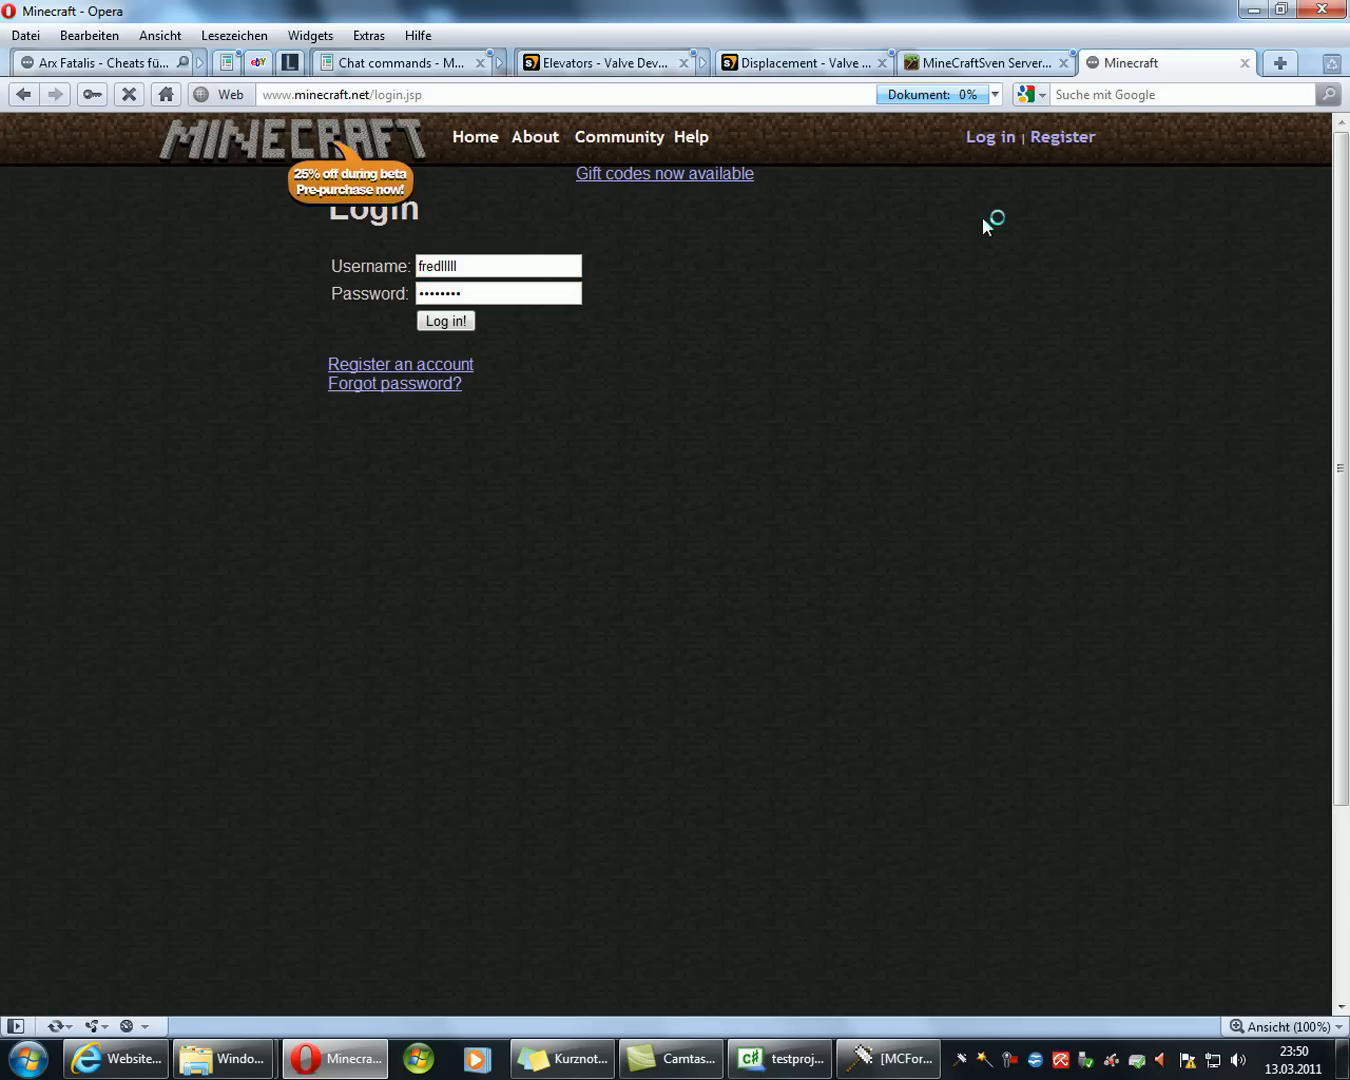
pyautogui.click(446, 320)
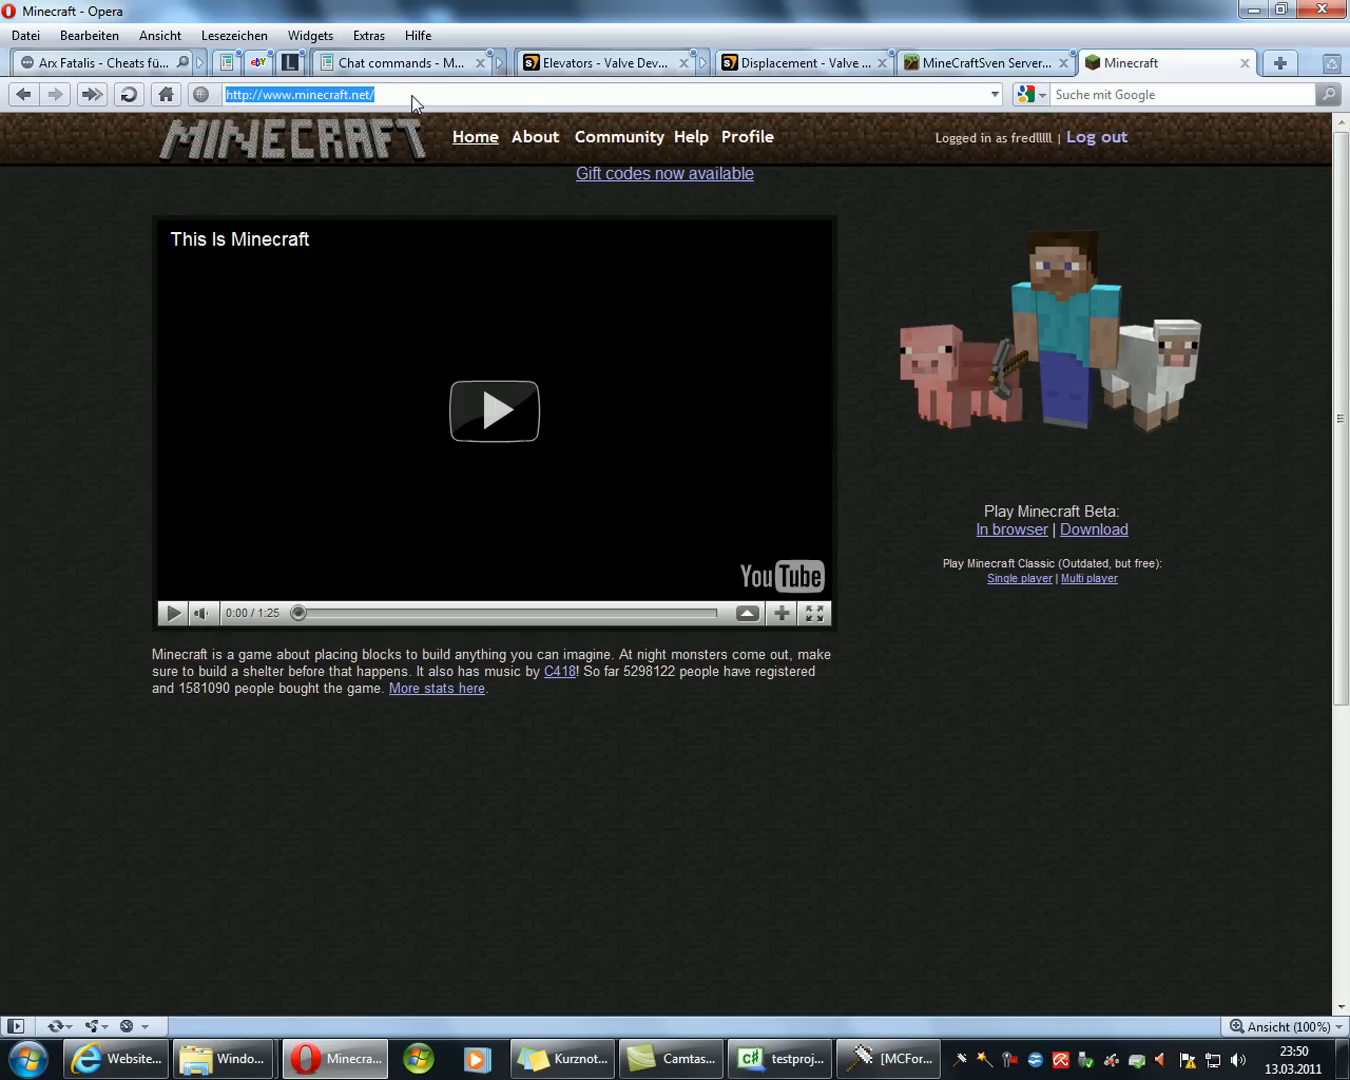
pyautogui.click(1010, 528)
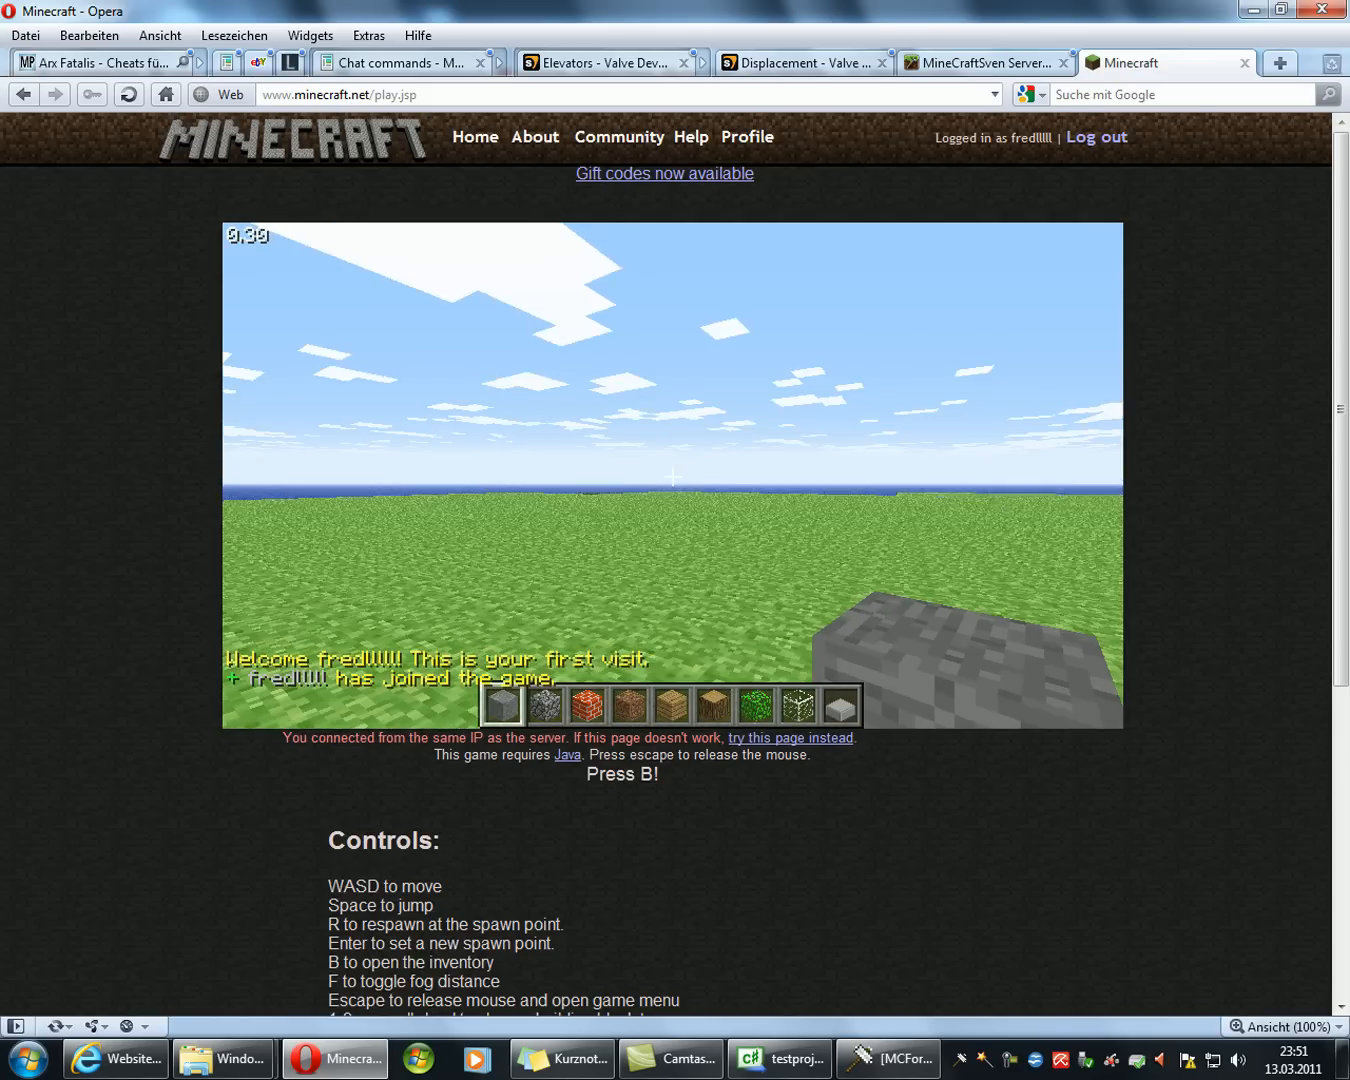
pyautogui.moveTo(672, 476)
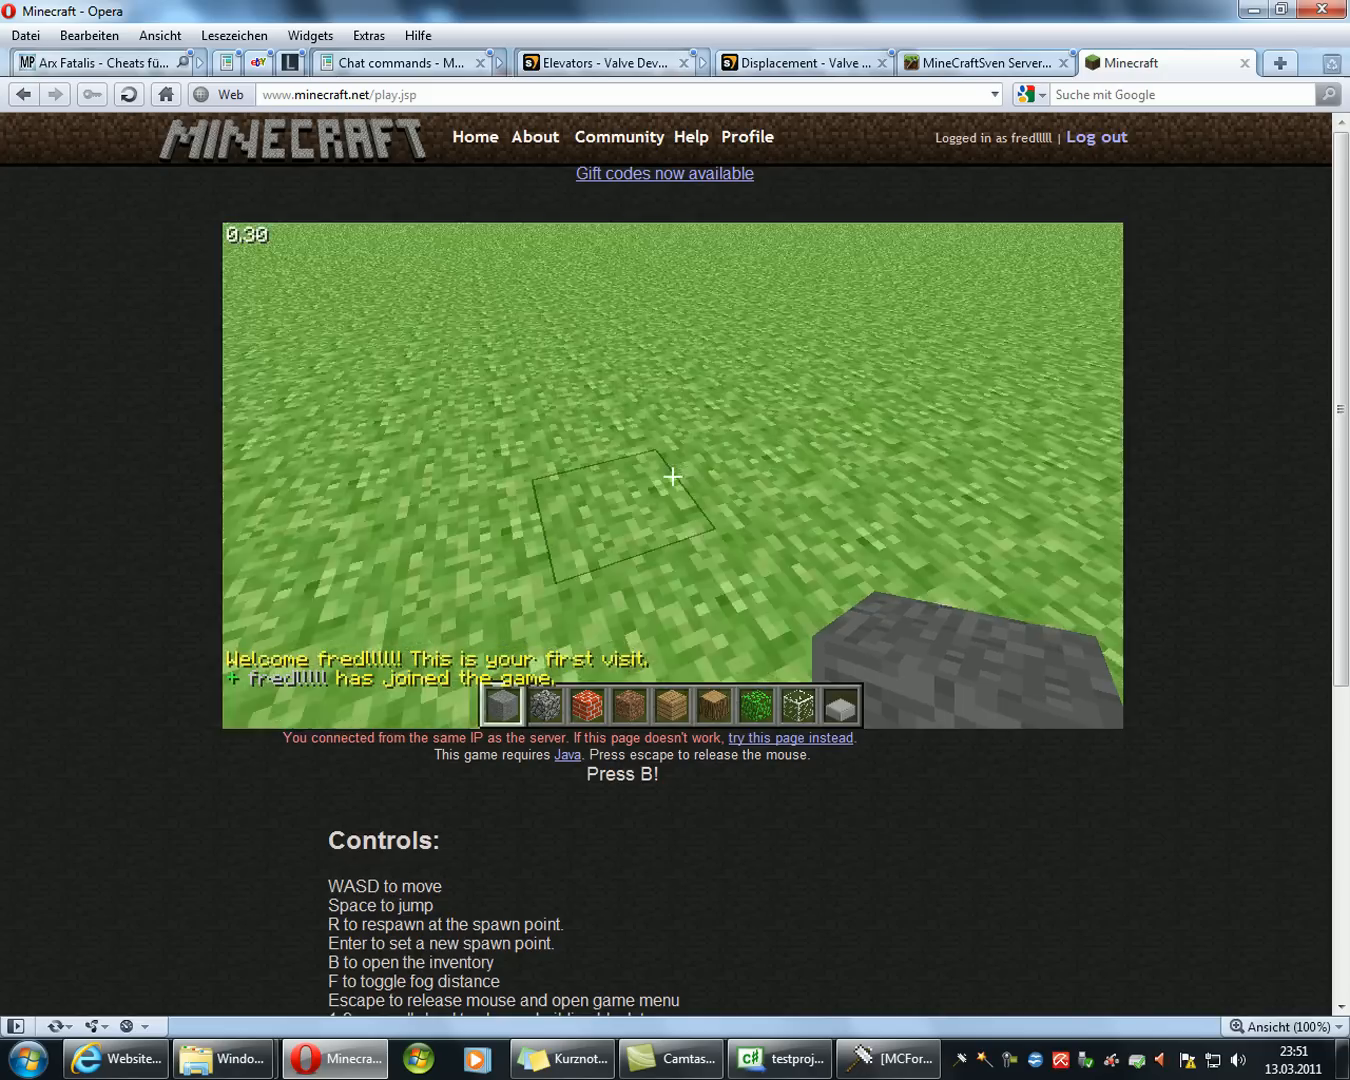
# Step: Interact with the loaded Classic world by modifying a ground block
pyautogui.click(888, 1060)
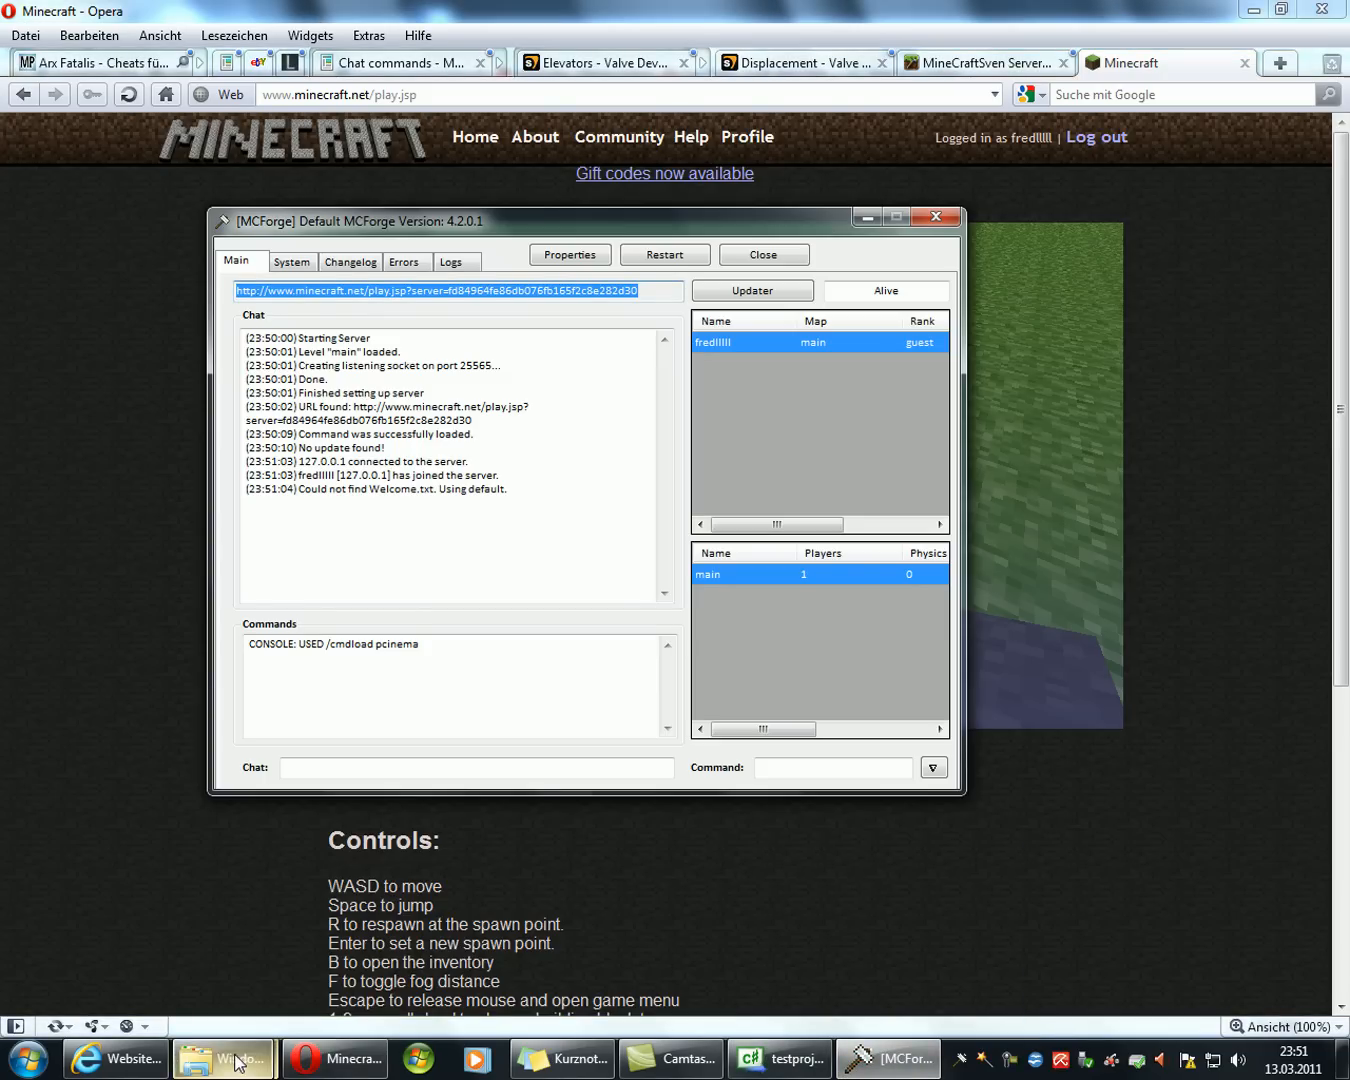
# Step: Browse into the classic server's extra\cin folder and copy Test.cin
pyautogui.click(224, 1058)
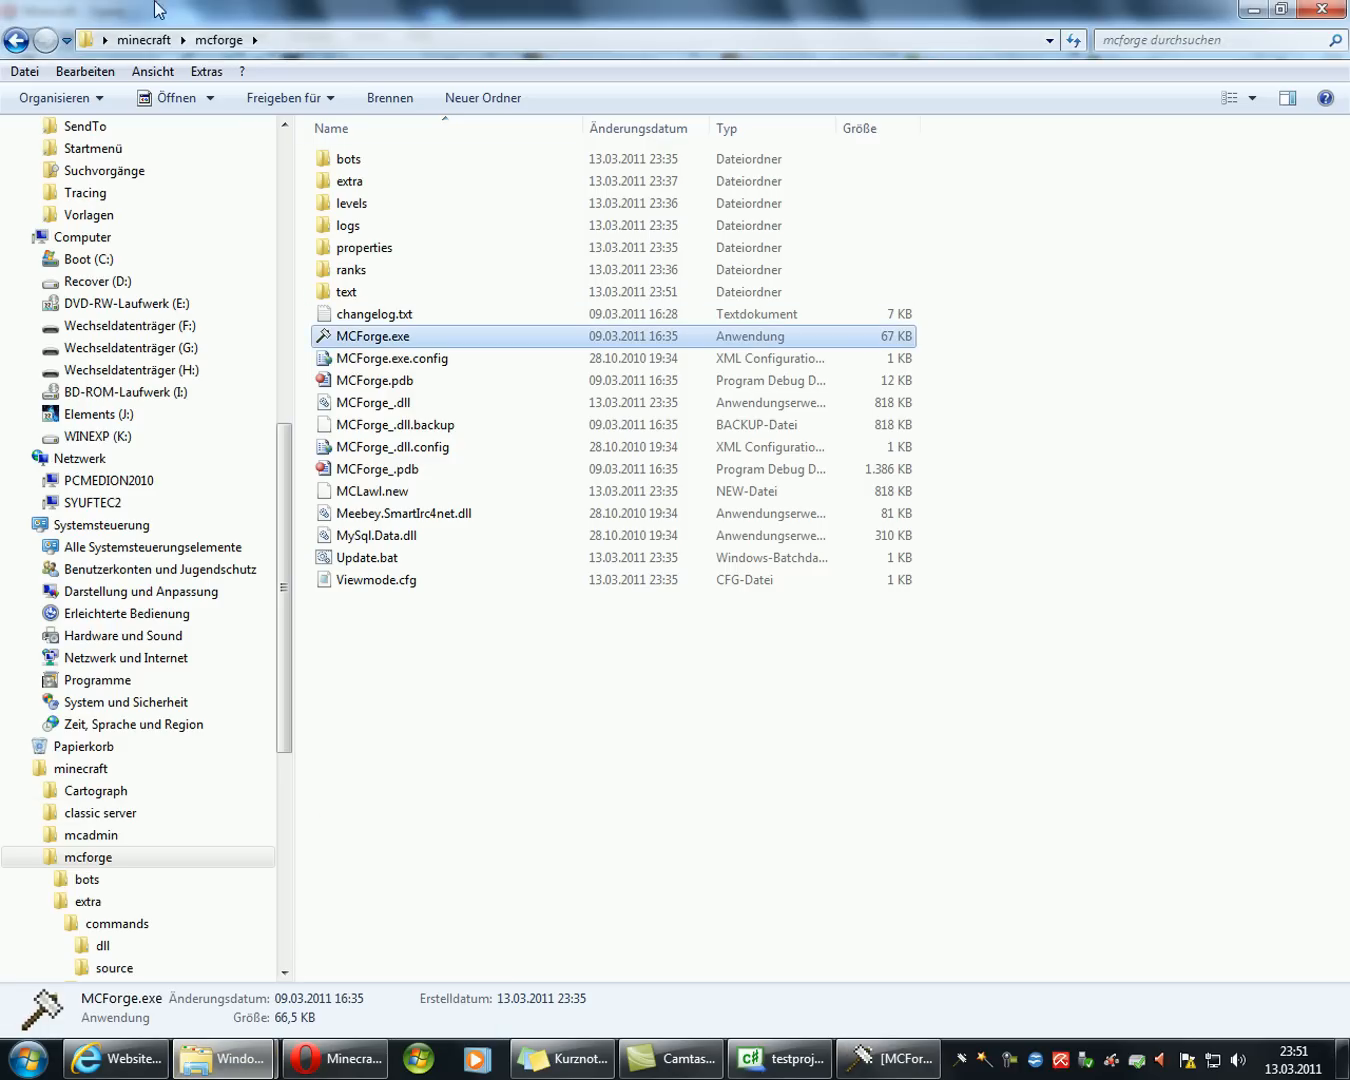
pyautogui.click(88, 834)
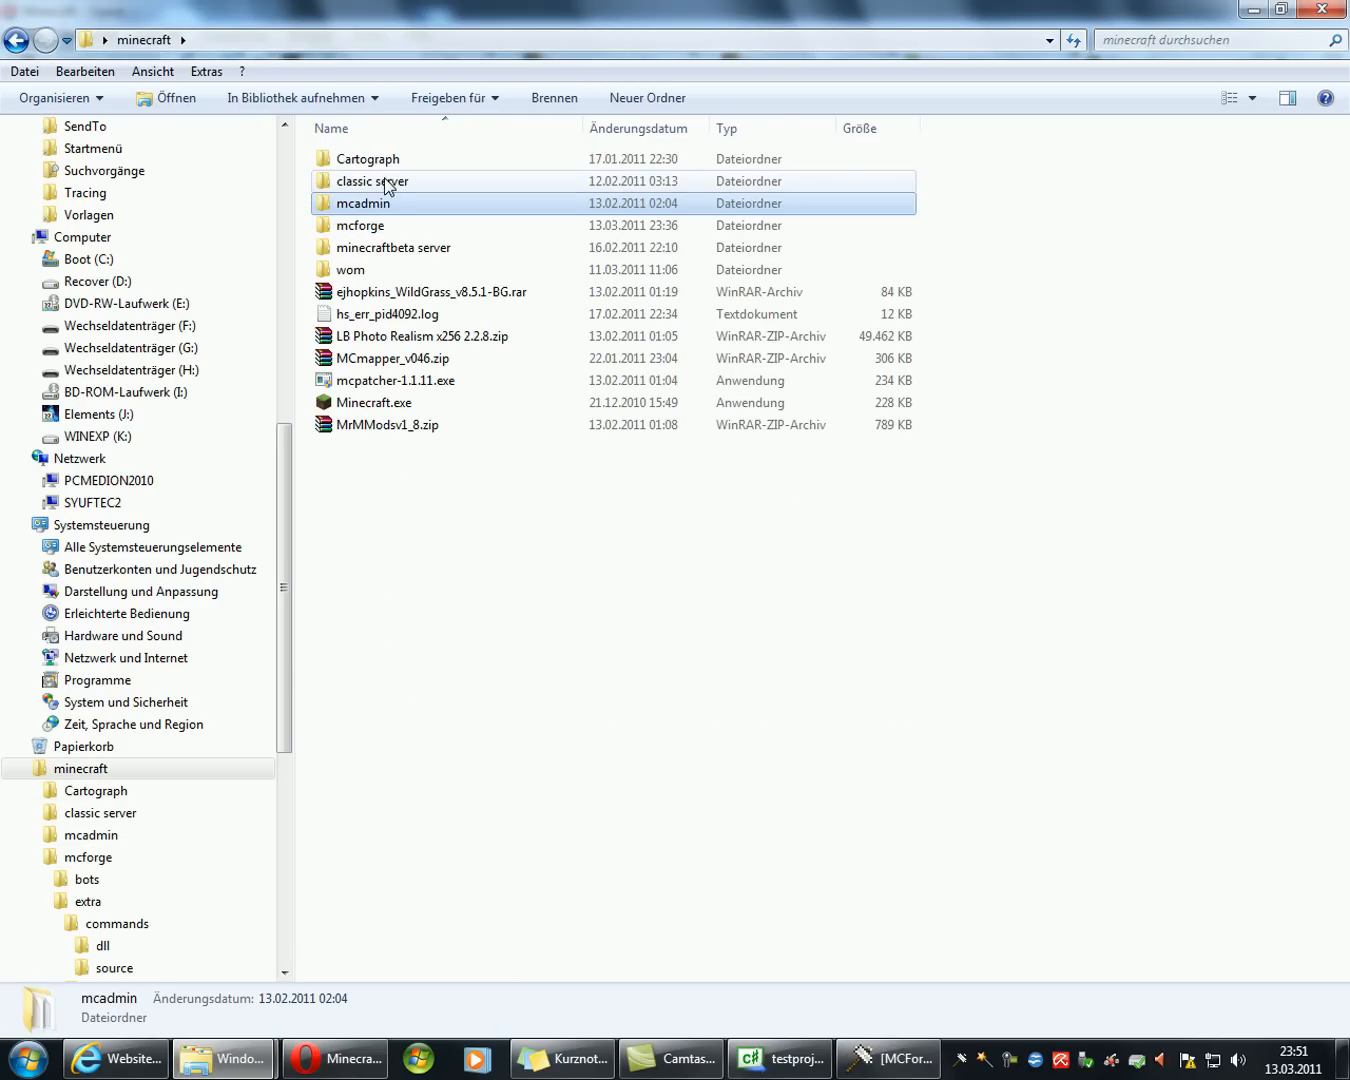
pyautogui.doubleClick(374, 180)
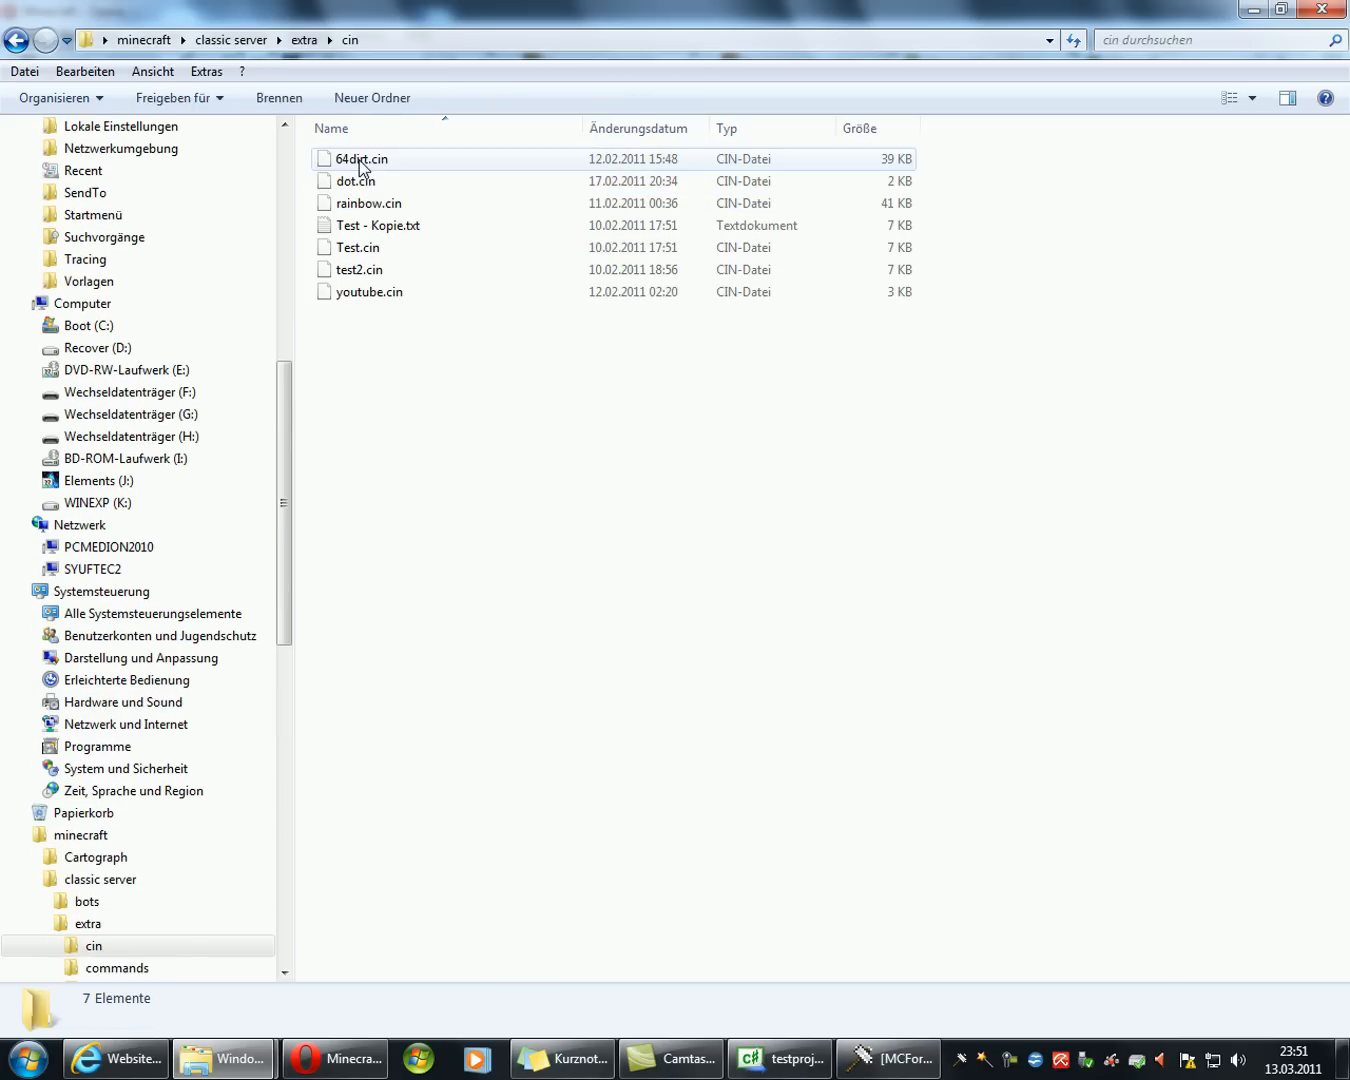
pyautogui.moveTo(380, 248)
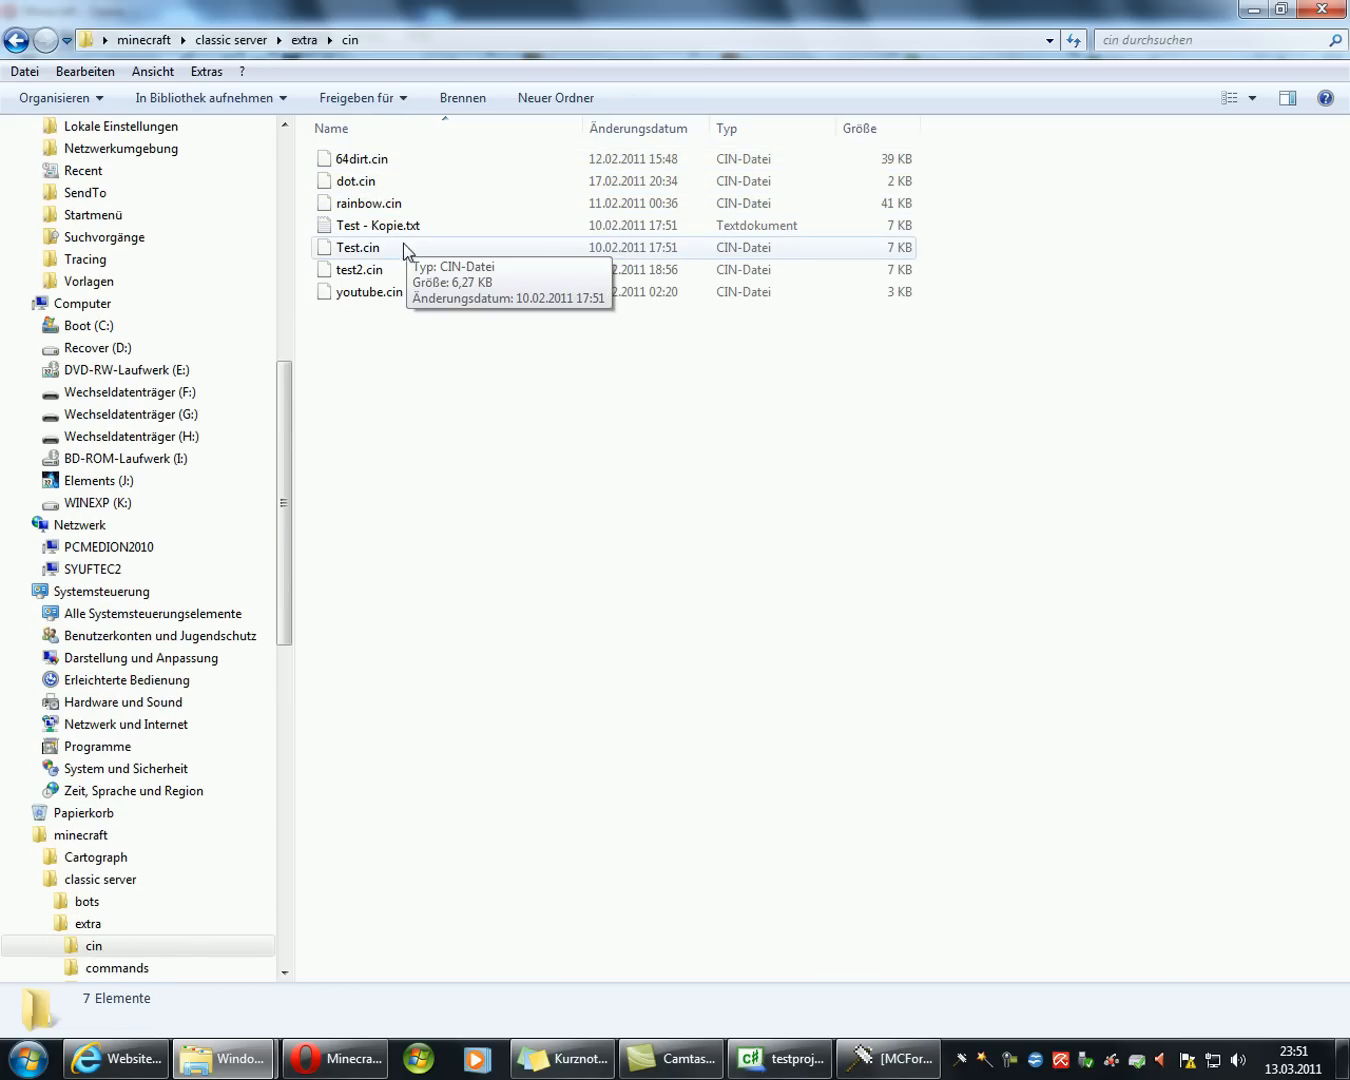
pyautogui.click(358, 248)
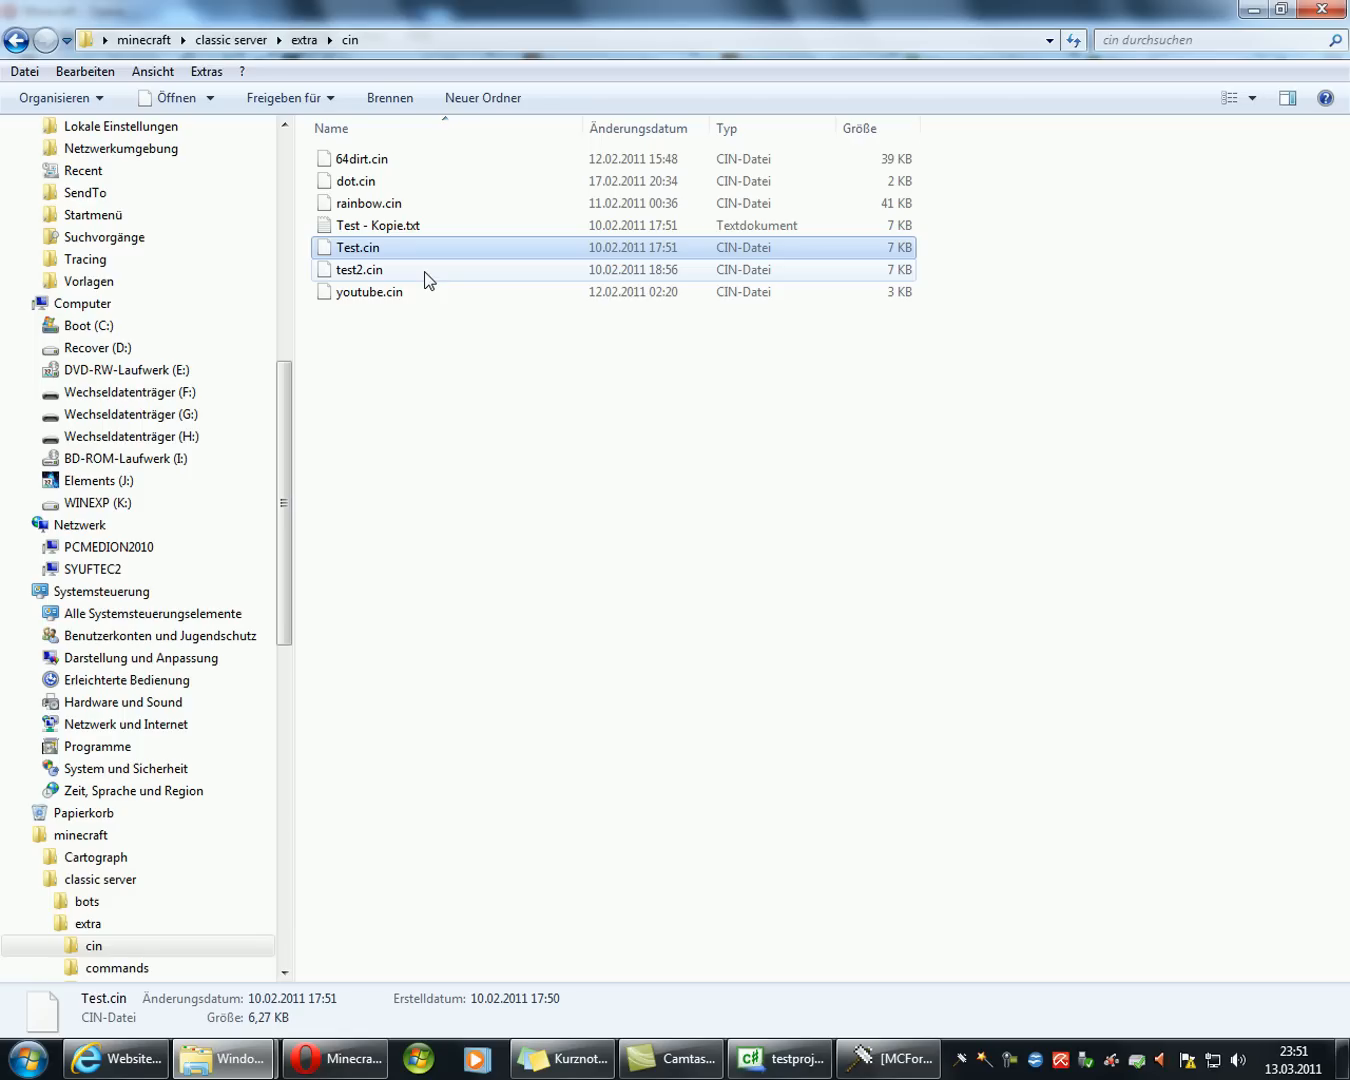
# Step: Create a cin folder inside mcforge\extra and paste Test.cin into it
pyautogui.click(228, 40)
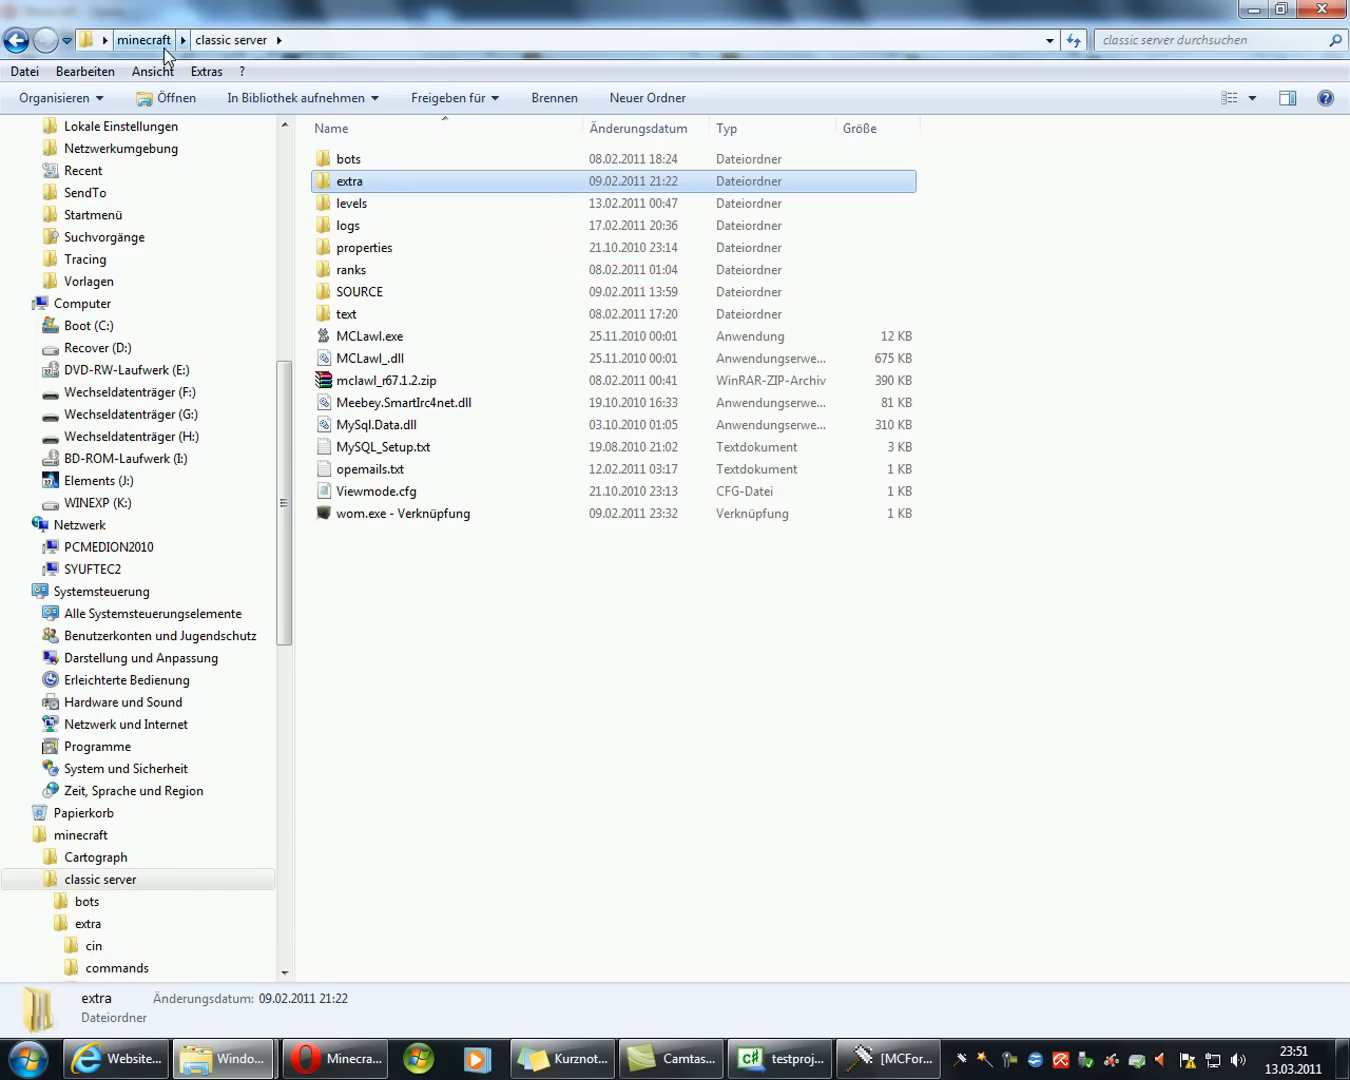
pyautogui.click(142, 40)
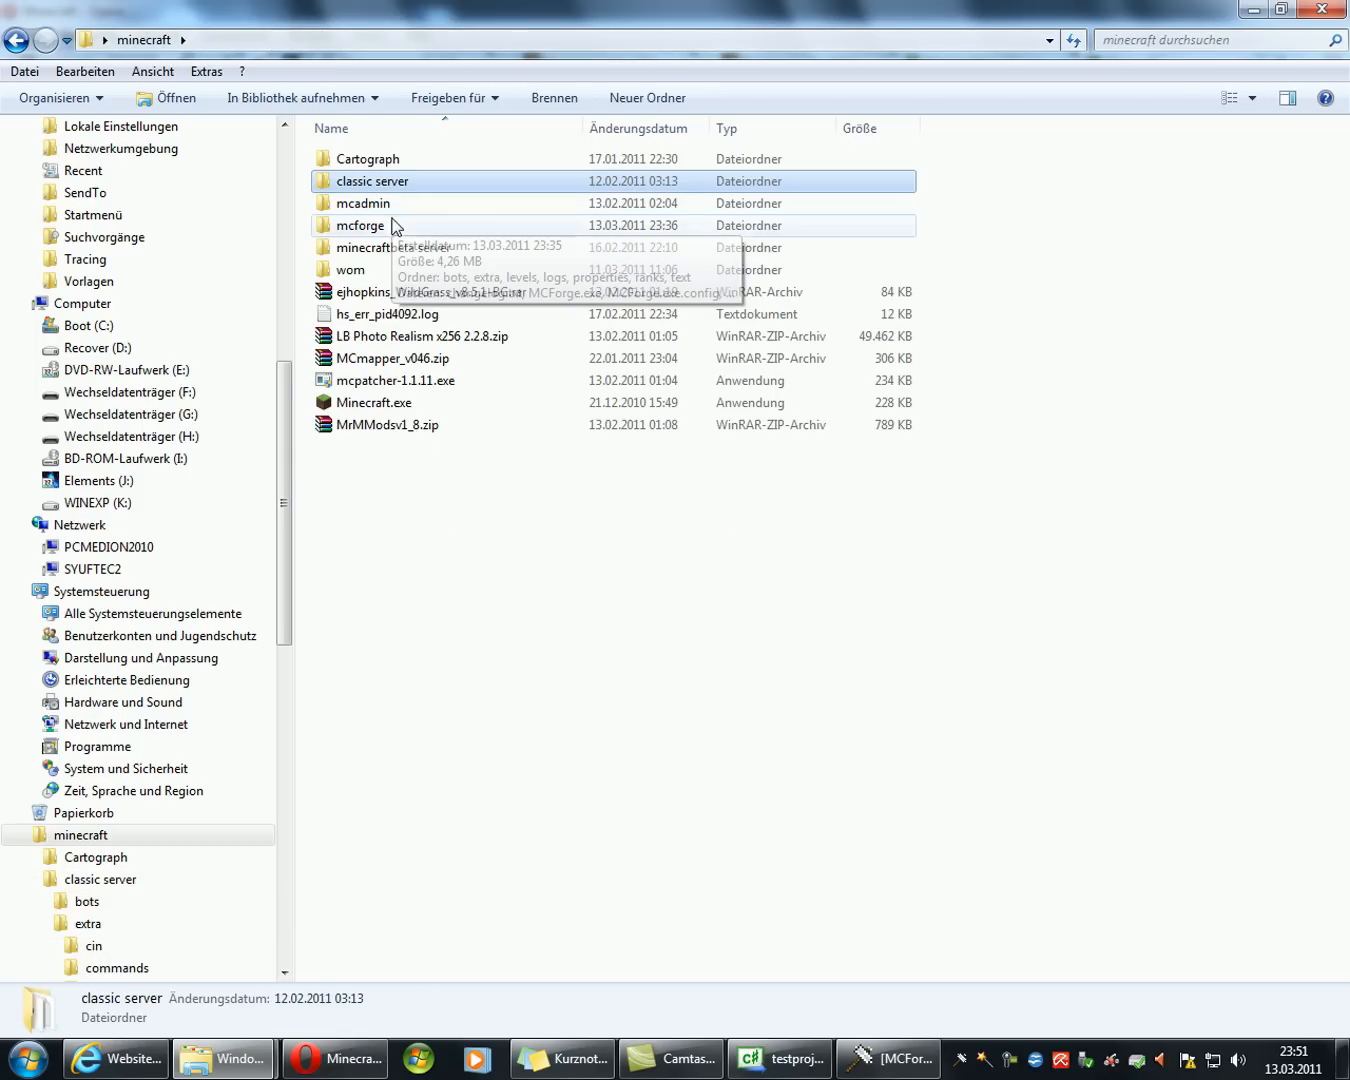
pyautogui.doubleClick(360, 224)
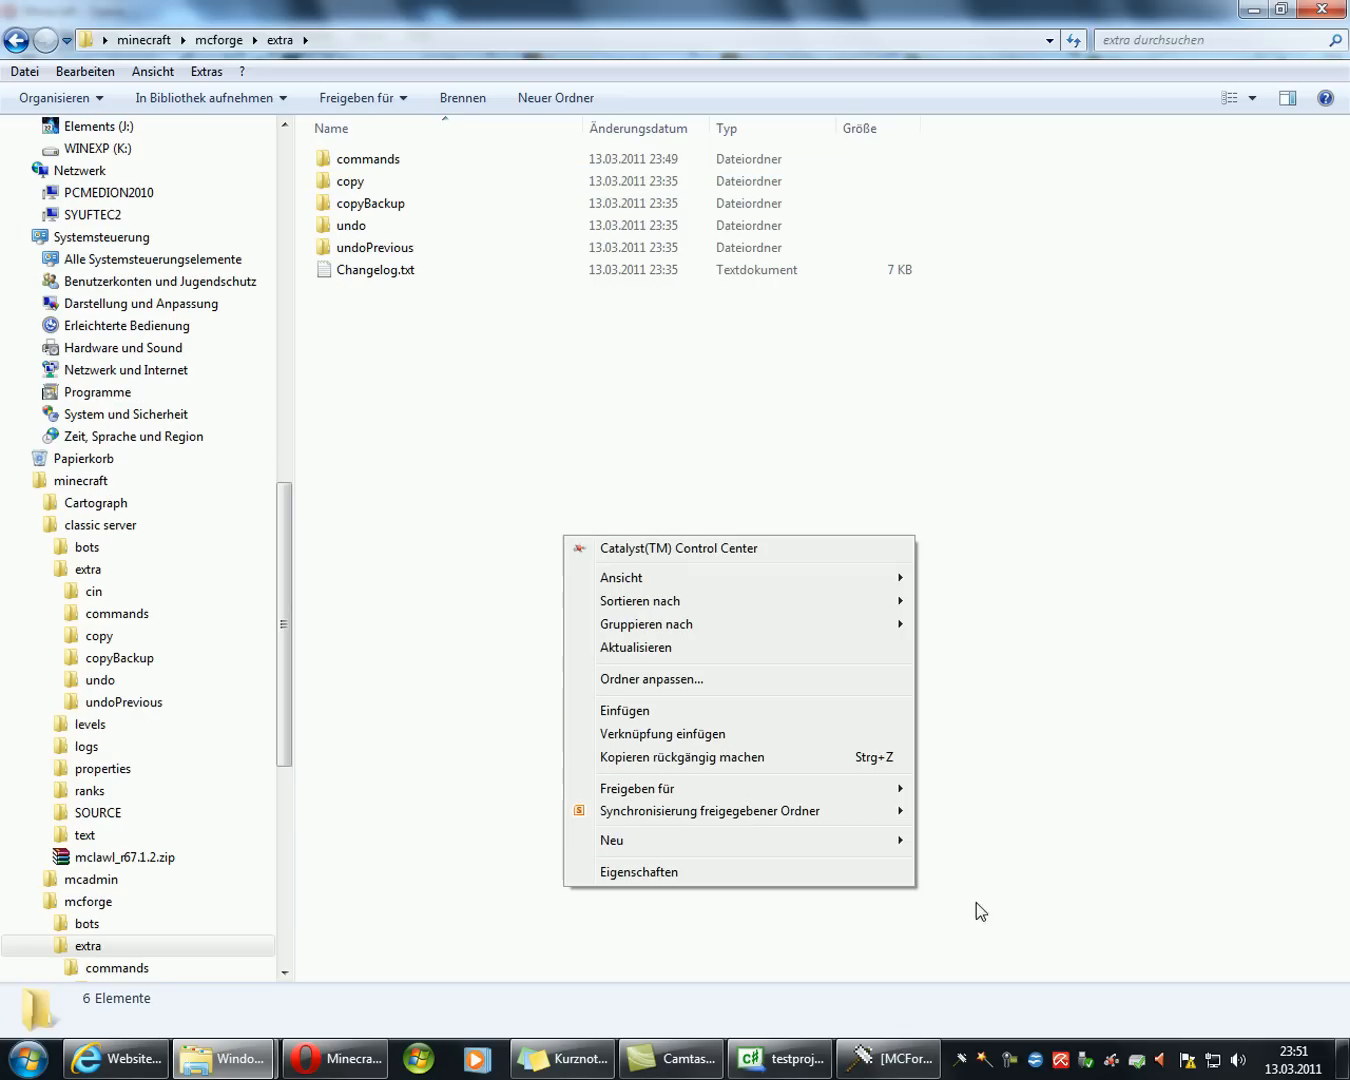
pyautogui.click(612, 840)
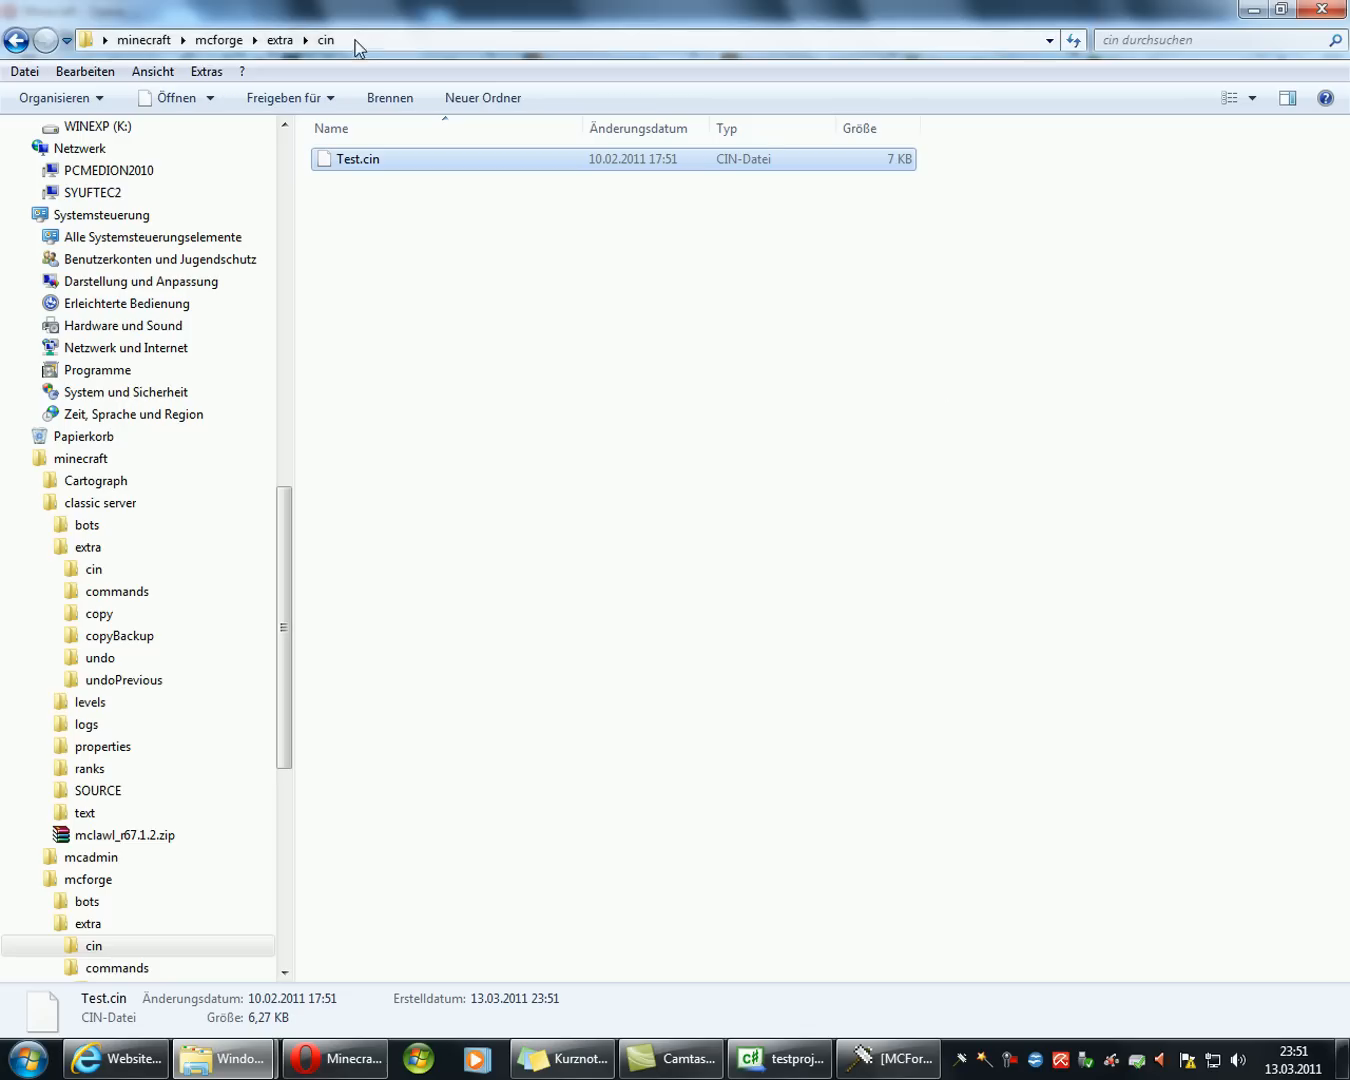
pyautogui.click(216, 40)
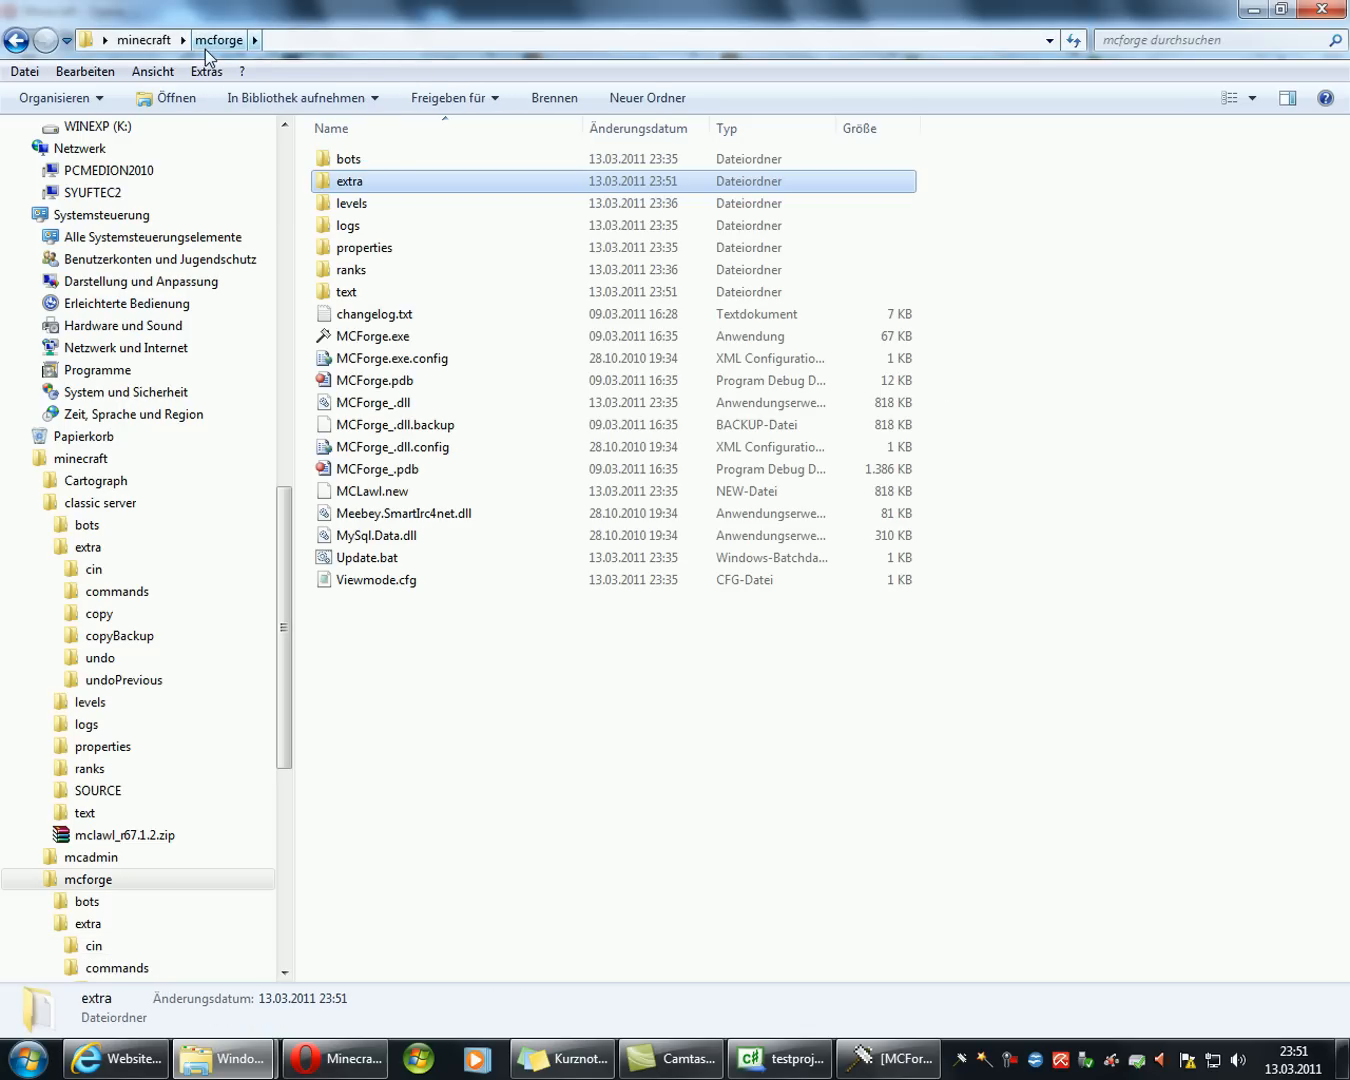
# Step: Run '/rank fred superop' in the MCForge console, then return to the game in Opera
pyautogui.click(886, 1058)
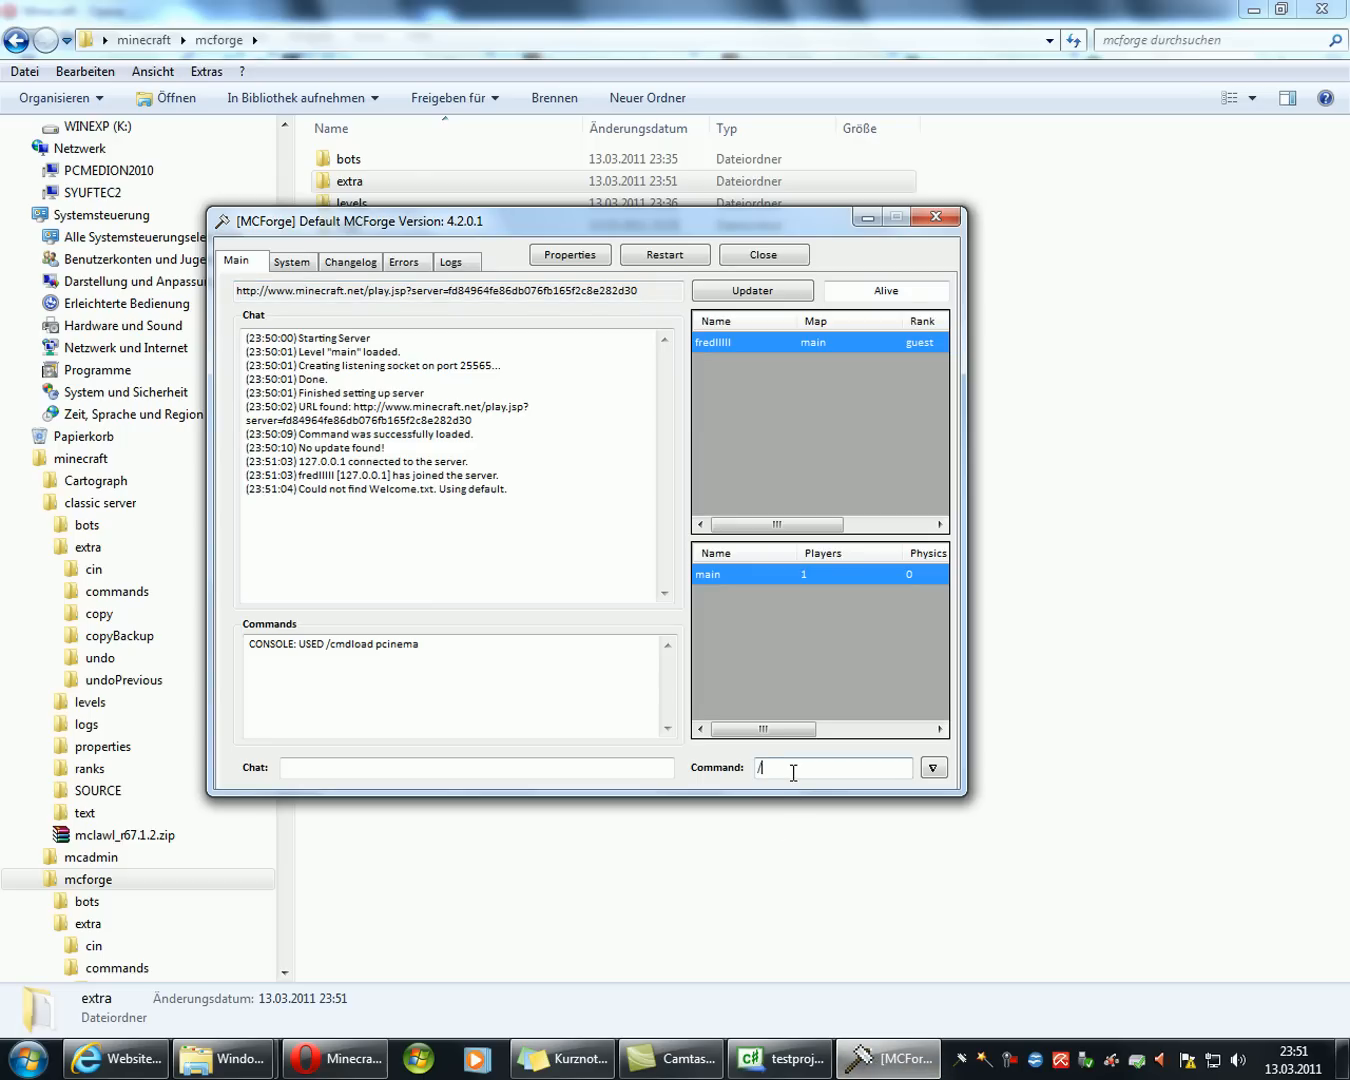
pyautogui.write('rank')
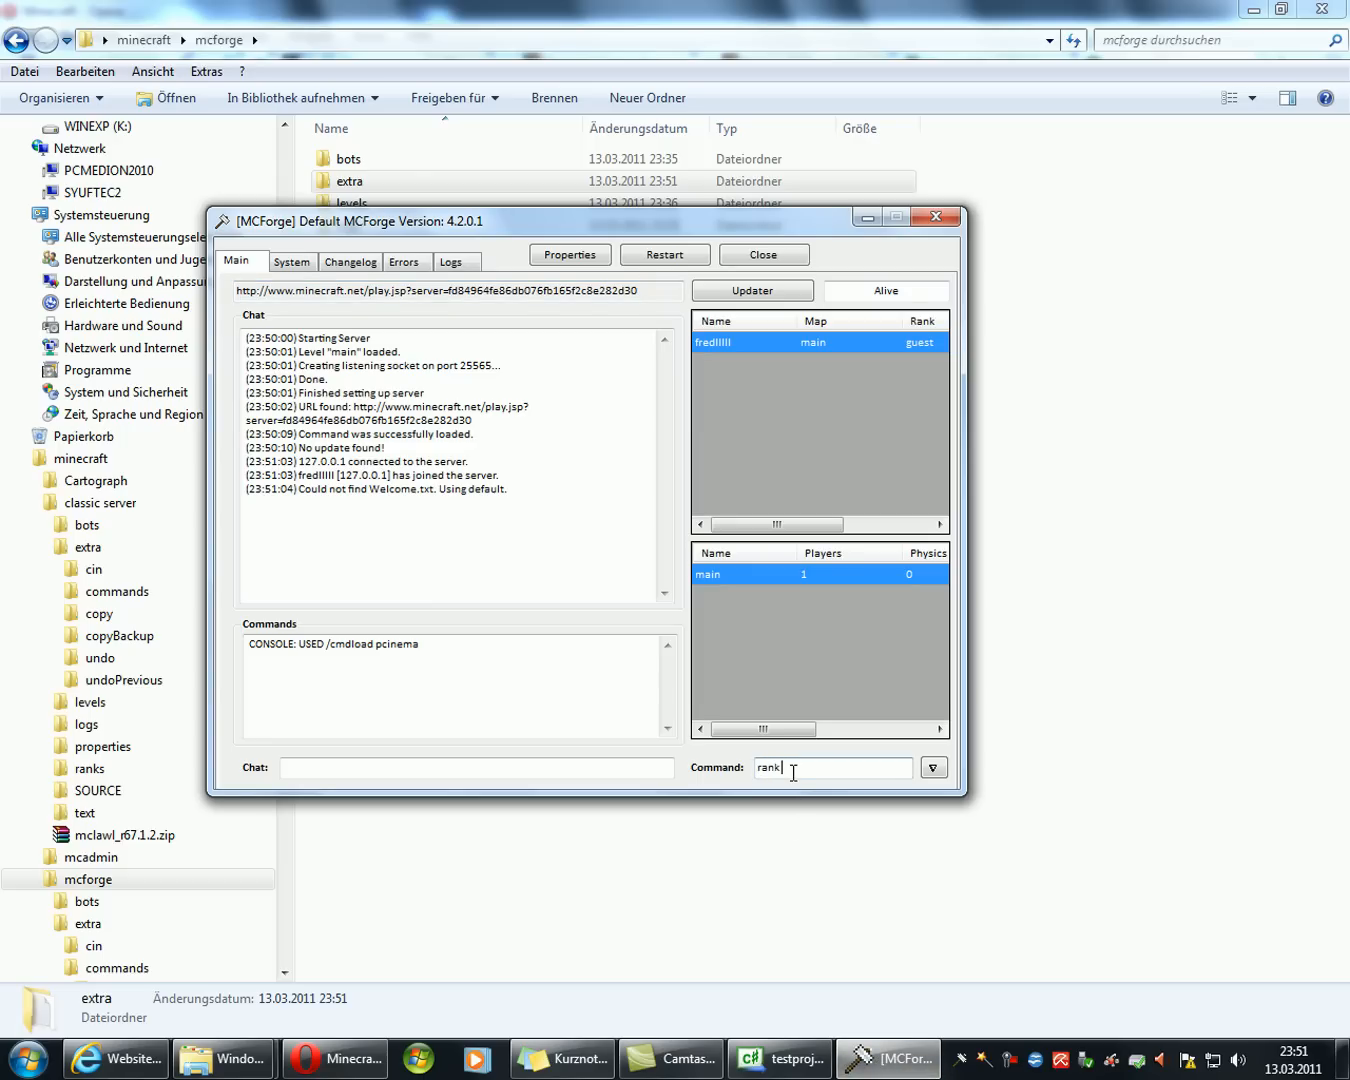
pyautogui.write('fredIIIII su')
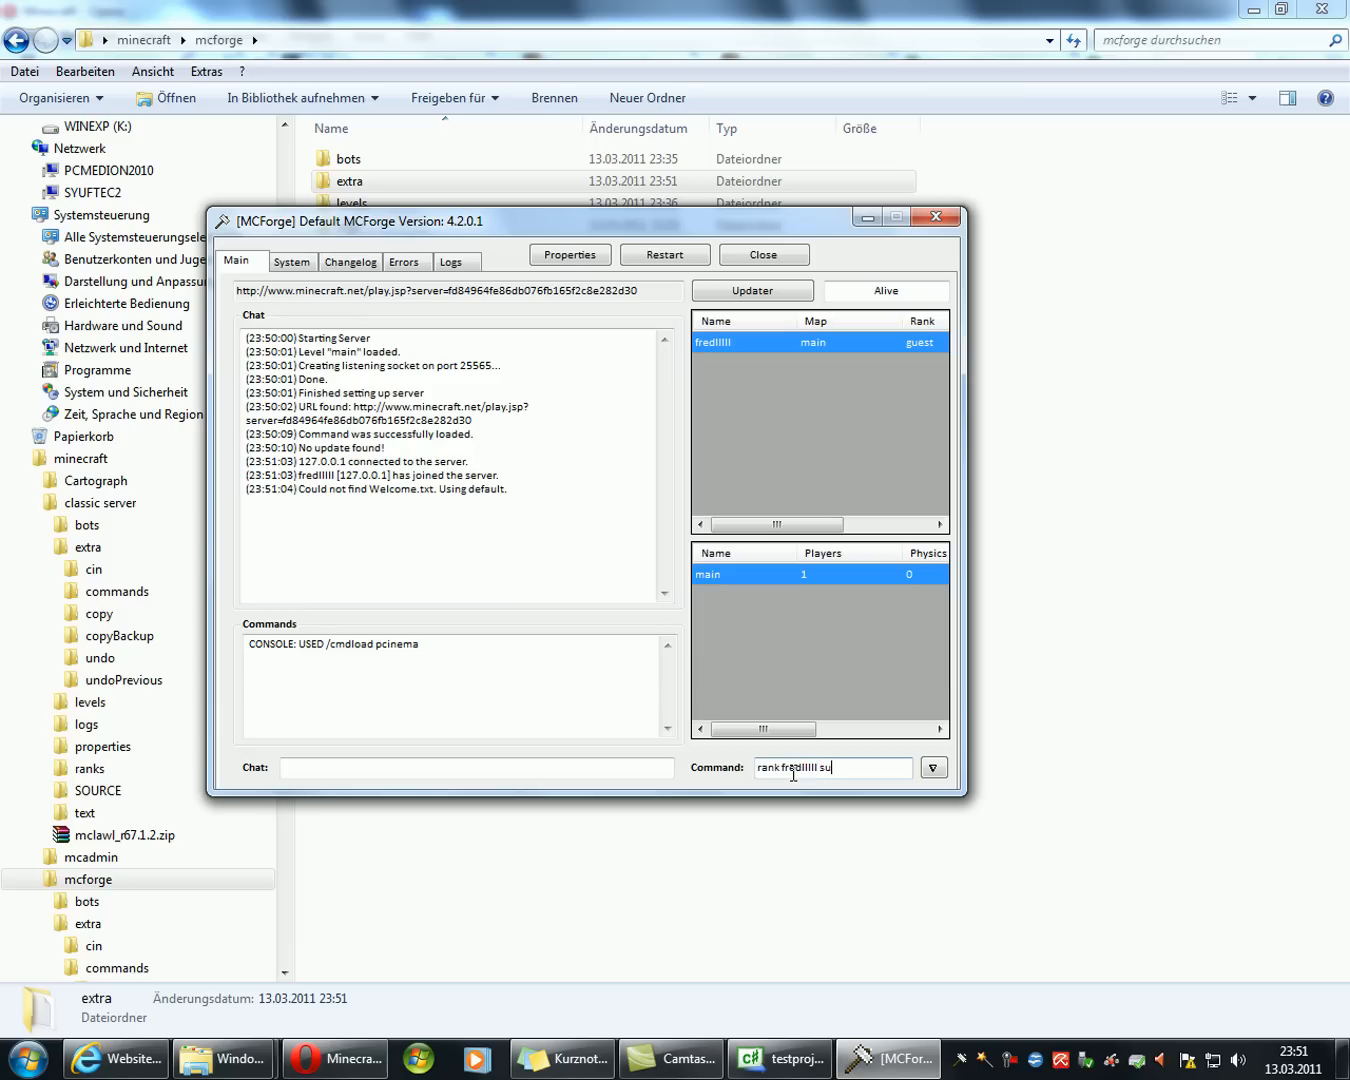
pyautogui.press('Return')
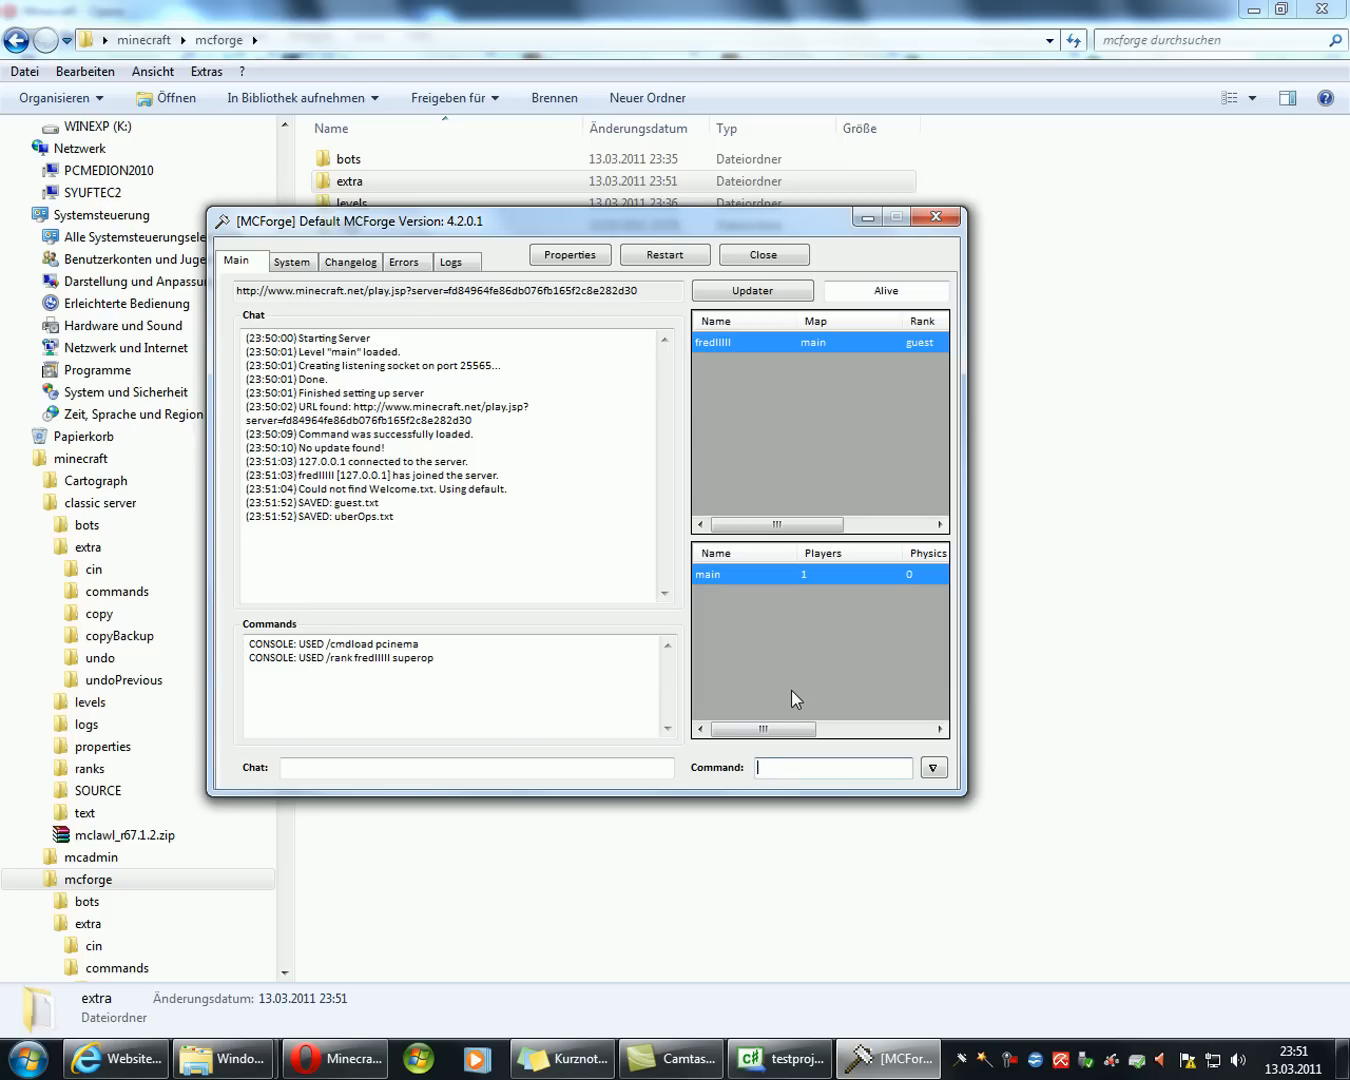
pyautogui.click(780, 1058)
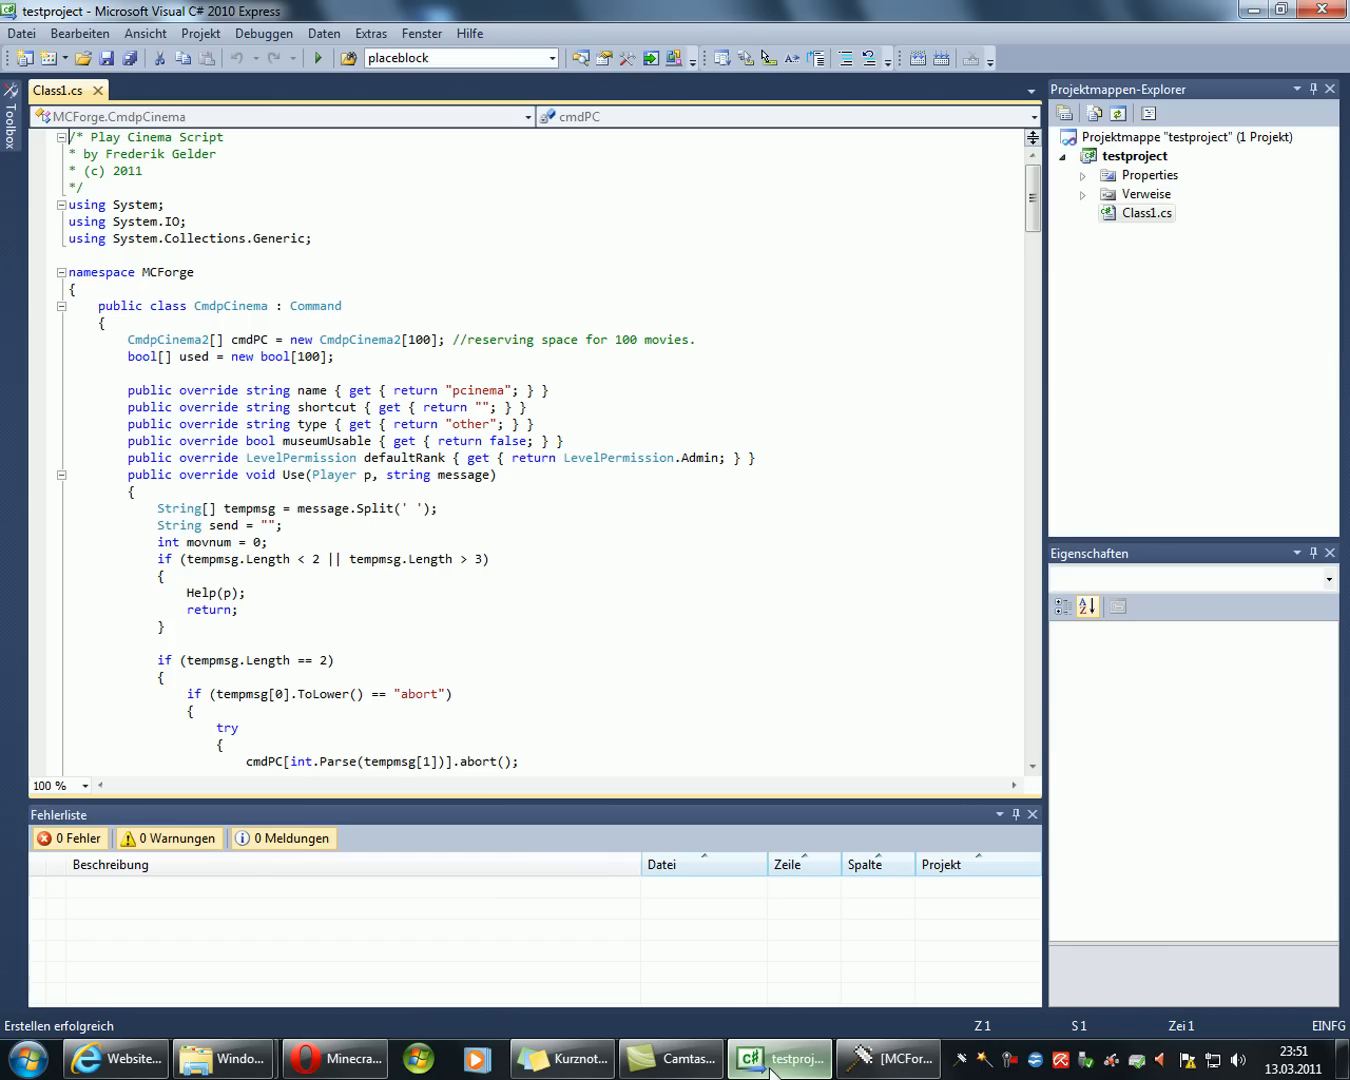
pyautogui.click(332, 1058)
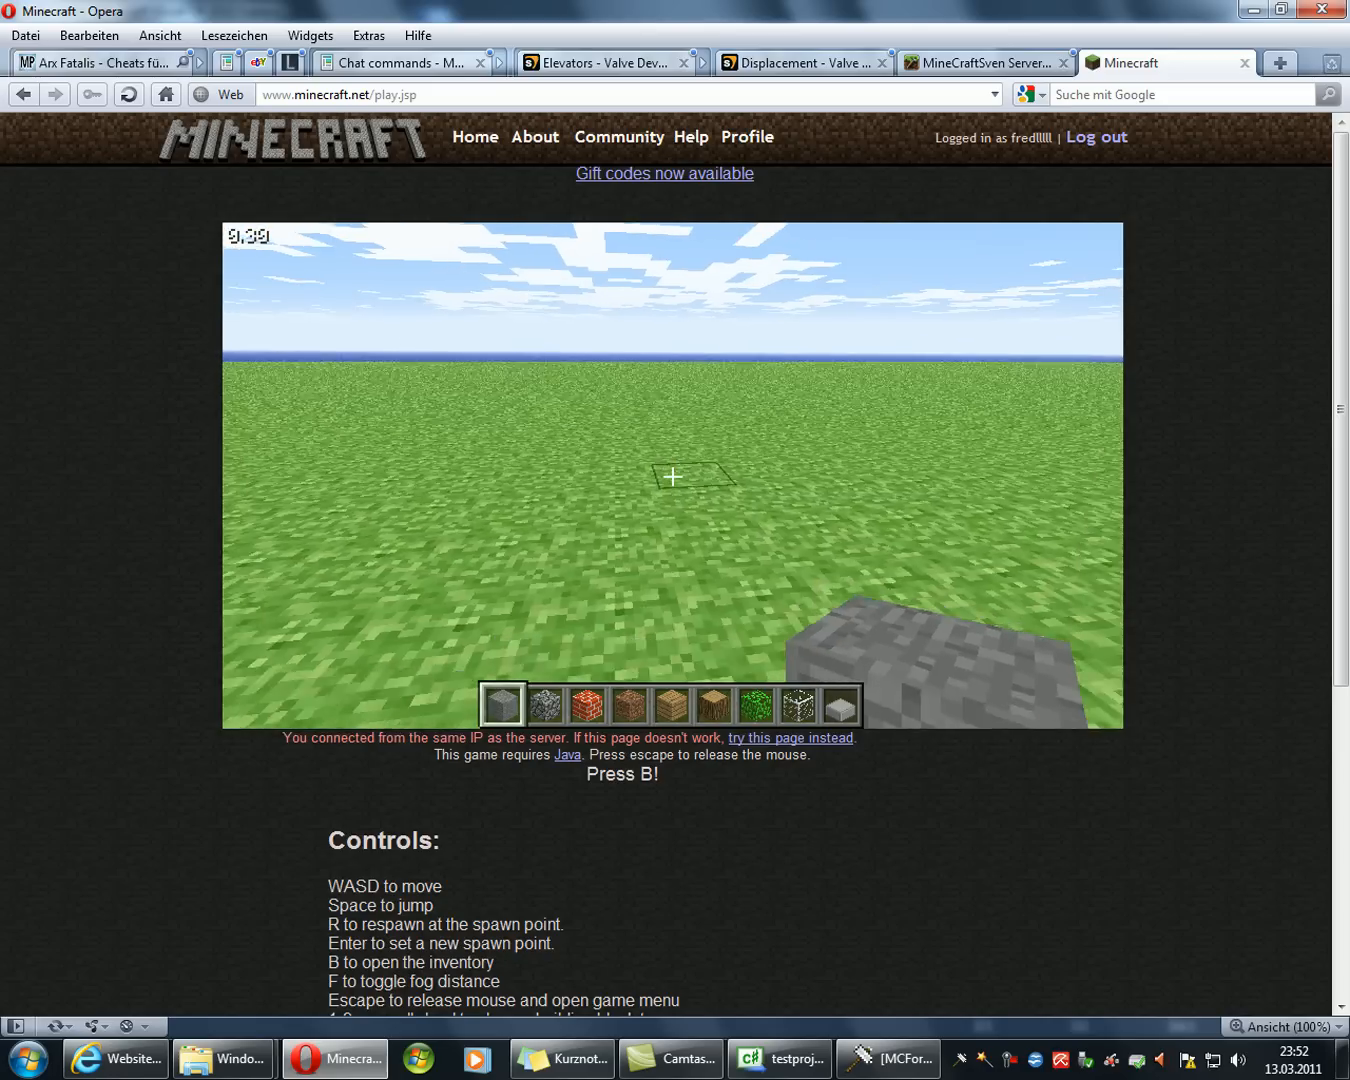
pyautogui.moveTo(672, 476)
pyautogui.write('/pcinema 0')
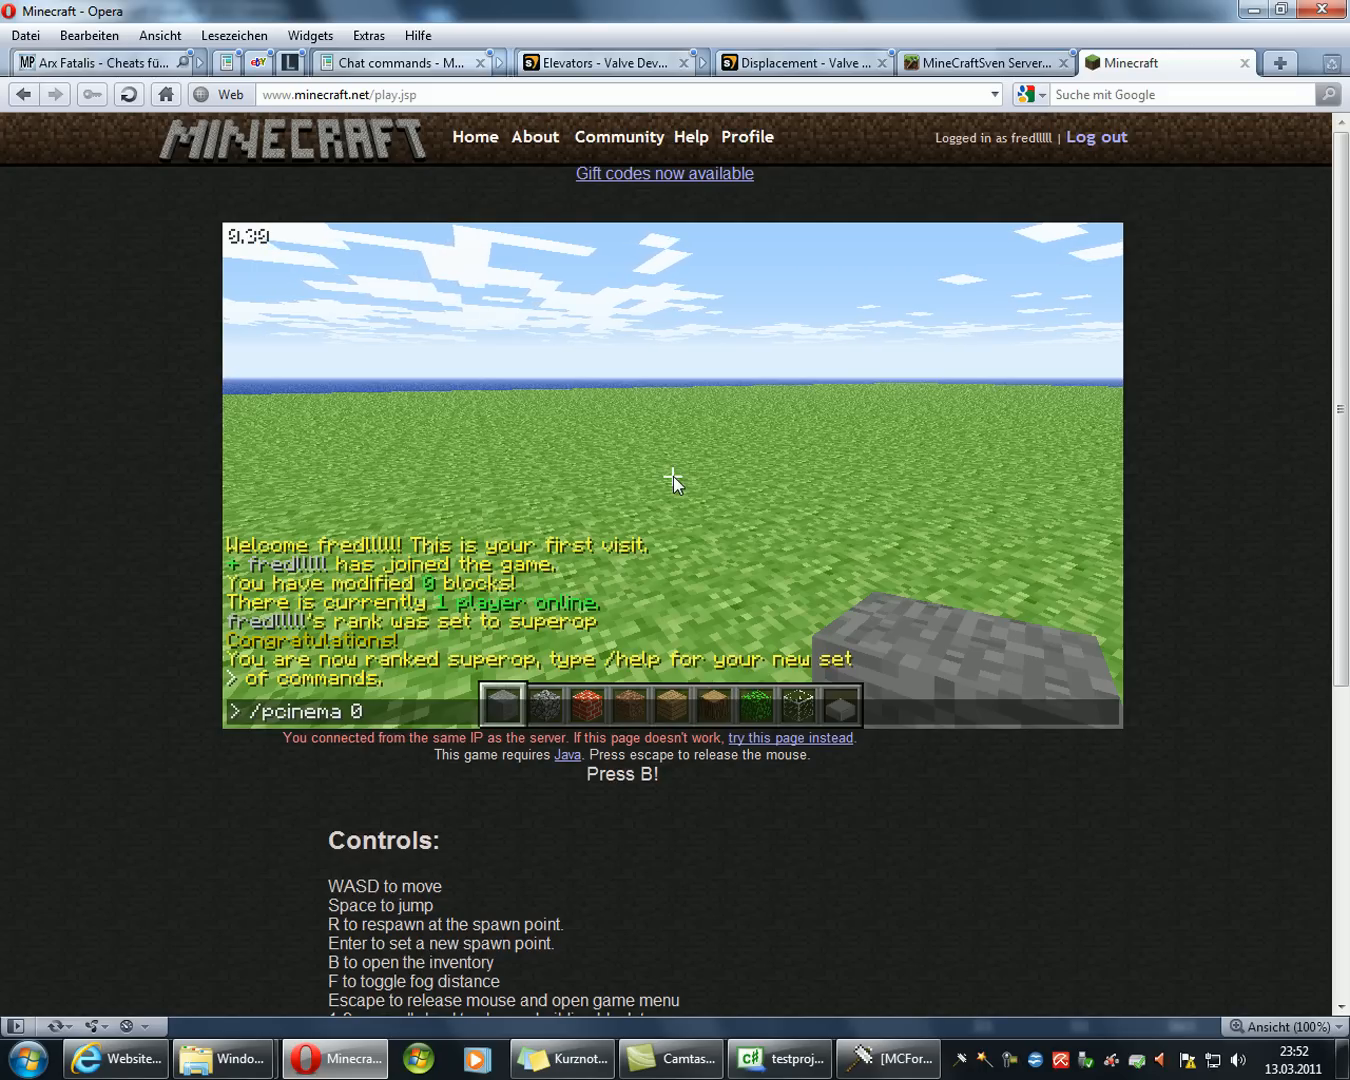
# Step: Enter '/pcinema 0 test 500' in the game chat to play the test cinema file
pyautogui.write('test')
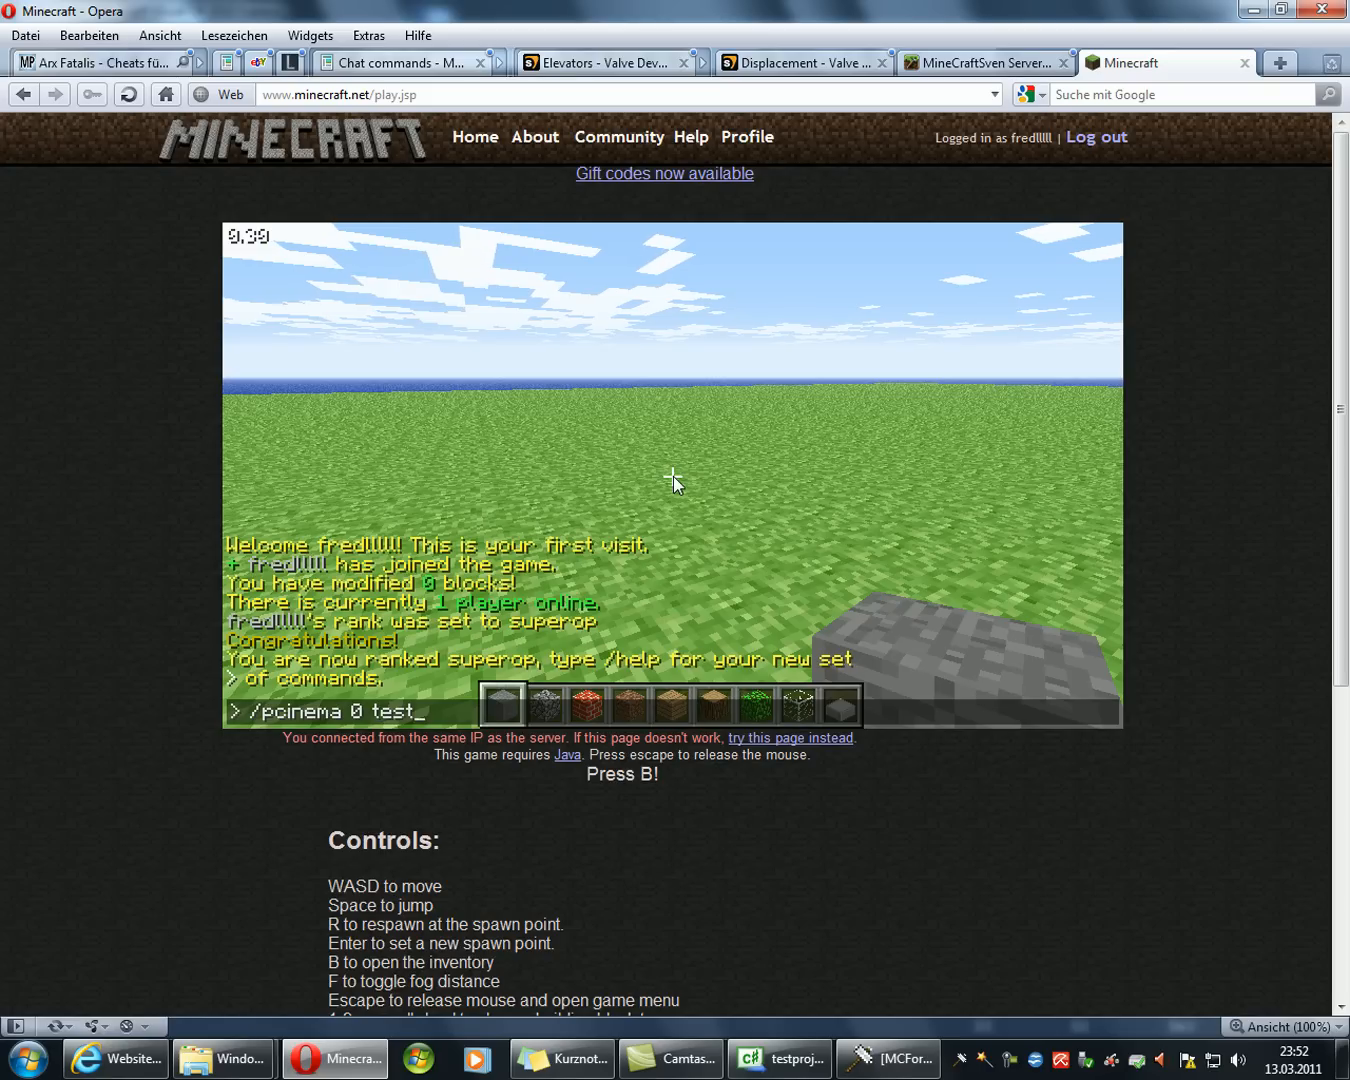
pyautogui.write('500')
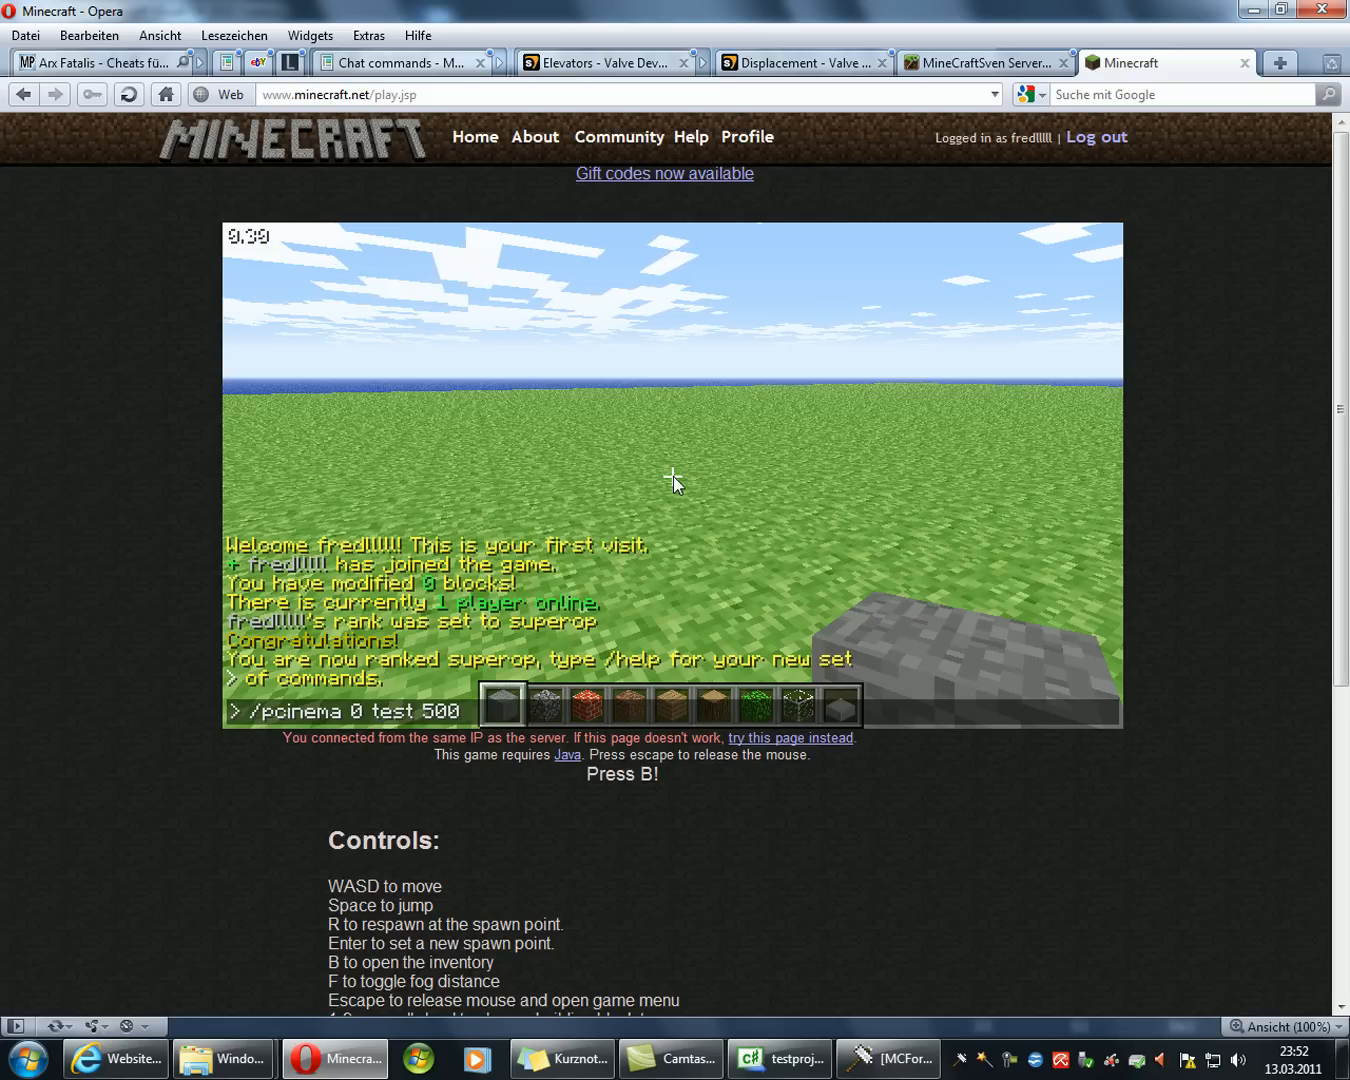